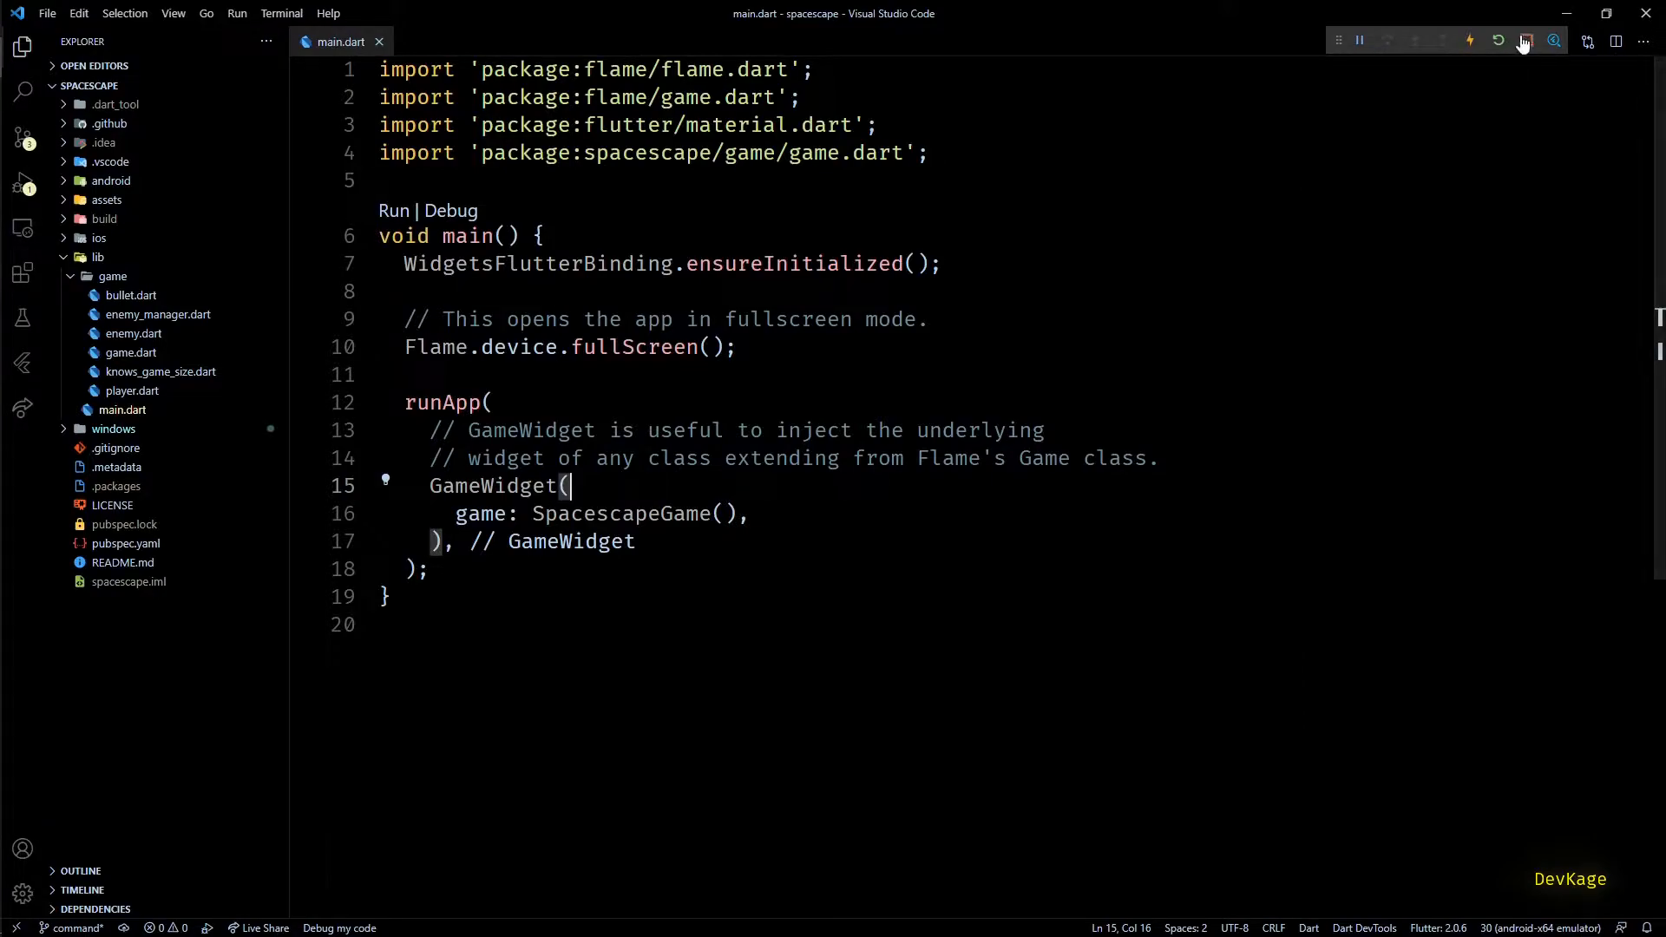
# Step: Stop the running app and open player.dart and game.dart at the player field
pyautogui.click(132, 390)
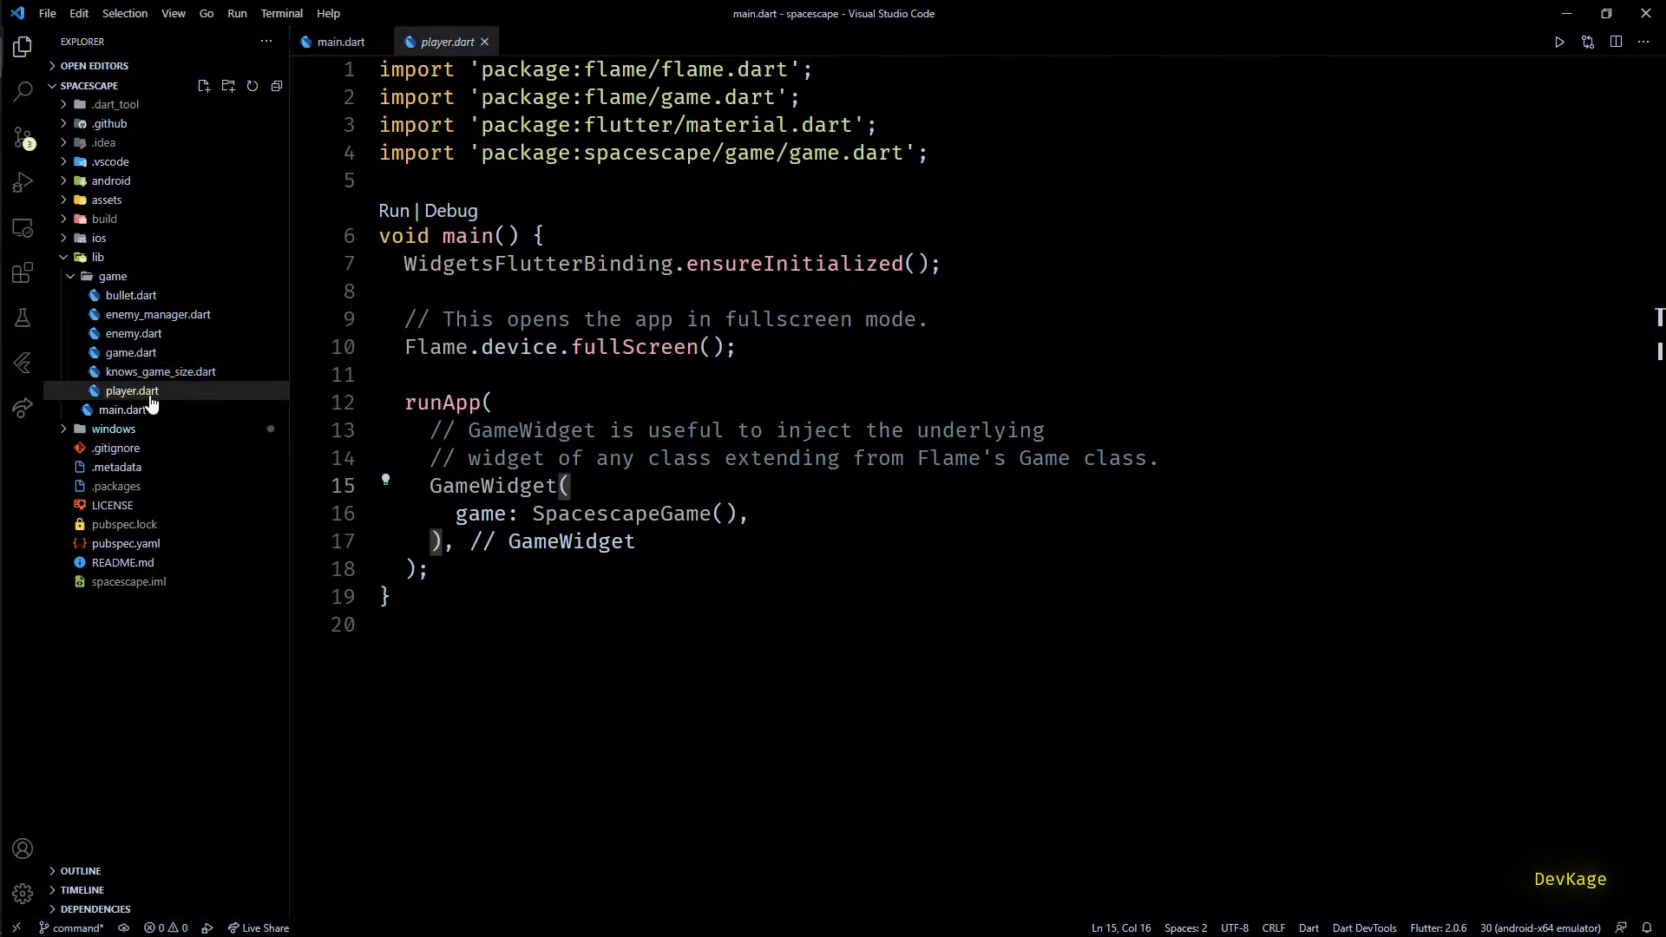
pyautogui.click(132, 390)
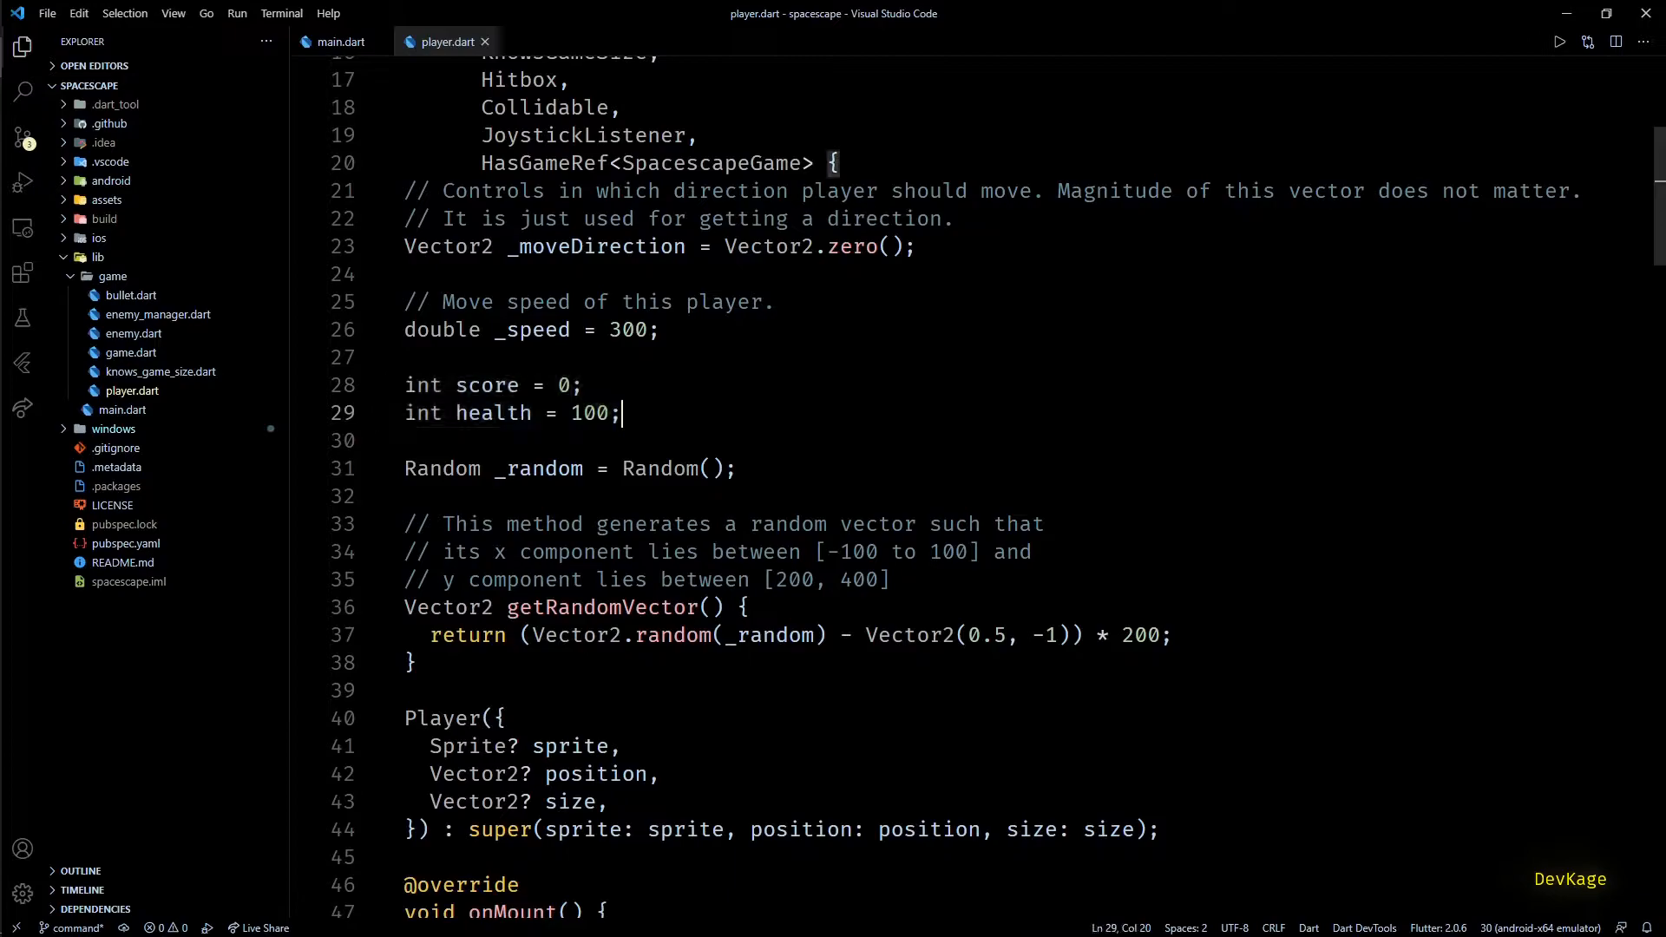
pyautogui.click(552, 41)
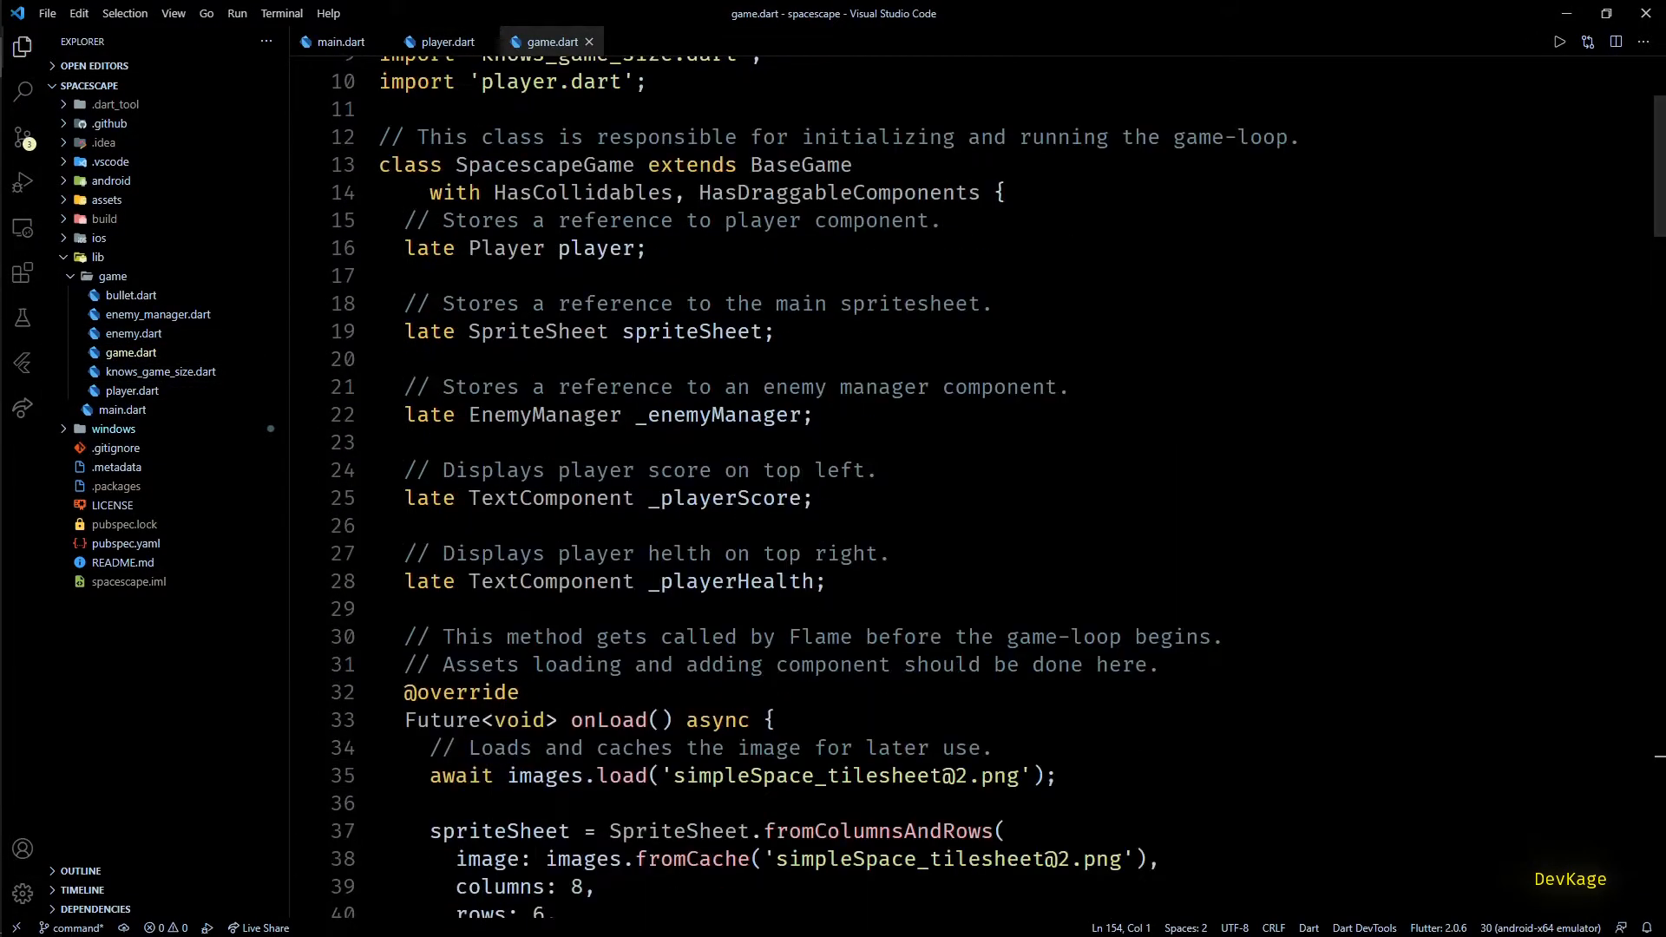
pyautogui.click(646, 248)
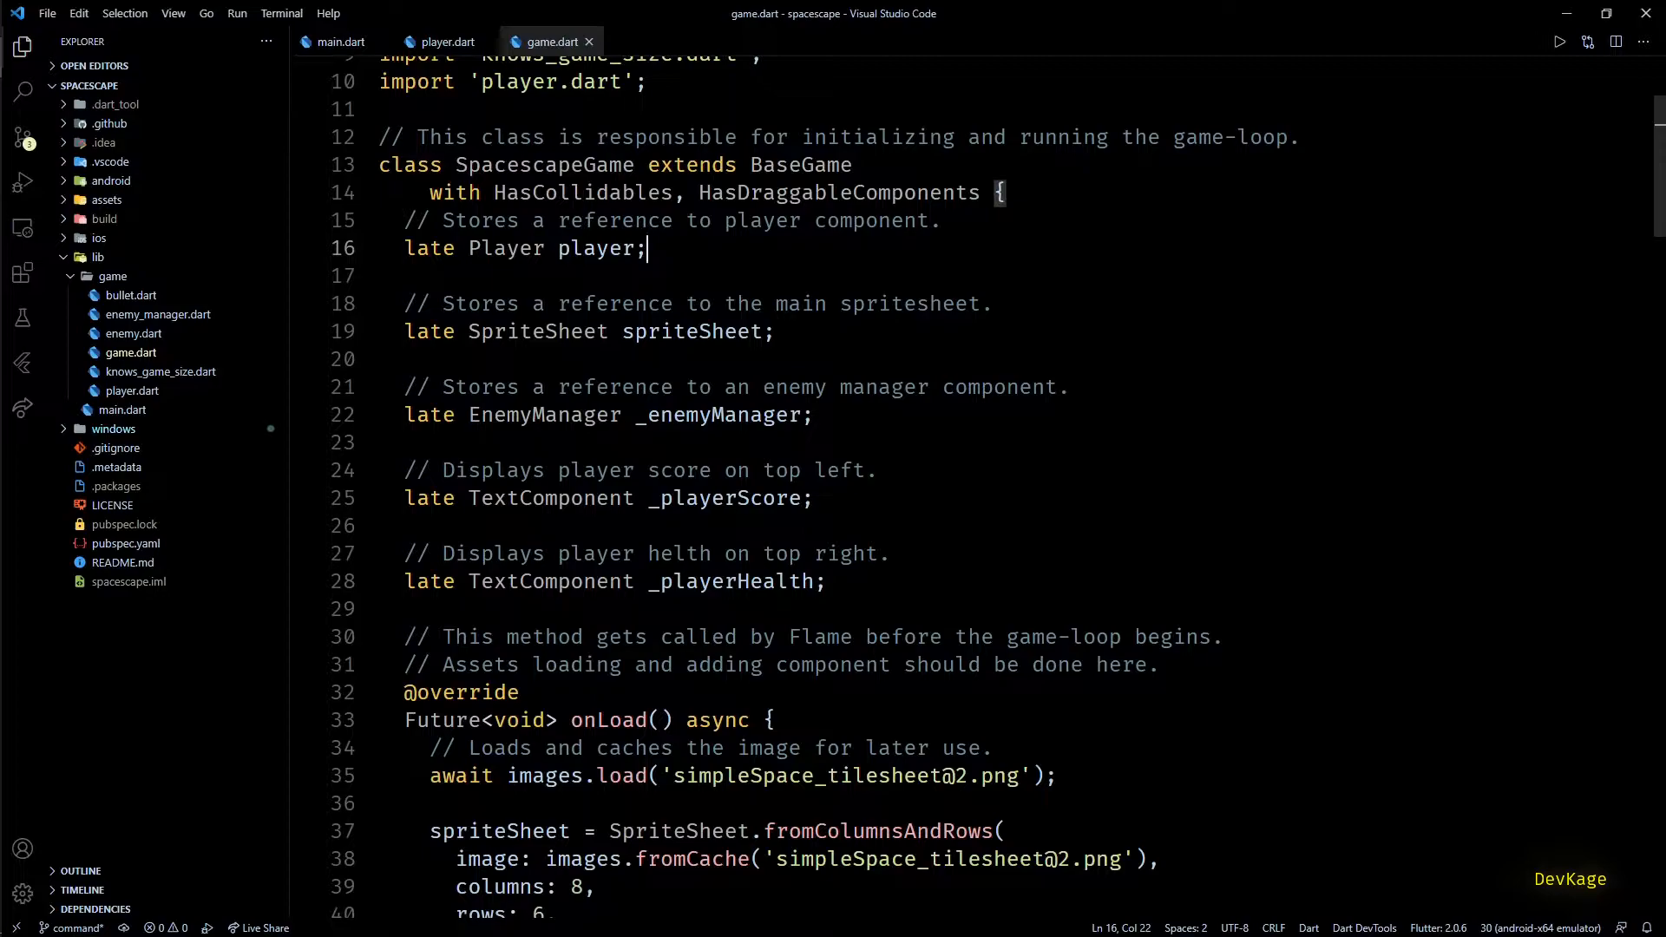
# Step: Rename the game's player field to _player, accepting the visibility warning
pyautogui.doubleClick(597, 249)
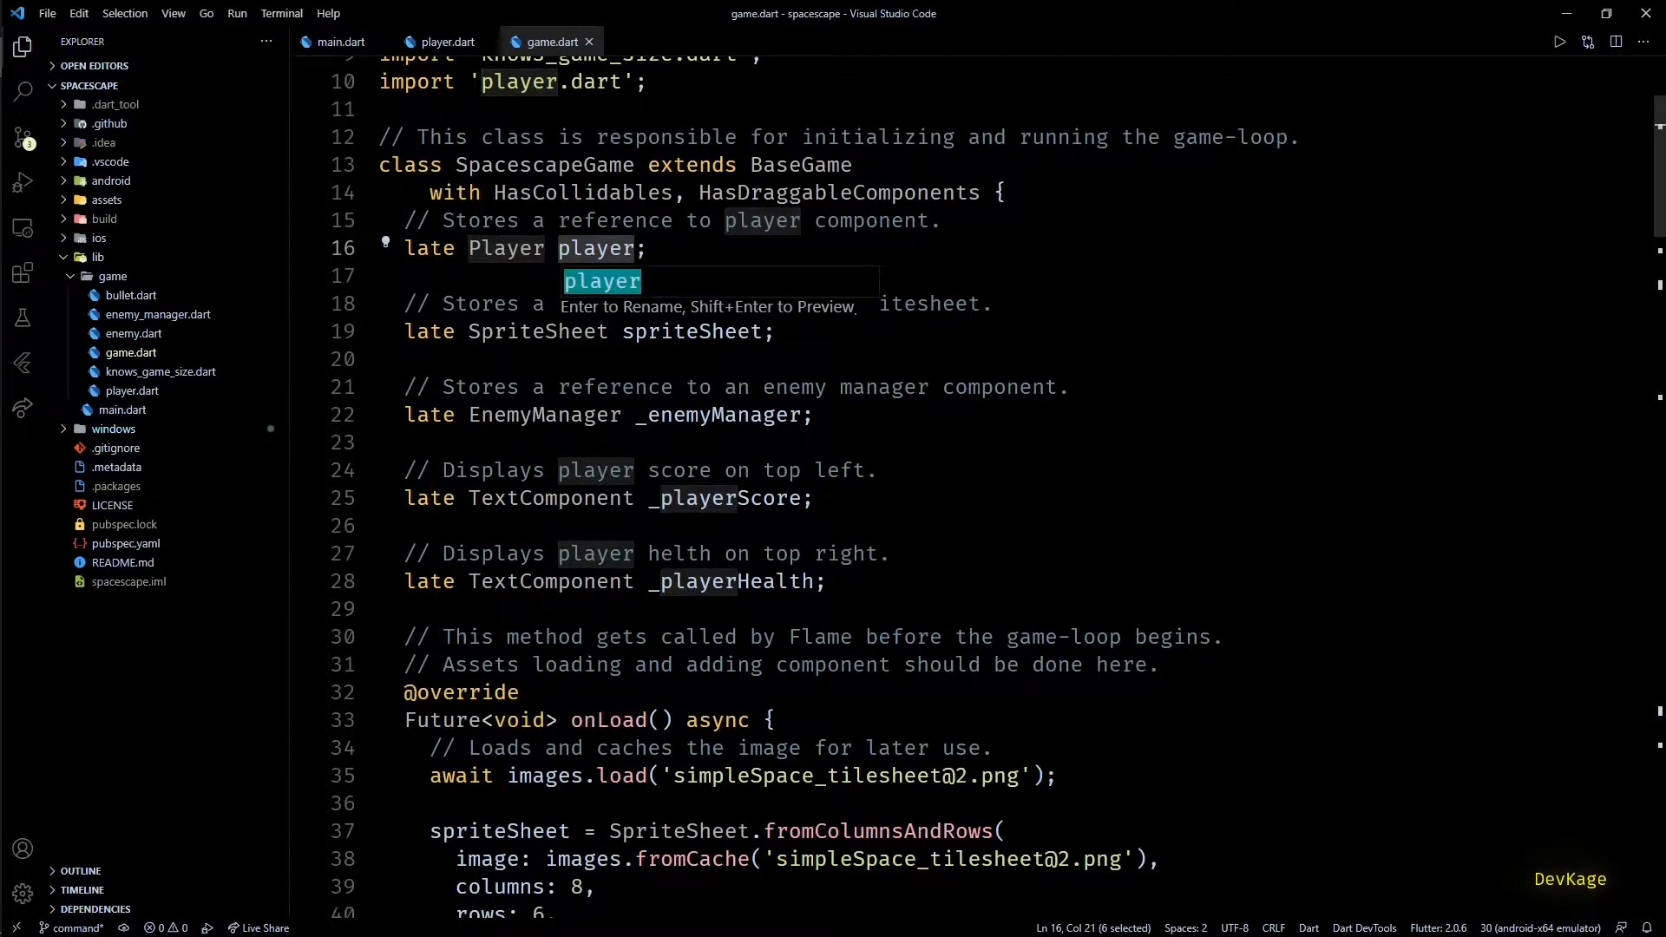
pyautogui.press('Escape')
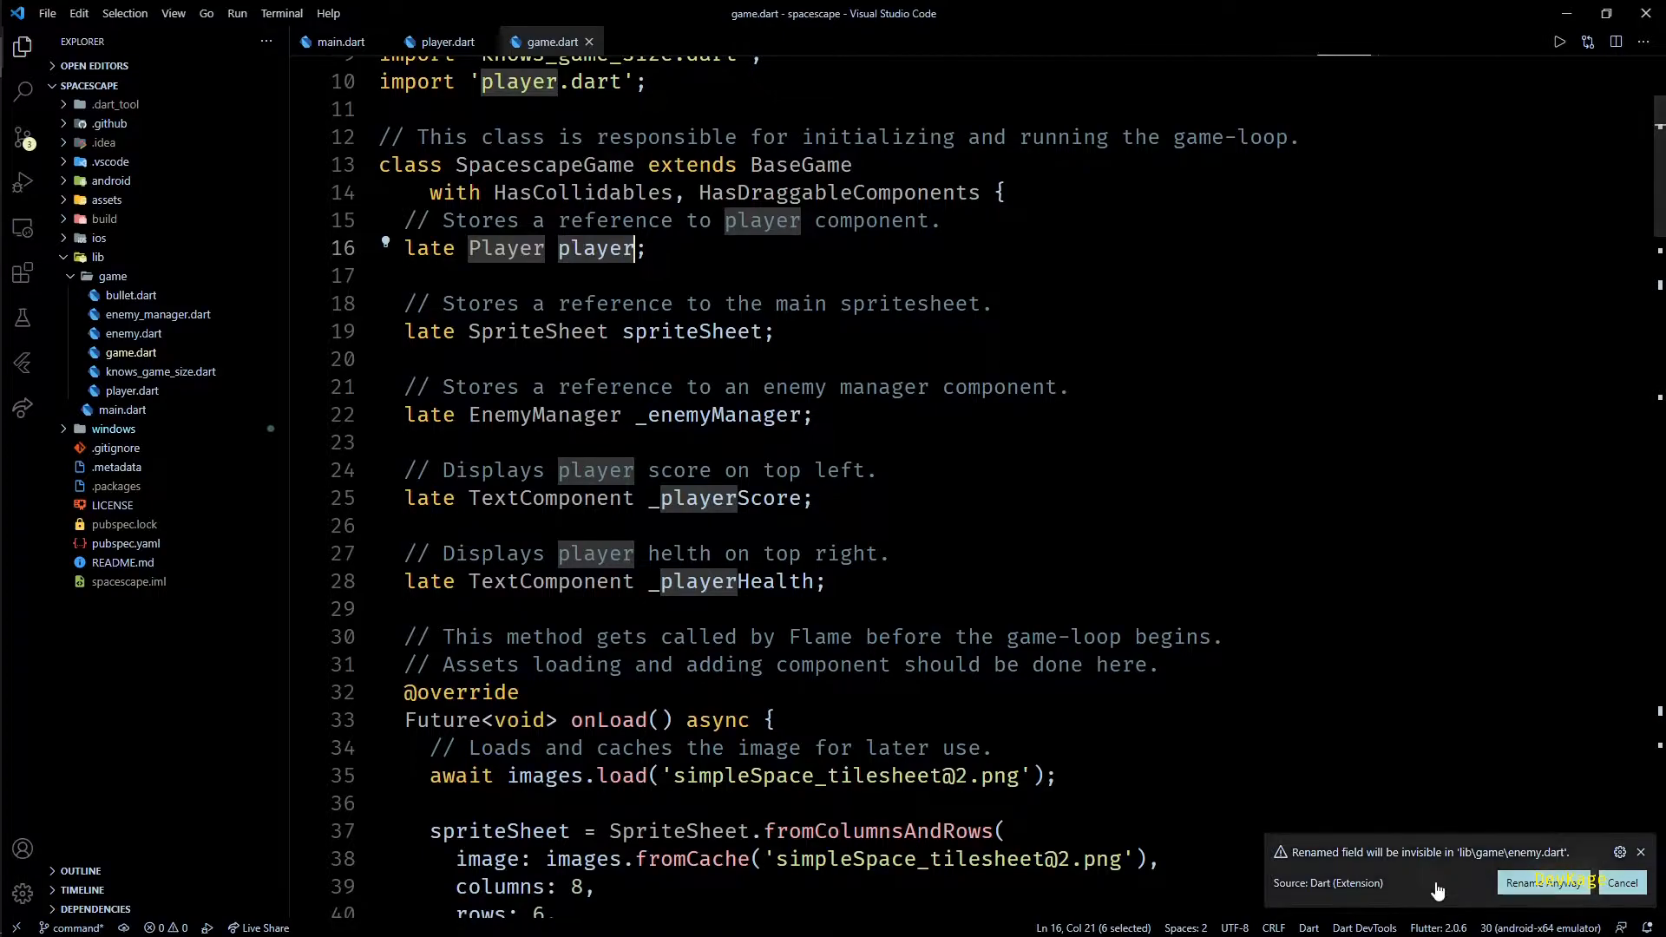
pyautogui.click(1552, 882)
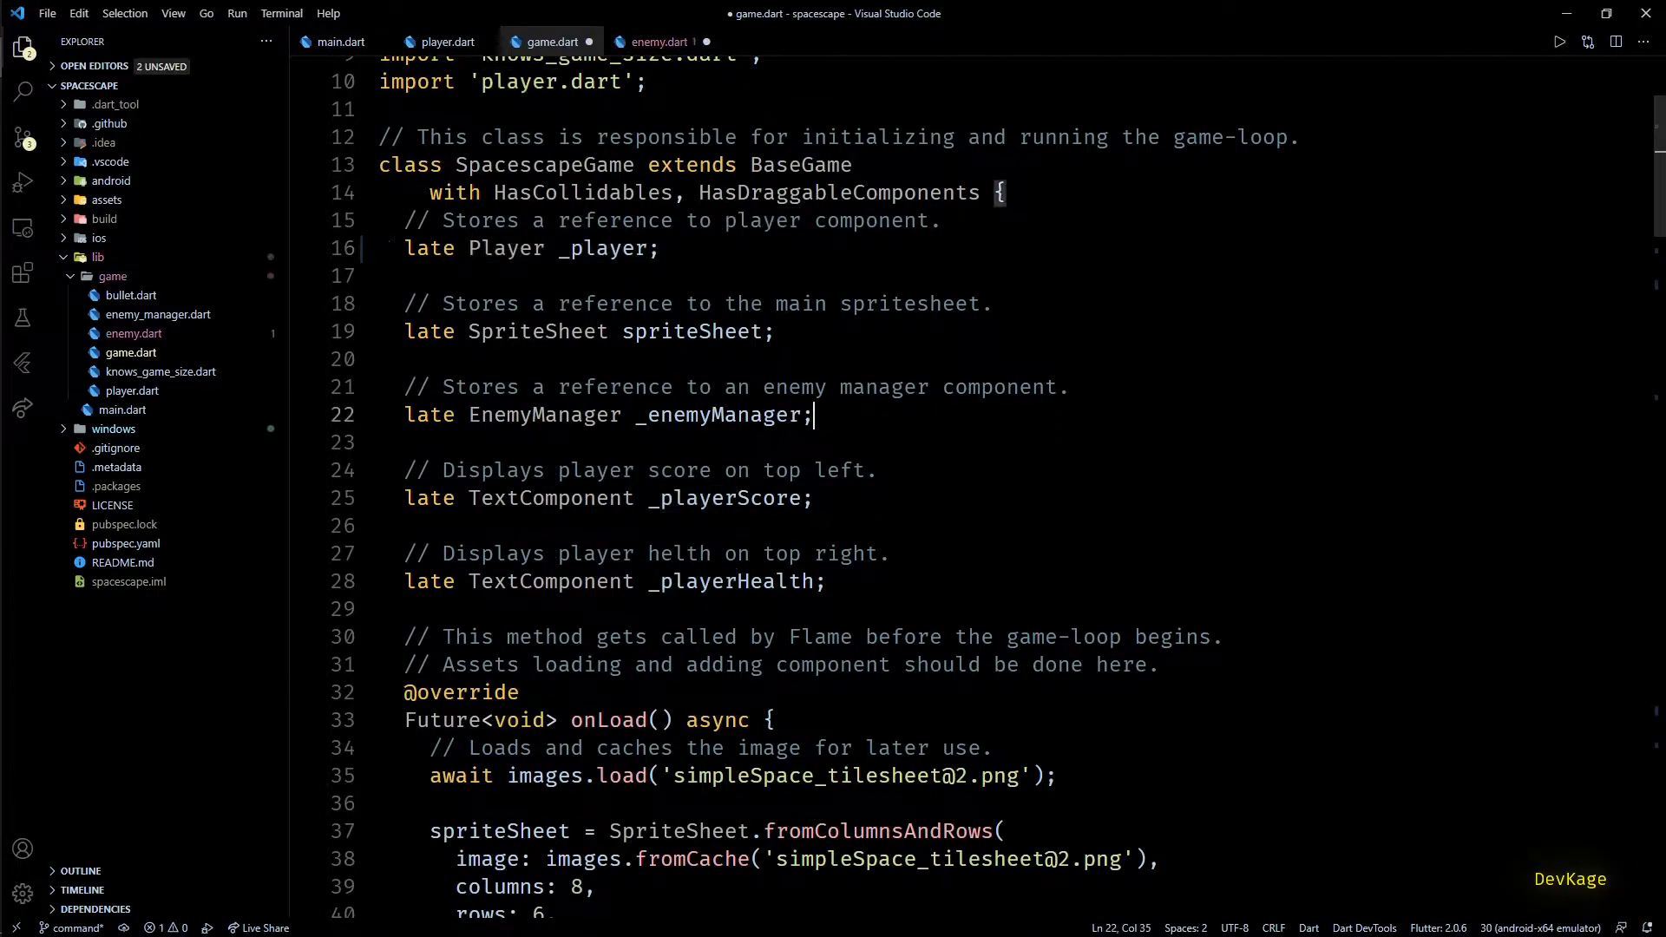
# Step: Review the rename in enemy.dart and make score and health private as _score and _health
pyautogui.click(663, 42)
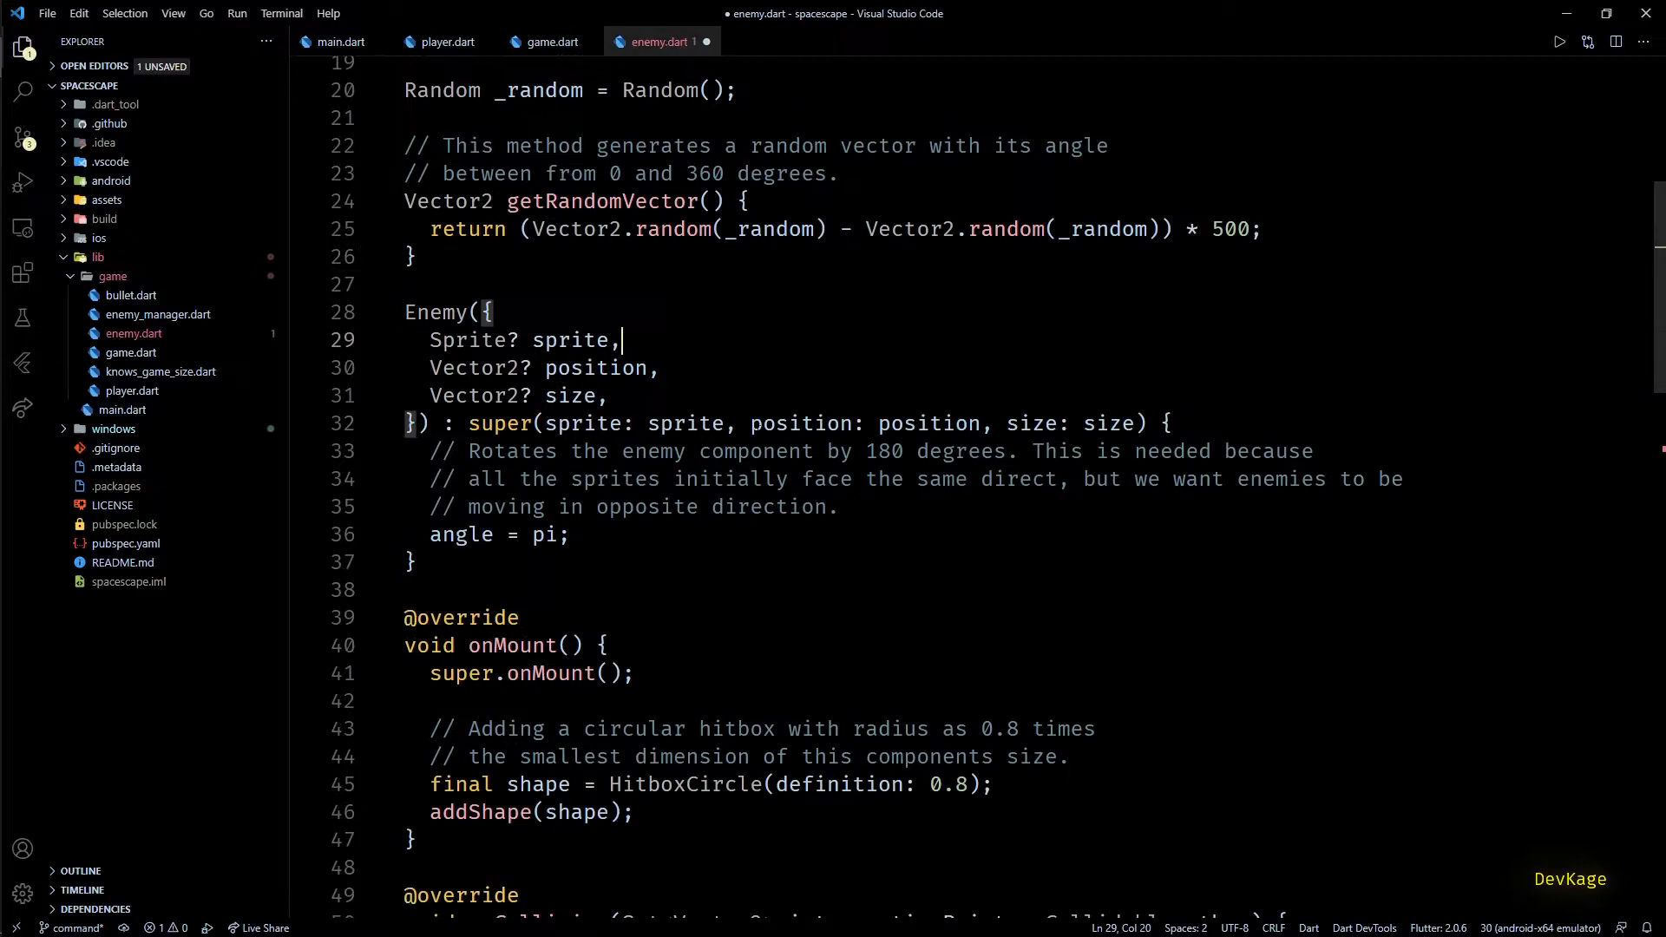
pyautogui.scroll(-3)
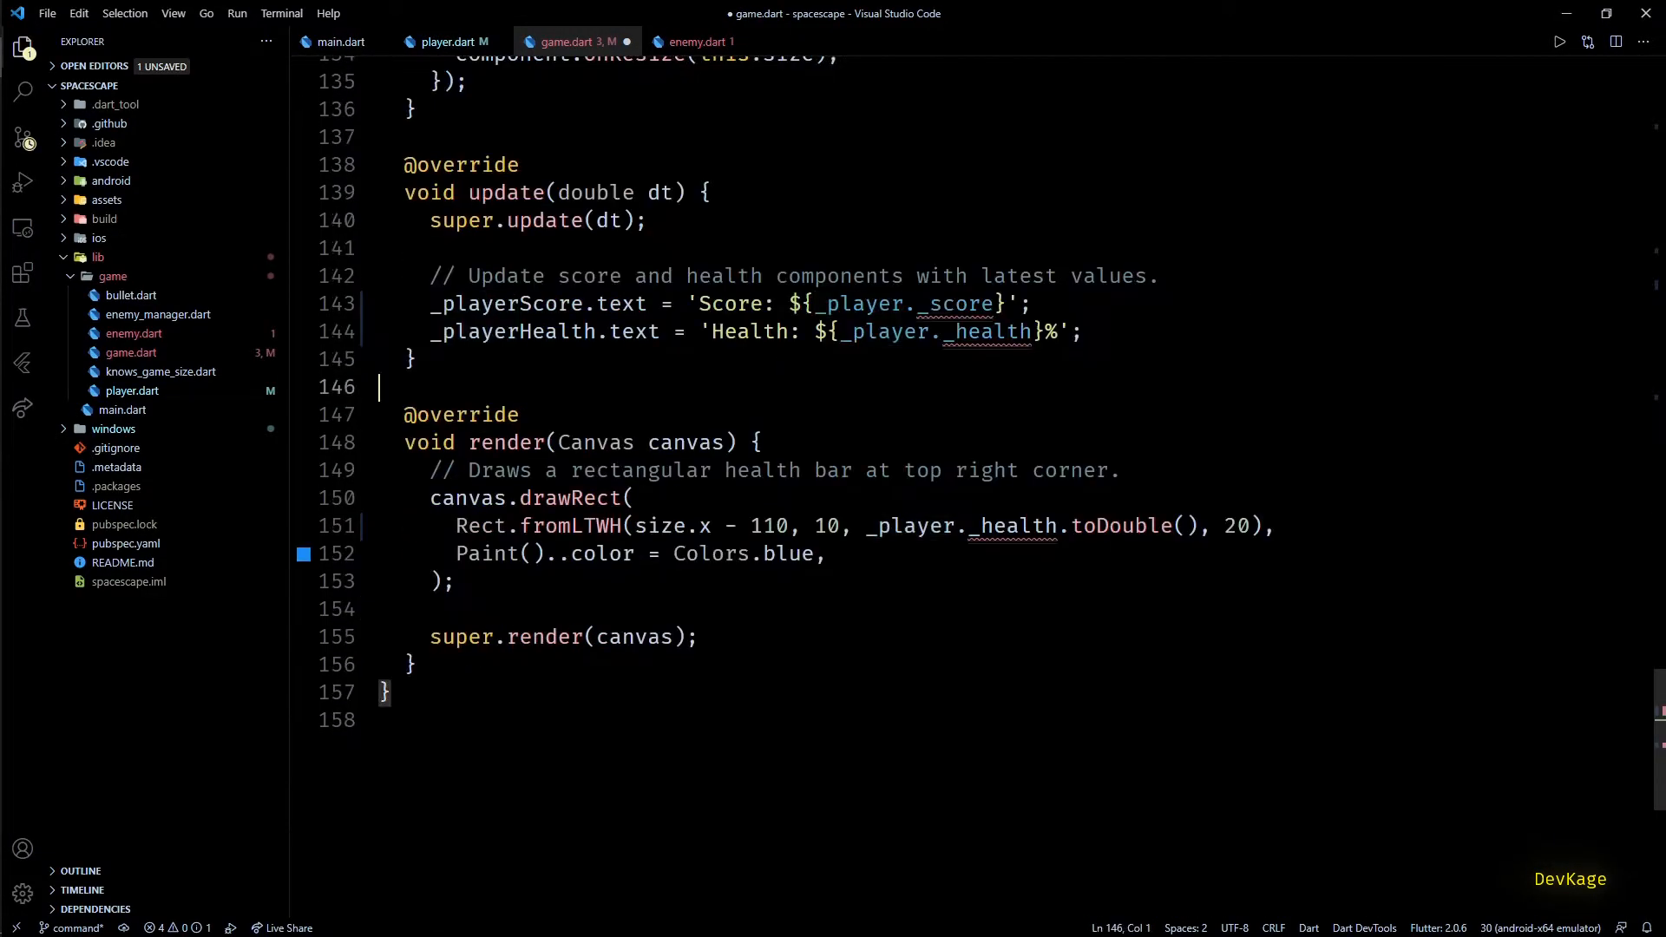
pyautogui.doubleClick(1010, 525)
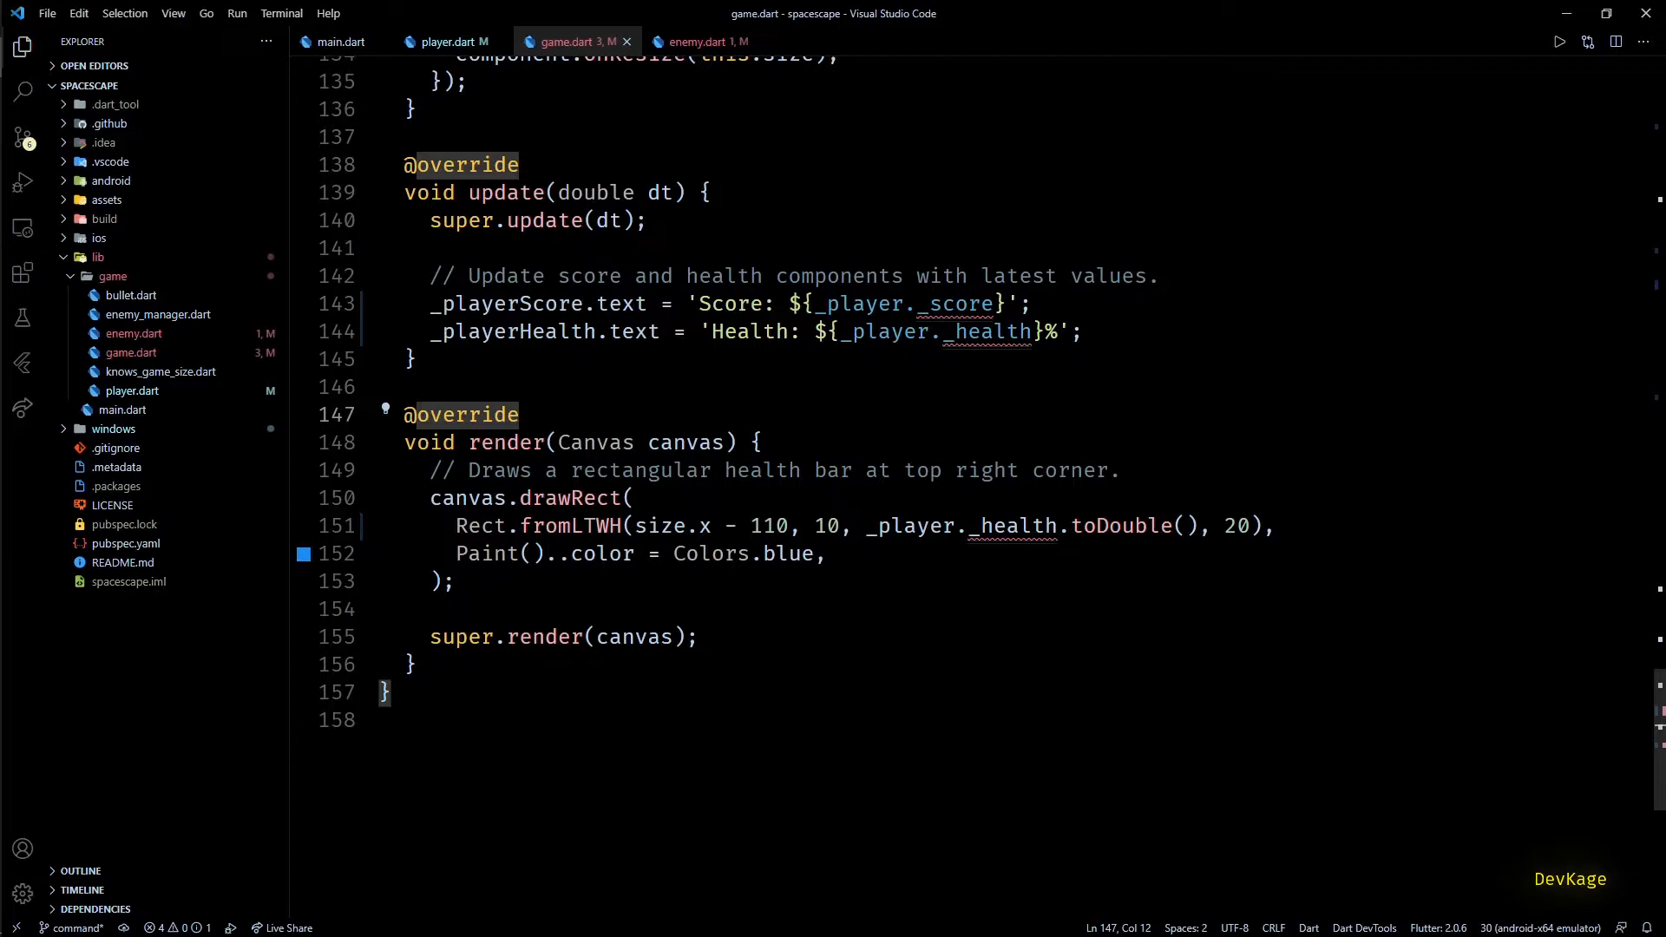
pyautogui.click(446, 42)
pyautogui.write('int get score')
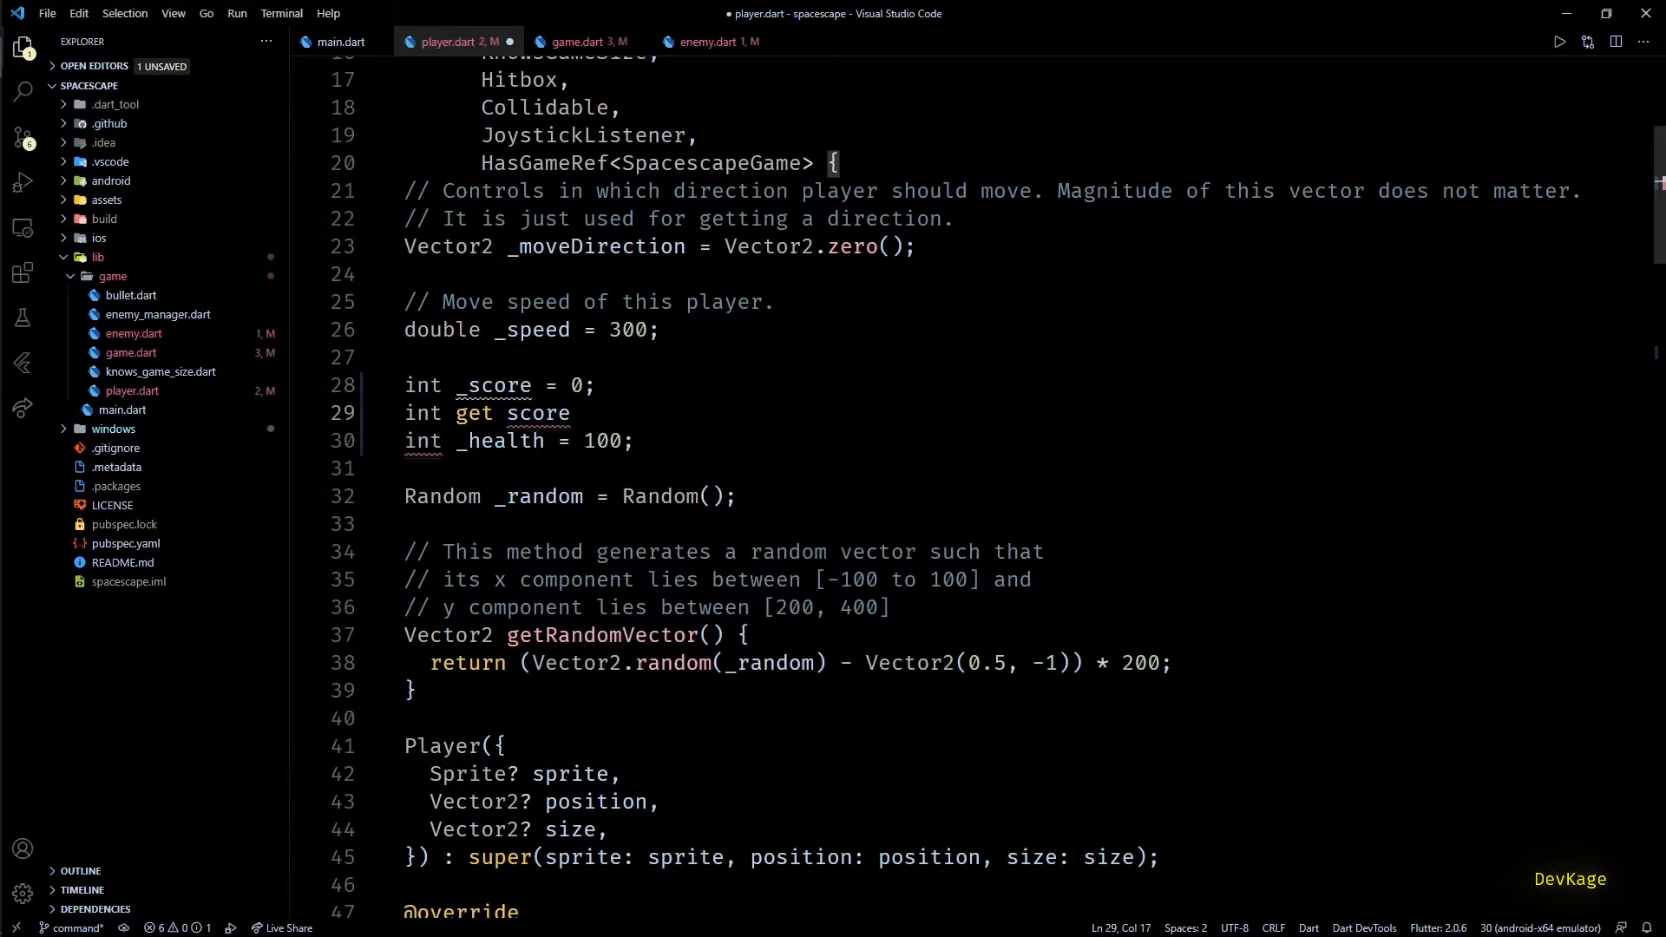
# Step: Add score and health getters and addToScore(int points) adding points to _score
pyautogui.write('=> _score;')
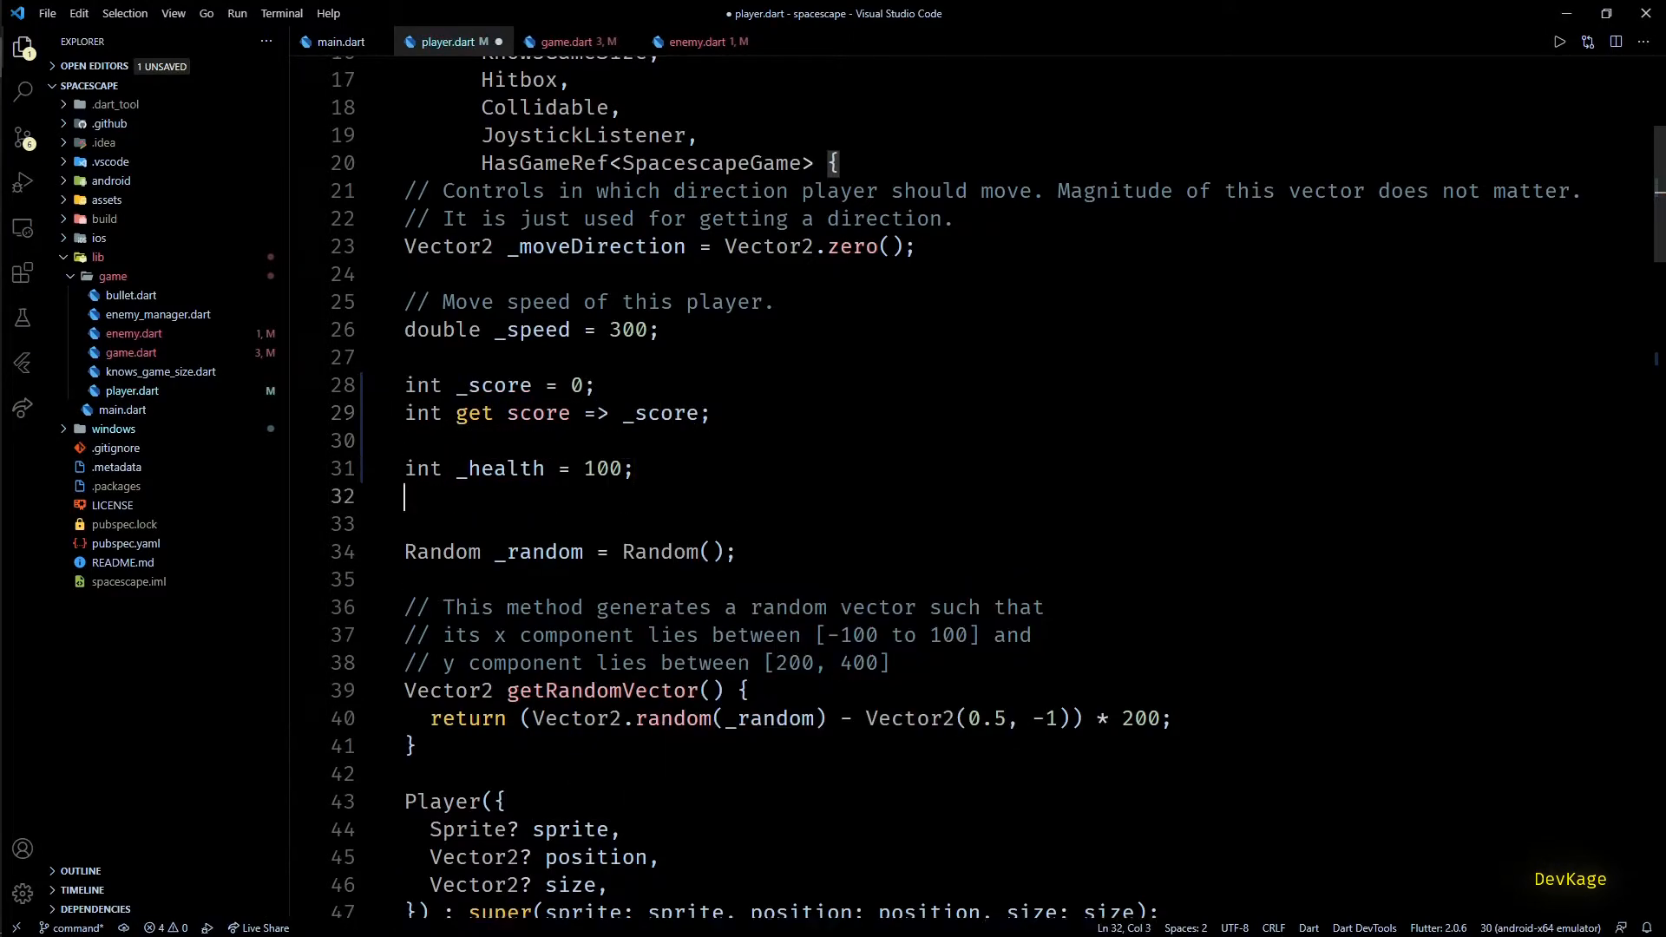
pyautogui.write('int get health =')
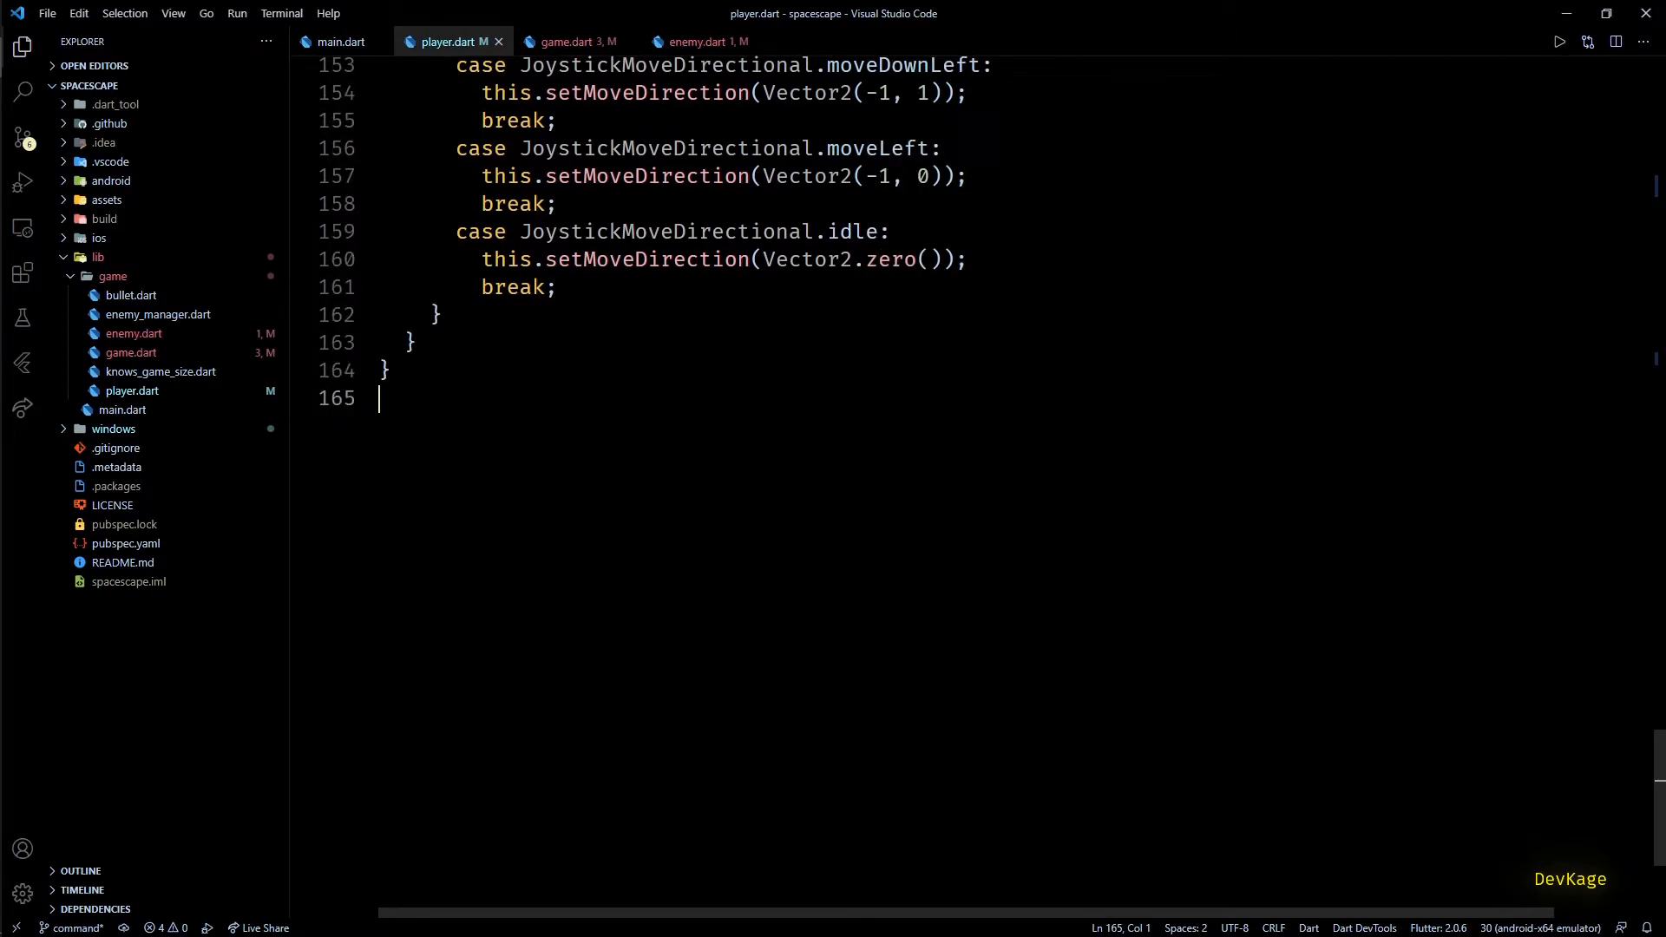
pyautogui.press('enter')
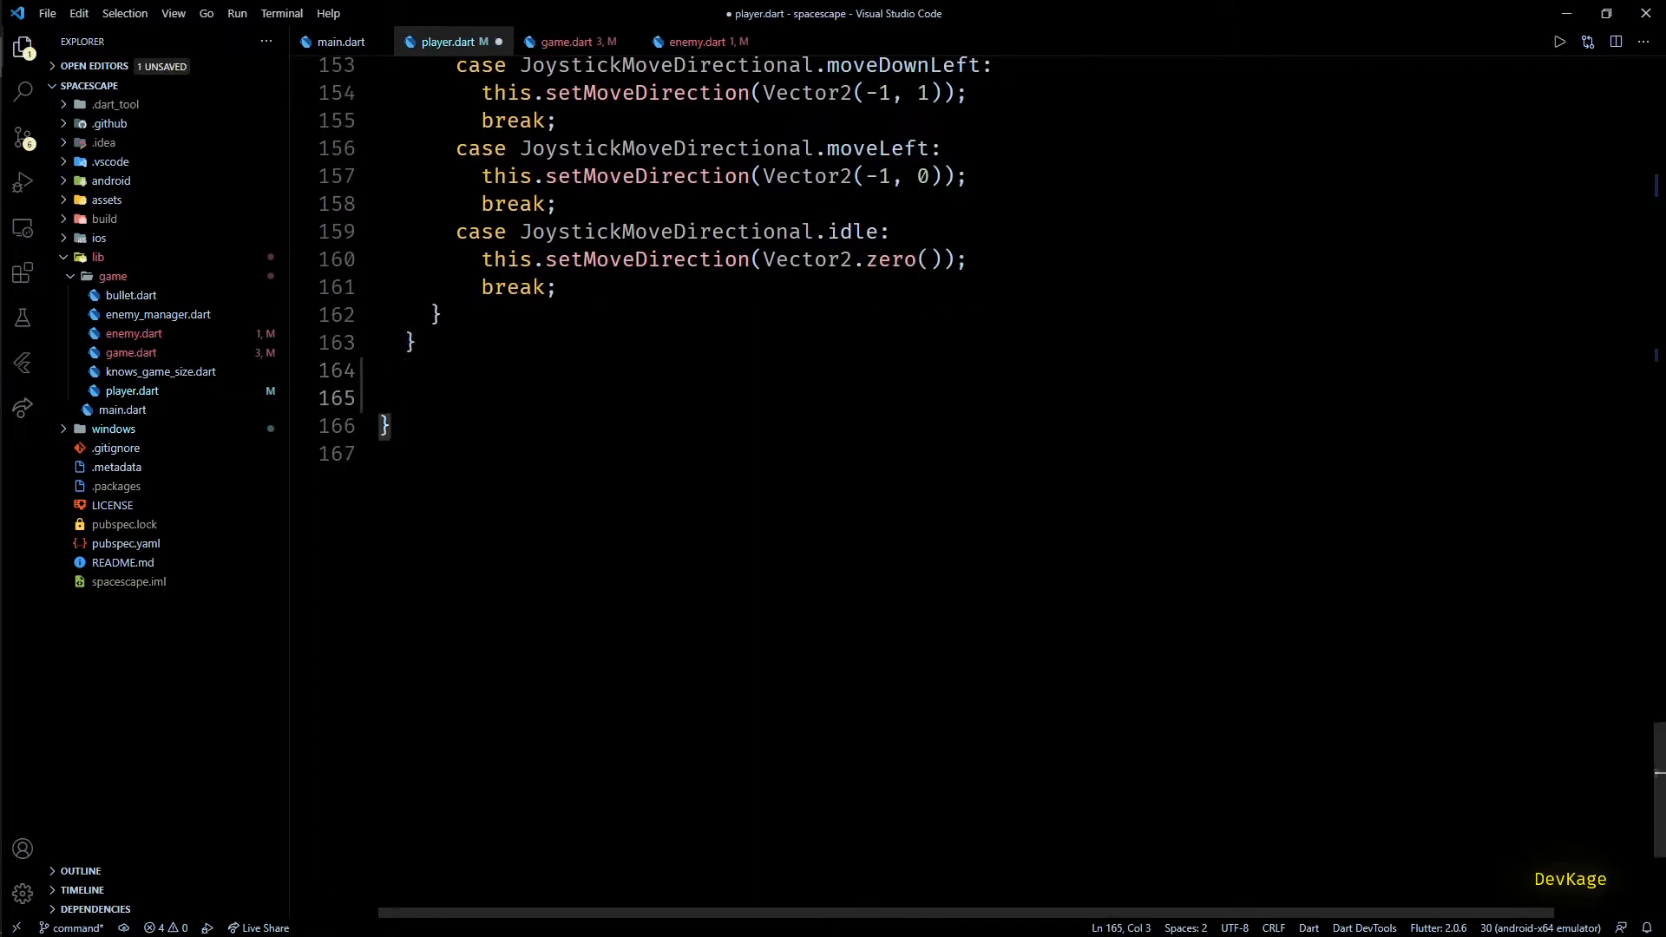
pyautogui.write('void addToScore')
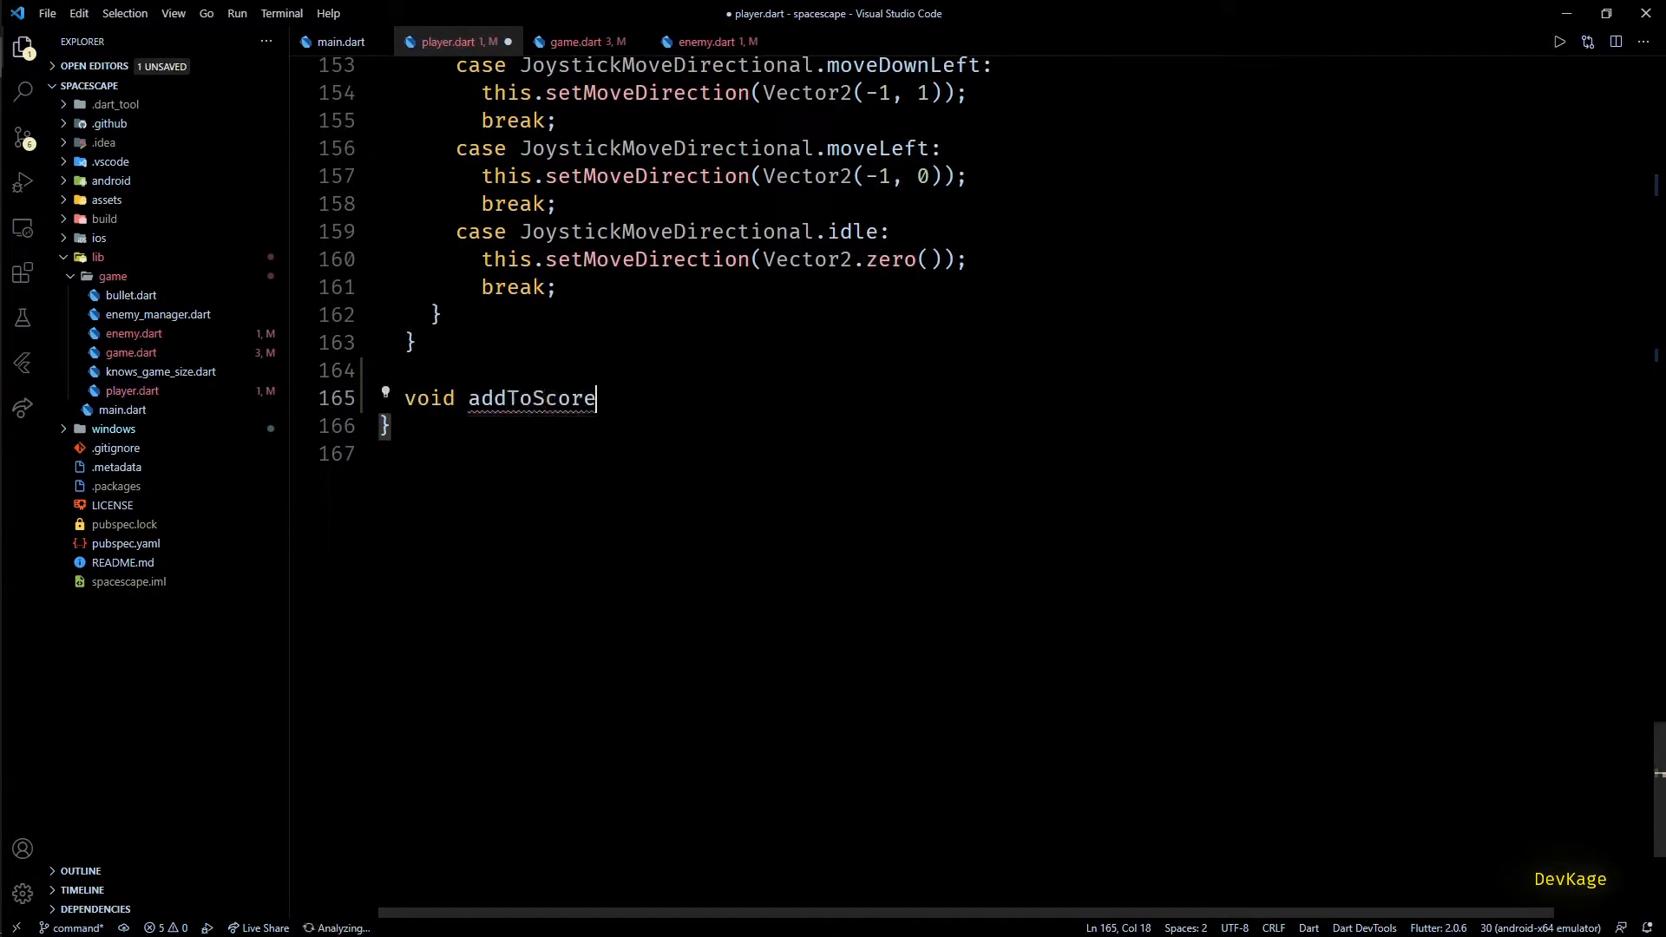
pyautogui.write('(int points){')
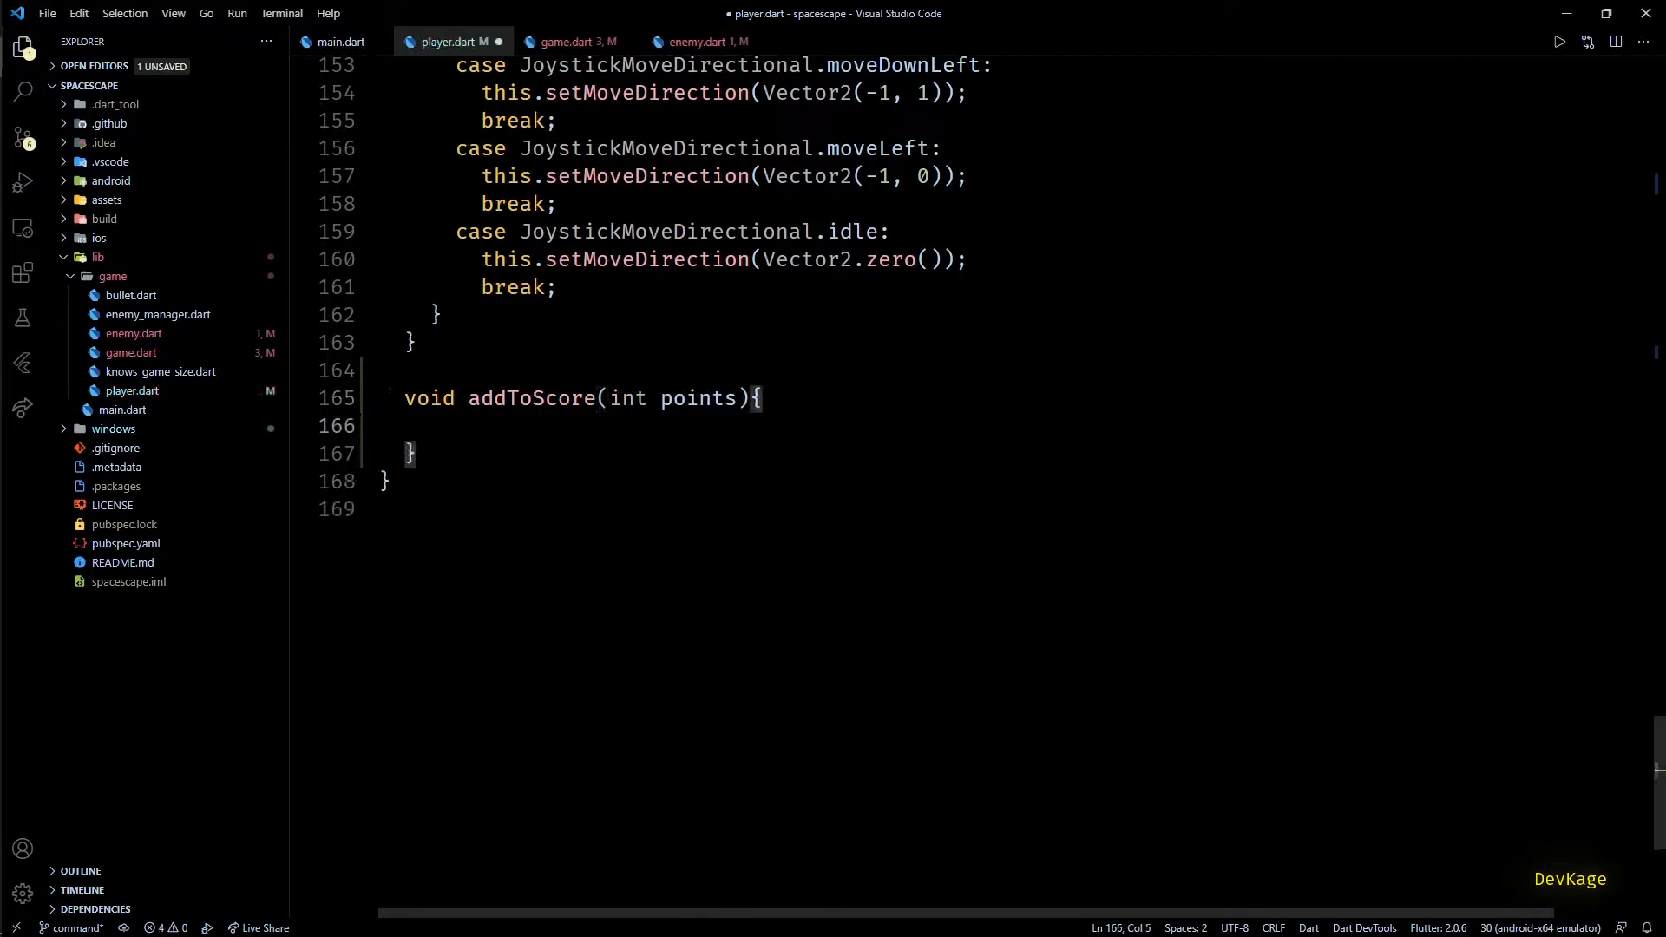
pyautogui.write('_score += points;')
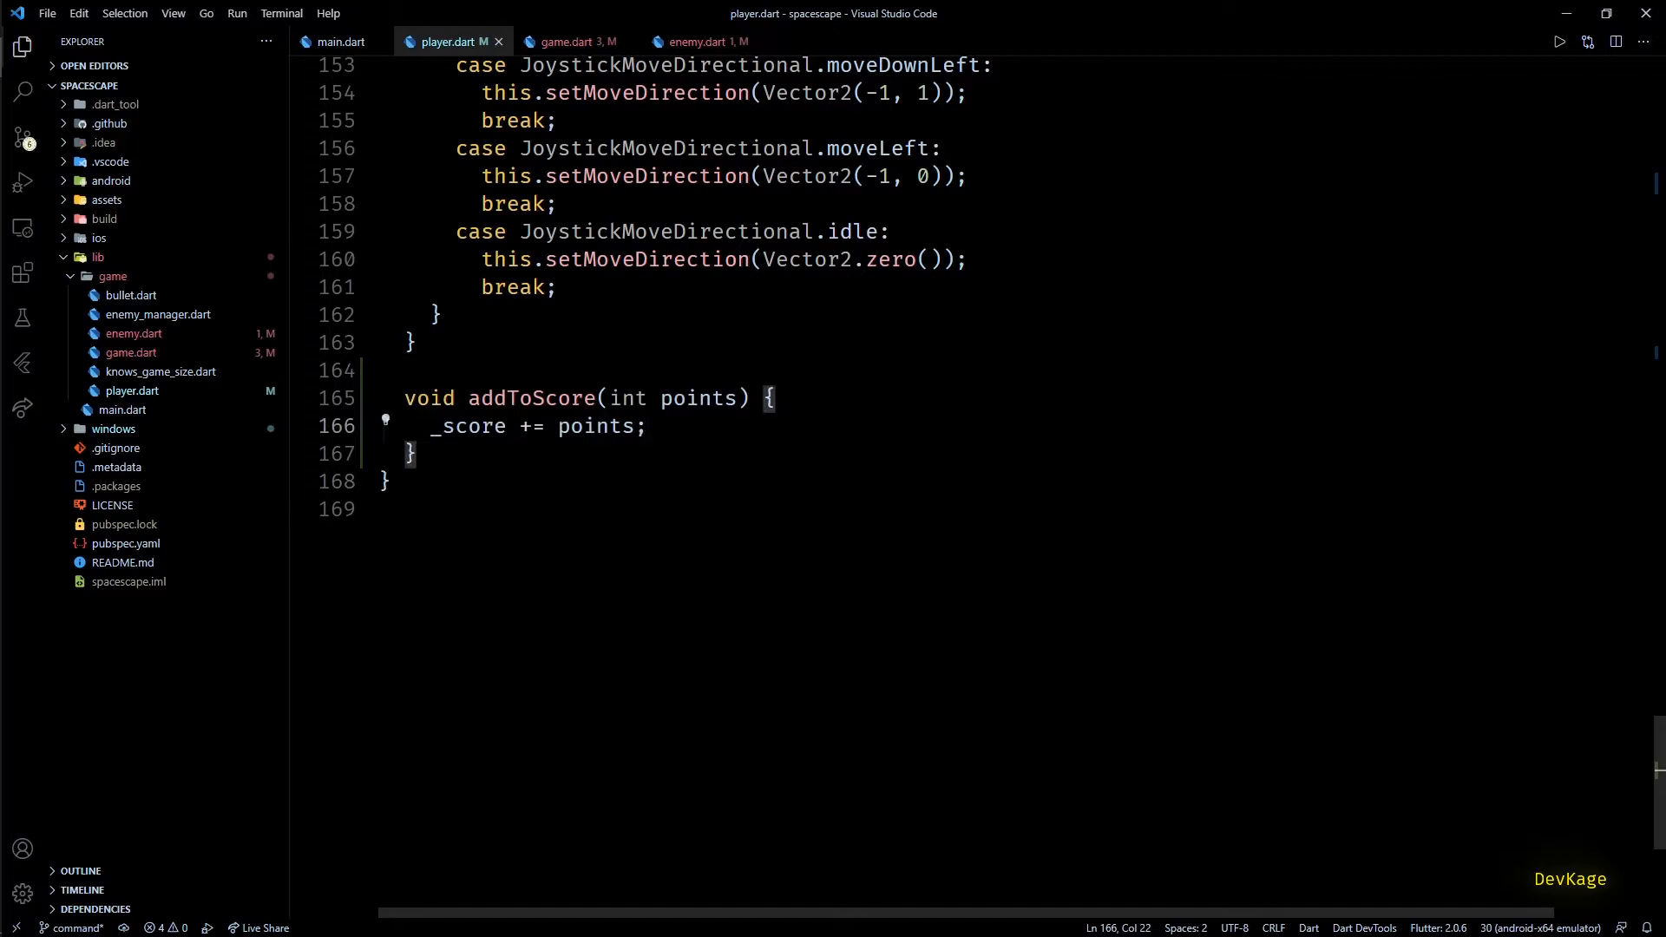
pyautogui.click(573, 42)
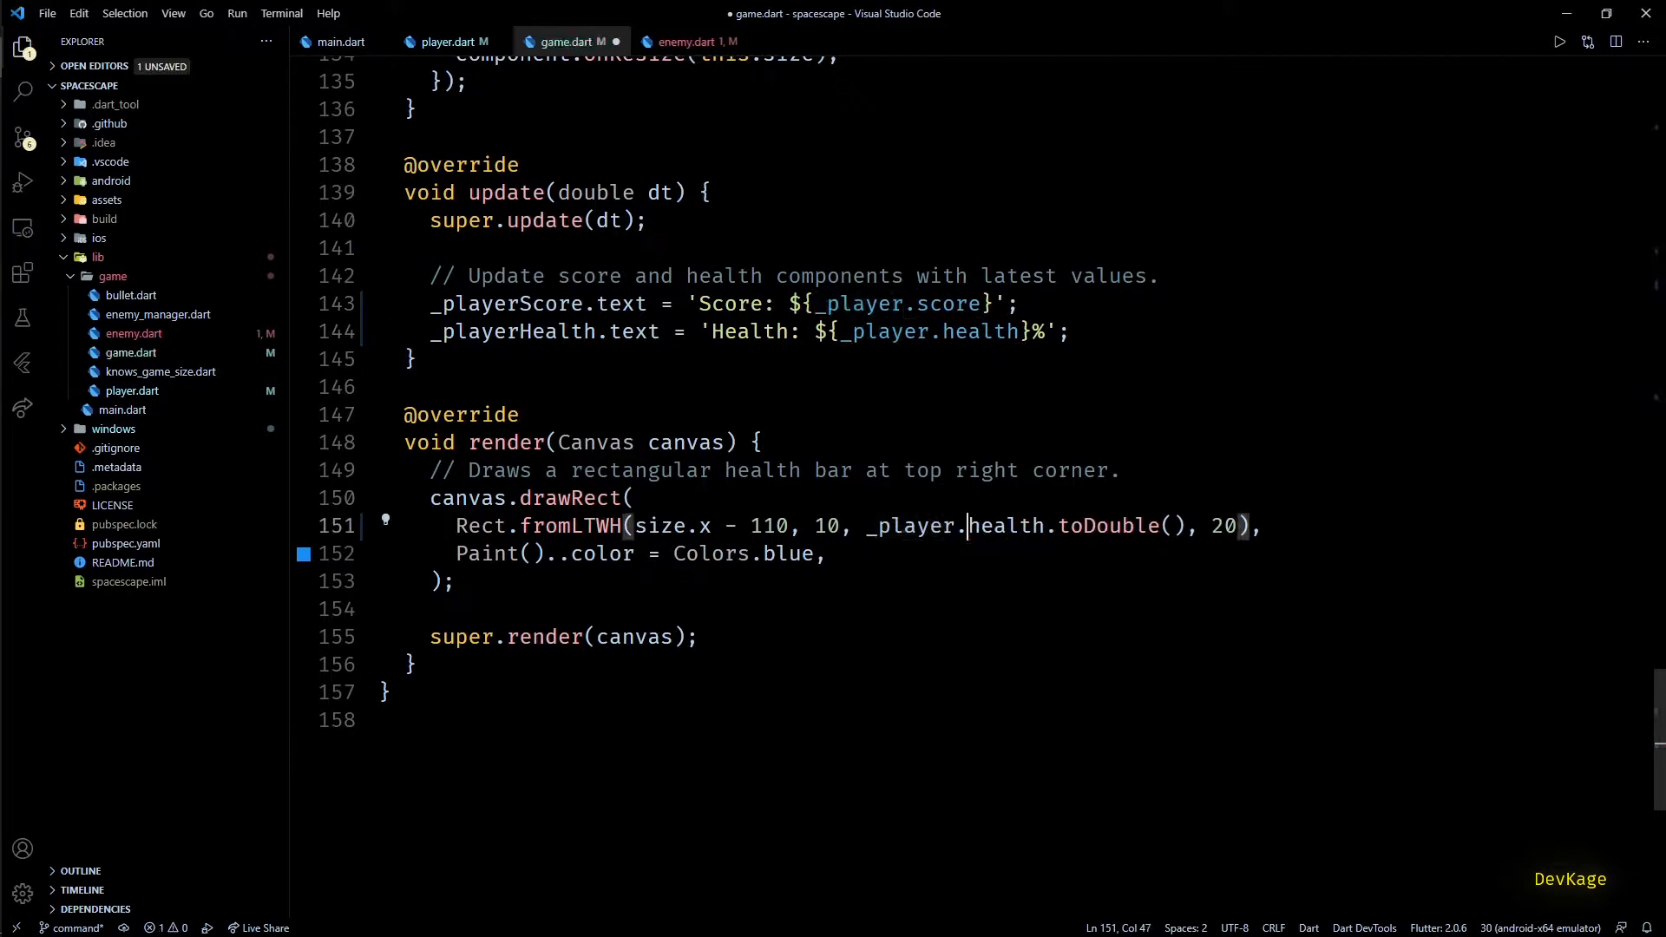
# Step: Save game.dart using _player.score and _player.health, then view enemy.dart's score update
pyautogui.press('ctrl+s')
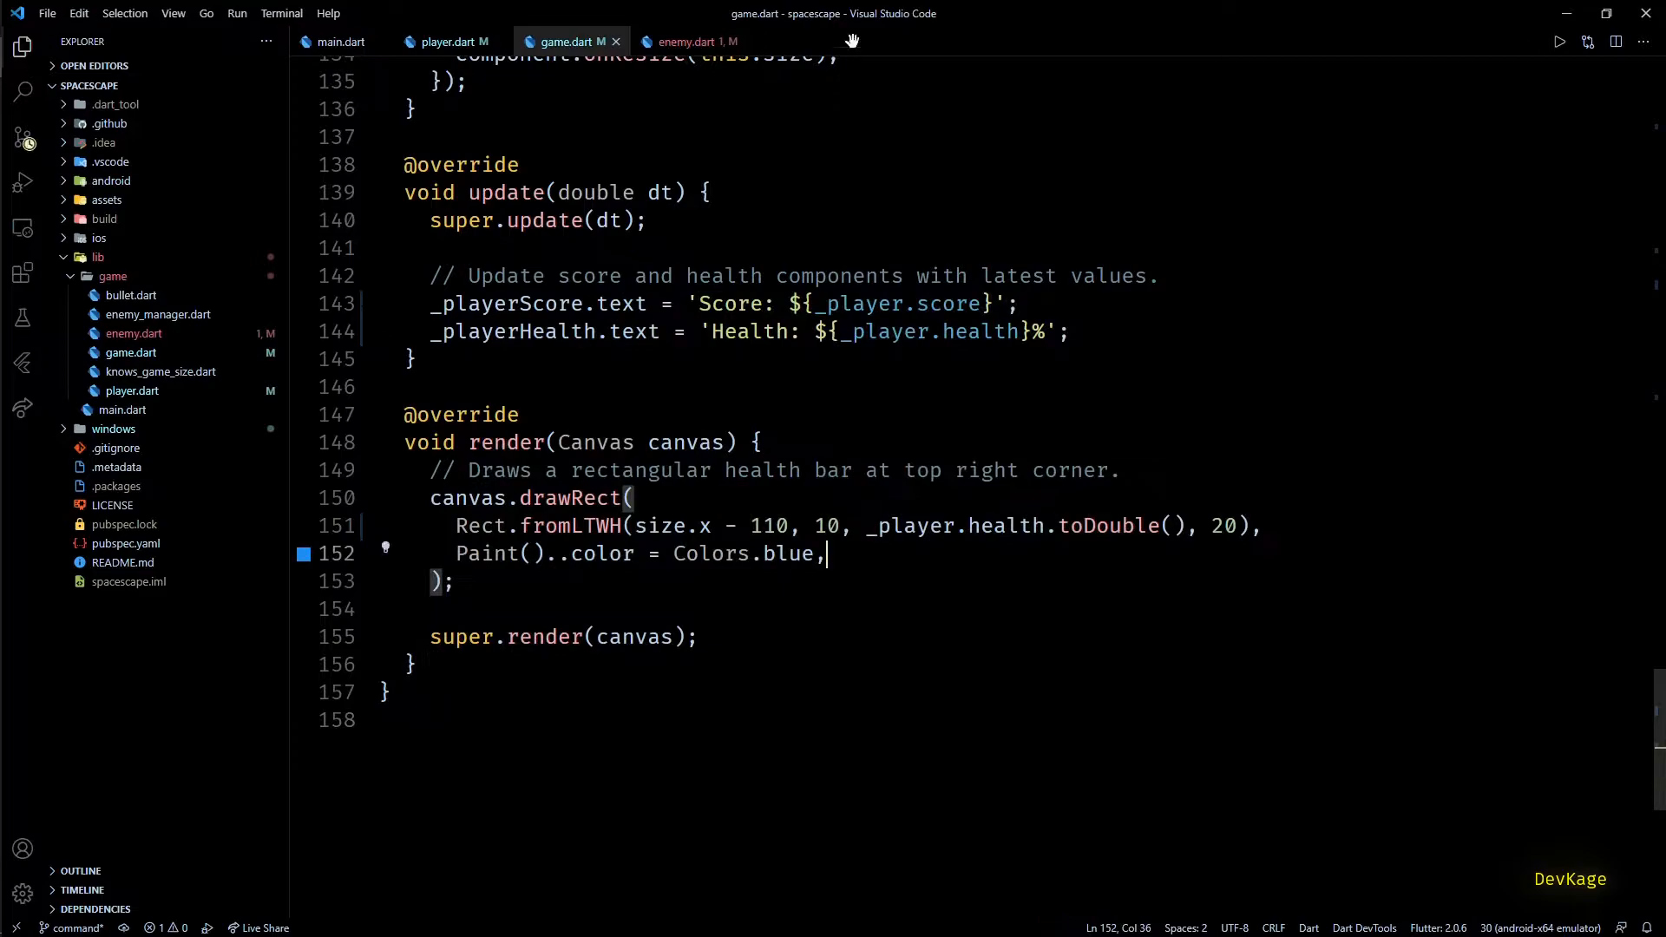
pyautogui.click(692, 42)
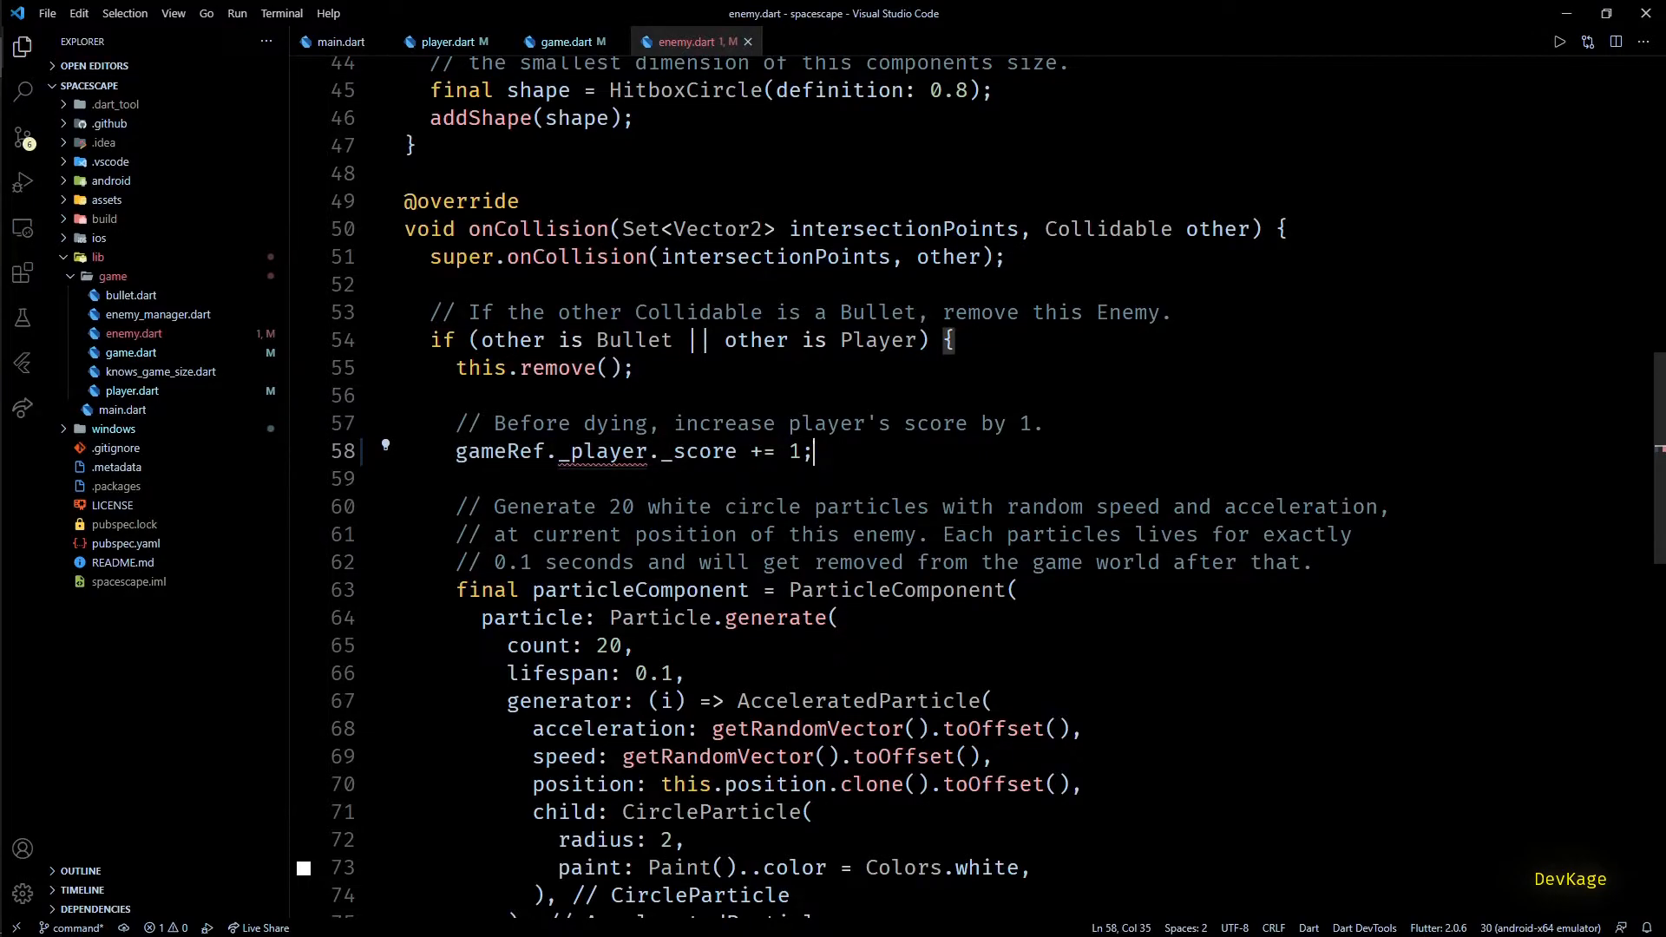
pyautogui.moveTo(223, 160)
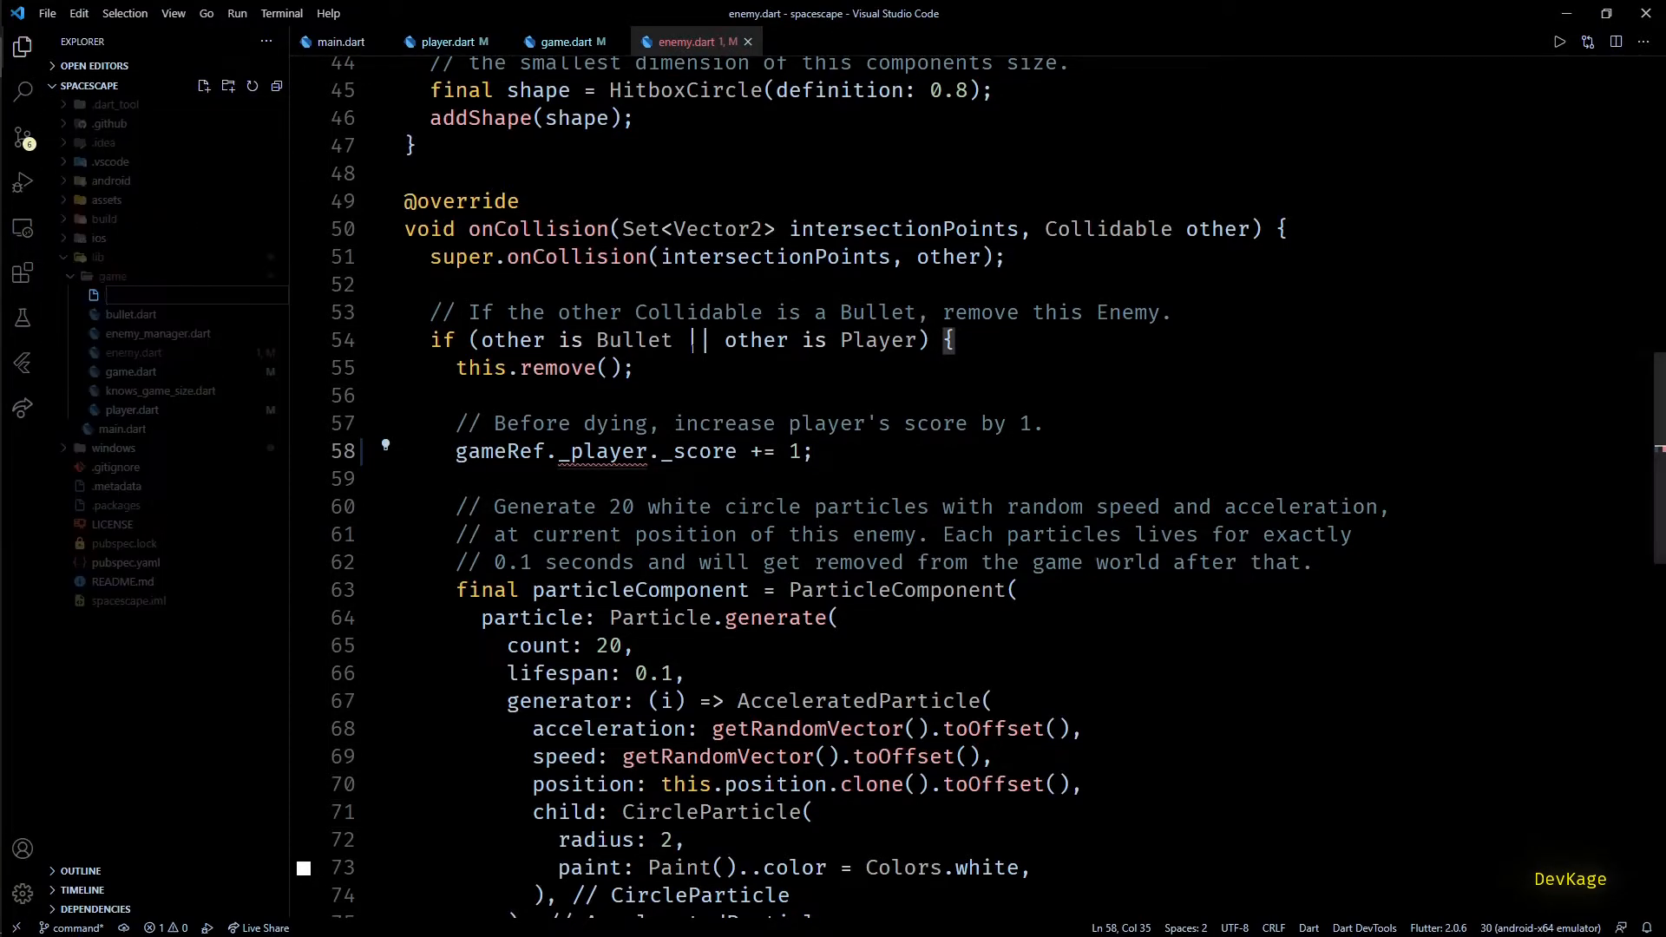
# Step: Create command.dart importing Flame components with an empty Command<T extends Component> class
pyautogui.write('comm')
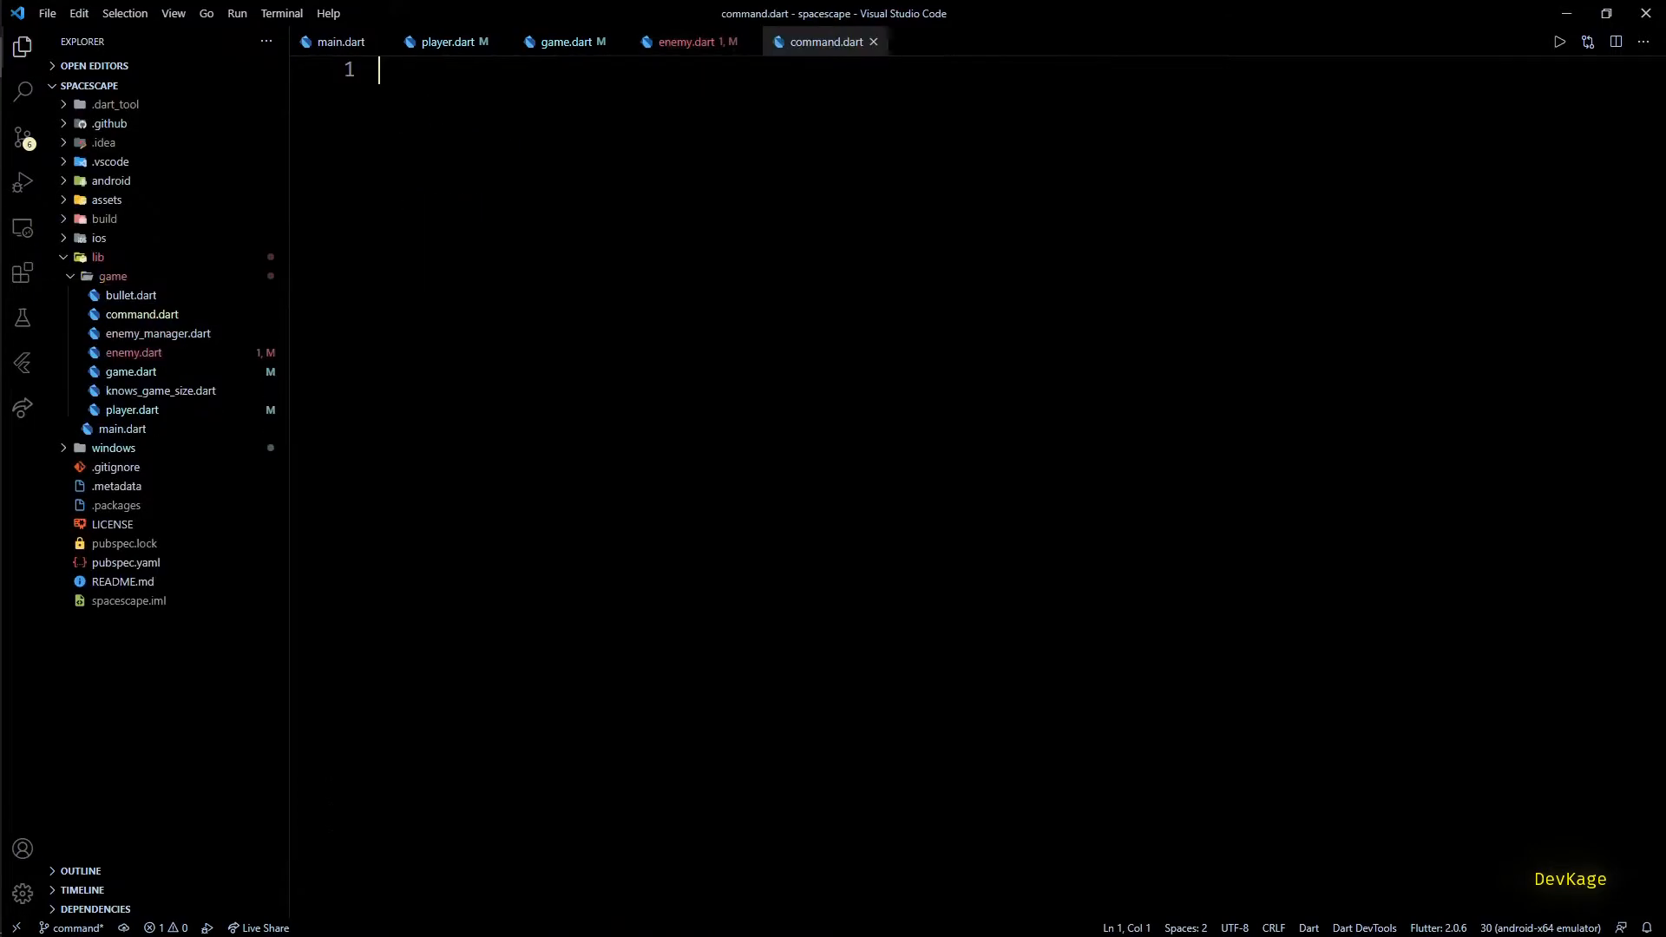
pyautogui.write('class Comm')
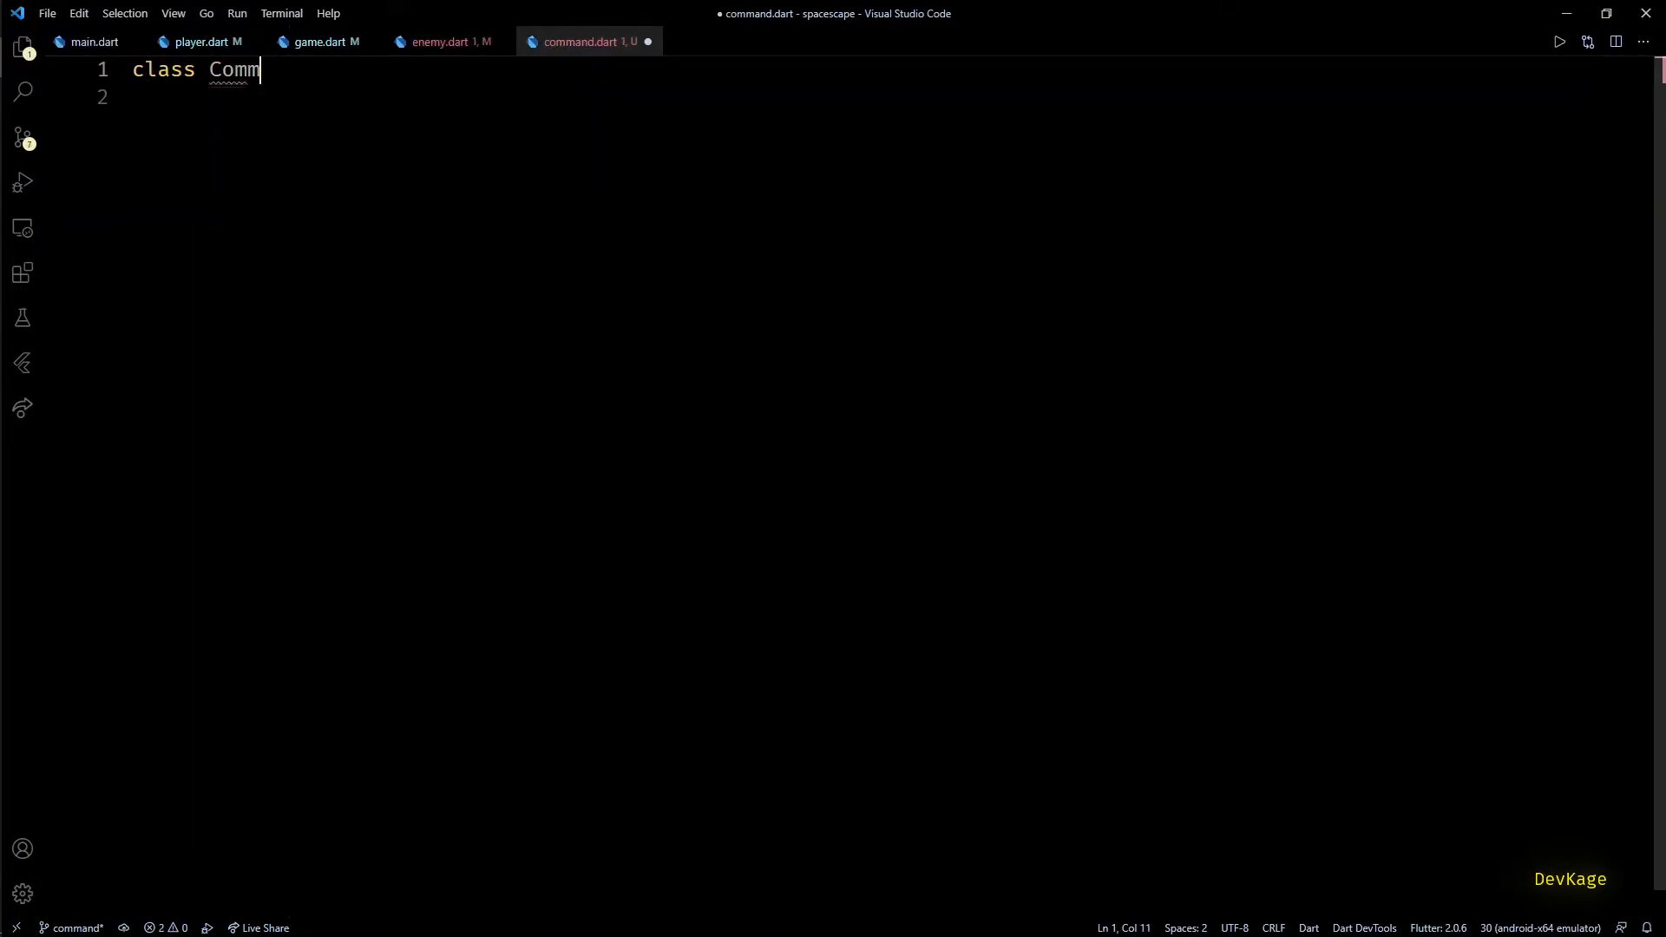
pyautogui.write('and')
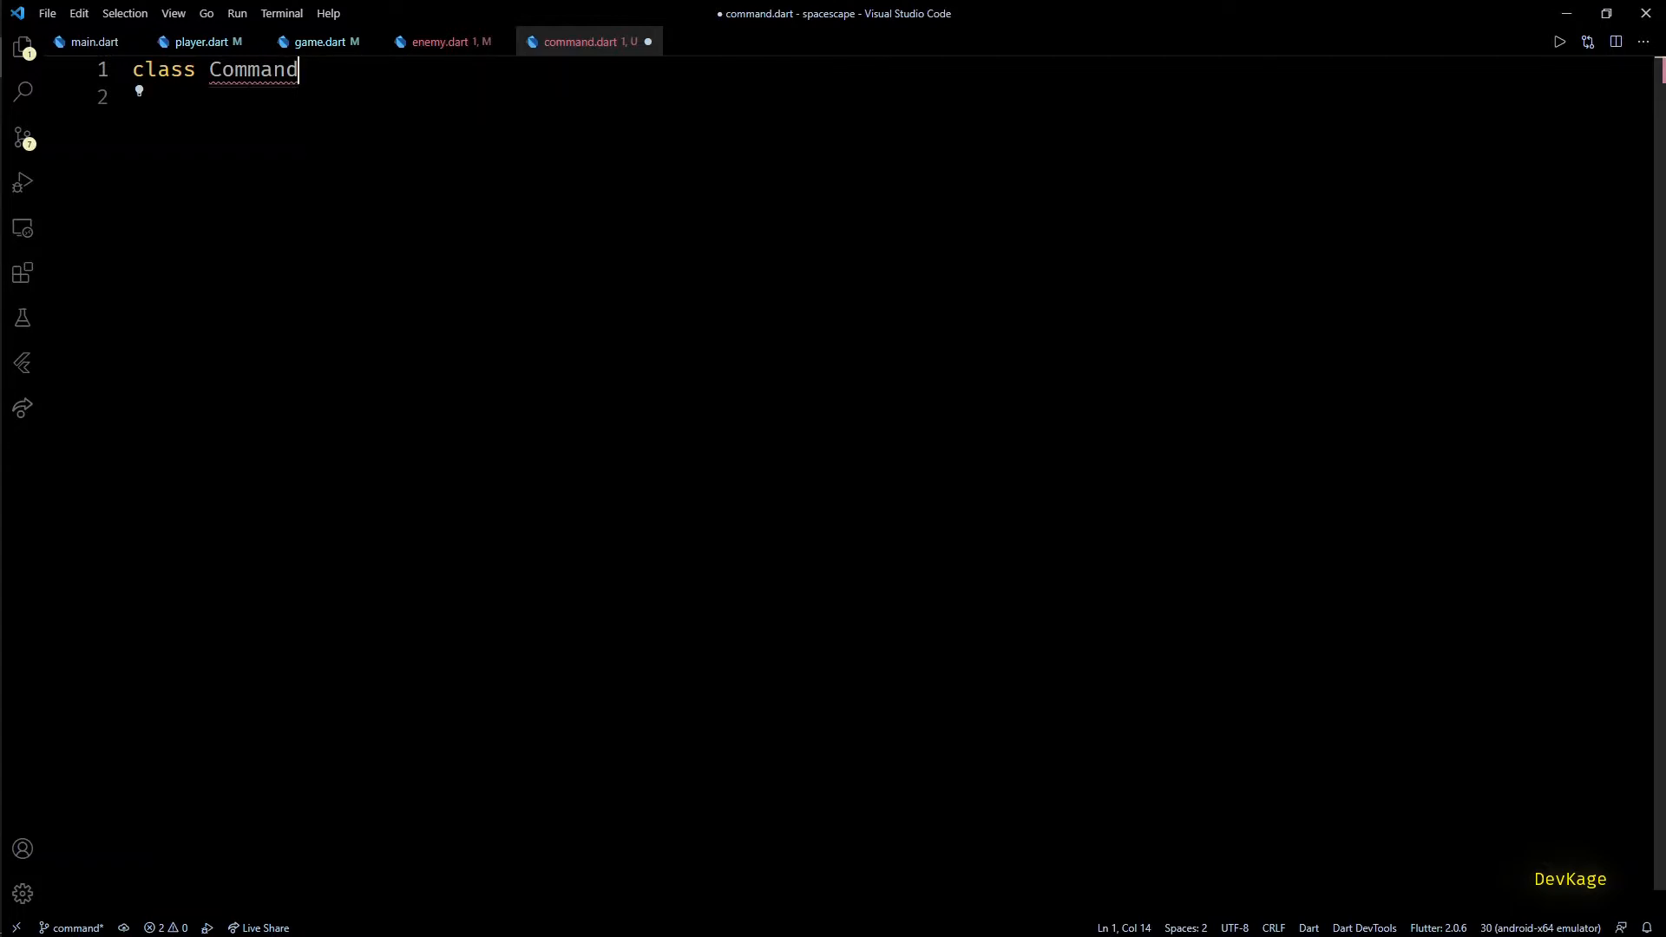
pyautogui.write('{}')
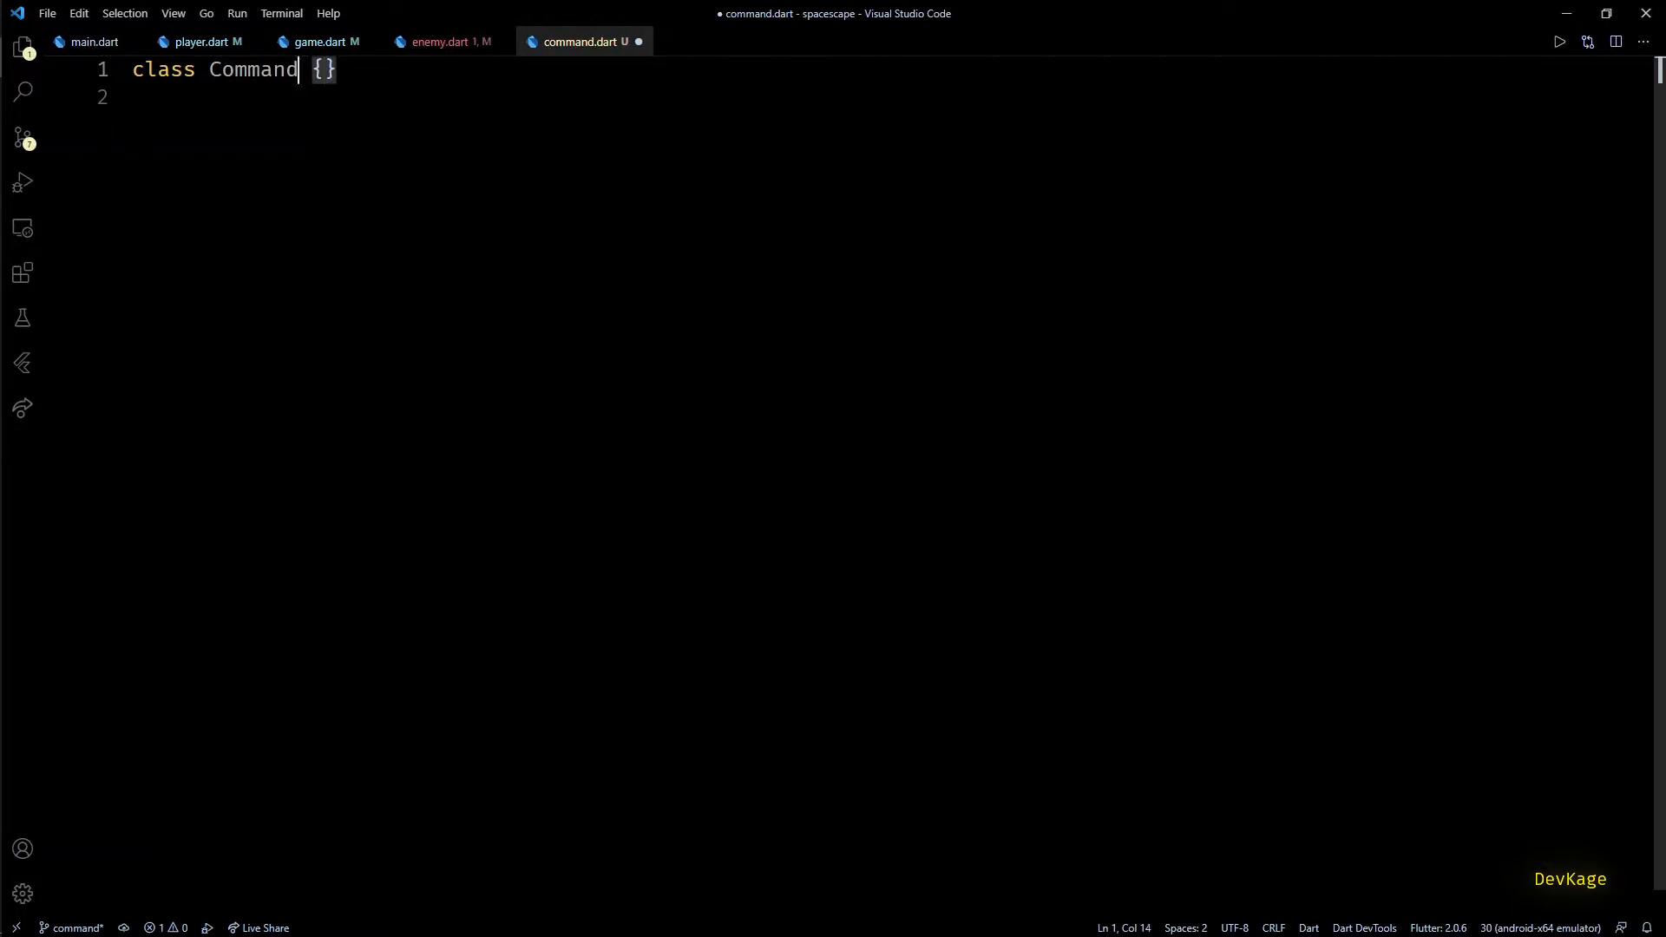
pyautogui.write('<>')
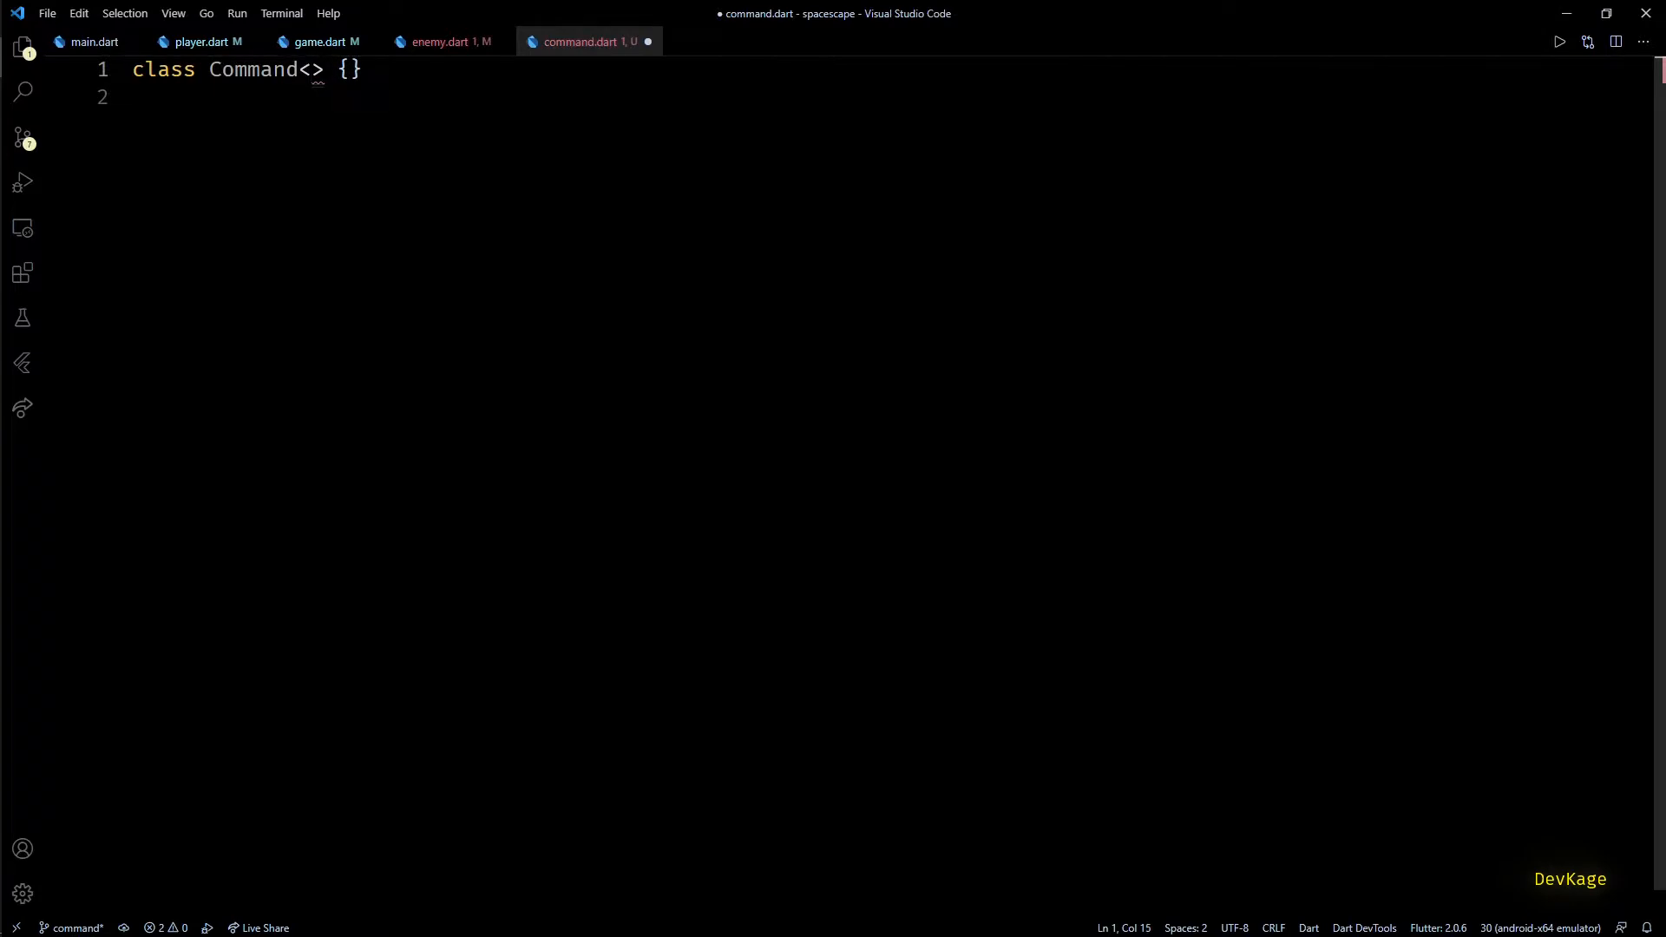
pyautogui.write('T extends Component')
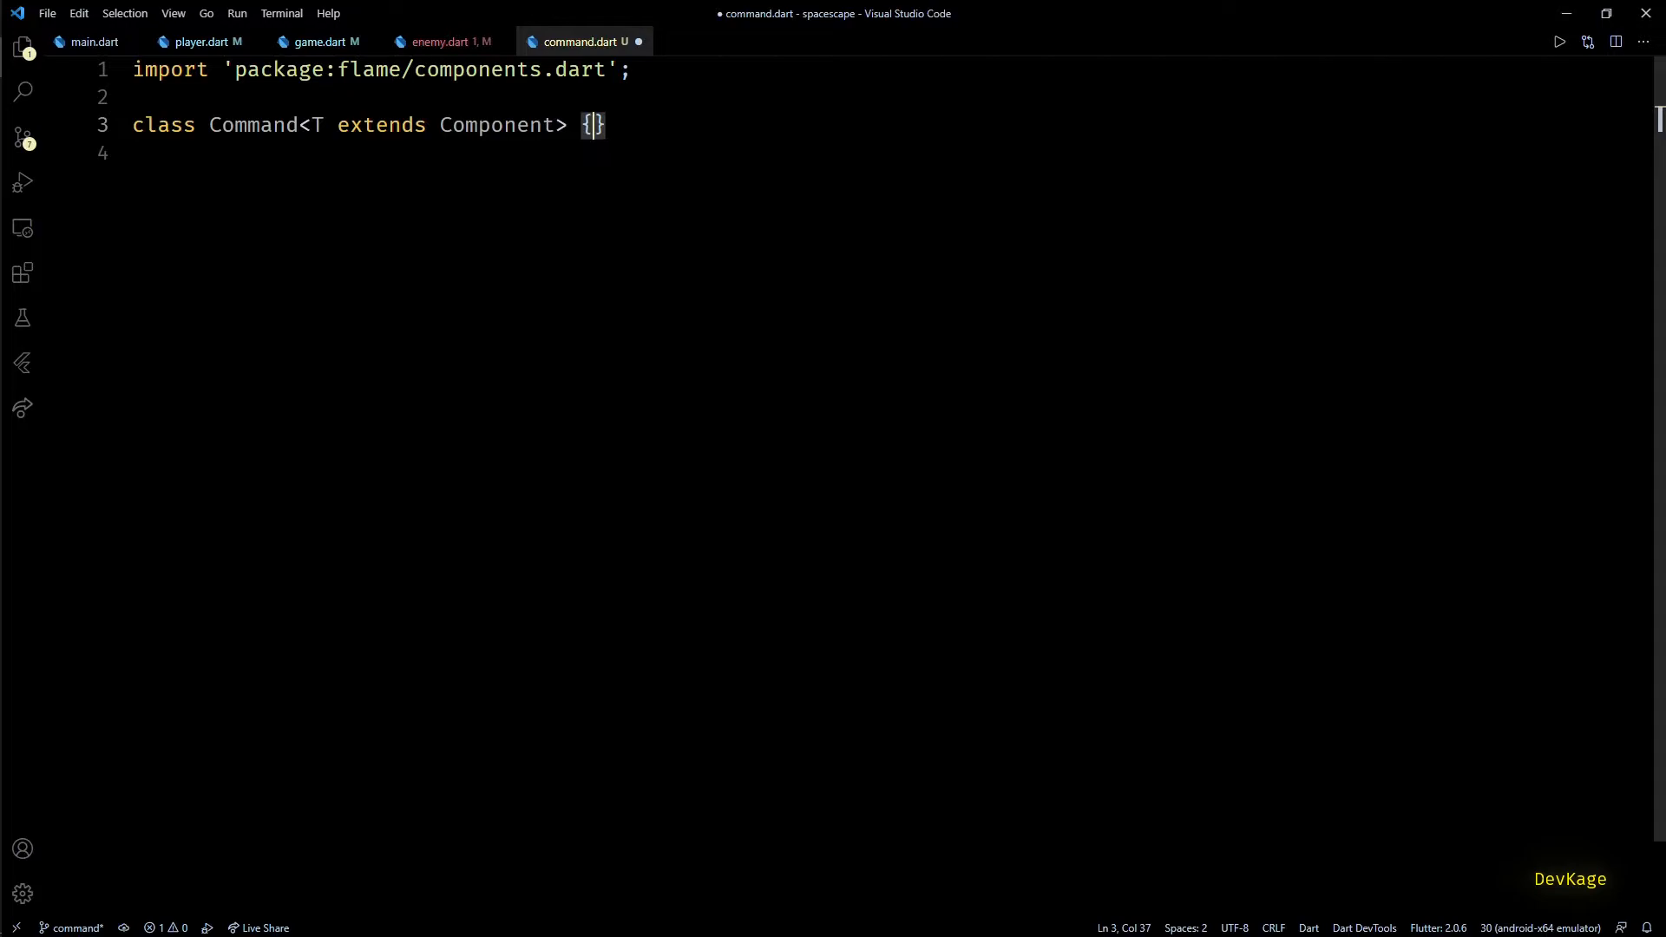
# Step: Declare a 'void Function(T target) action' field and a constructor requiring this.action
pyautogui.press('Enter')
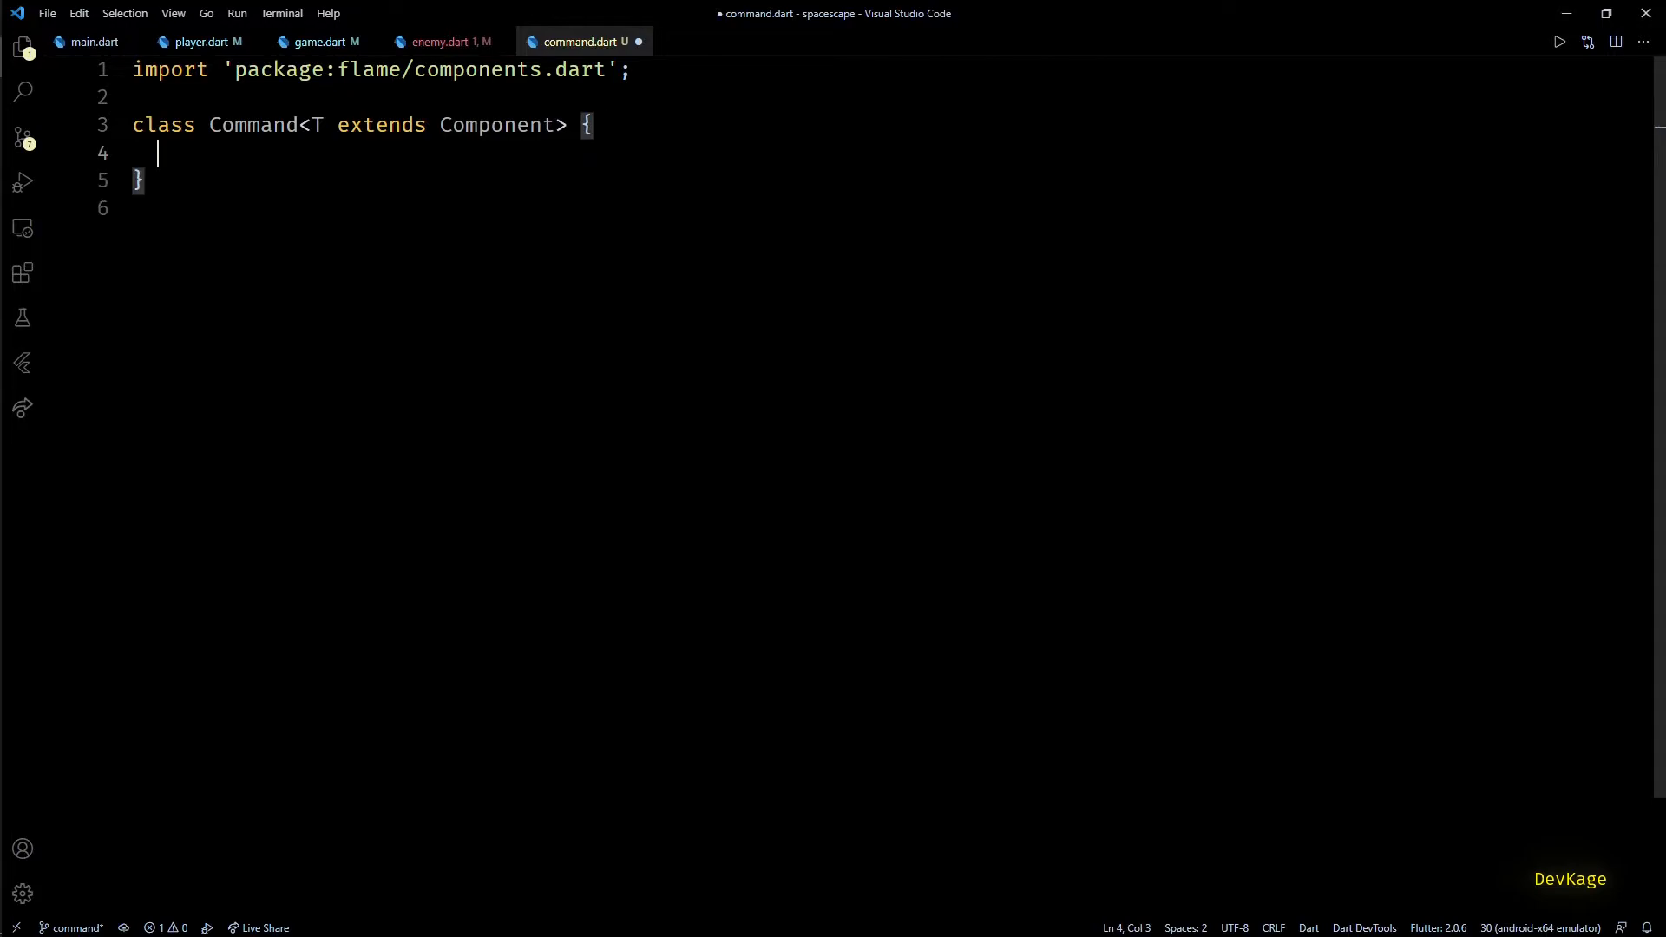
pyautogui.write('void F')
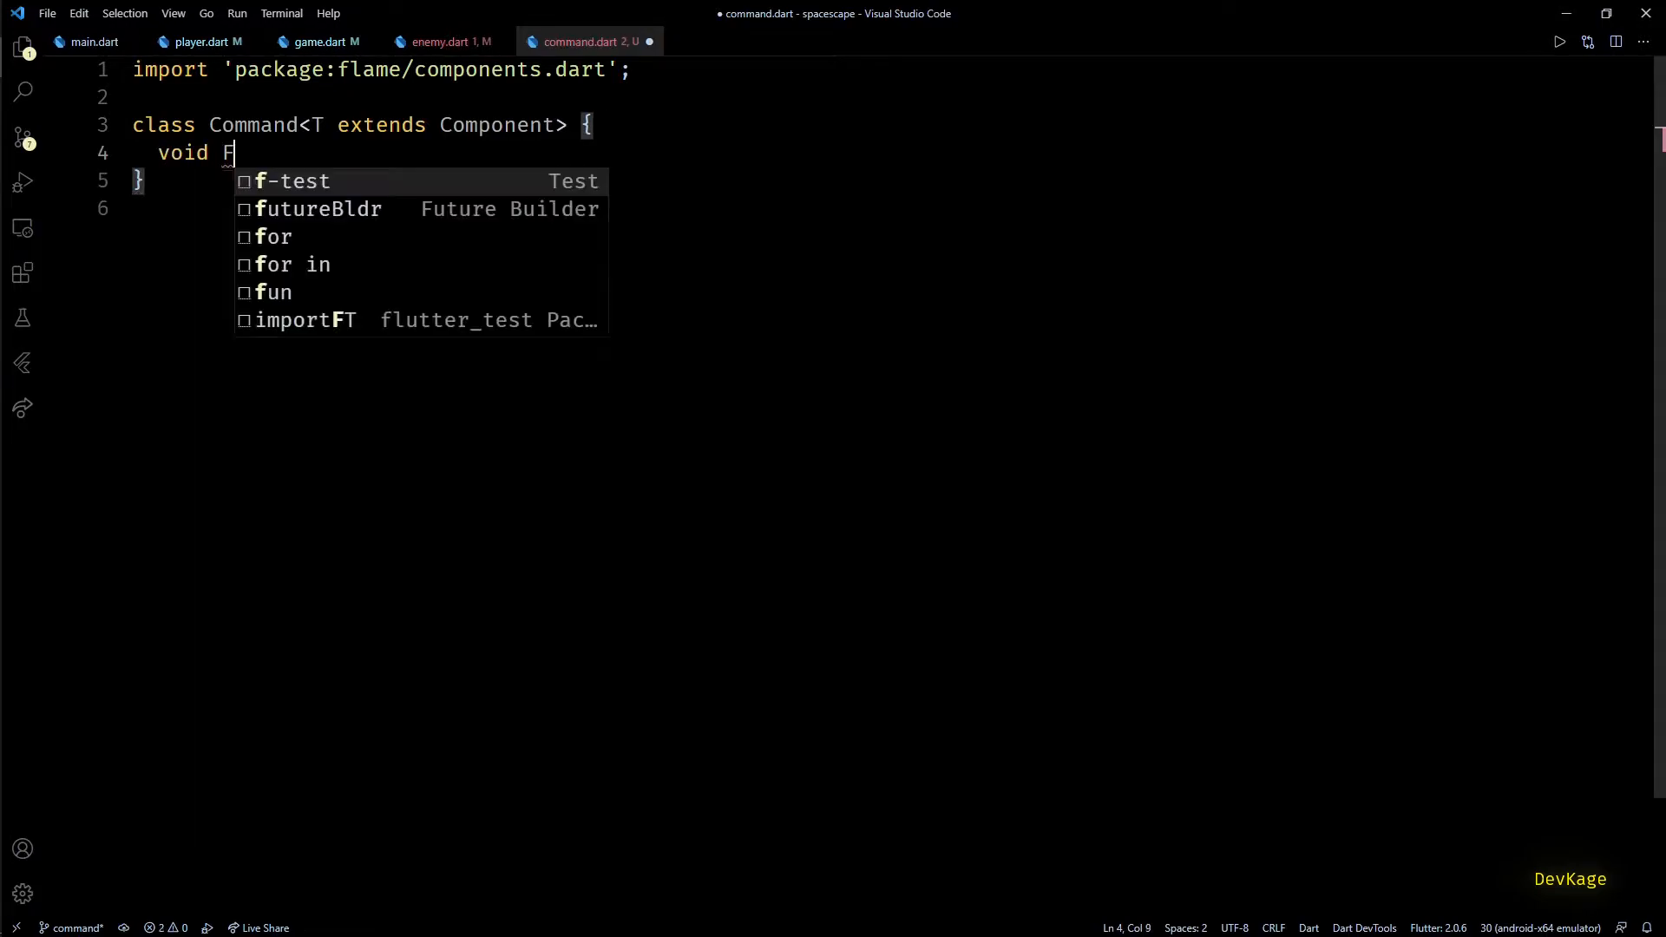
pyautogui.write('Function()')
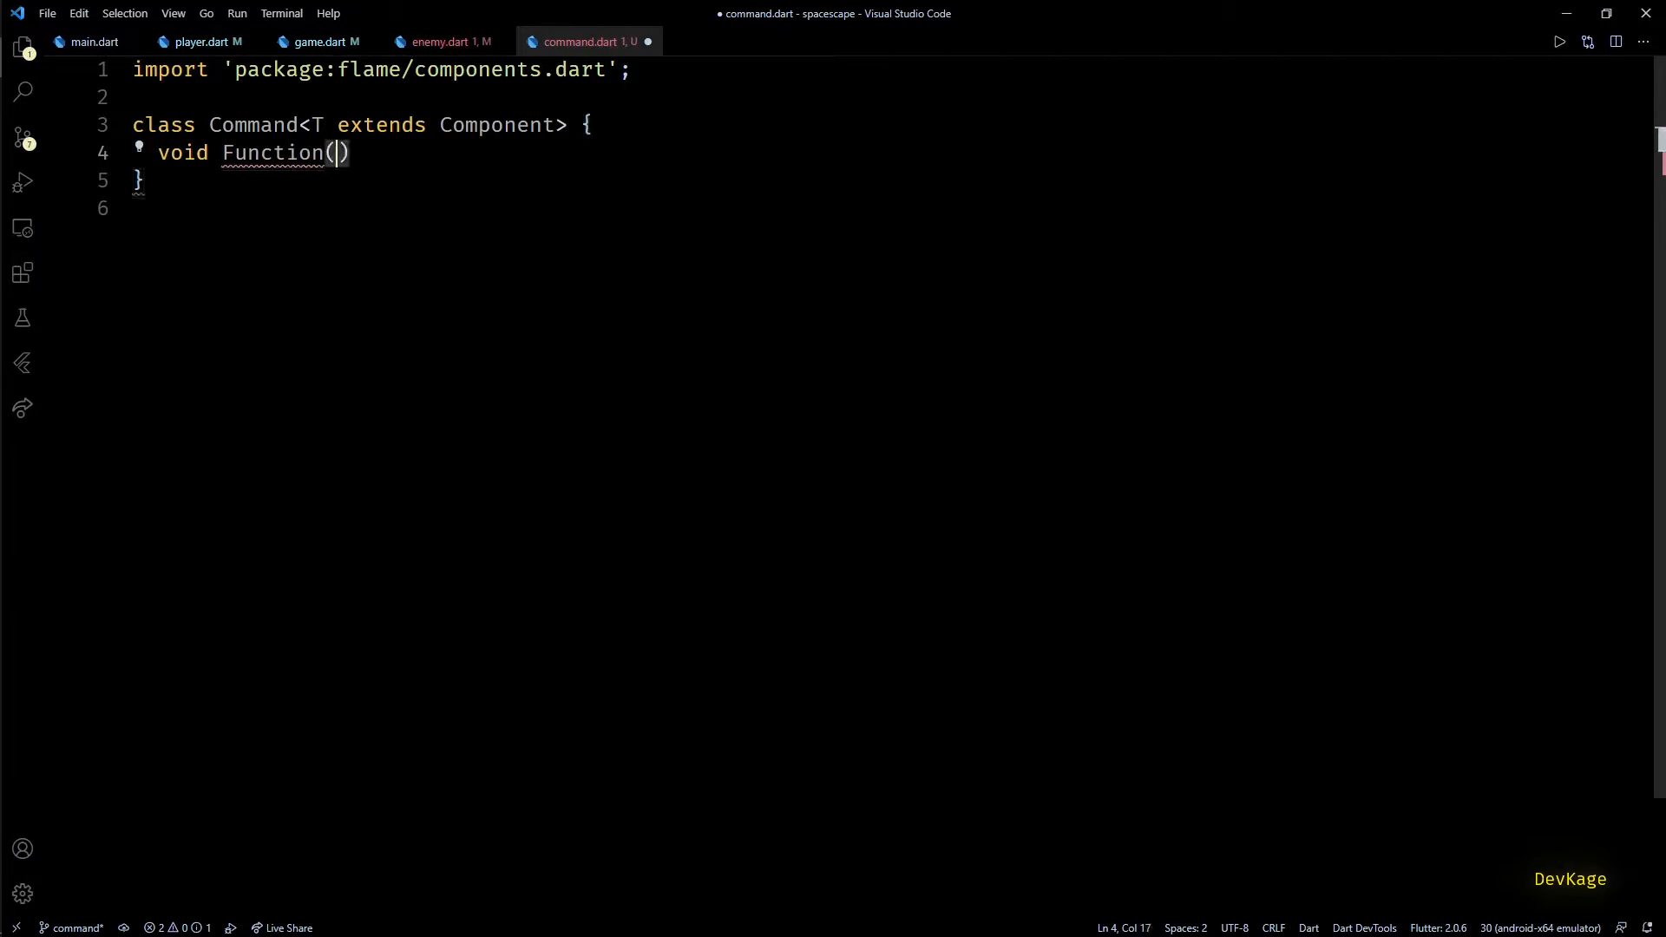
pyautogui.write('T')
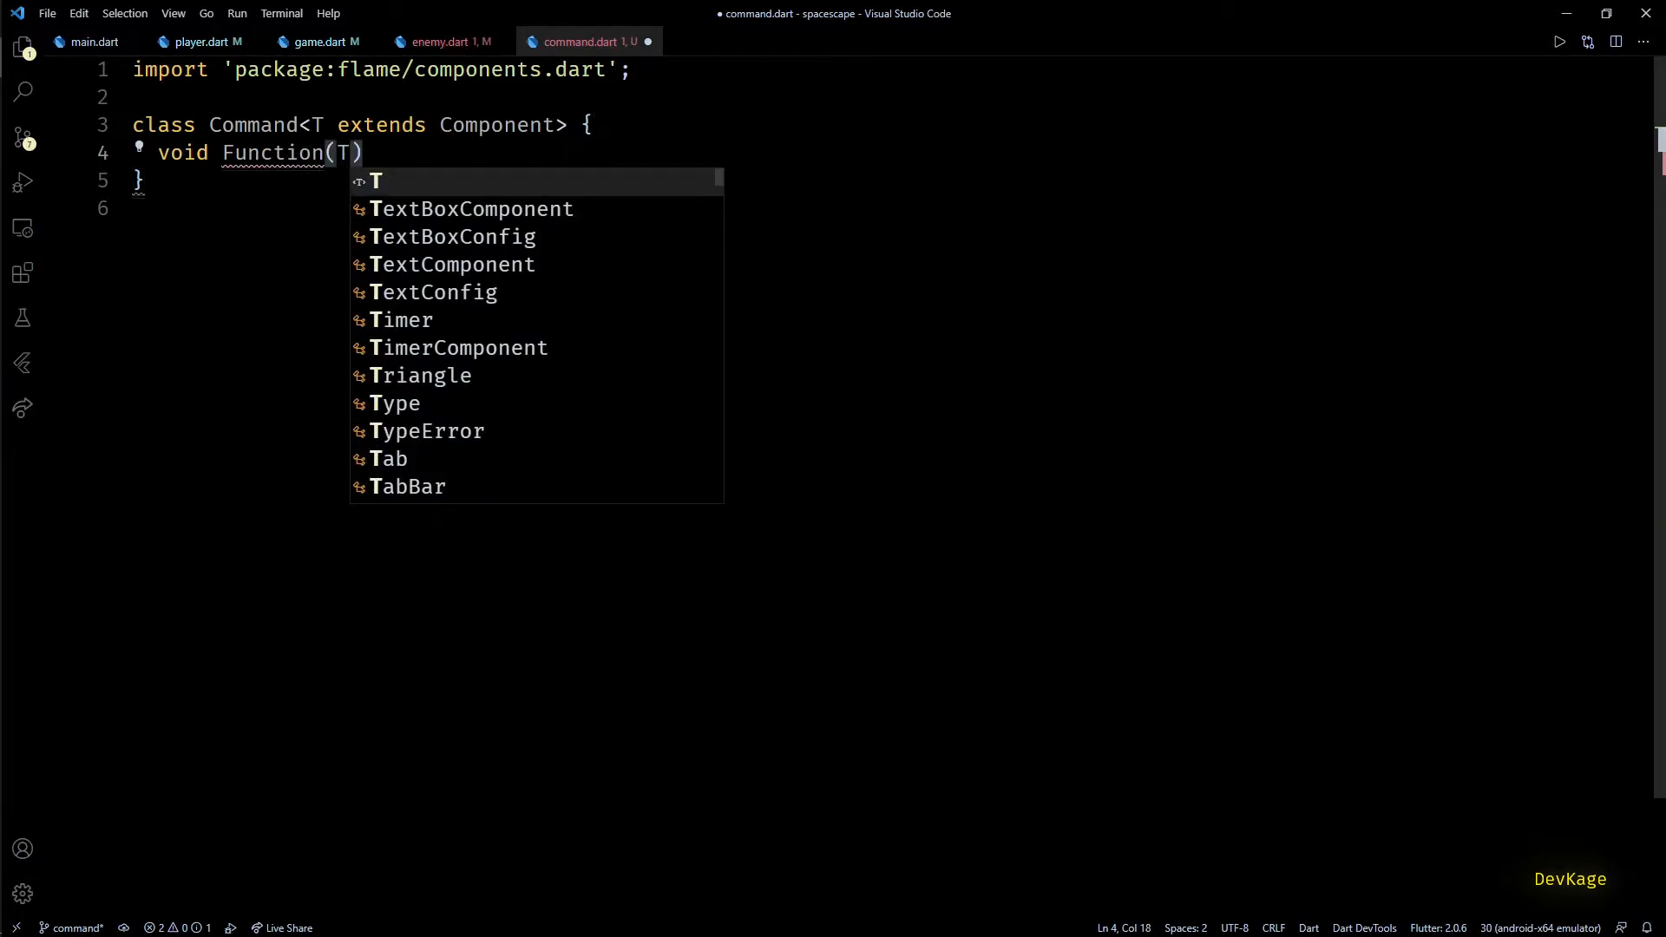
pyautogui.write('t')
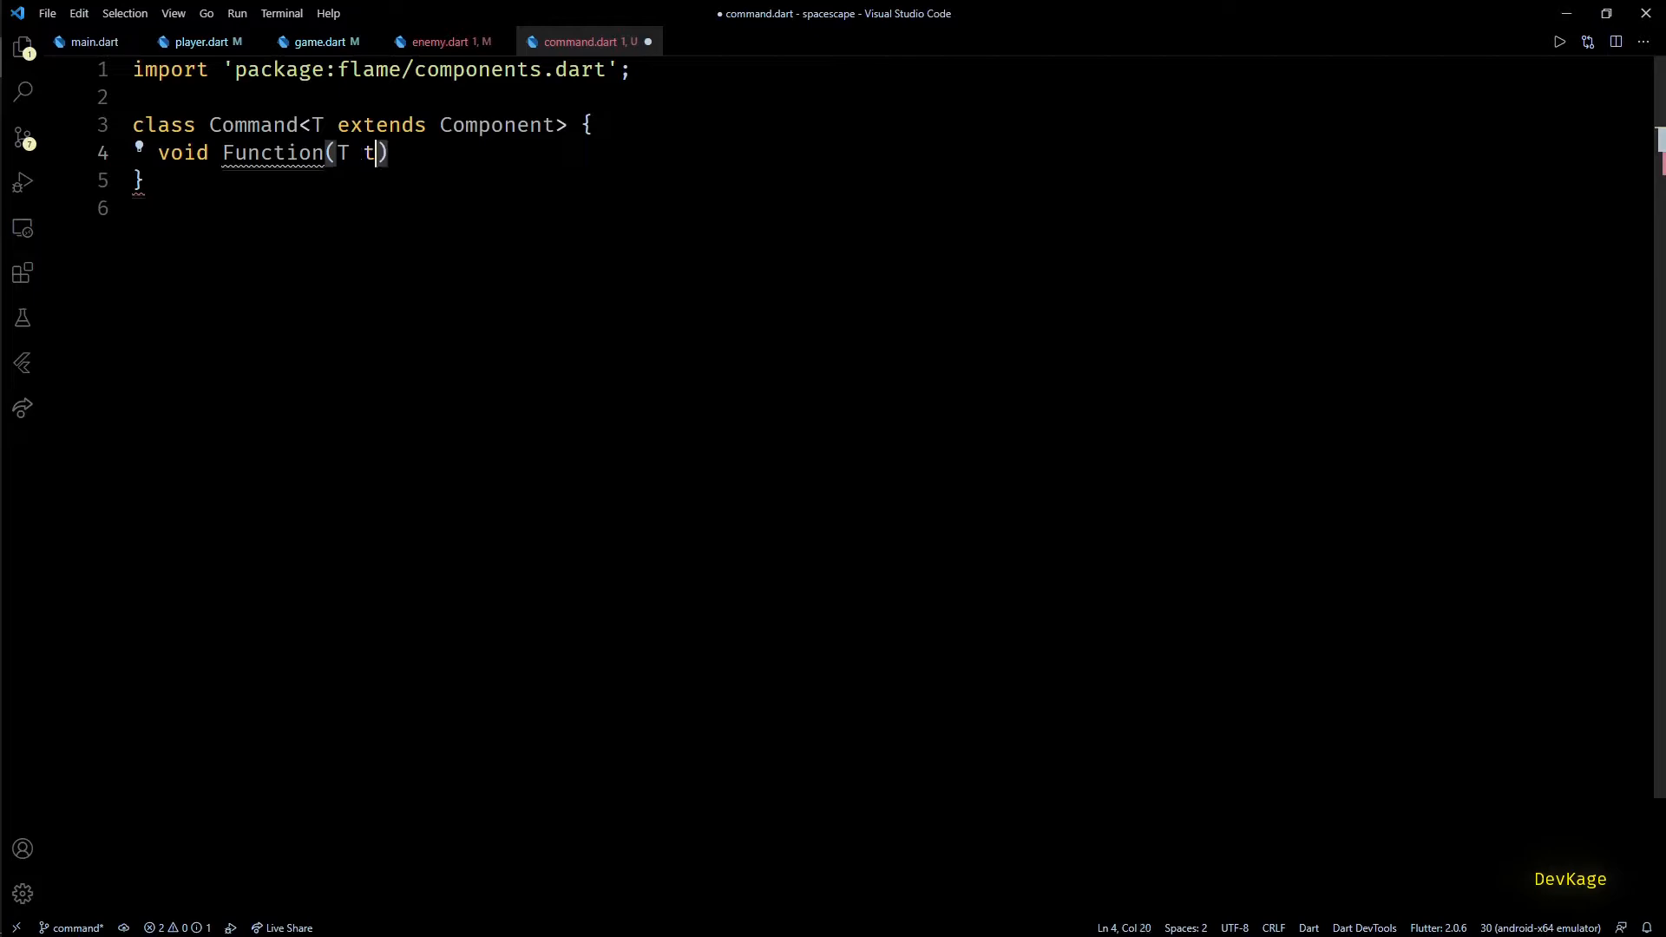
pyautogui.write('arget')
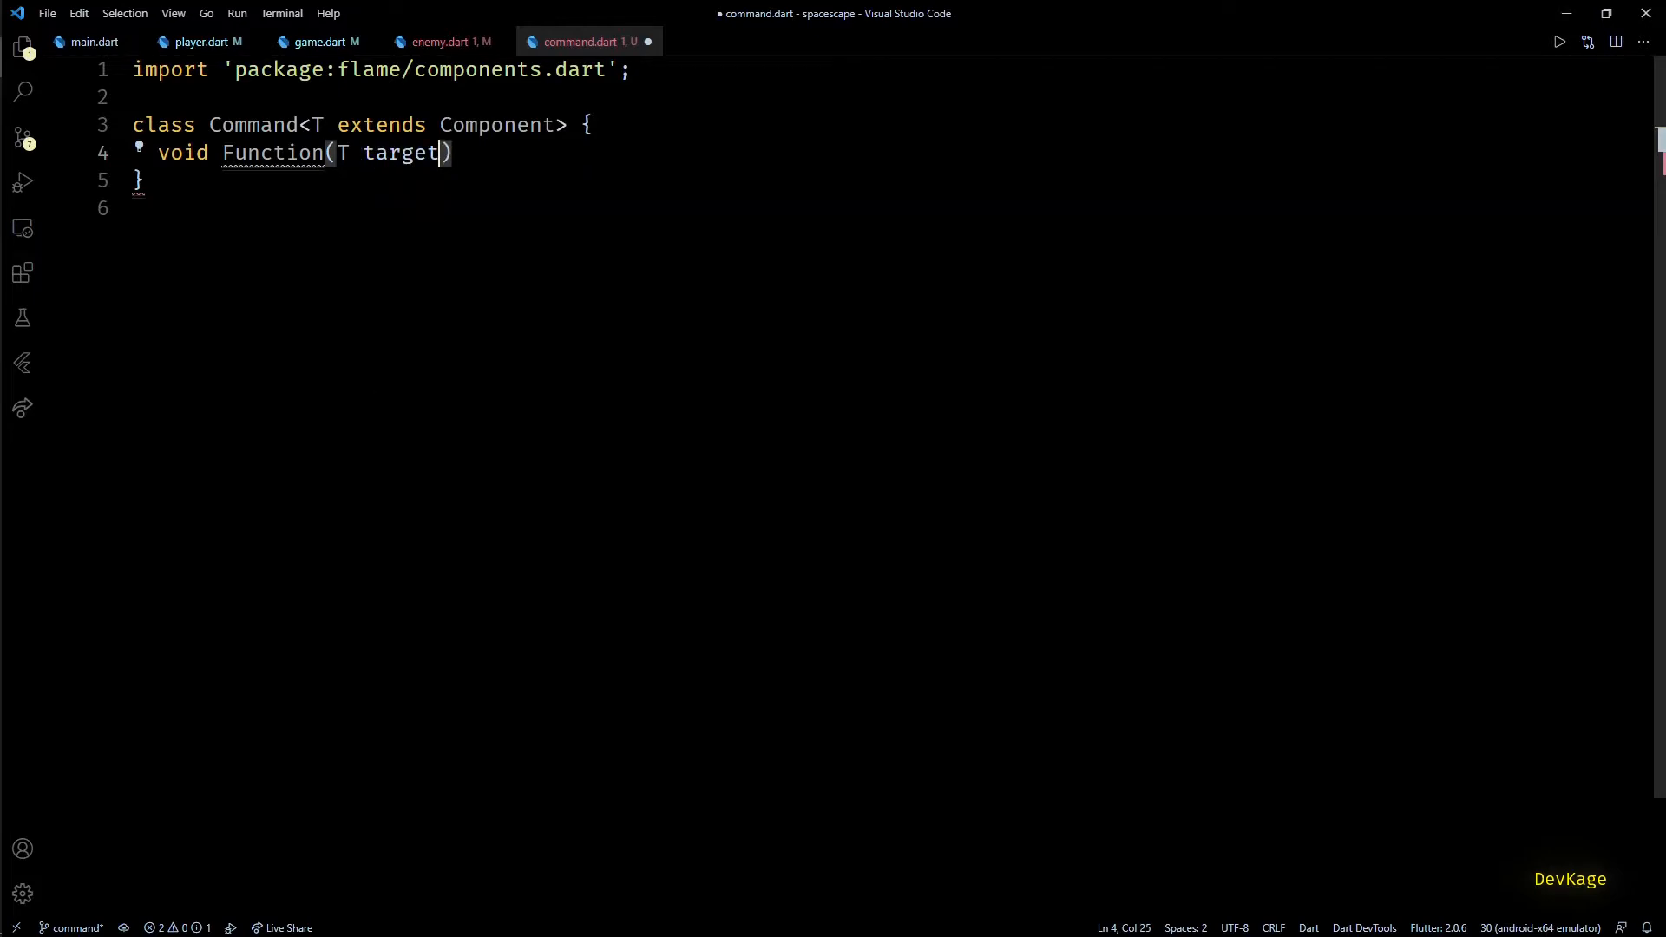
pyautogui.write('action')
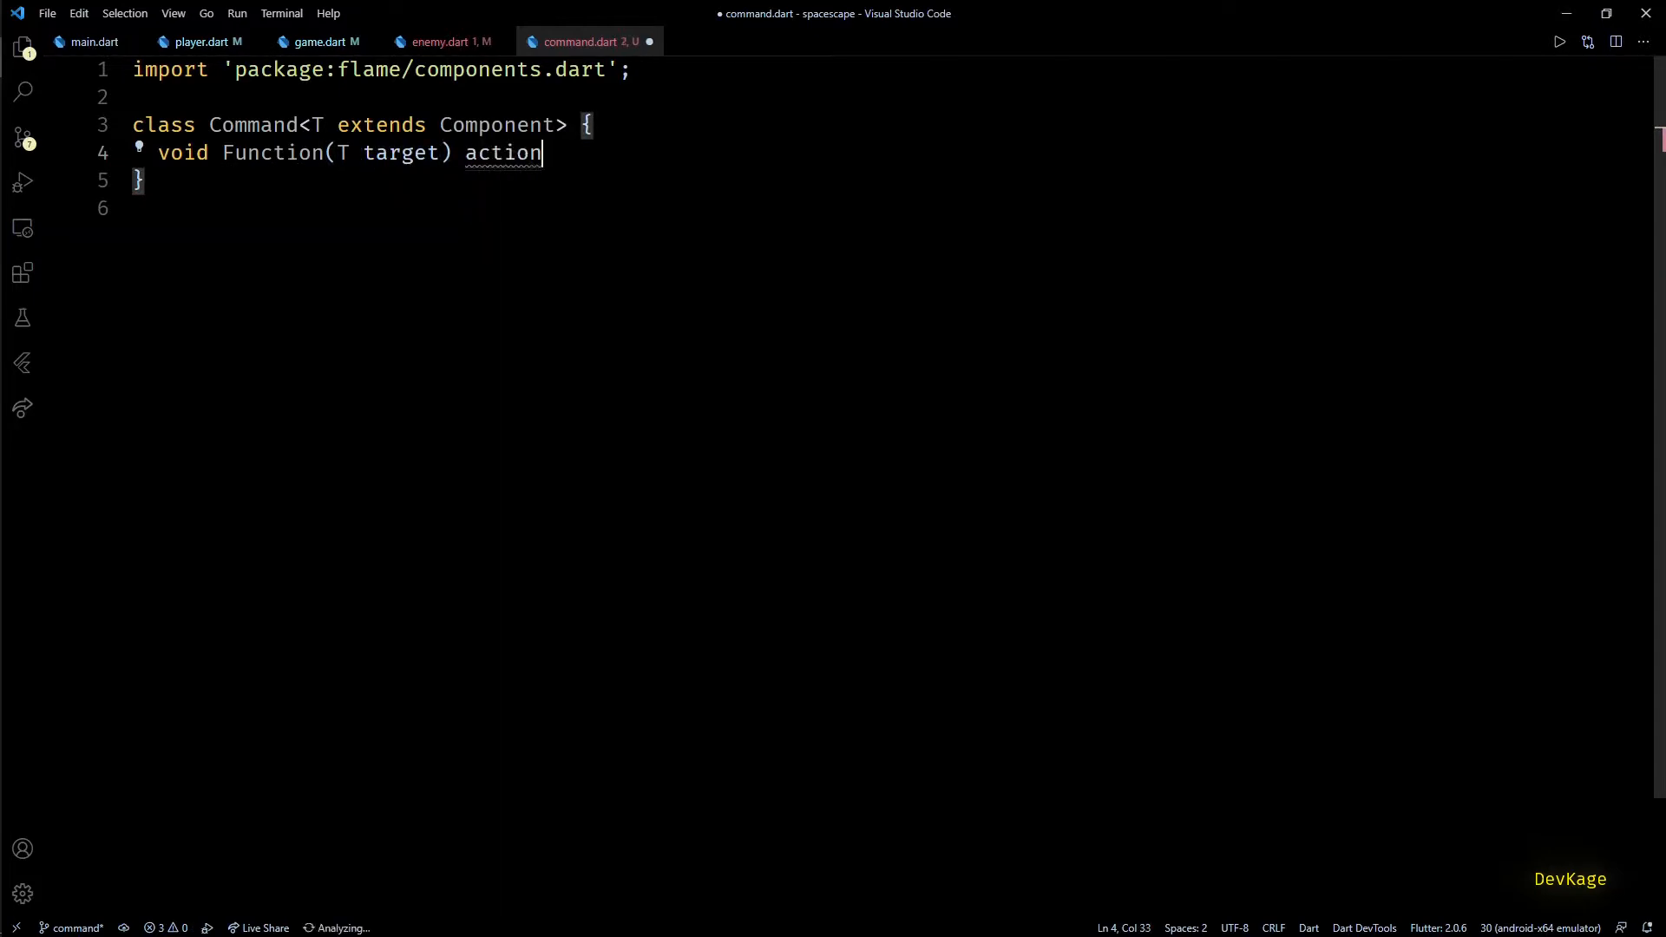
pyautogui.write(';')
pyautogui.write('Command({});')
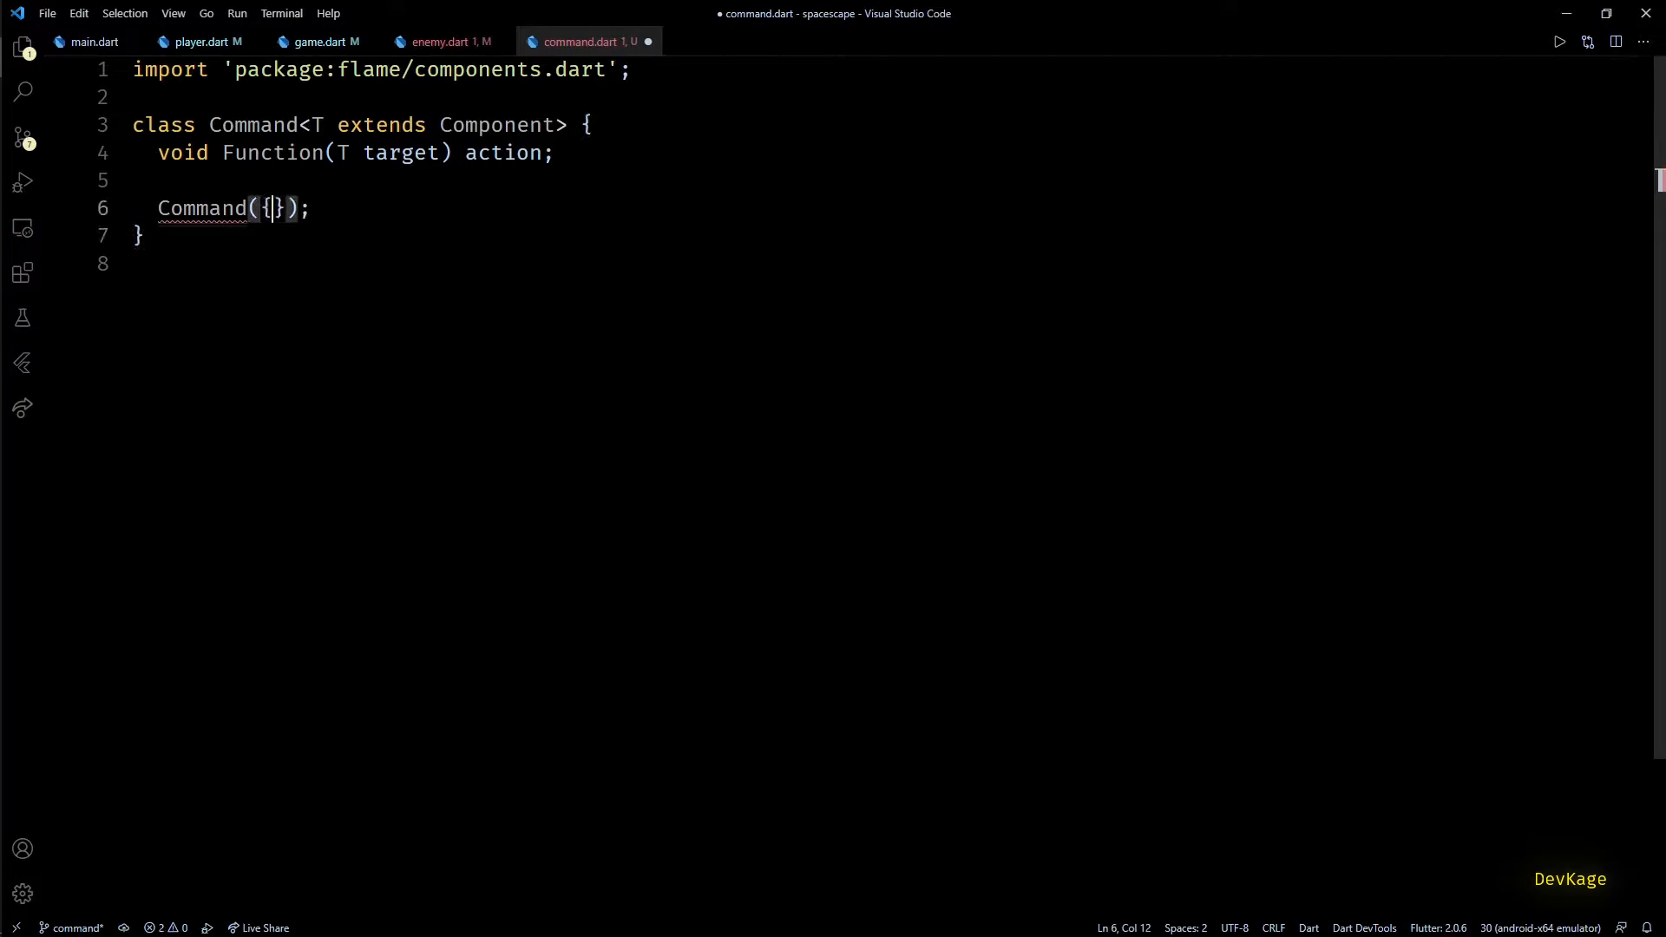
pyautogui.write('required this.action')
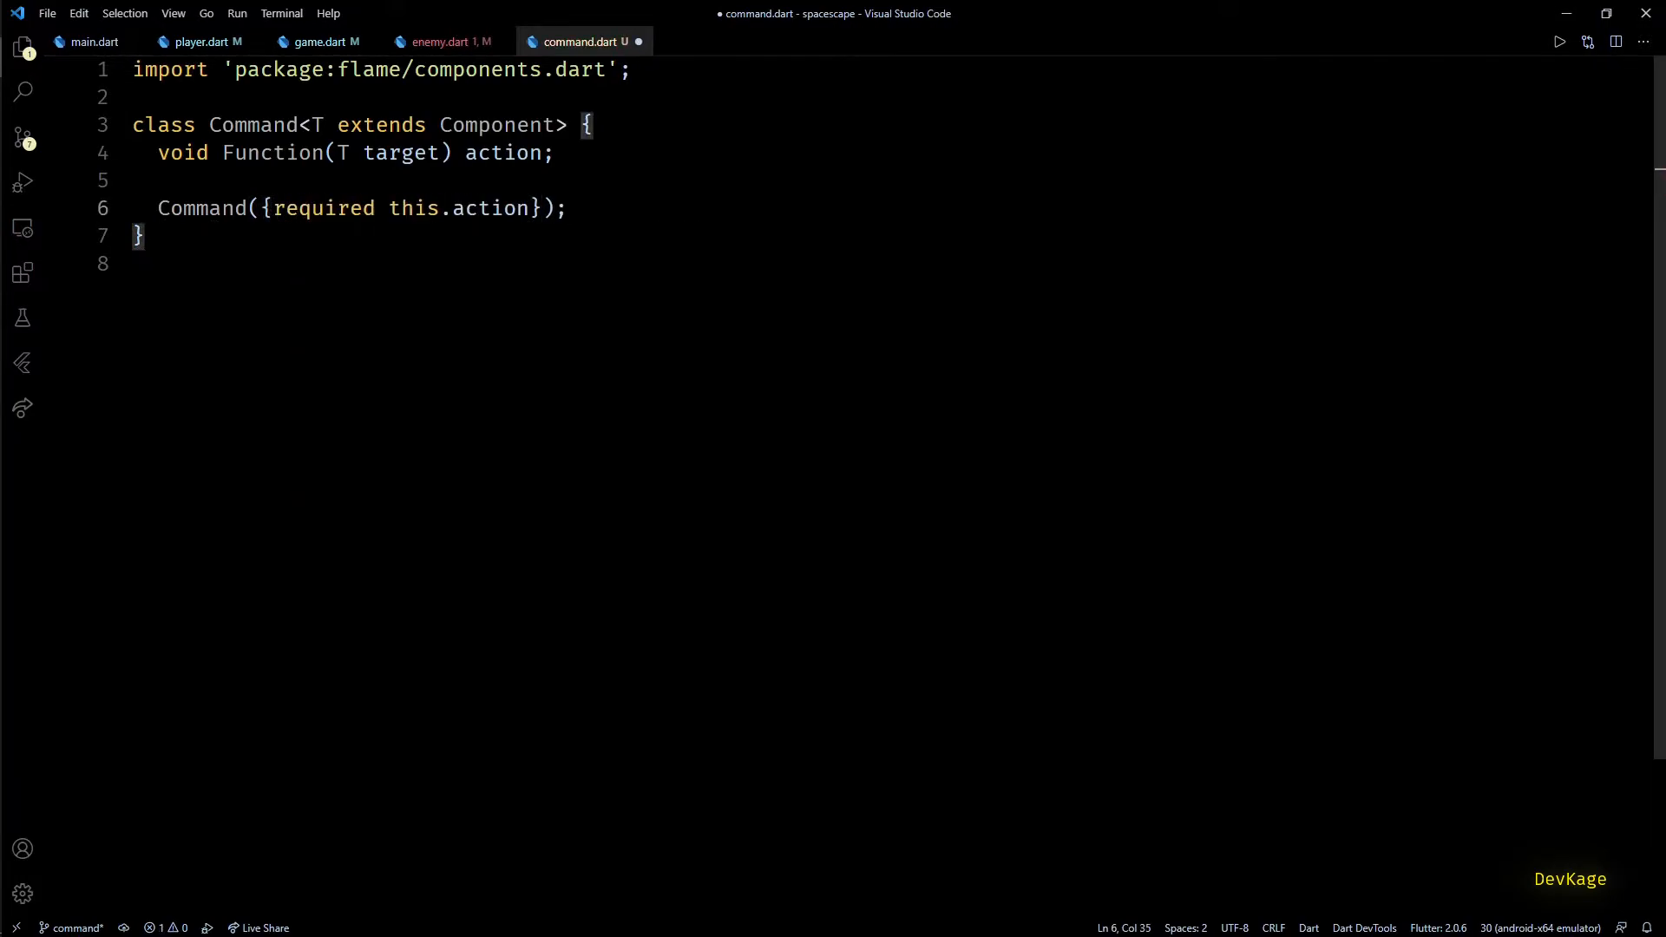
# Step: Add a run(Component c) method that calls action.call(c) when c is T
pyautogui.press('Enter')
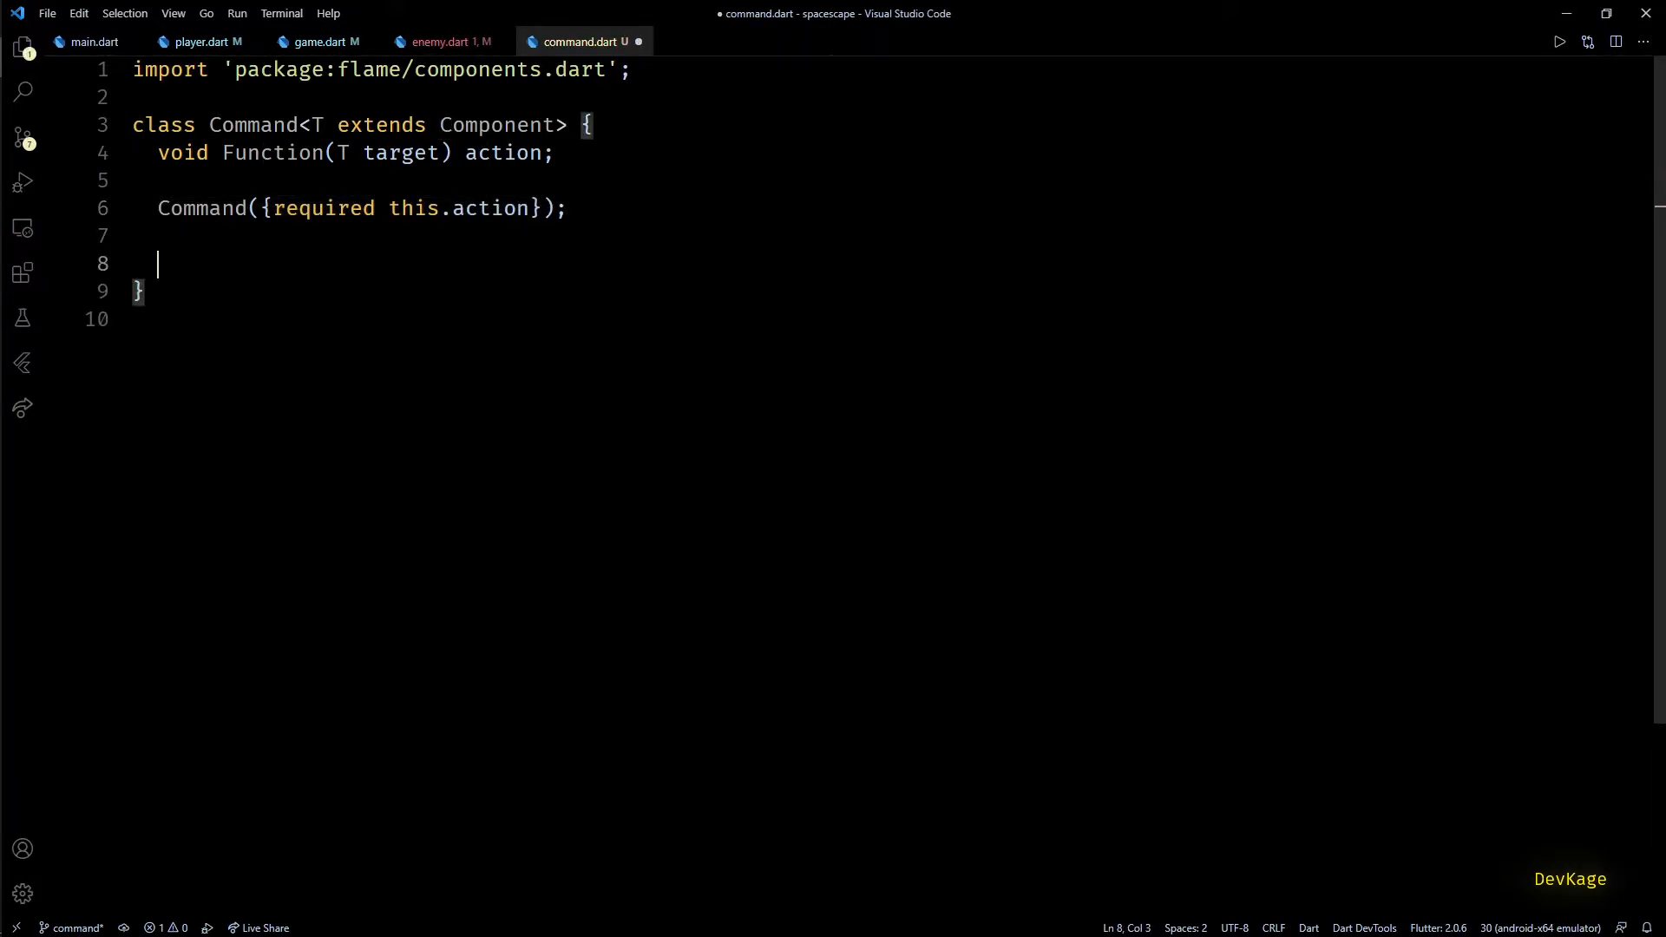
pyautogui.write('void run() {')
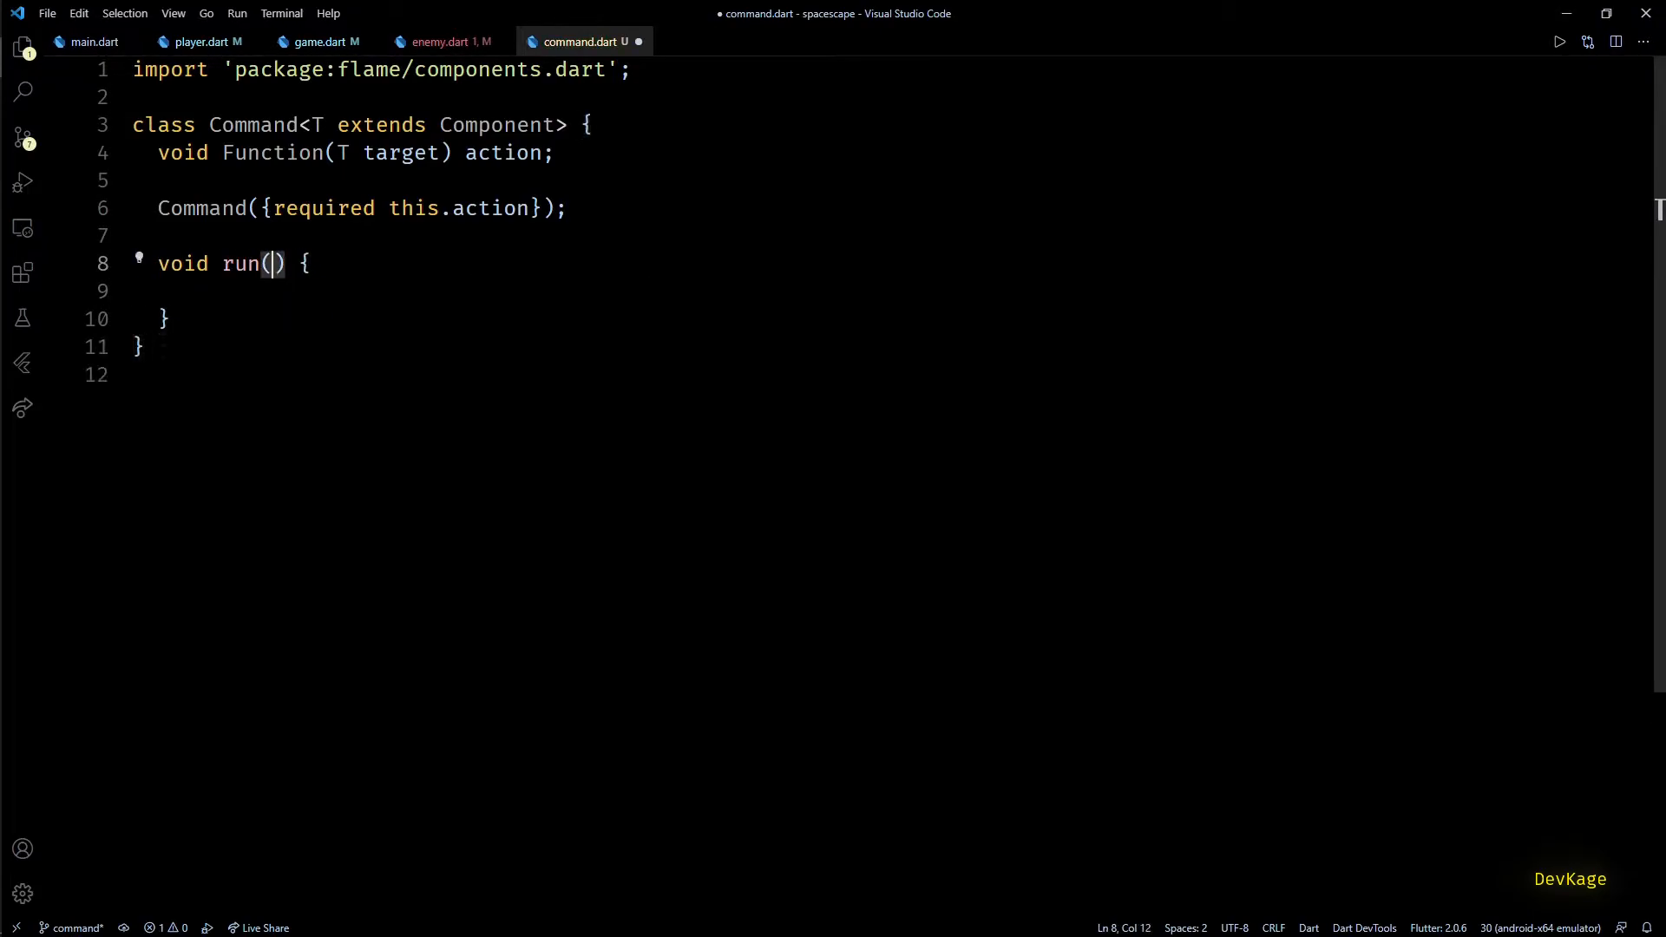
pyautogui.write('Component c')
pyautogui.click(887, 291)
pyautogui.write('if(c ')
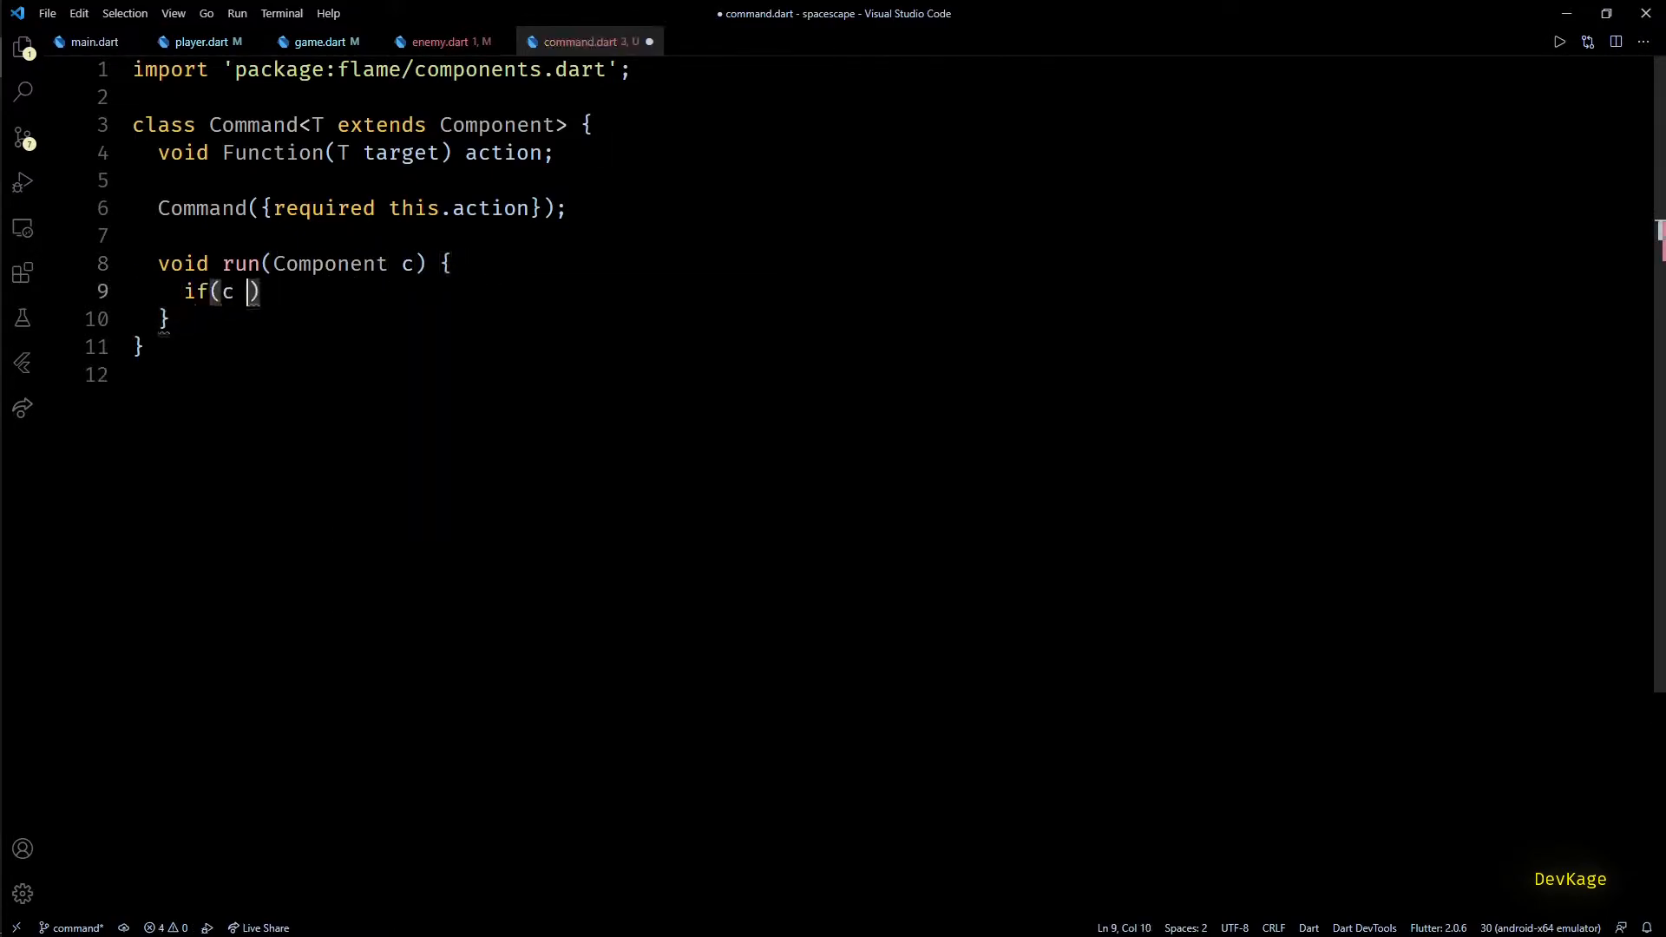
pyautogui.write('is T){')
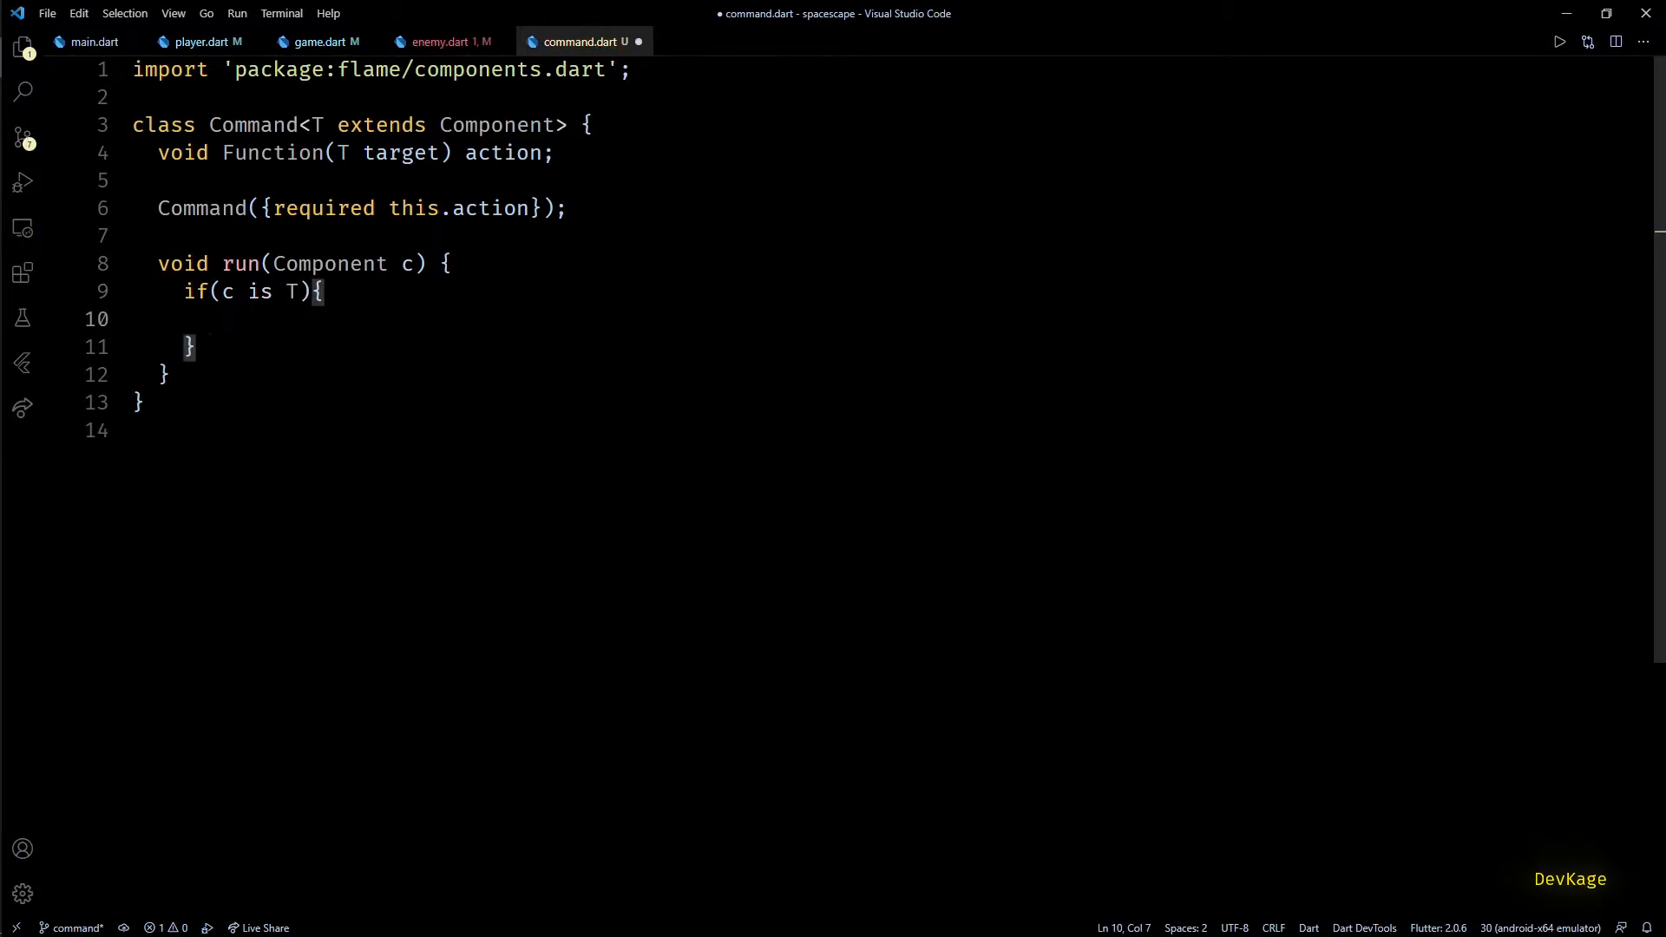
pyautogui.write('action.')
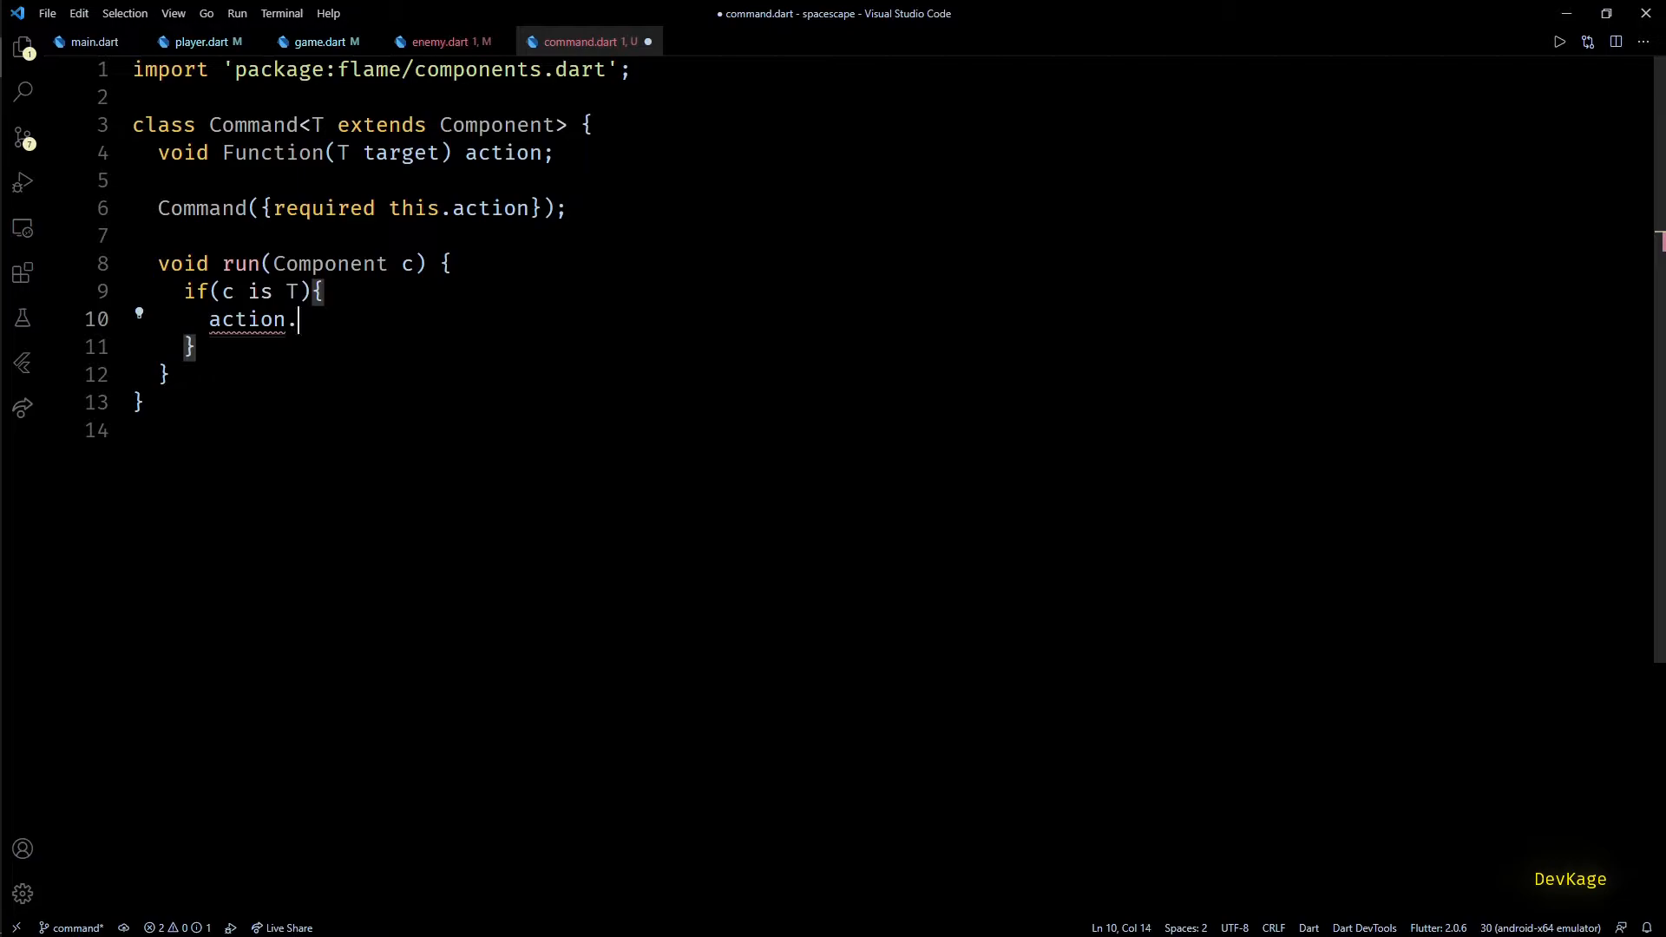
pyautogui.write('ca')
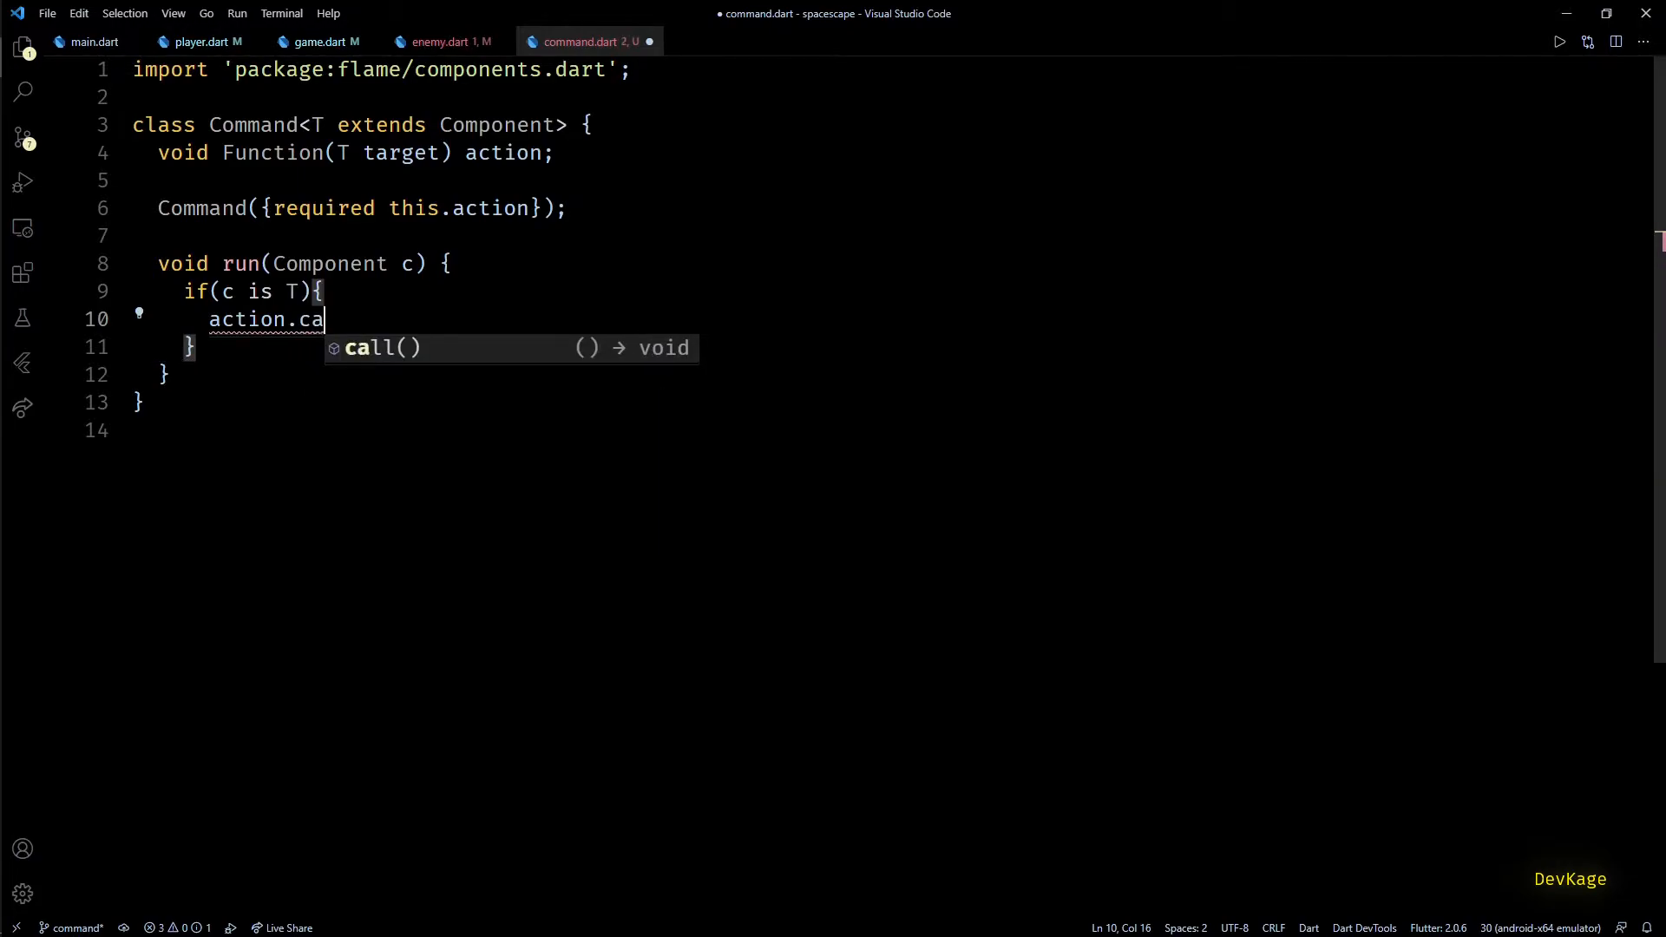
pyautogui.press('Tab')
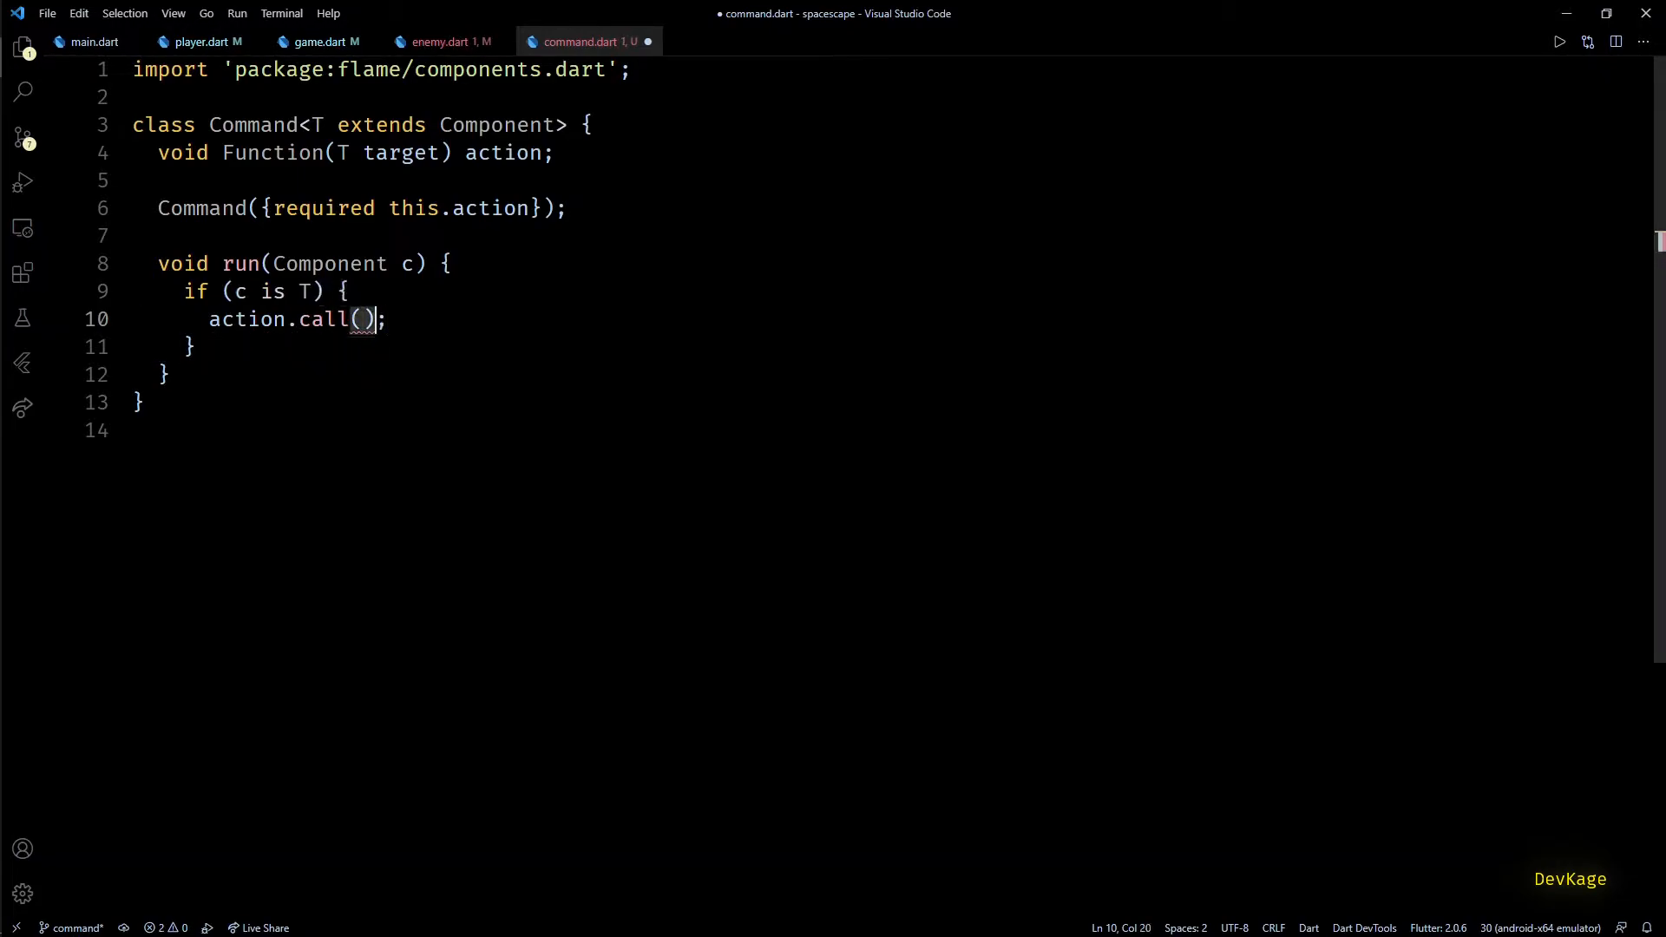
pyautogui.write('c')
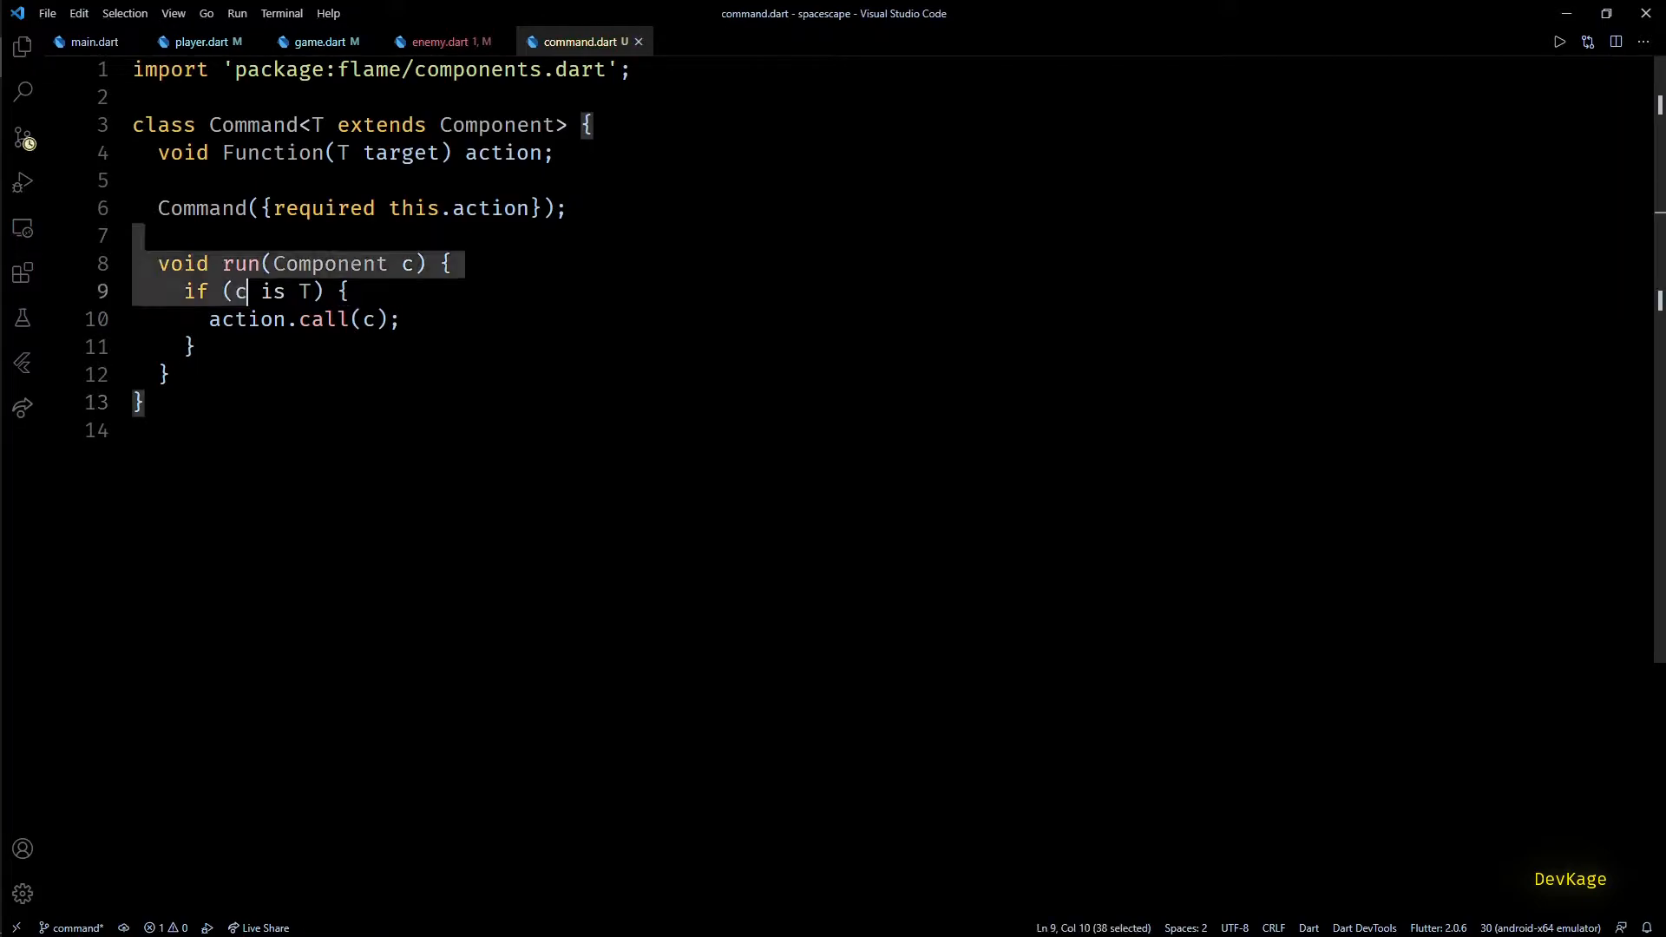
pyautogui.click(165, 374)
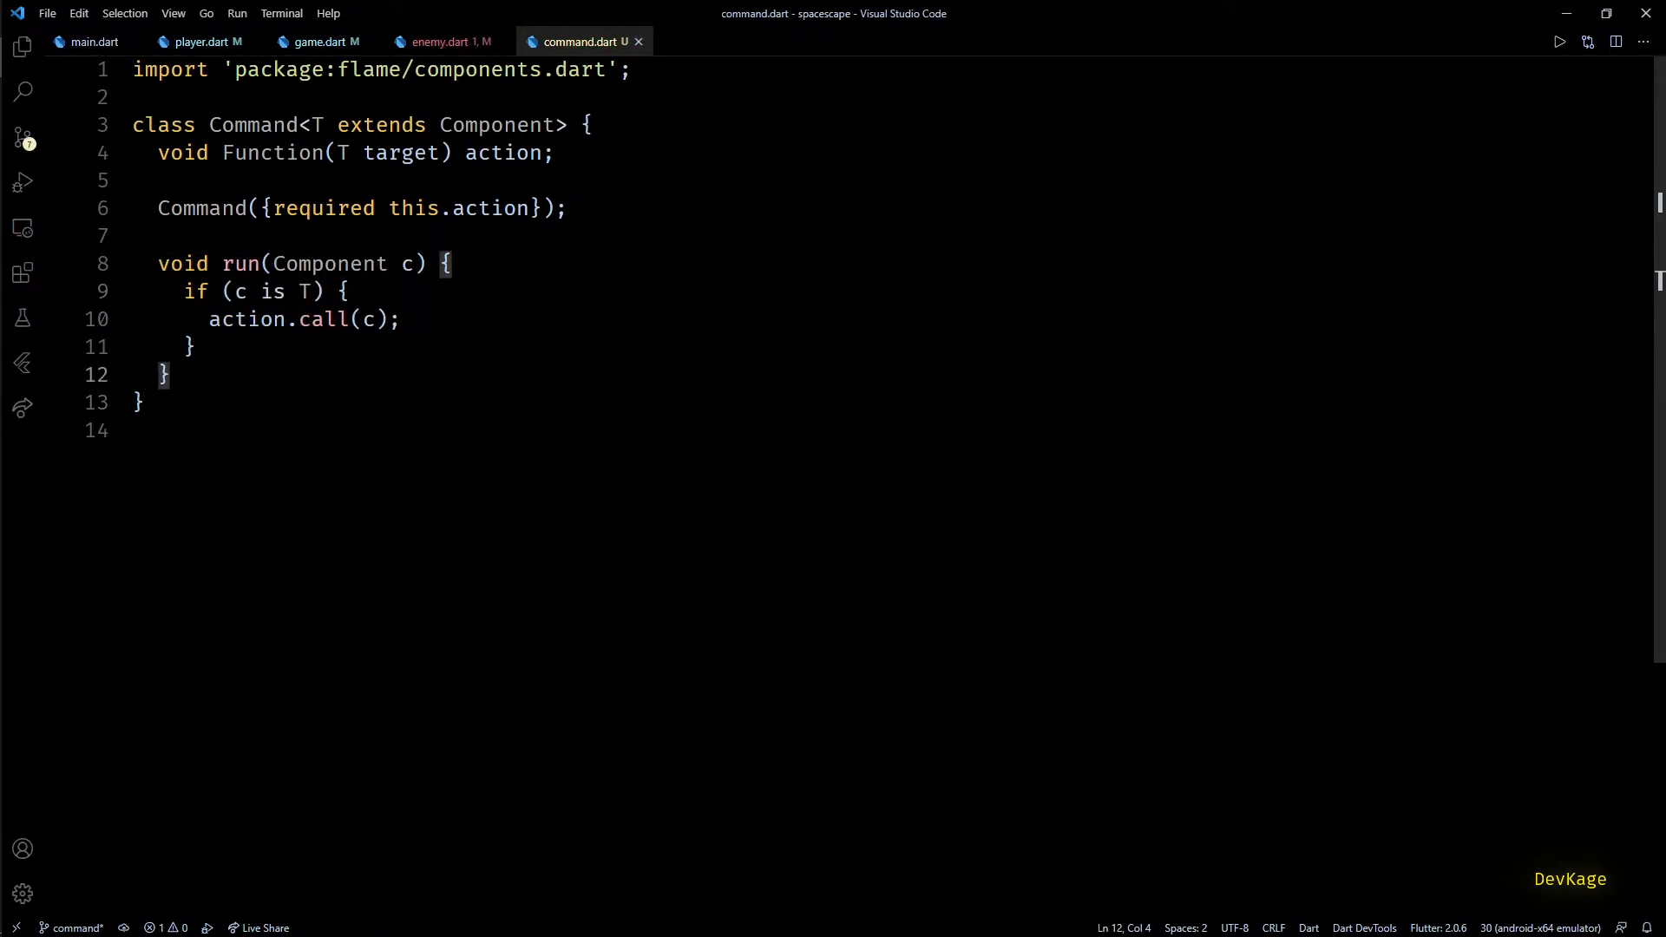
# Step: Declare 'final _commandList = List<Command>.empty(growable: true)' and a duplicate _addLaterCommandList
pyautogui.click(318, 42)
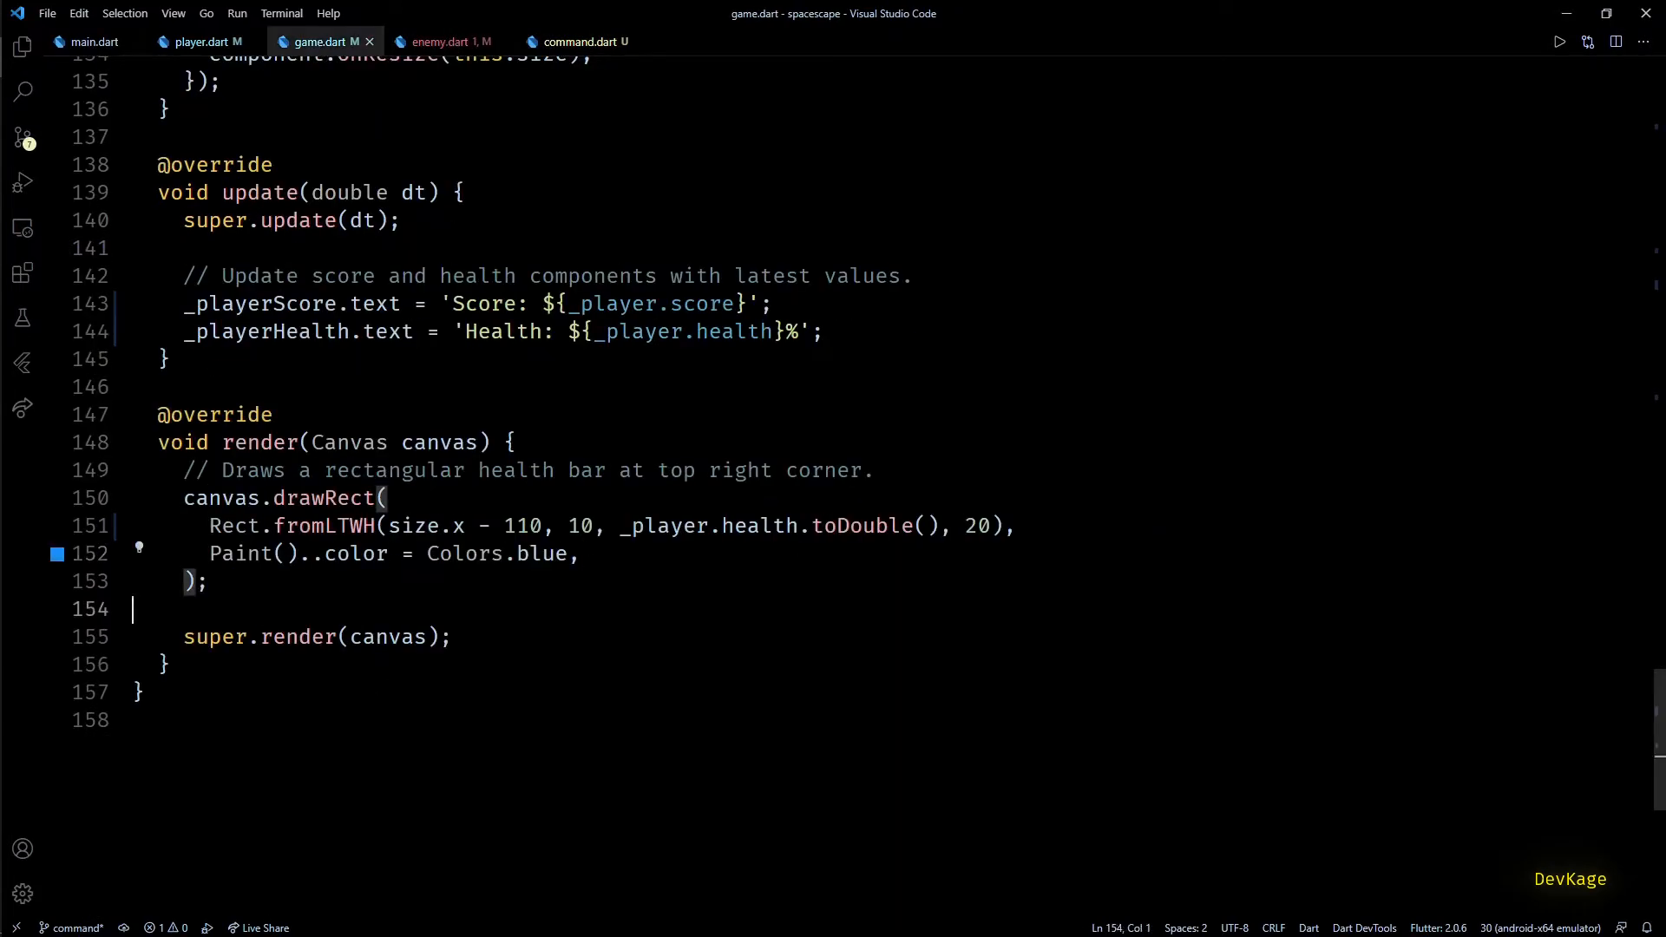
pyautogui.scroll(3)
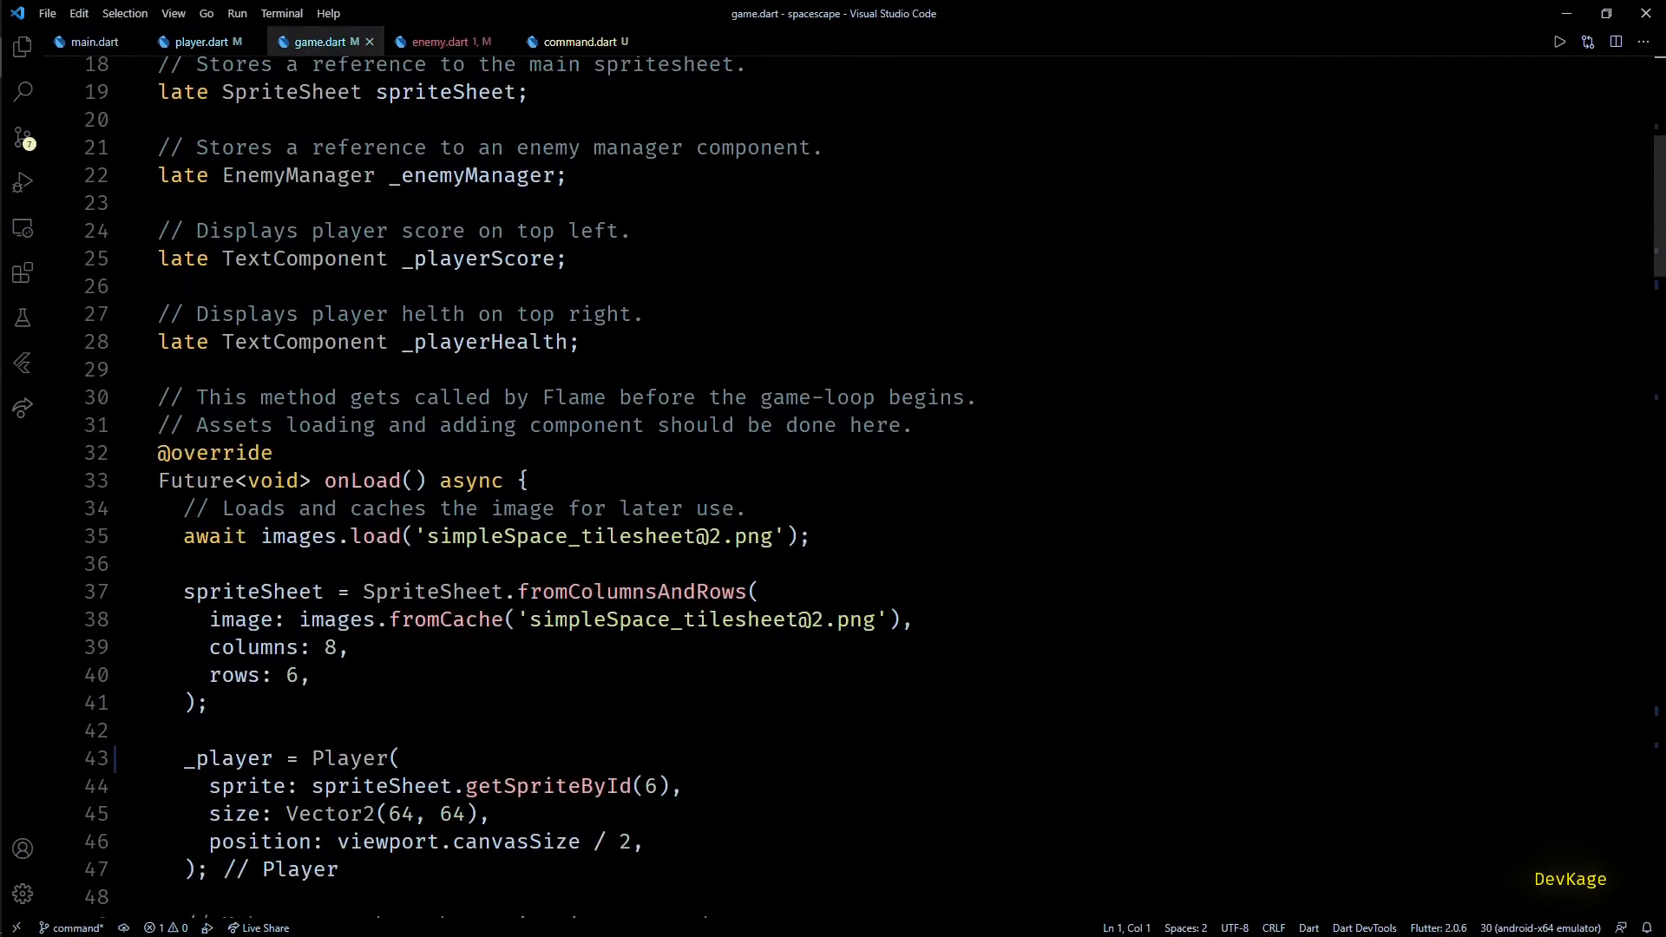
pyautogui.press('Enter')
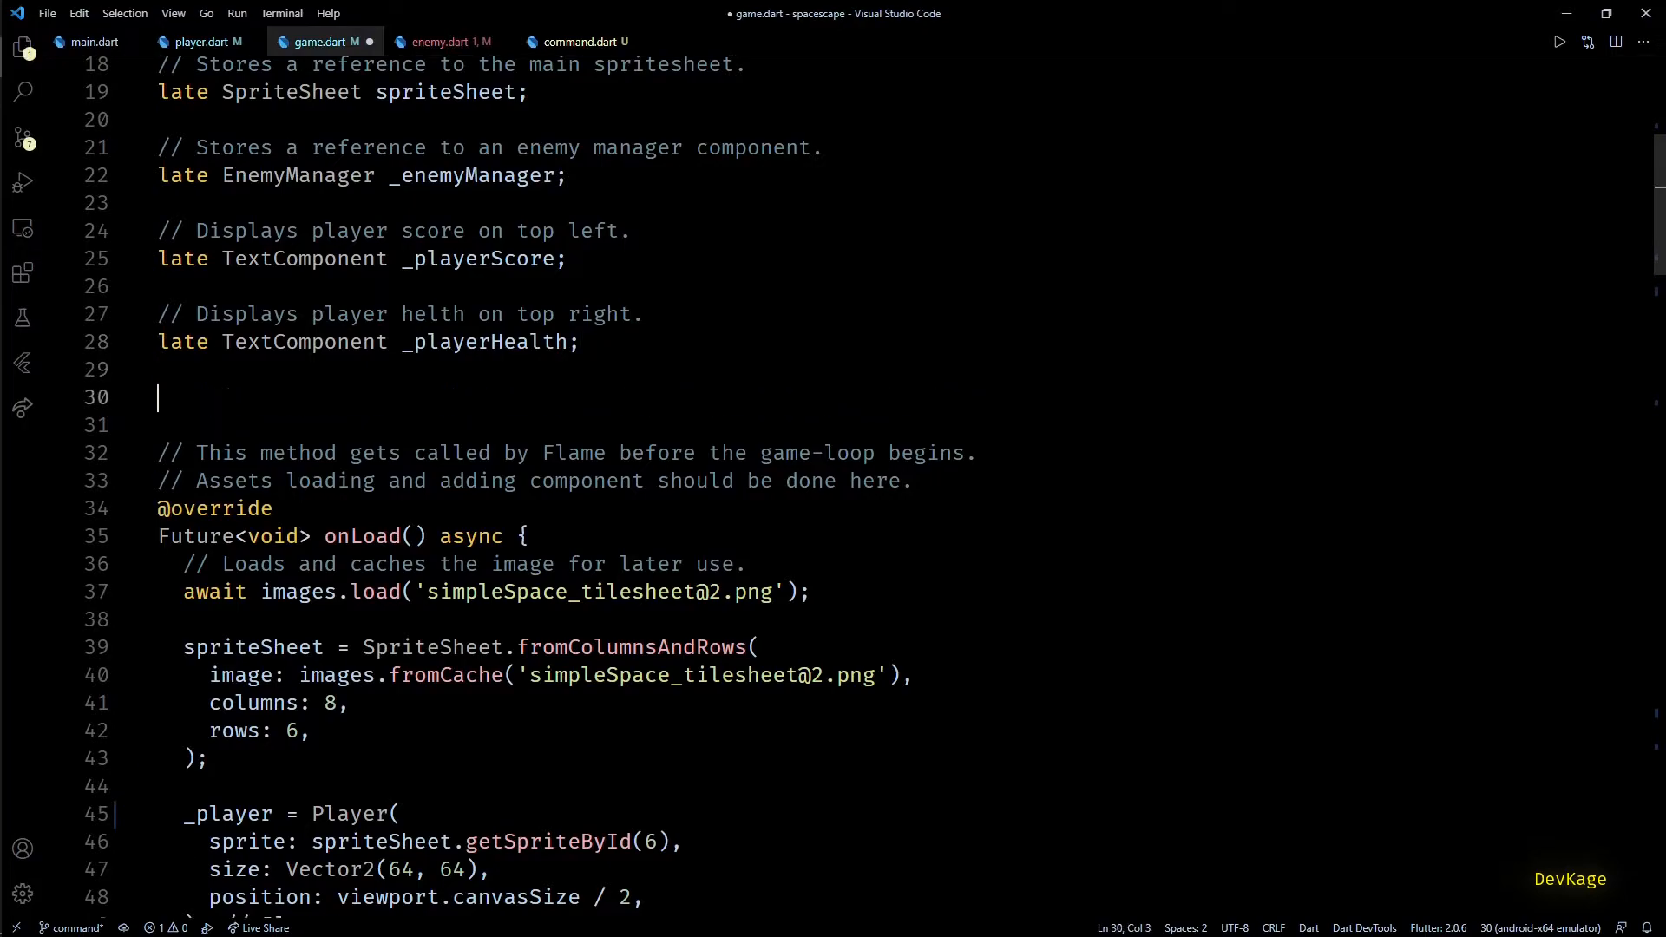
pyautogui.write('fi')
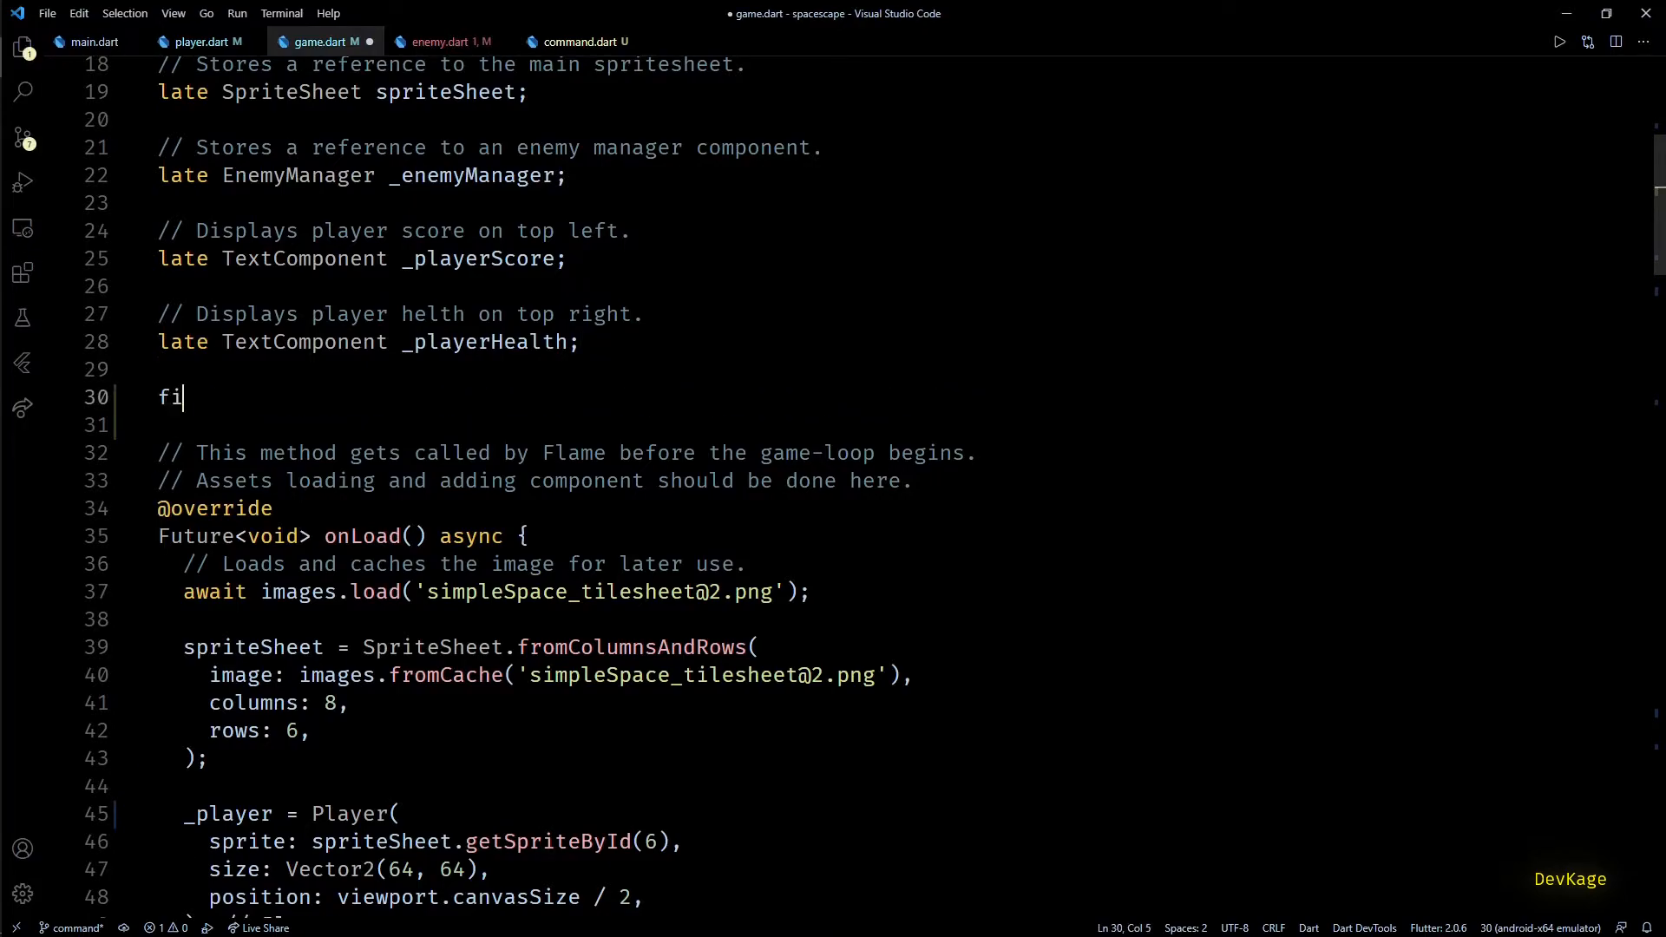
pyautogui.write('nal')
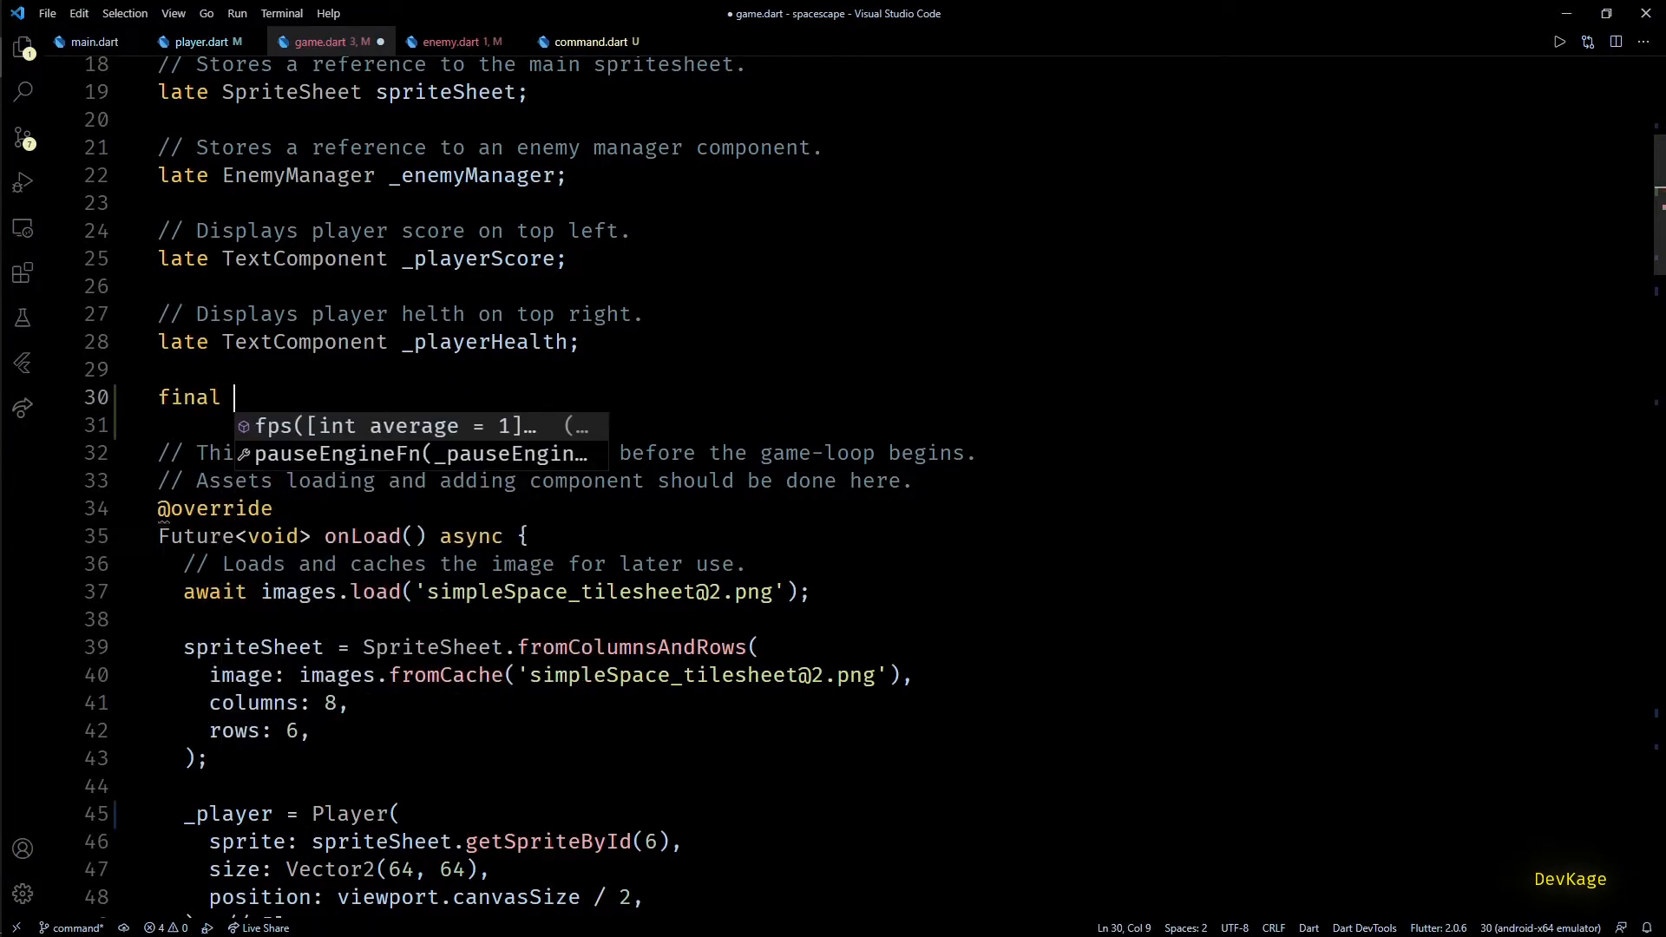
pyautogui.write('_')
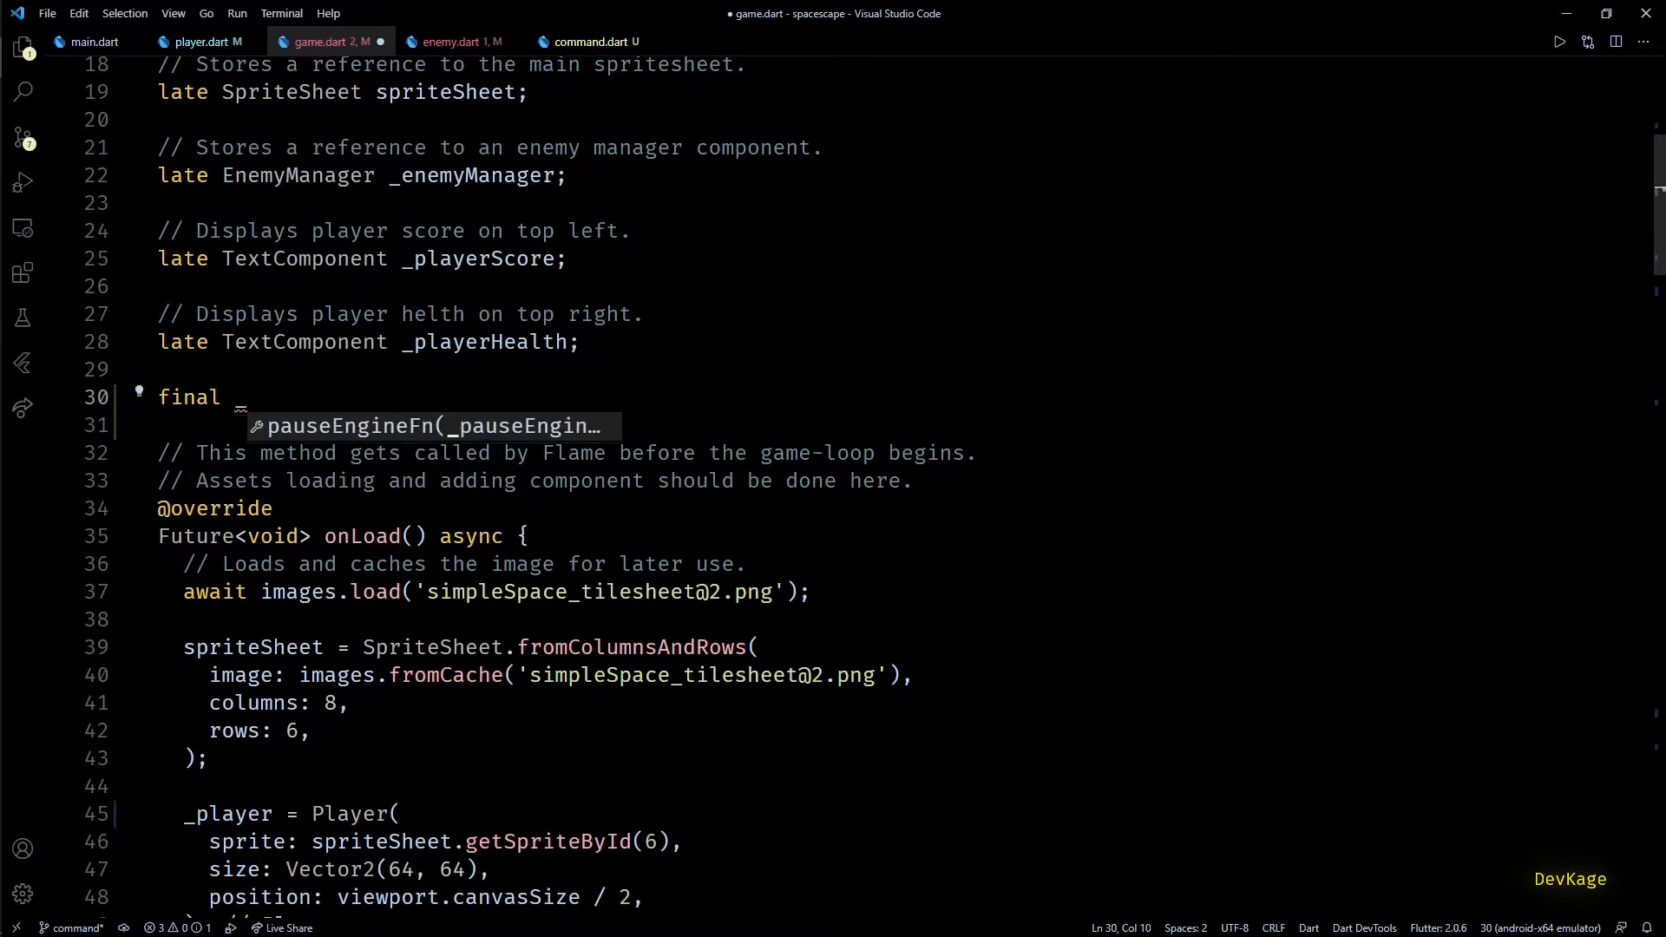
pyautogui.write('_commandList = Lis')
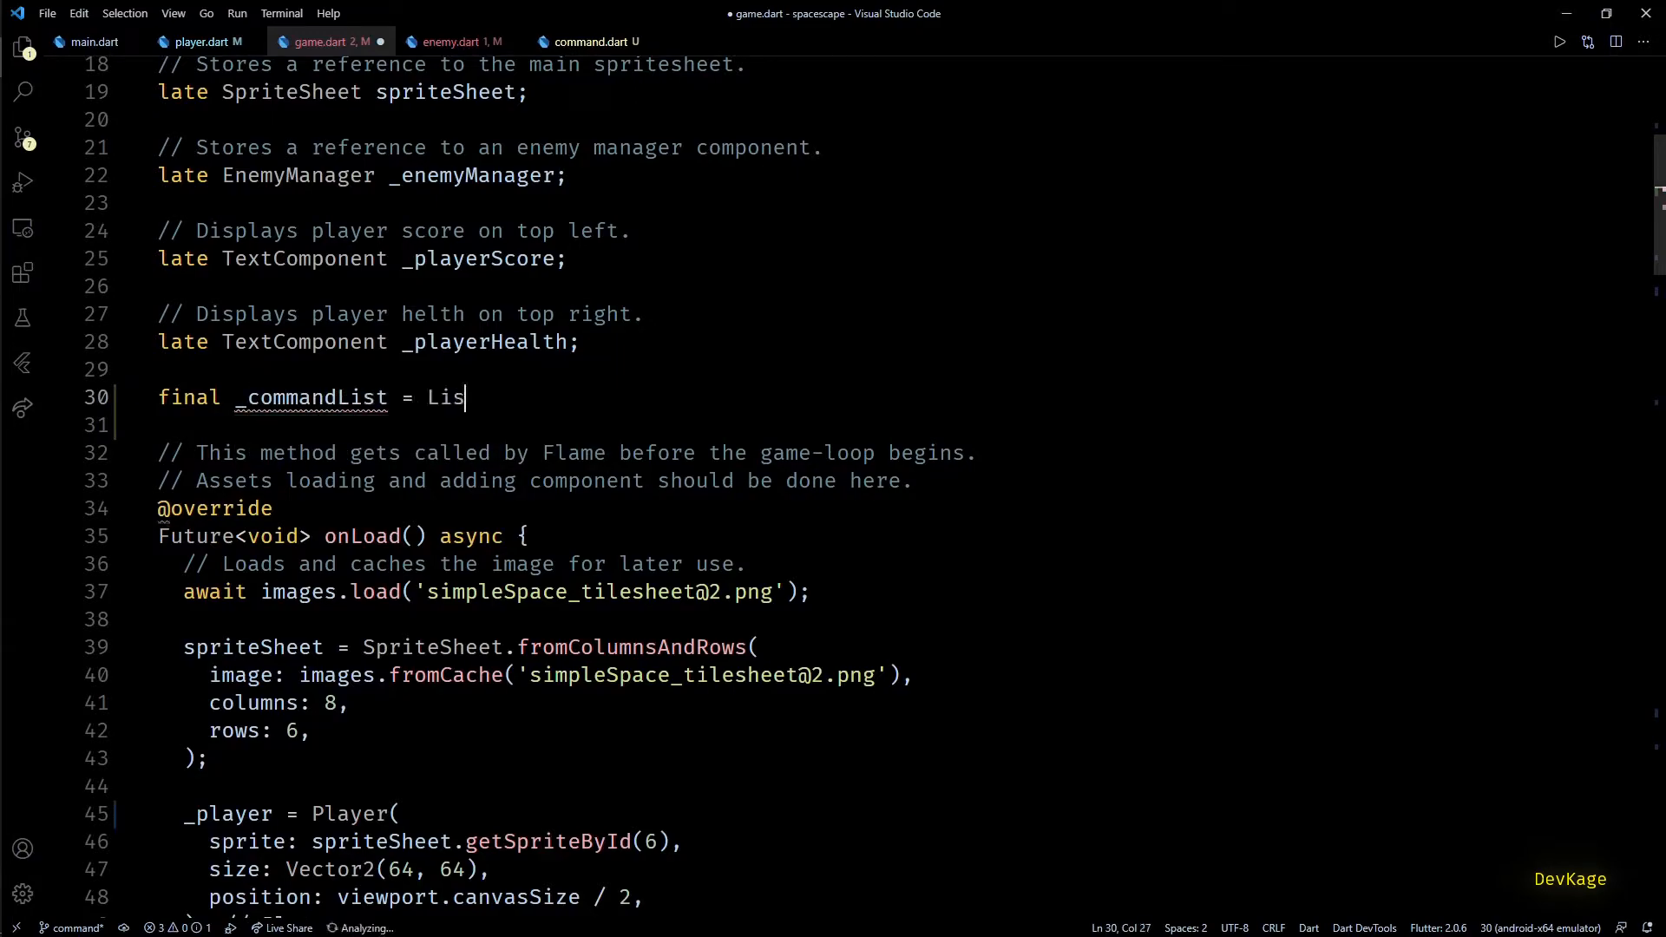
pyautogui.write('t<Command>.empty();')
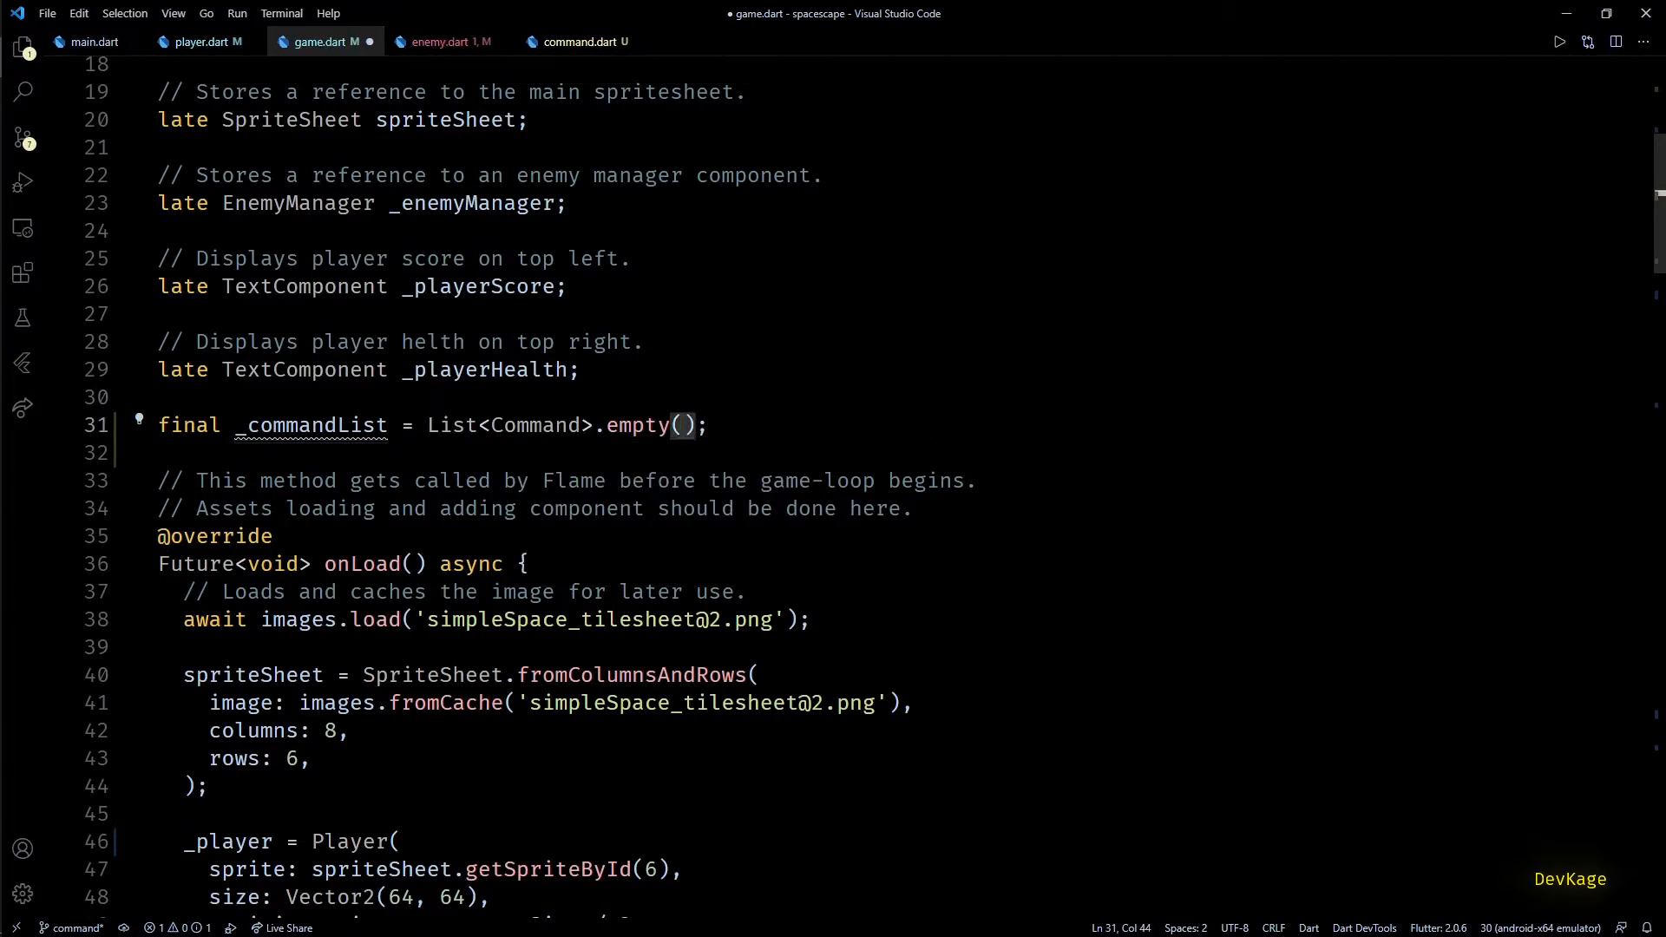
pyautogui.write('growable: true')
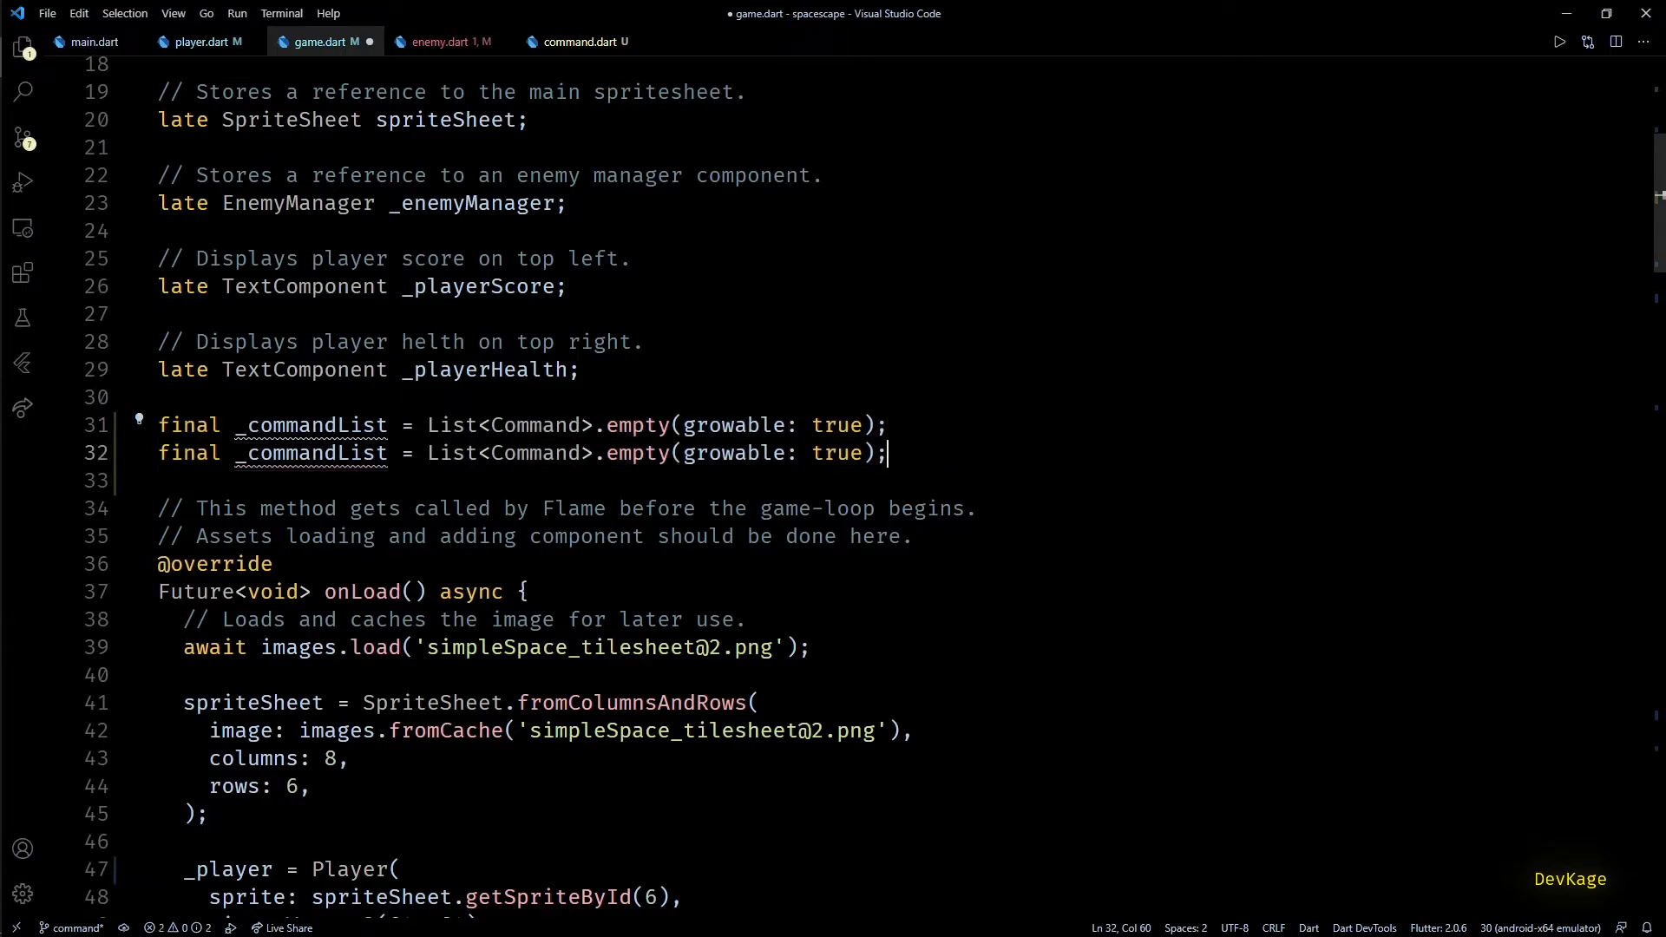
pyautogui.doubleClick(309, 453)
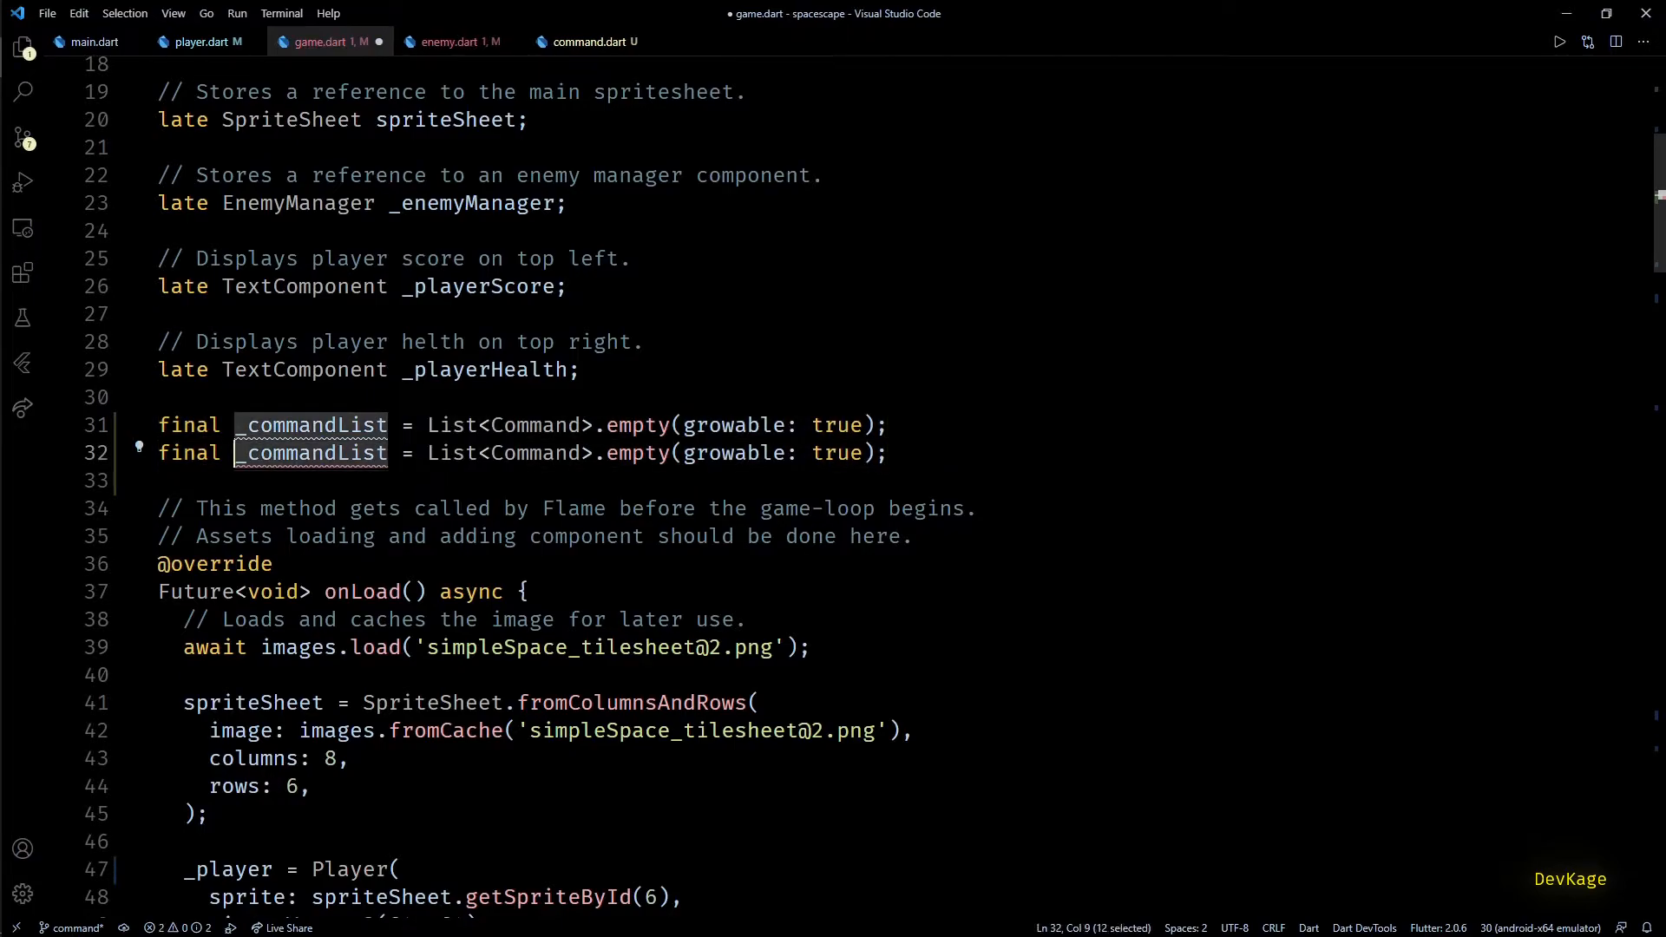
pyautogui.write('_addLate')
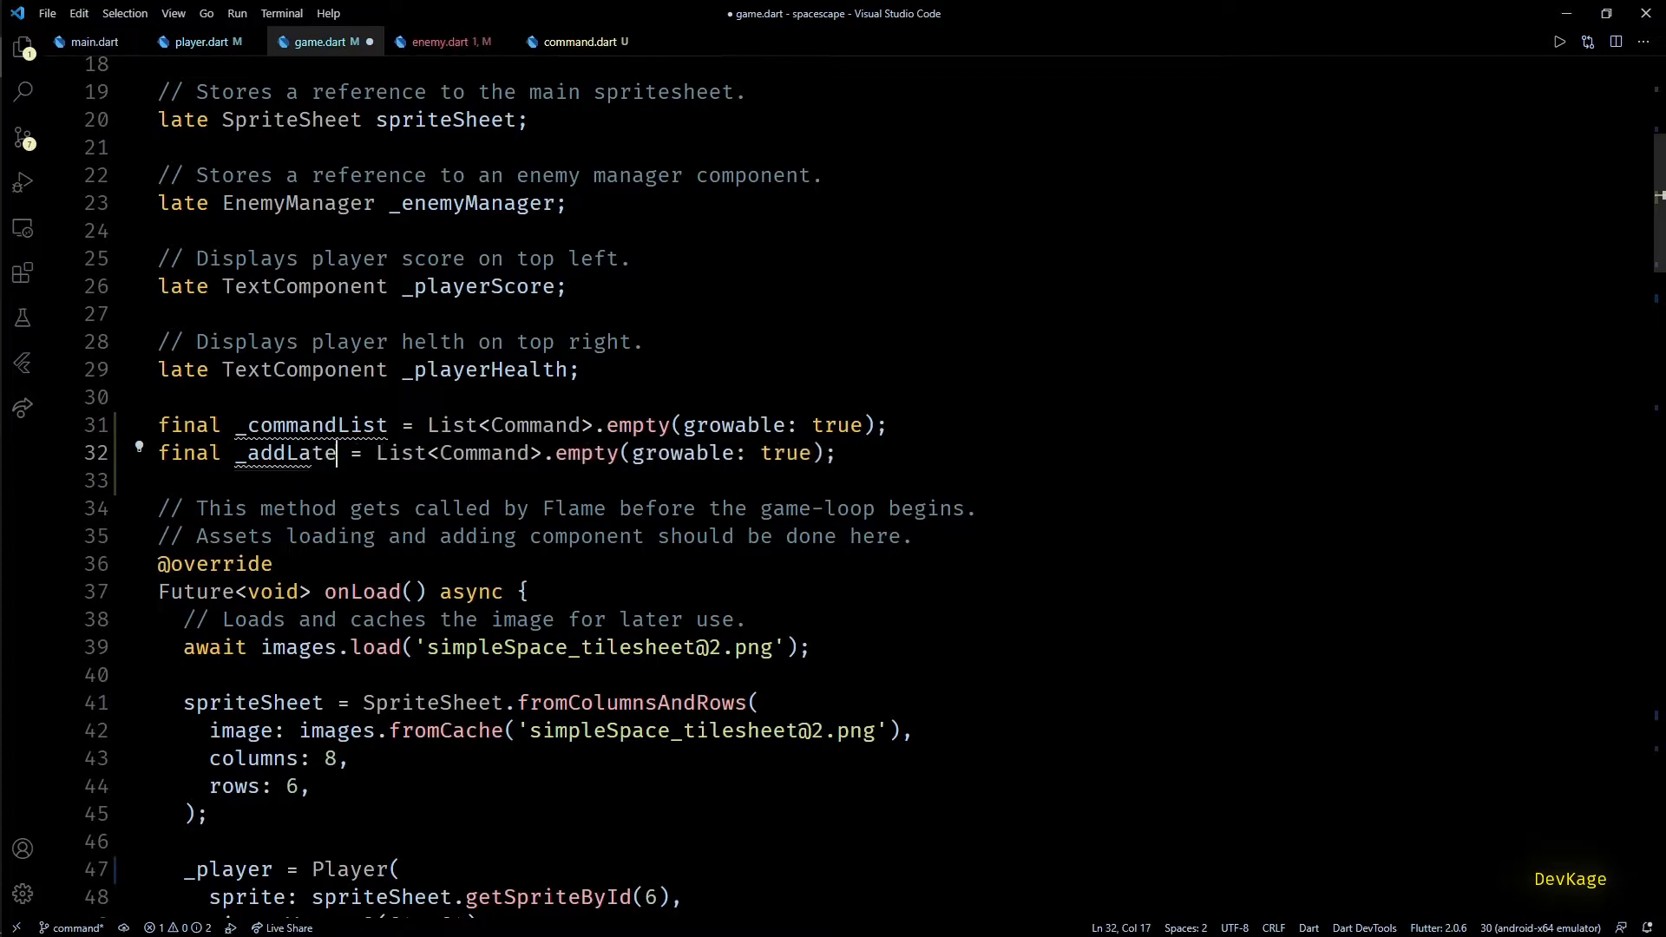
pyautogui.write('rCommandList')
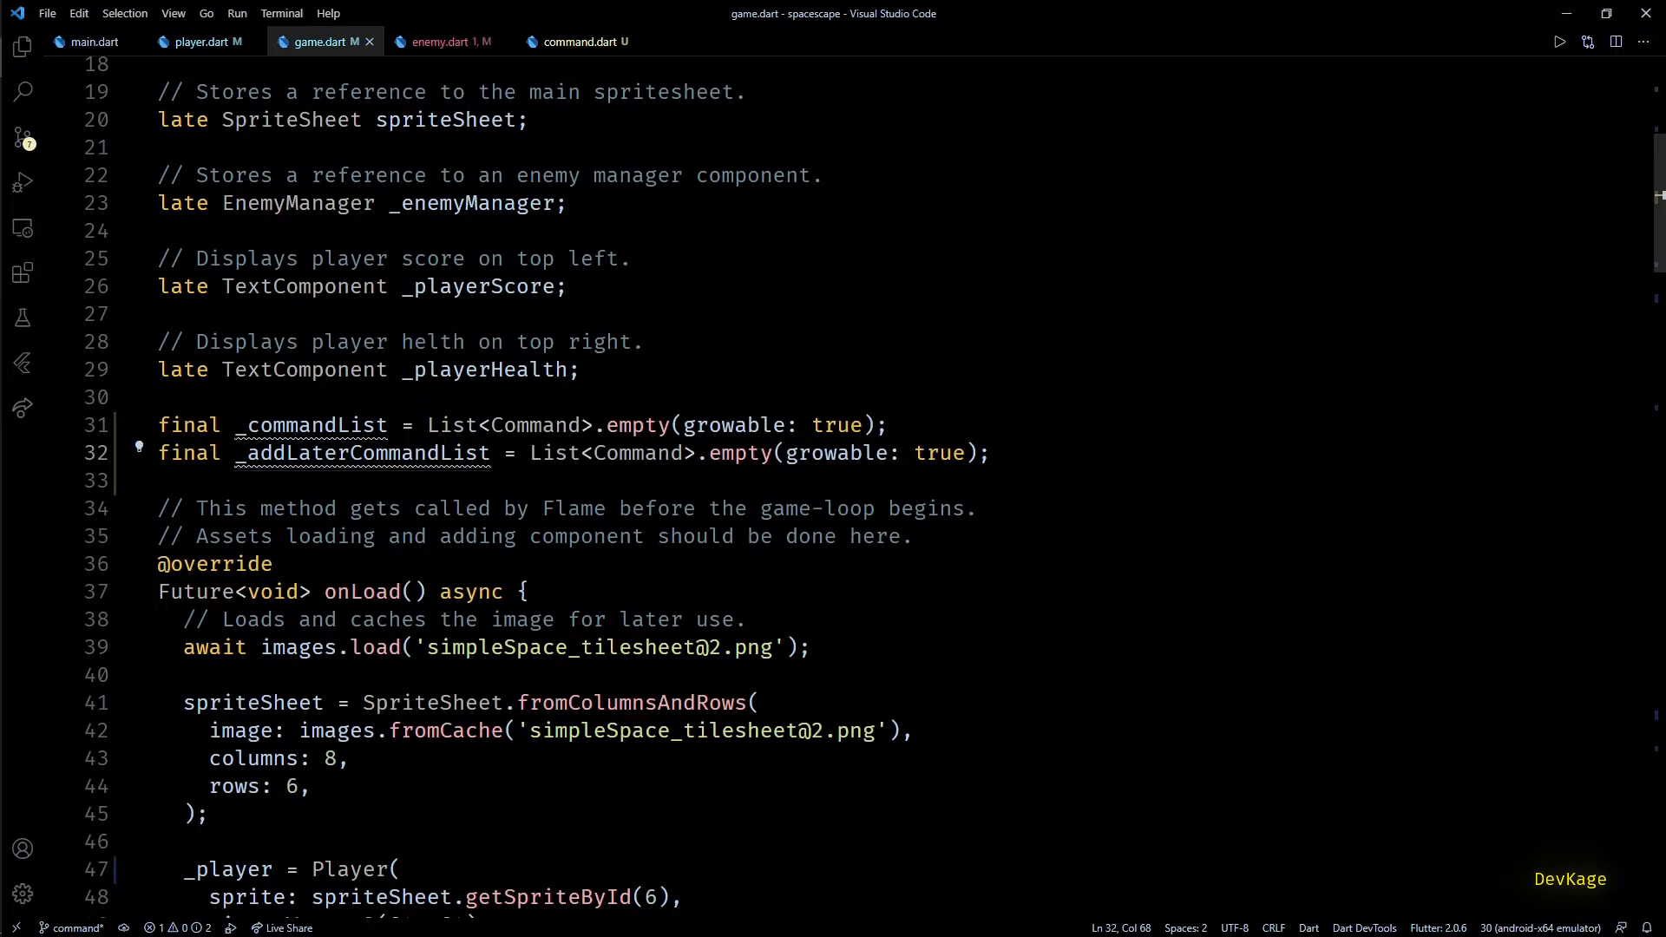
# Step: Add void addCommand(Command command) that appends the command to _addLaterCommandList
pyautogui.scroll(-3)
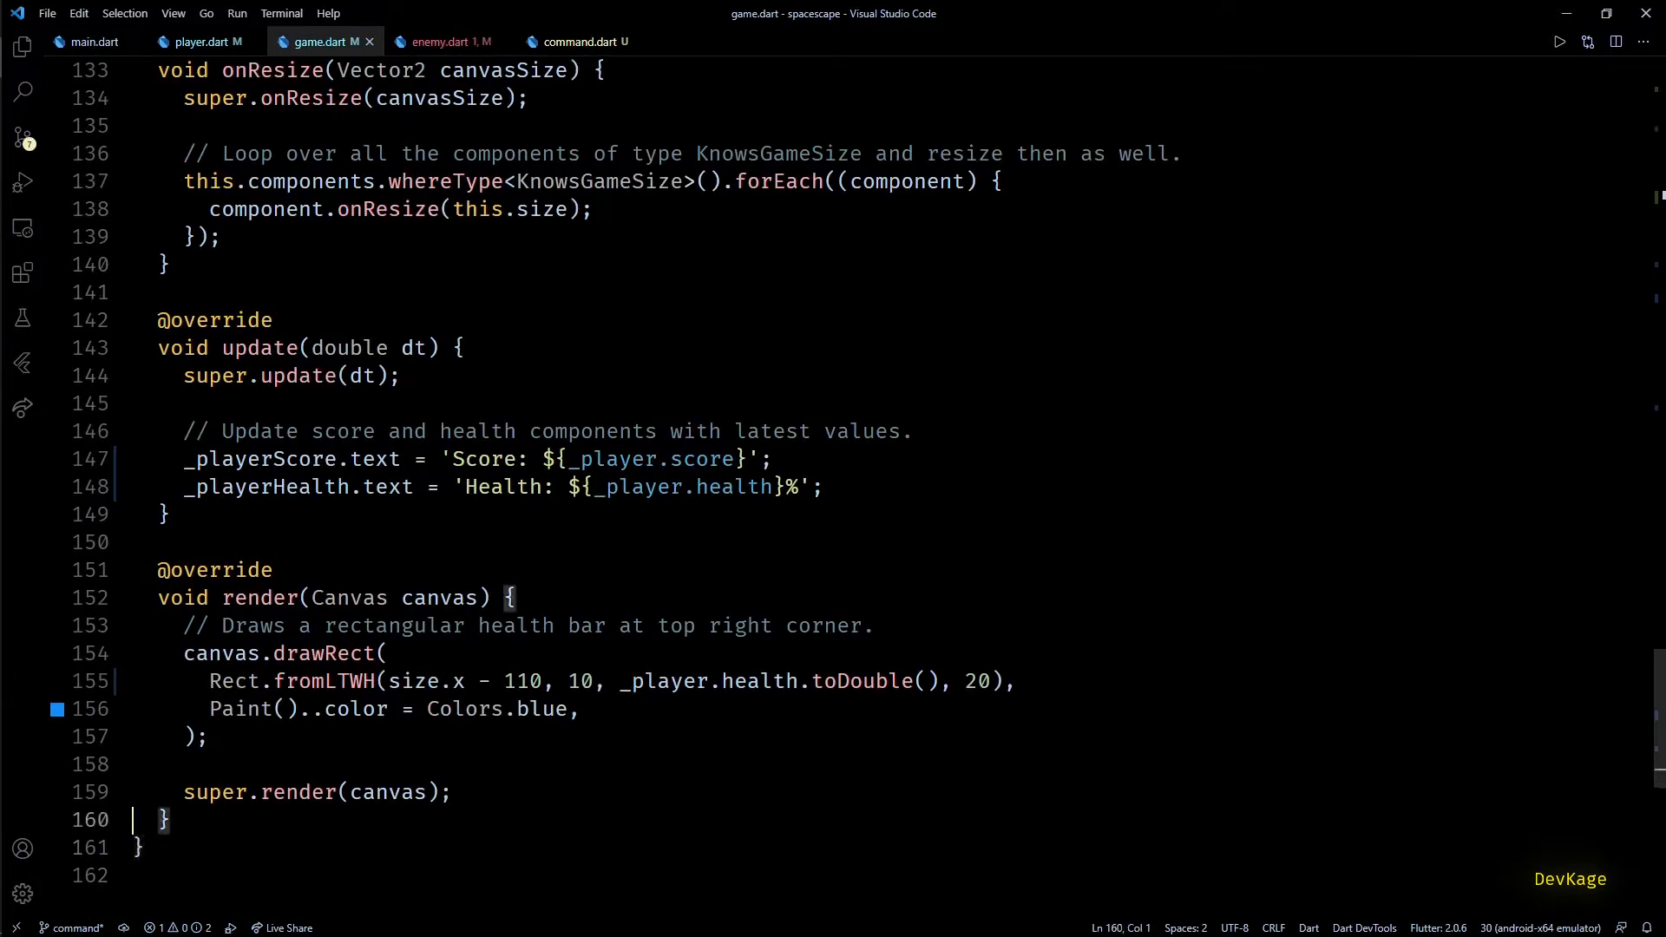
pyautogui.press('Enter')
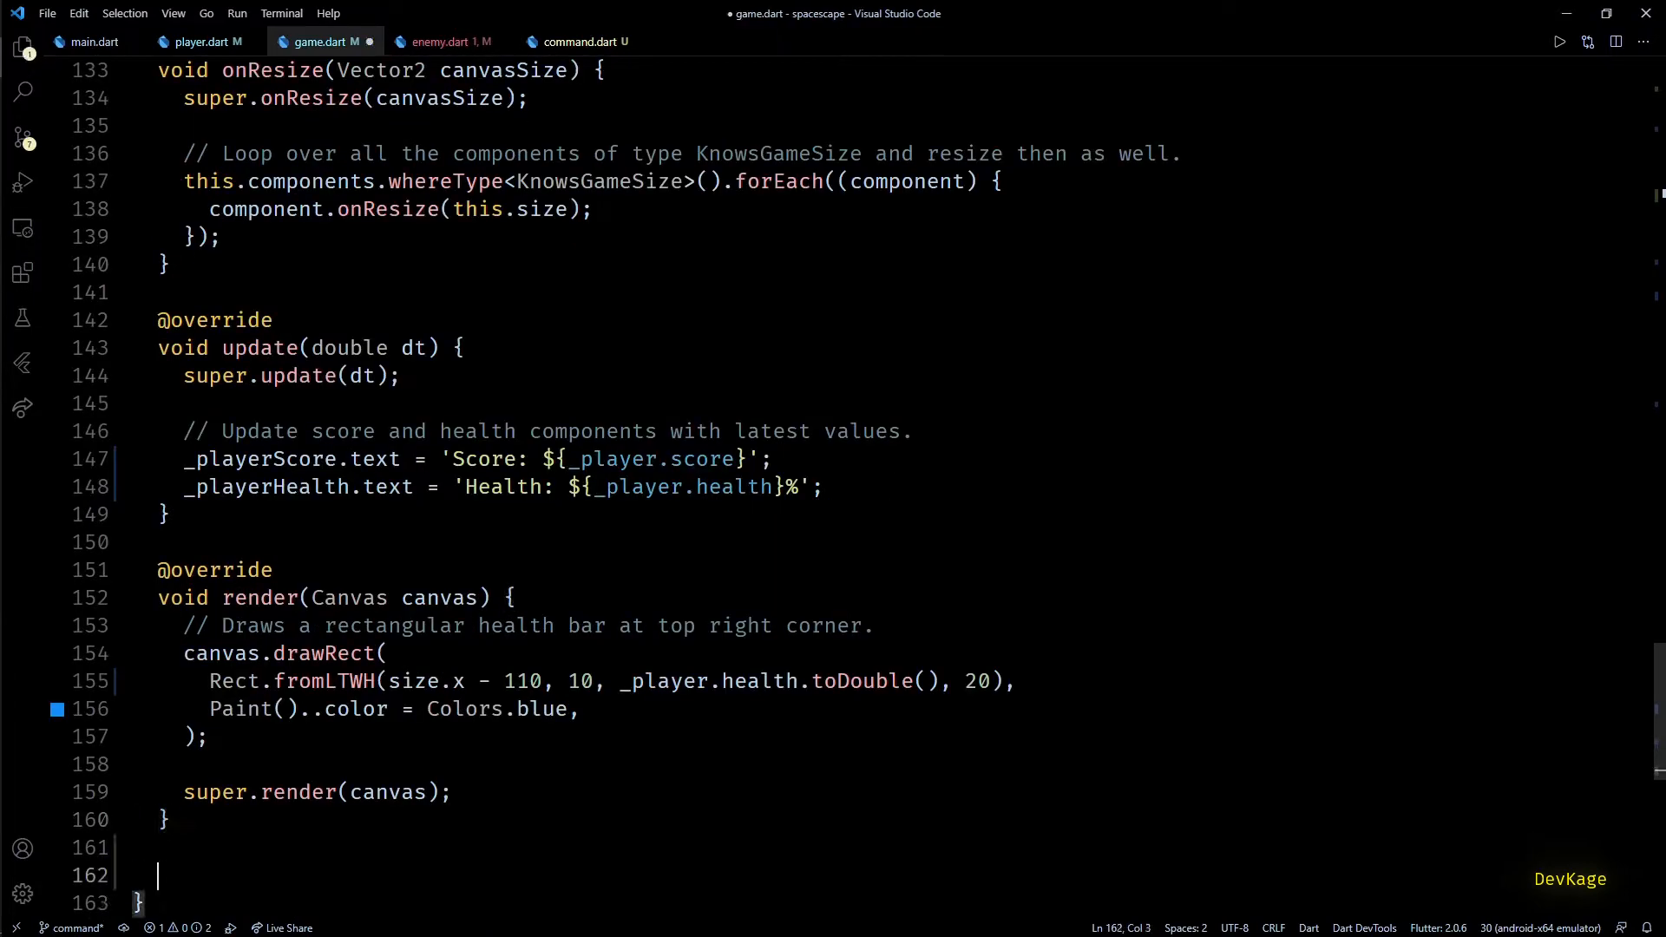
pyautogui.write('void a')
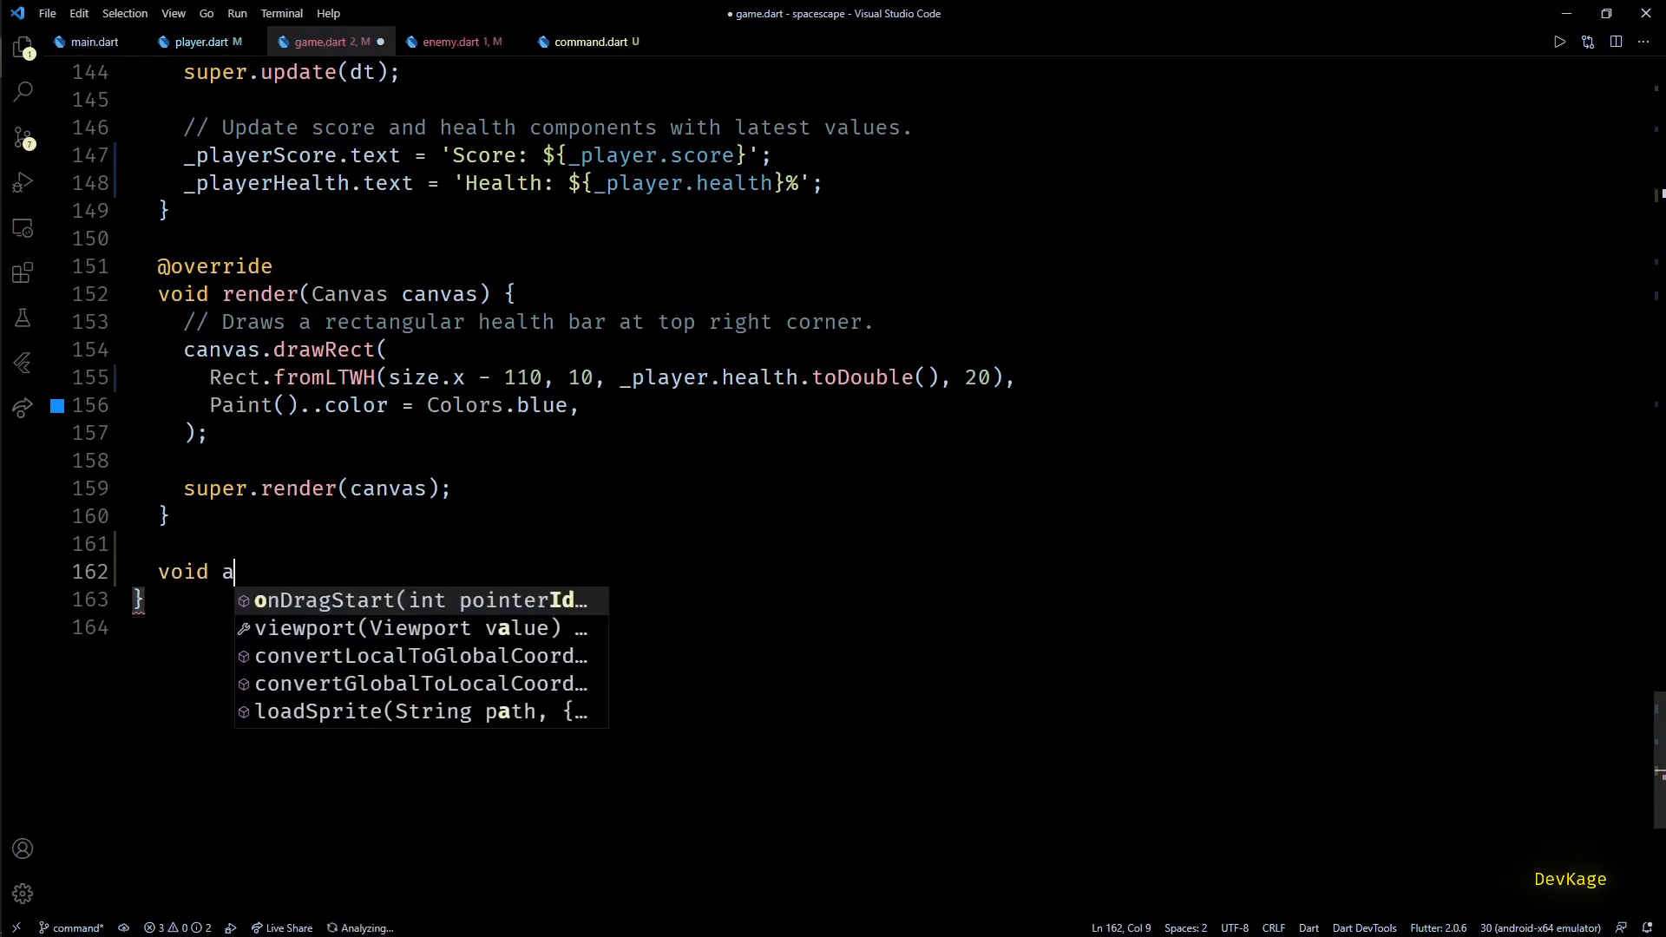
pyautogui.write('ddCo')
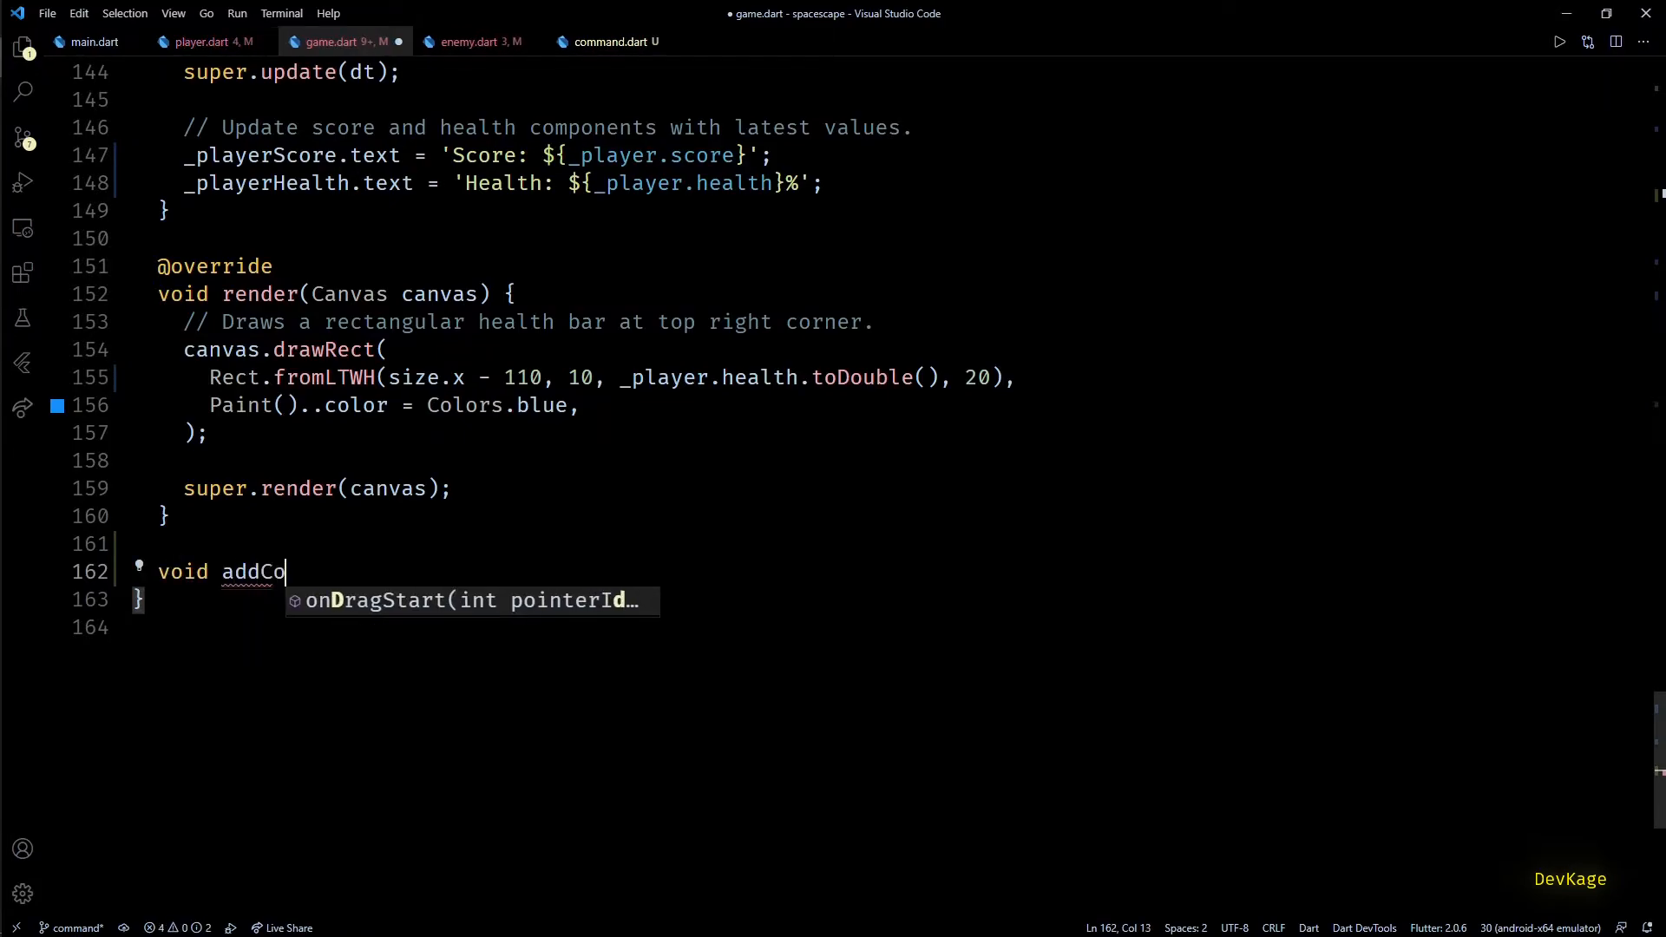
pyautogui.write('mmand() {}')
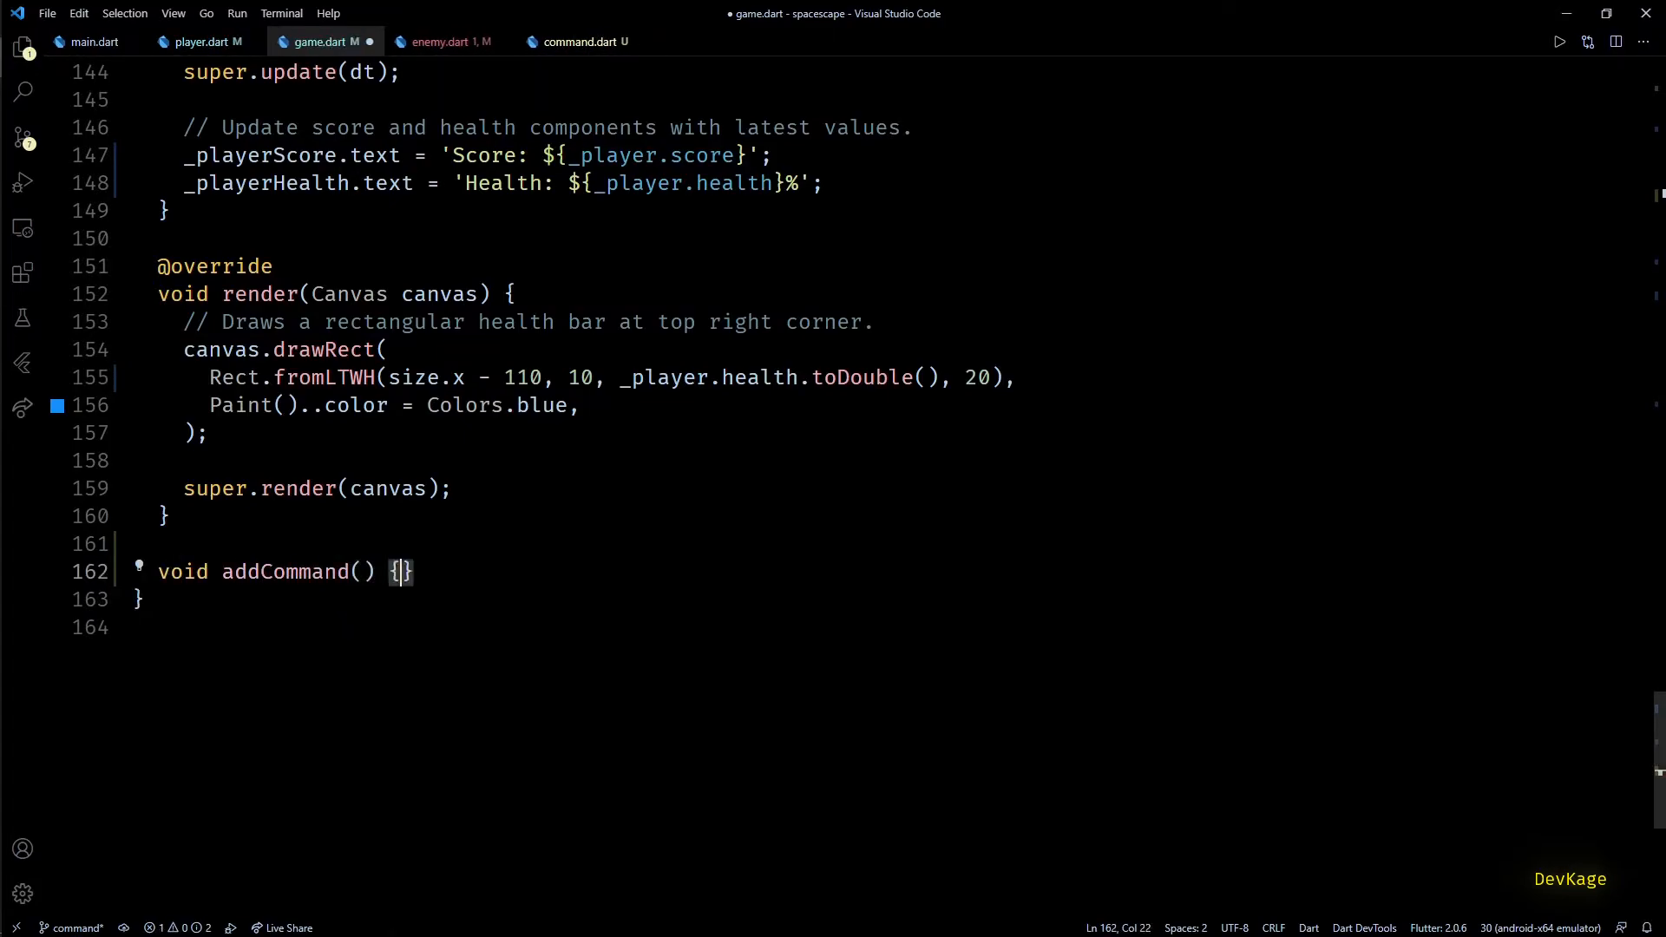
pyautogui.write('Command command')
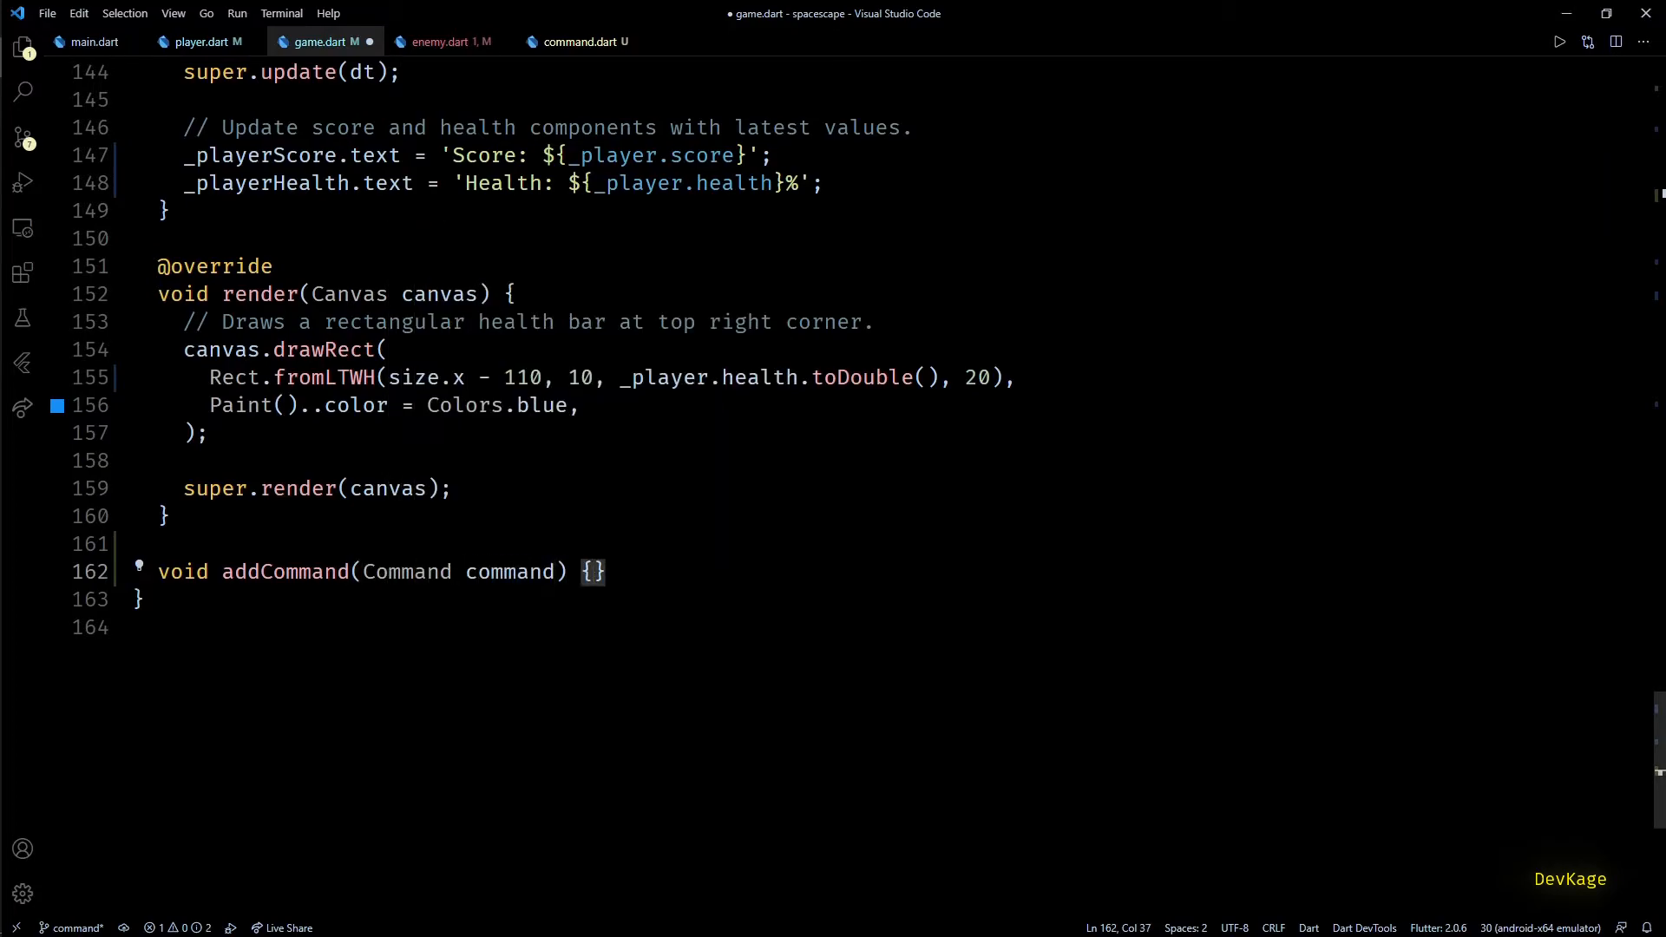
pyautogui.write('_addLaterCommandList.add(value)')
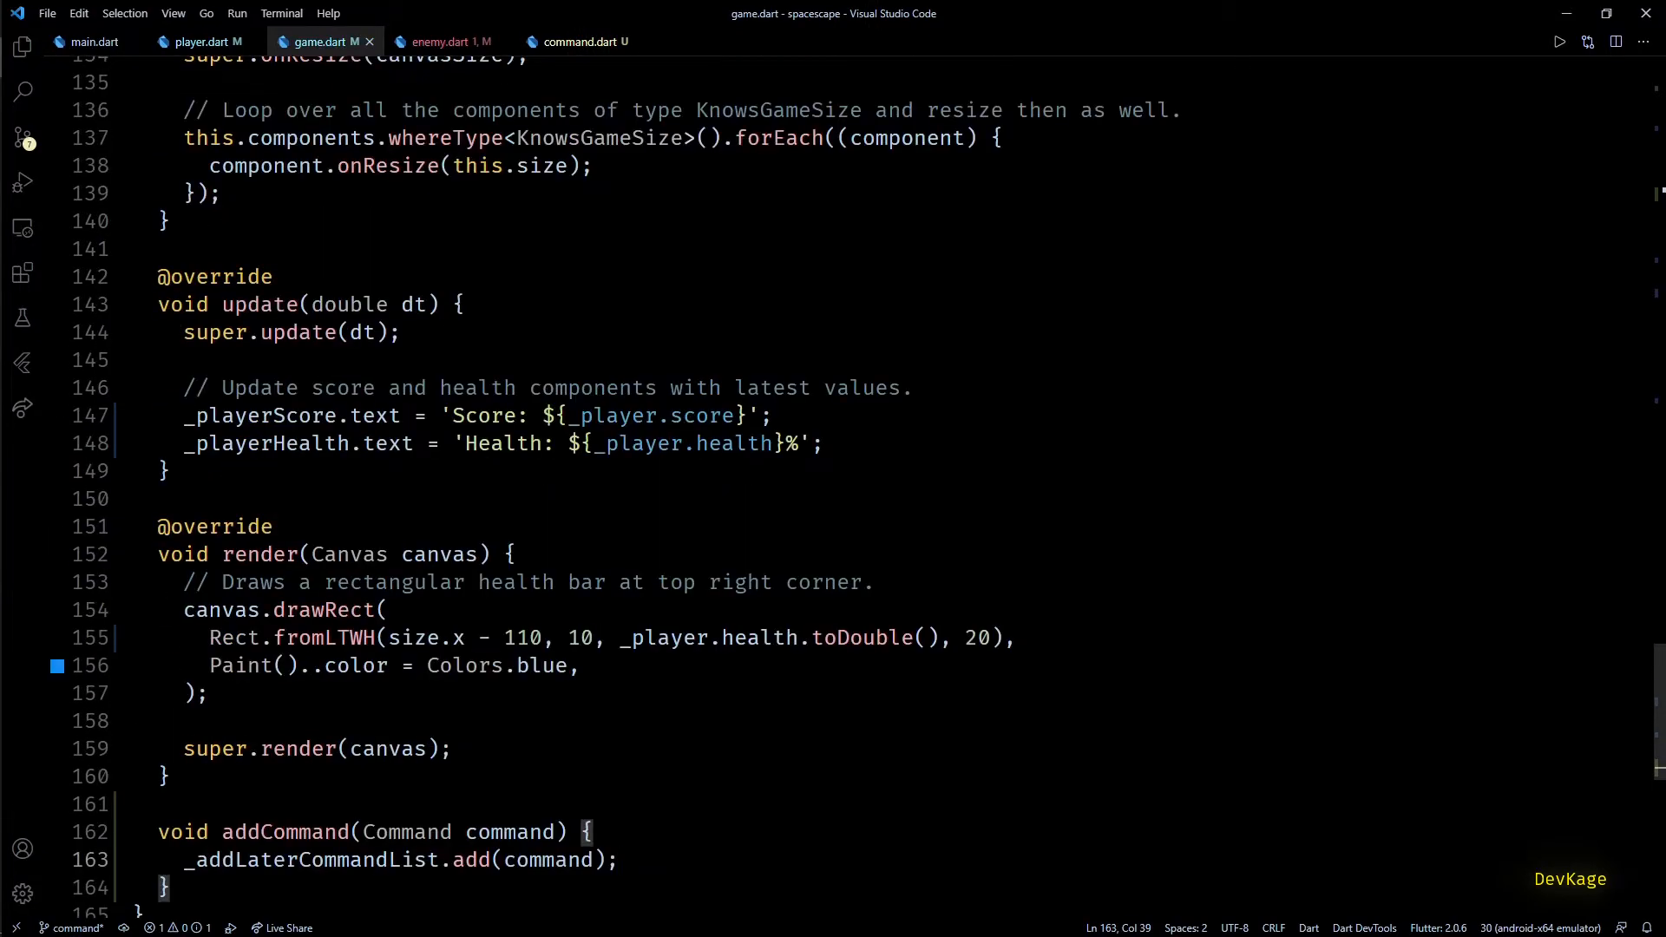
pyautogui.press('enter')
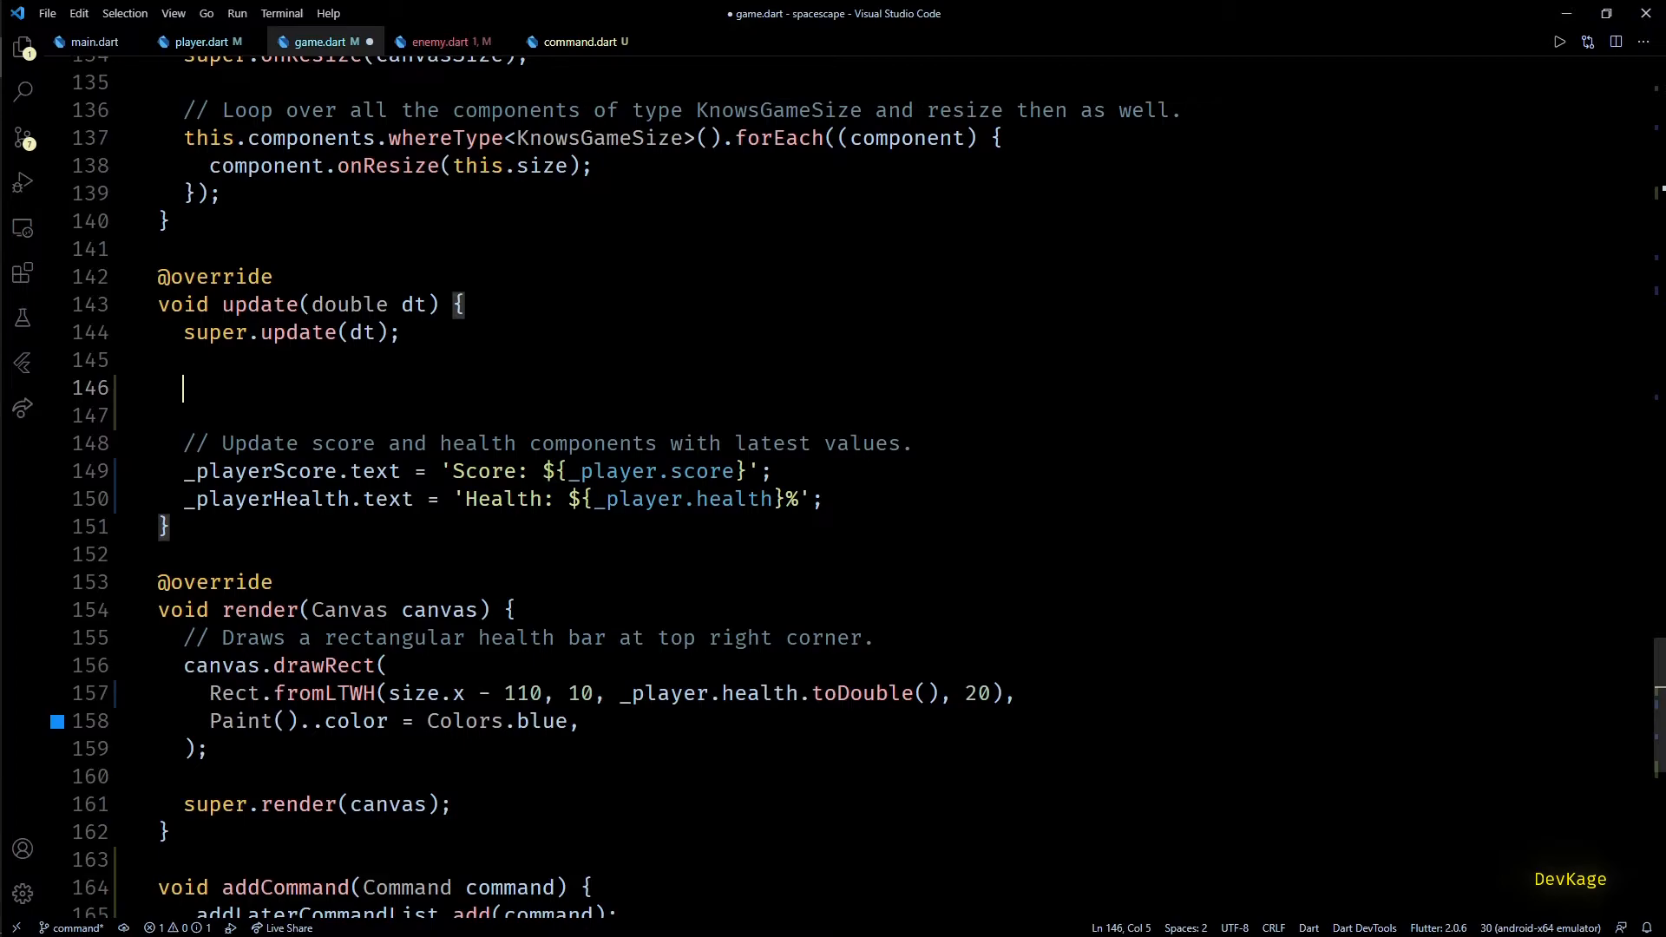
# Step: Make update() run each command in _commandList on every component, then revisit command.dart
pyautogui.write('_')
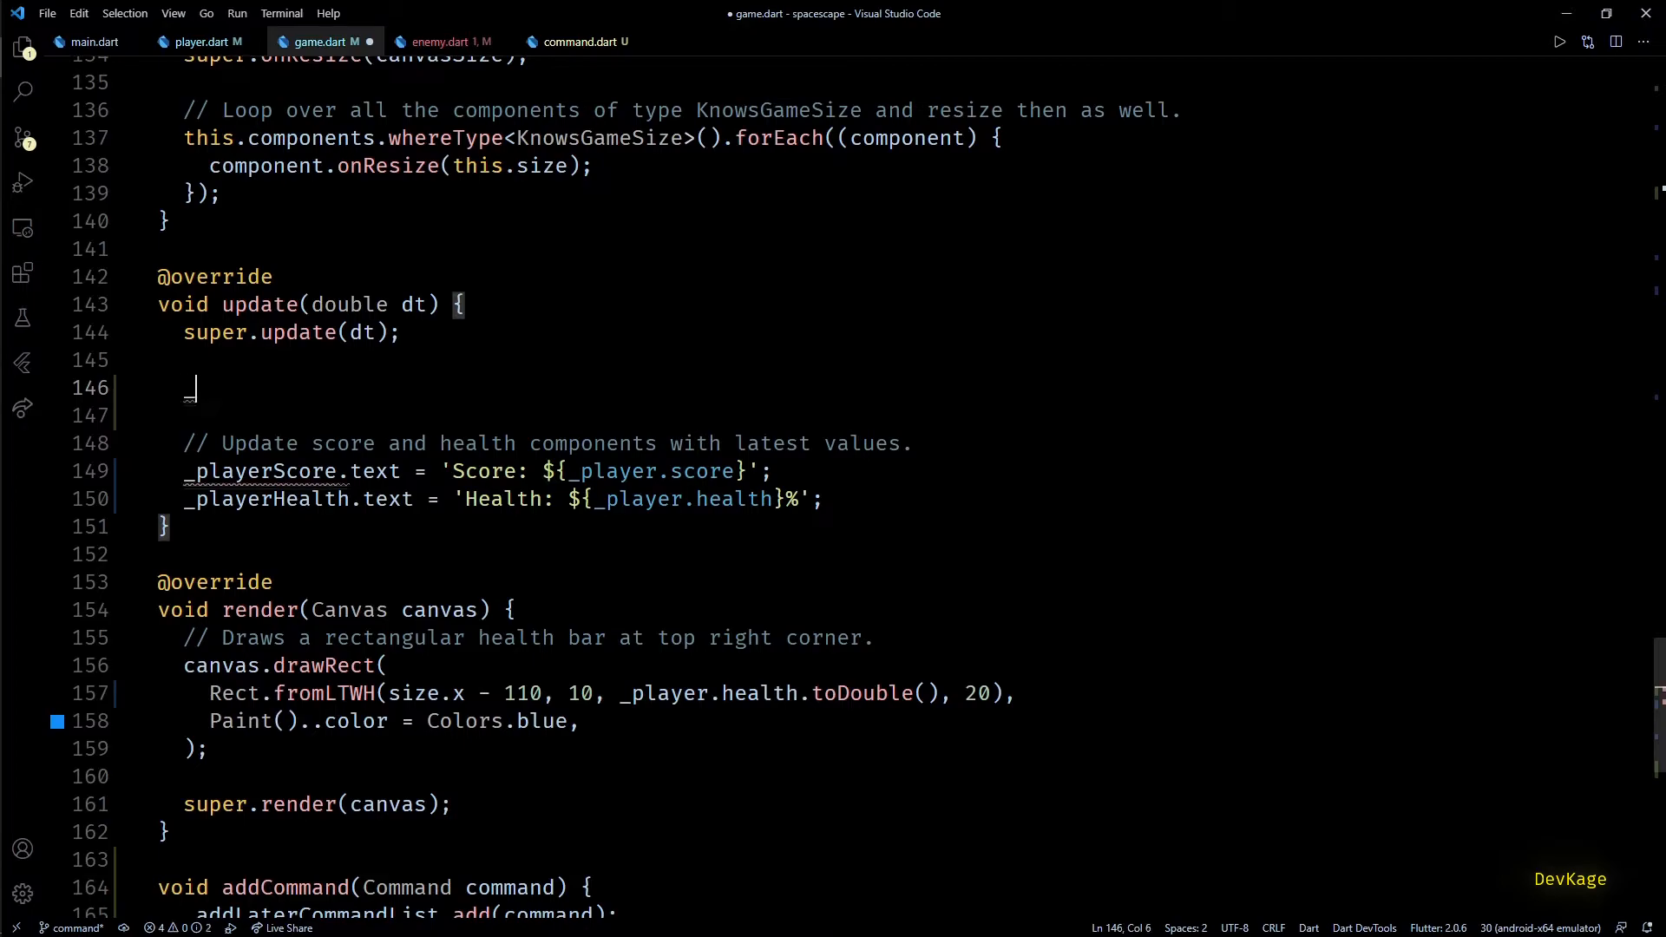
pyautogui.write('_commandList.forEach((element) { })')
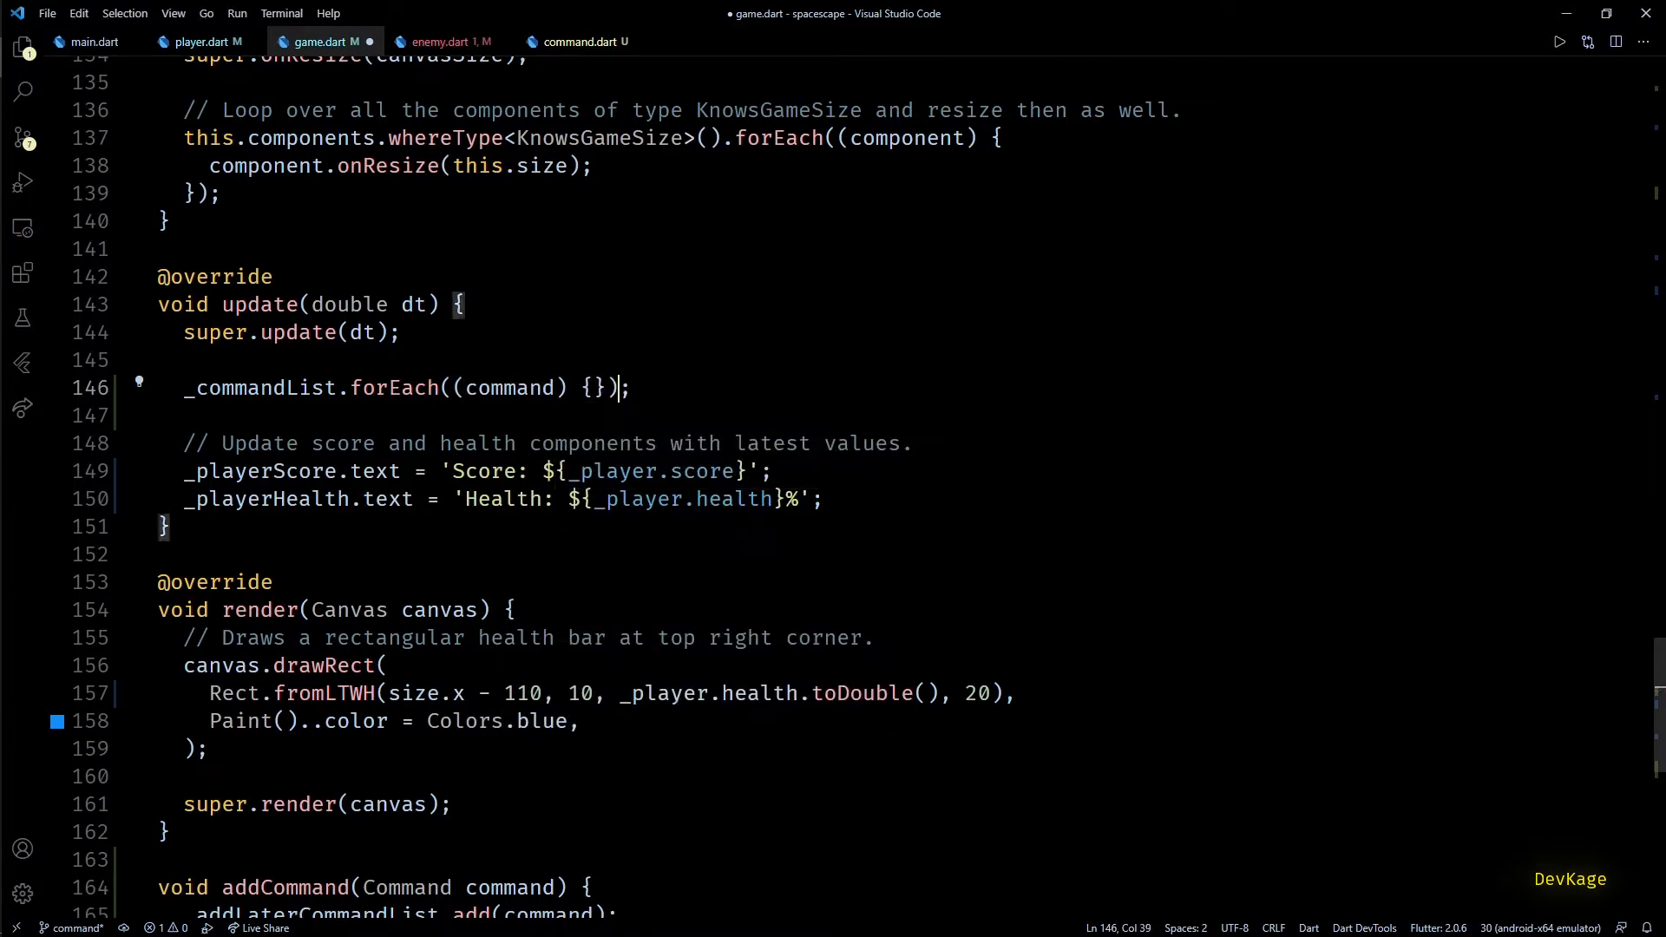
pyautogui.write('components.forEach((component) {')
pyautogui.write('command.run(component);')
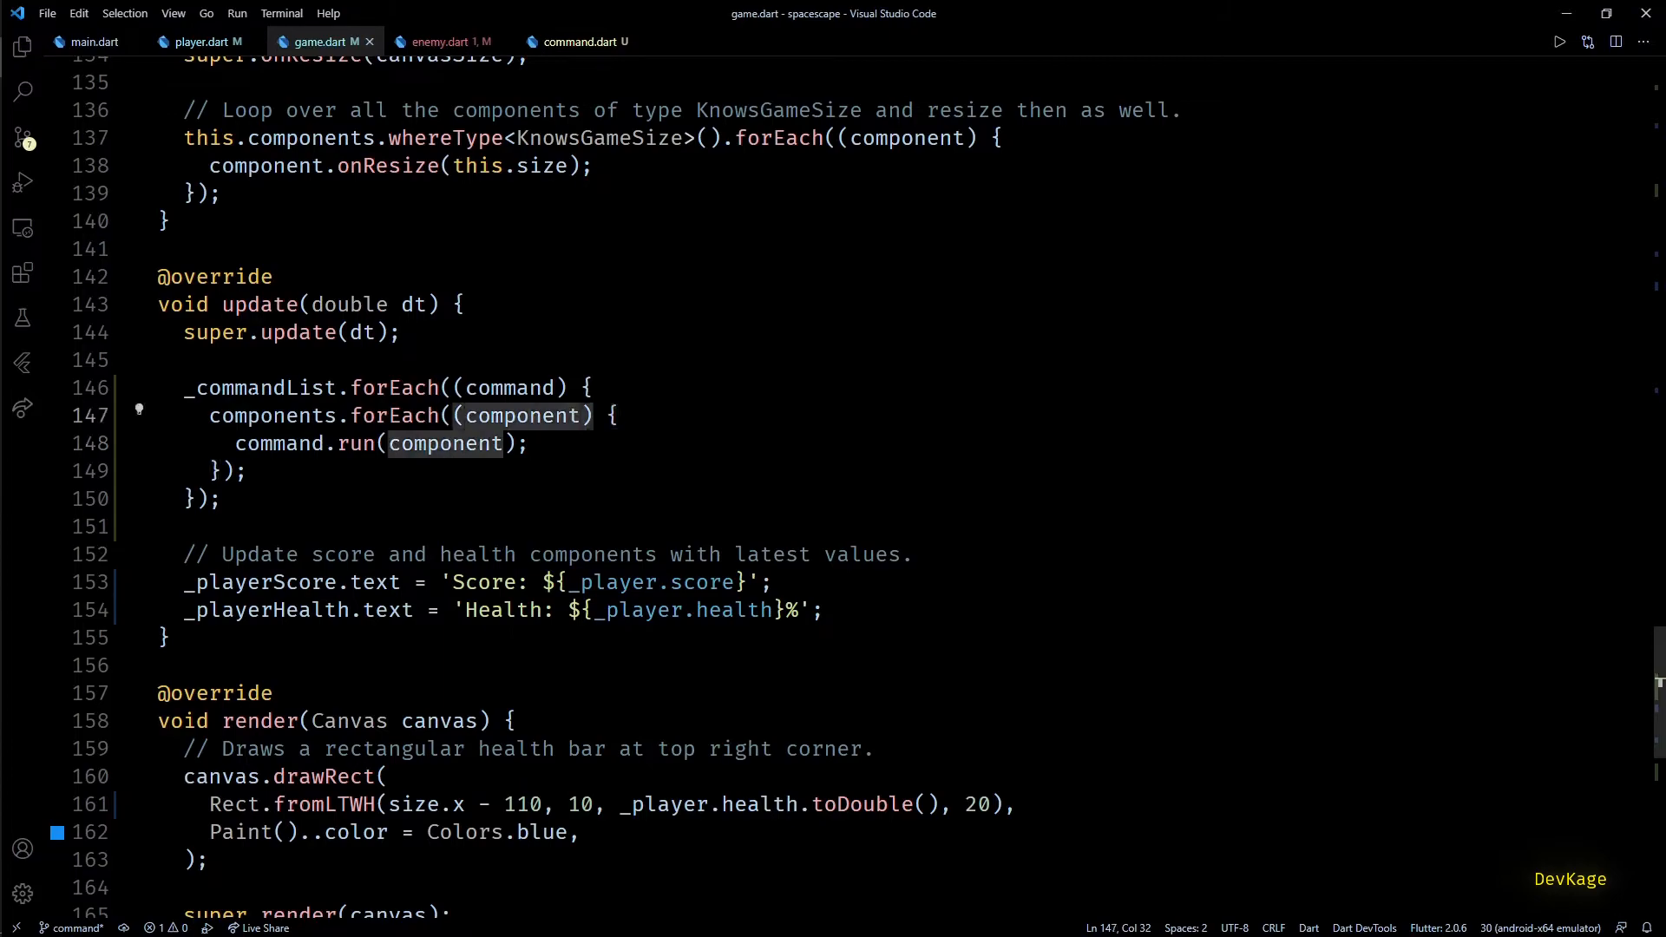
pyautogui.click(576, 42)
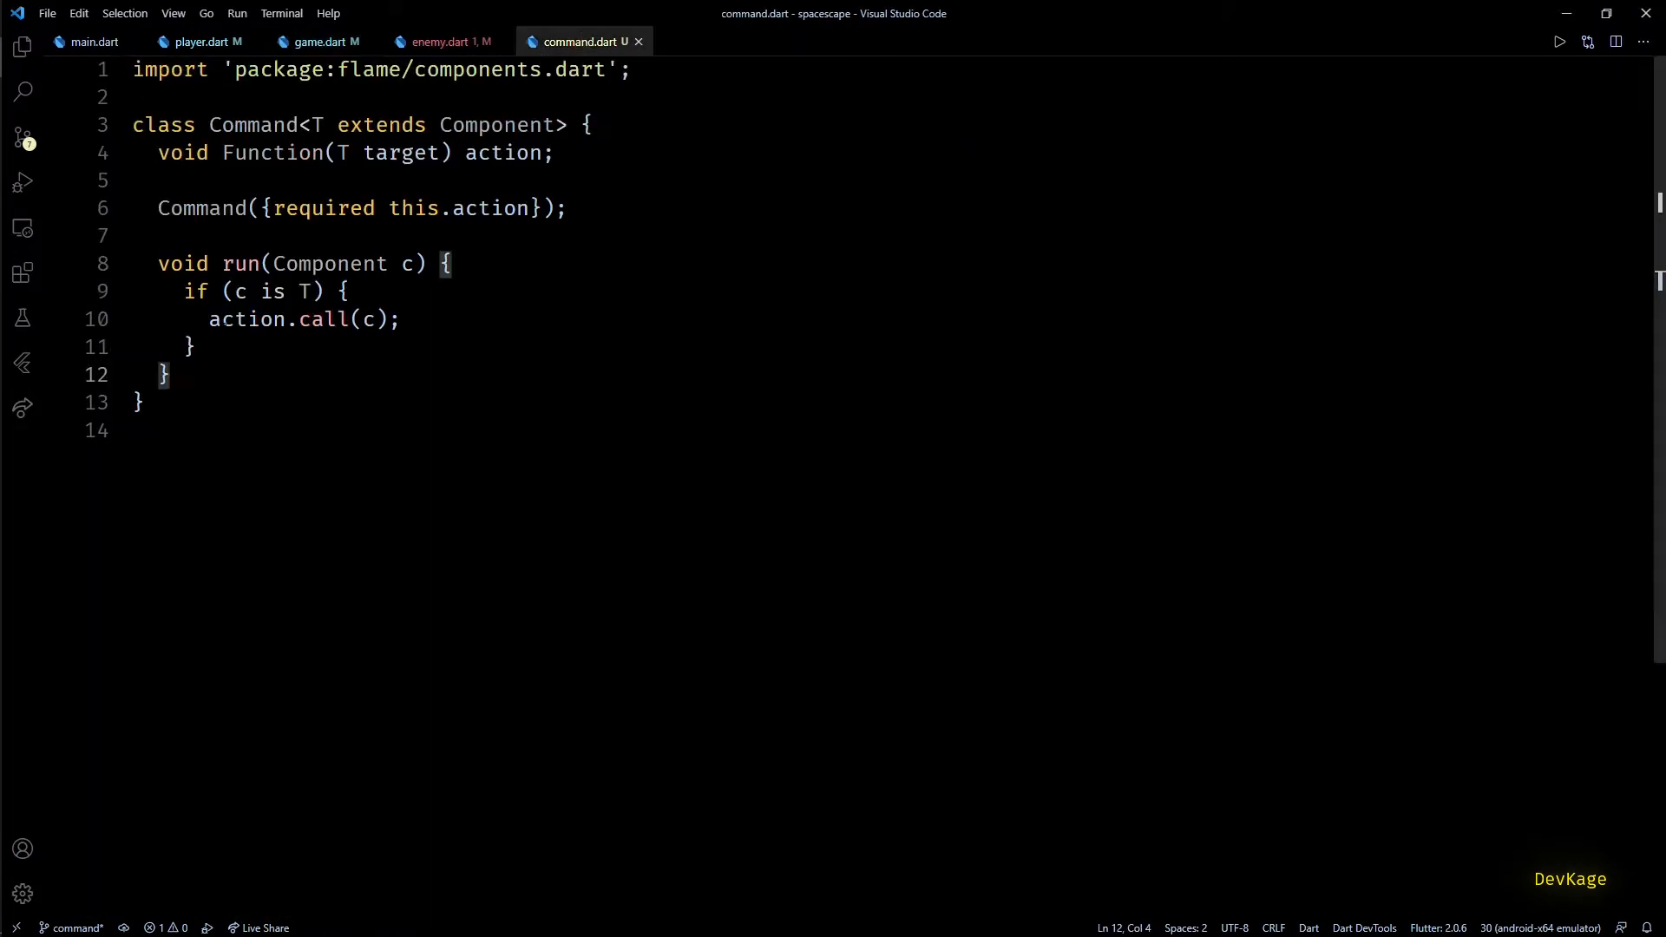
# Step: Review the if (c is T) check in Command.run, then return to game.dart's command loop
pyautogui.moveTo(184, 291); pyautogui.dragTo(197, 346)
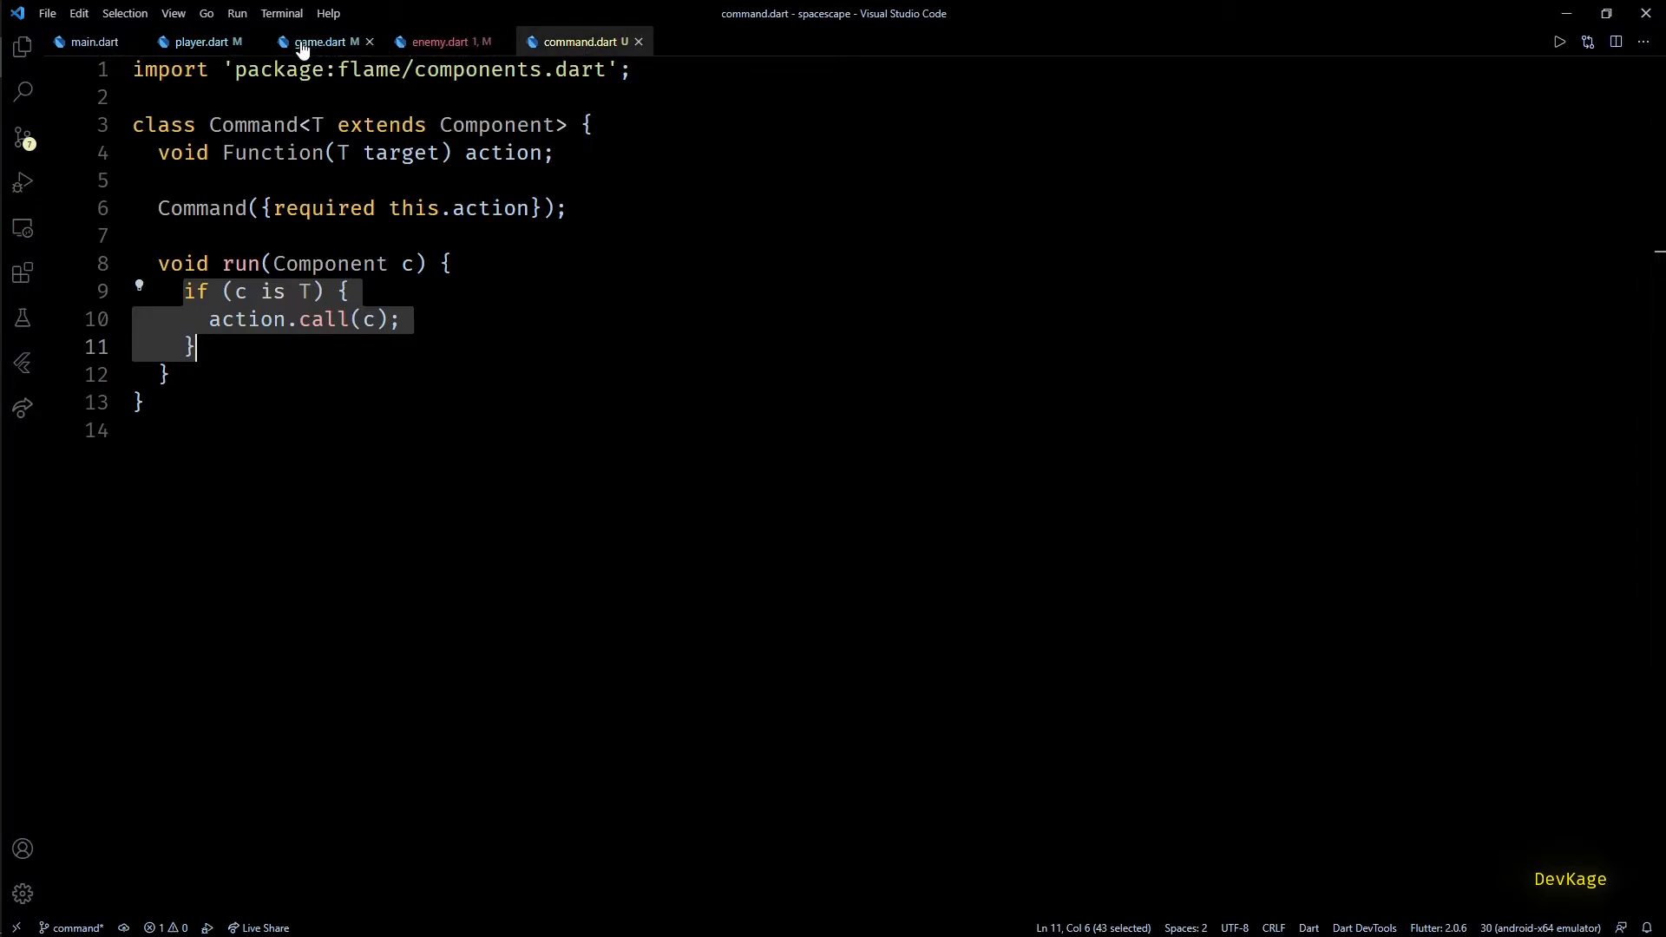
pyautogui.click(319, 41)
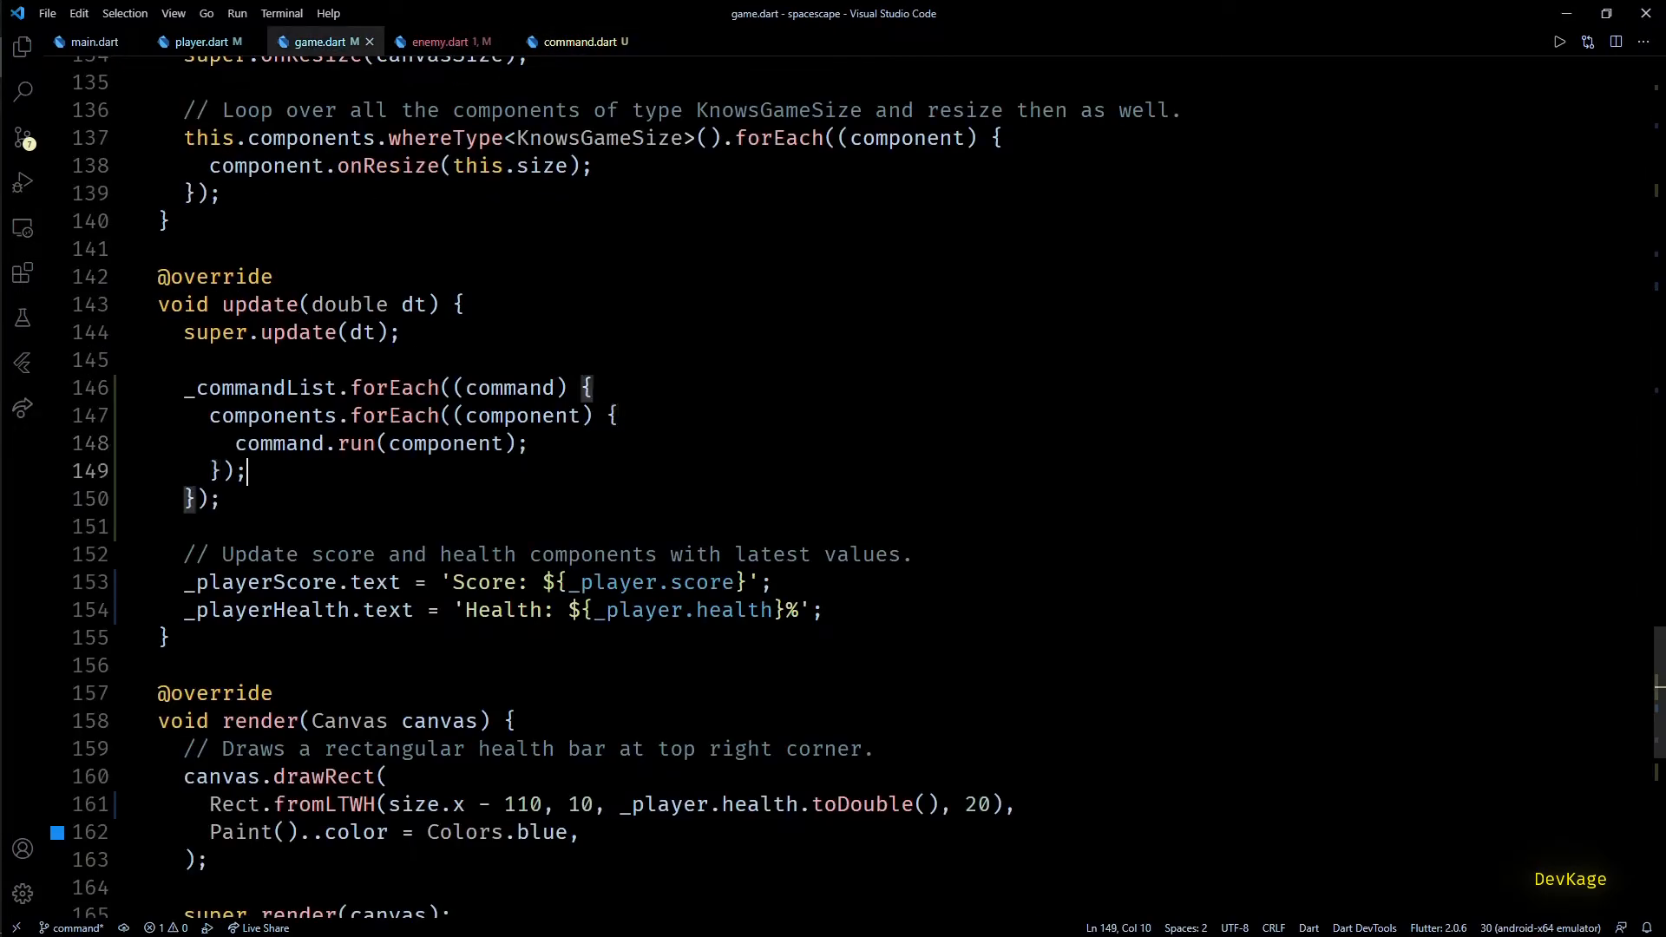
pyautogui.click(164, 636)
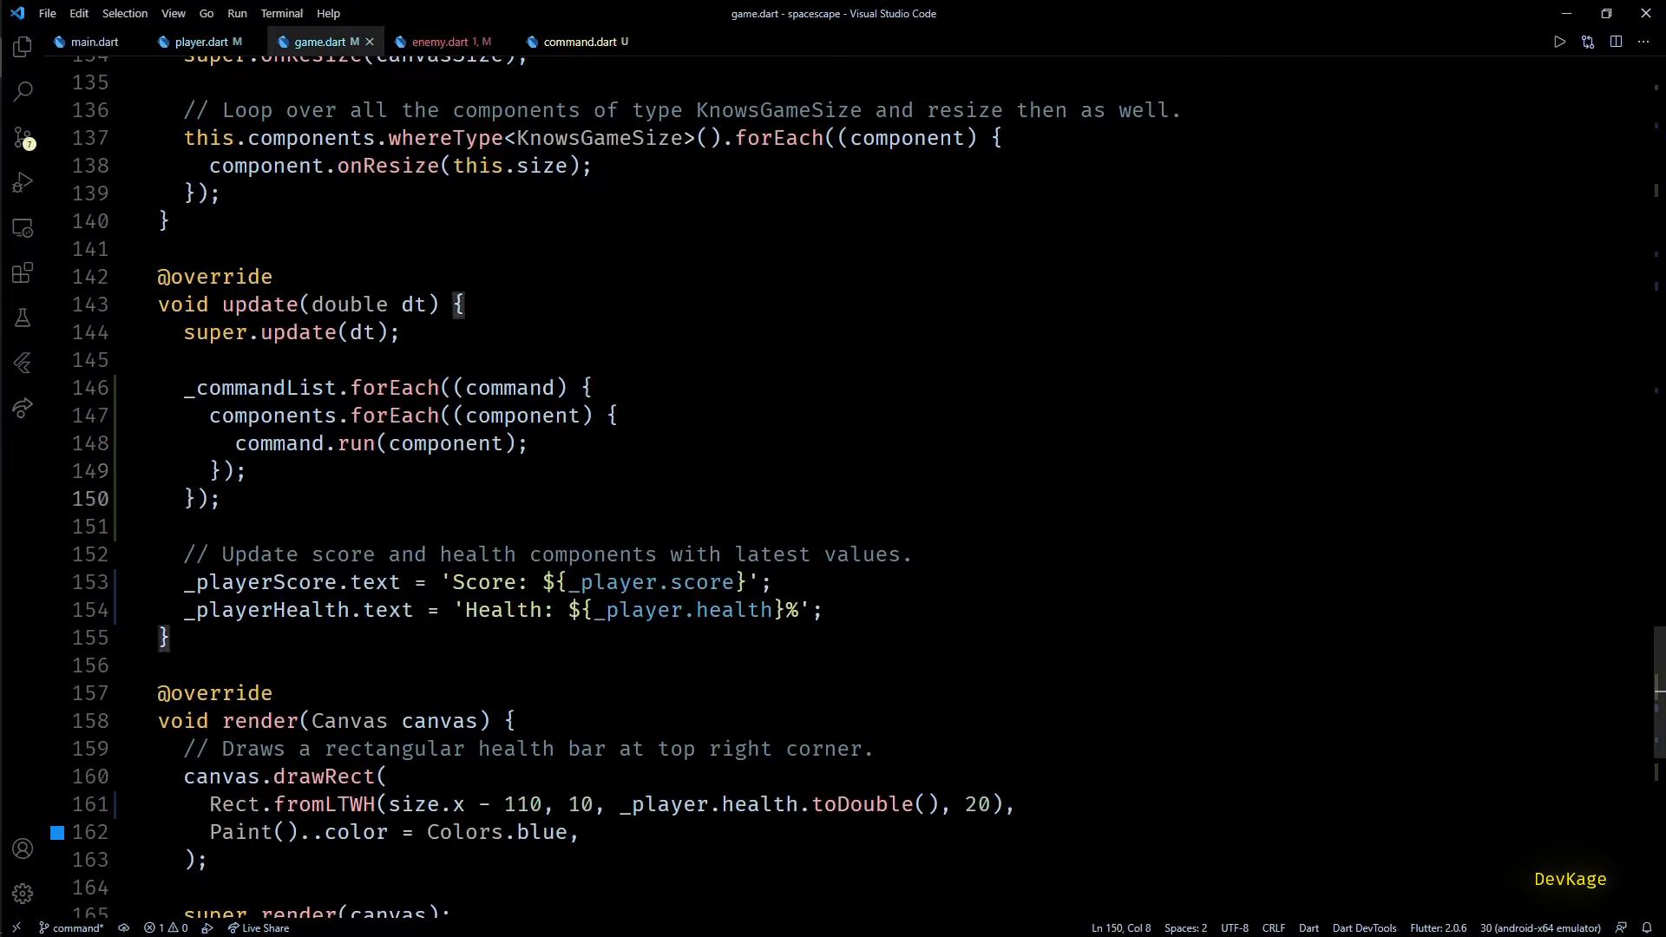
# Step: After the command loop, clear _commandList, refill it from _addLaterCommandList, then clear that list
pyautogui.press('Enter')
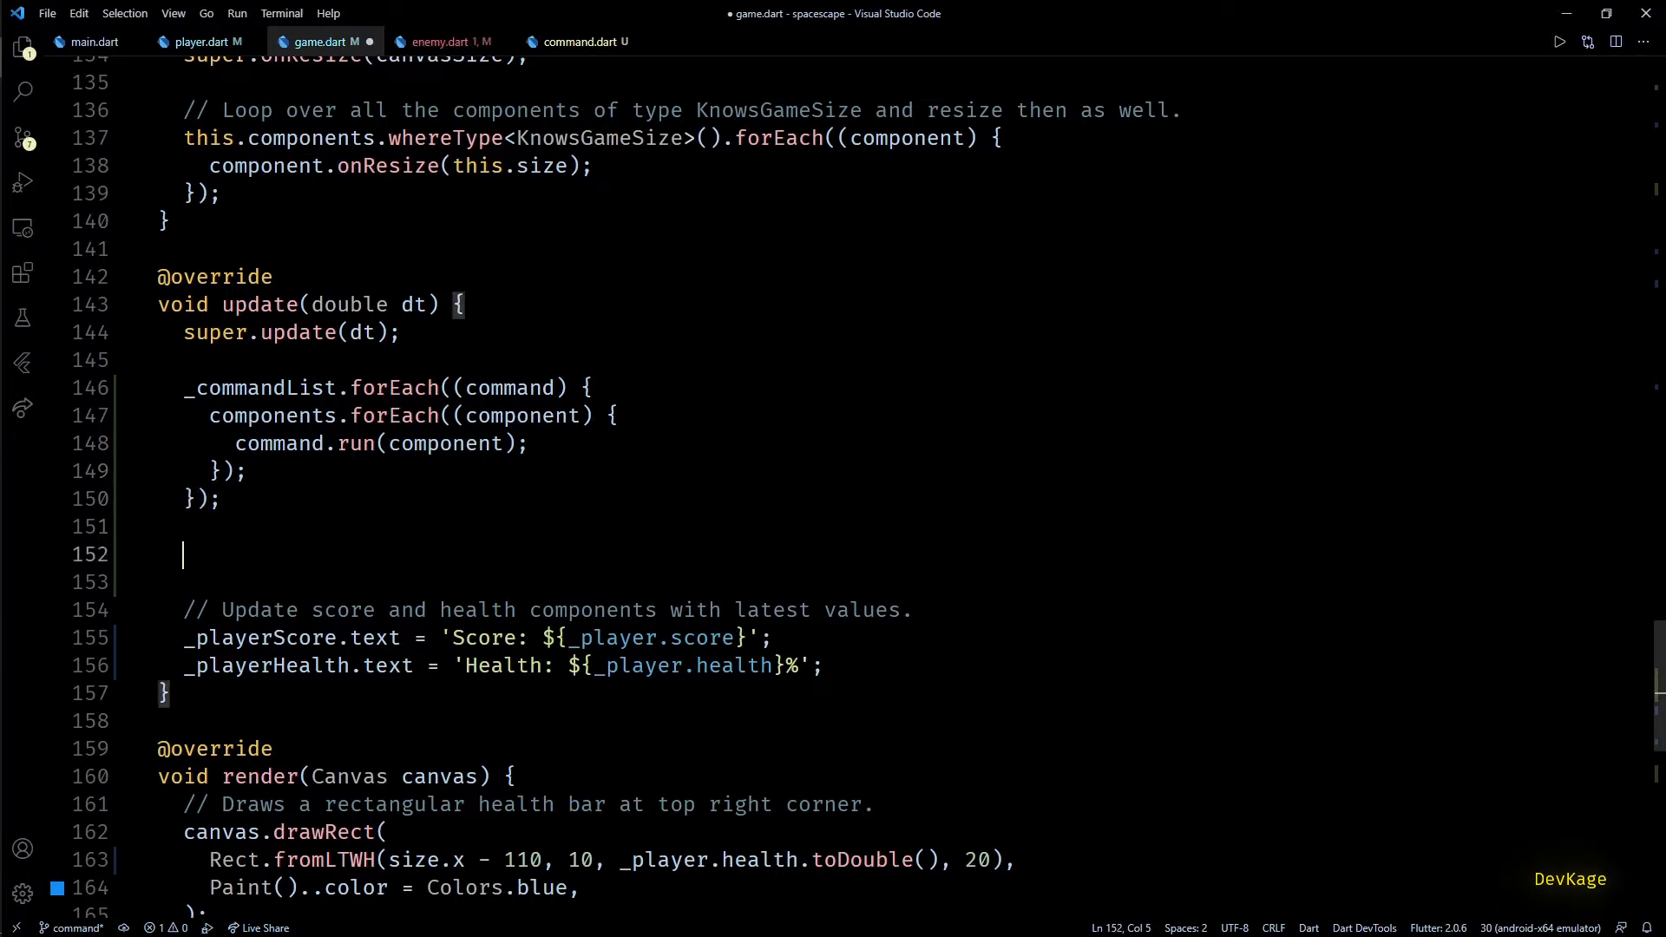
pyautogui.write('_commandList')
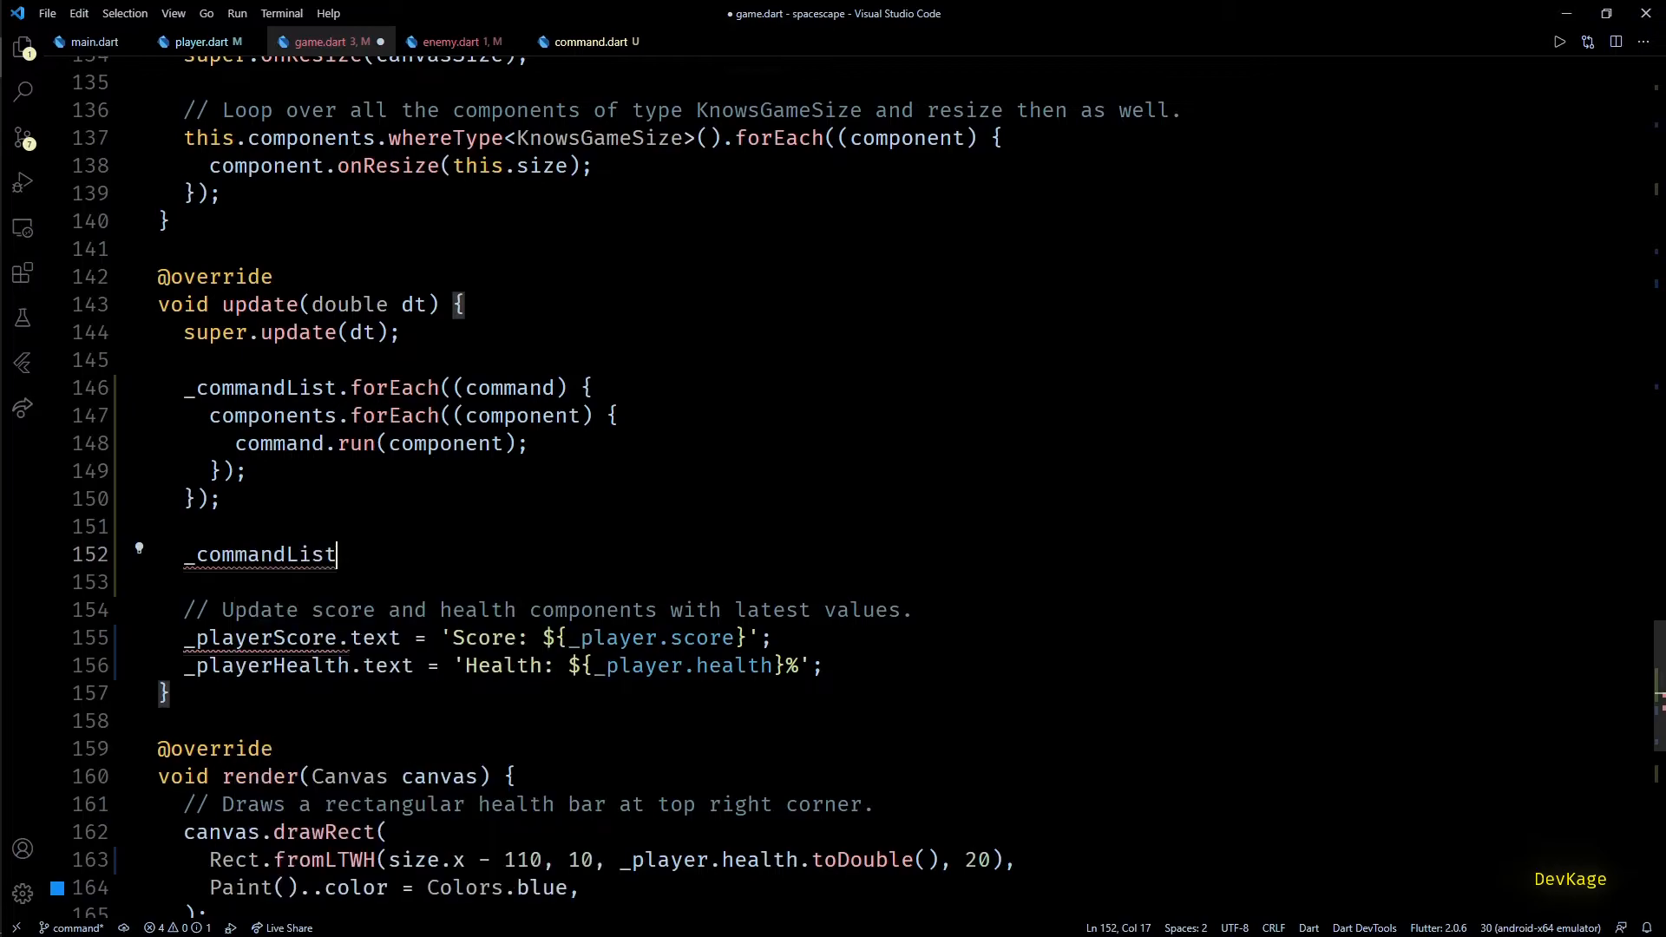
pyautogui.write('.clear()')
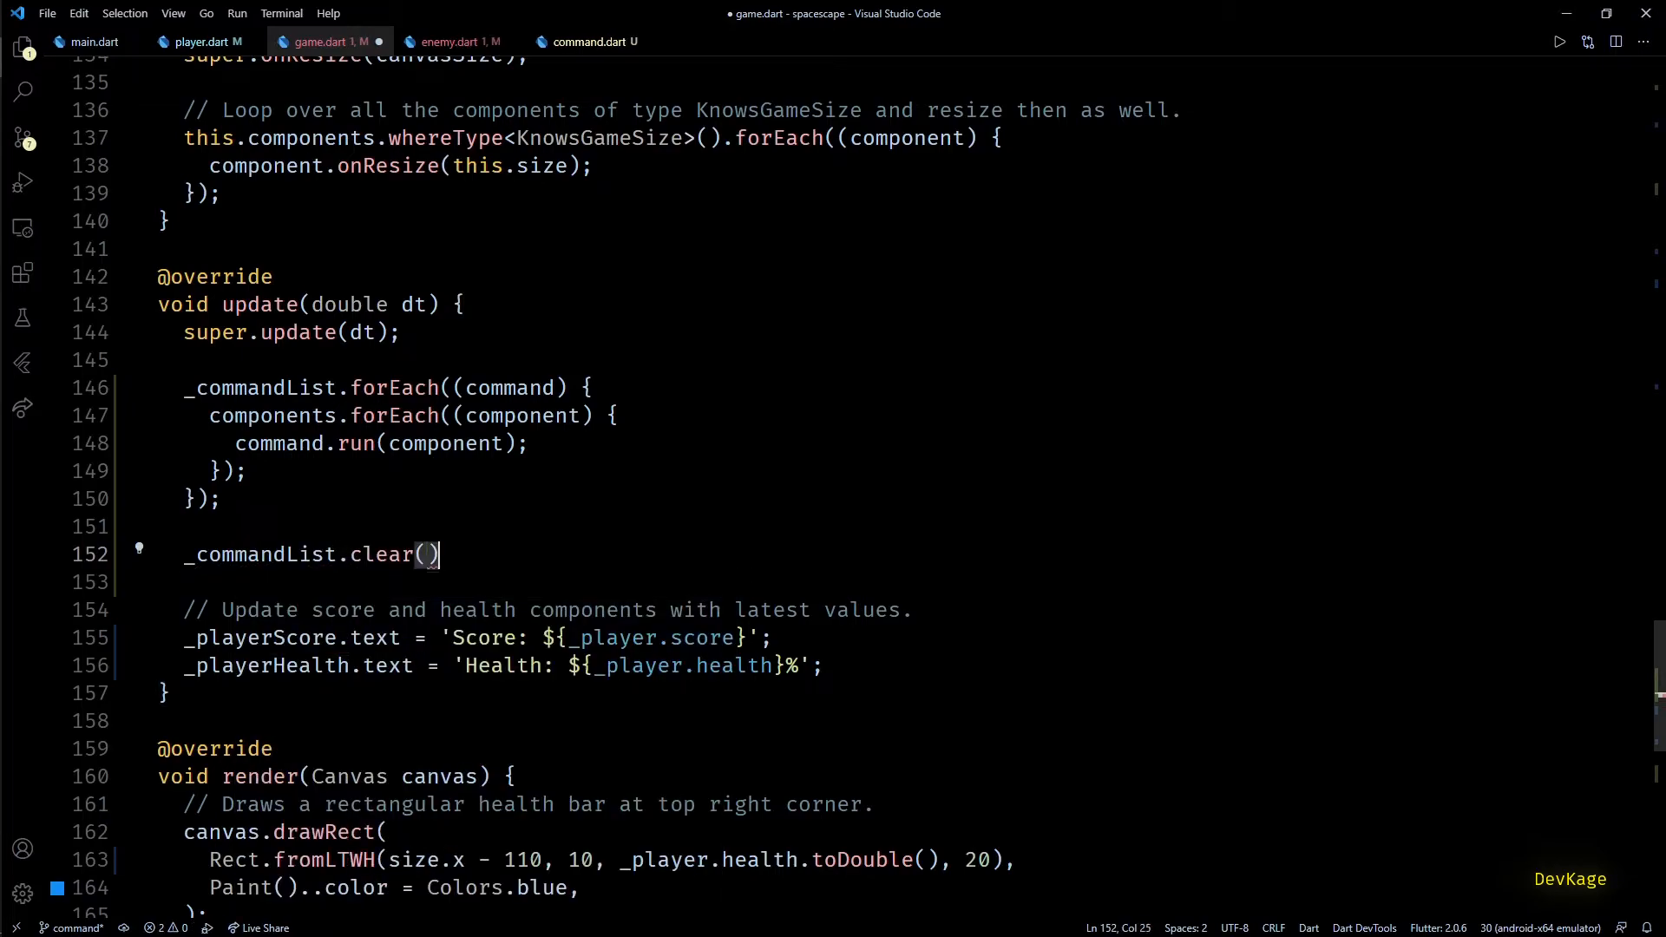
pyautogui.write('_commandList.addAll(_')
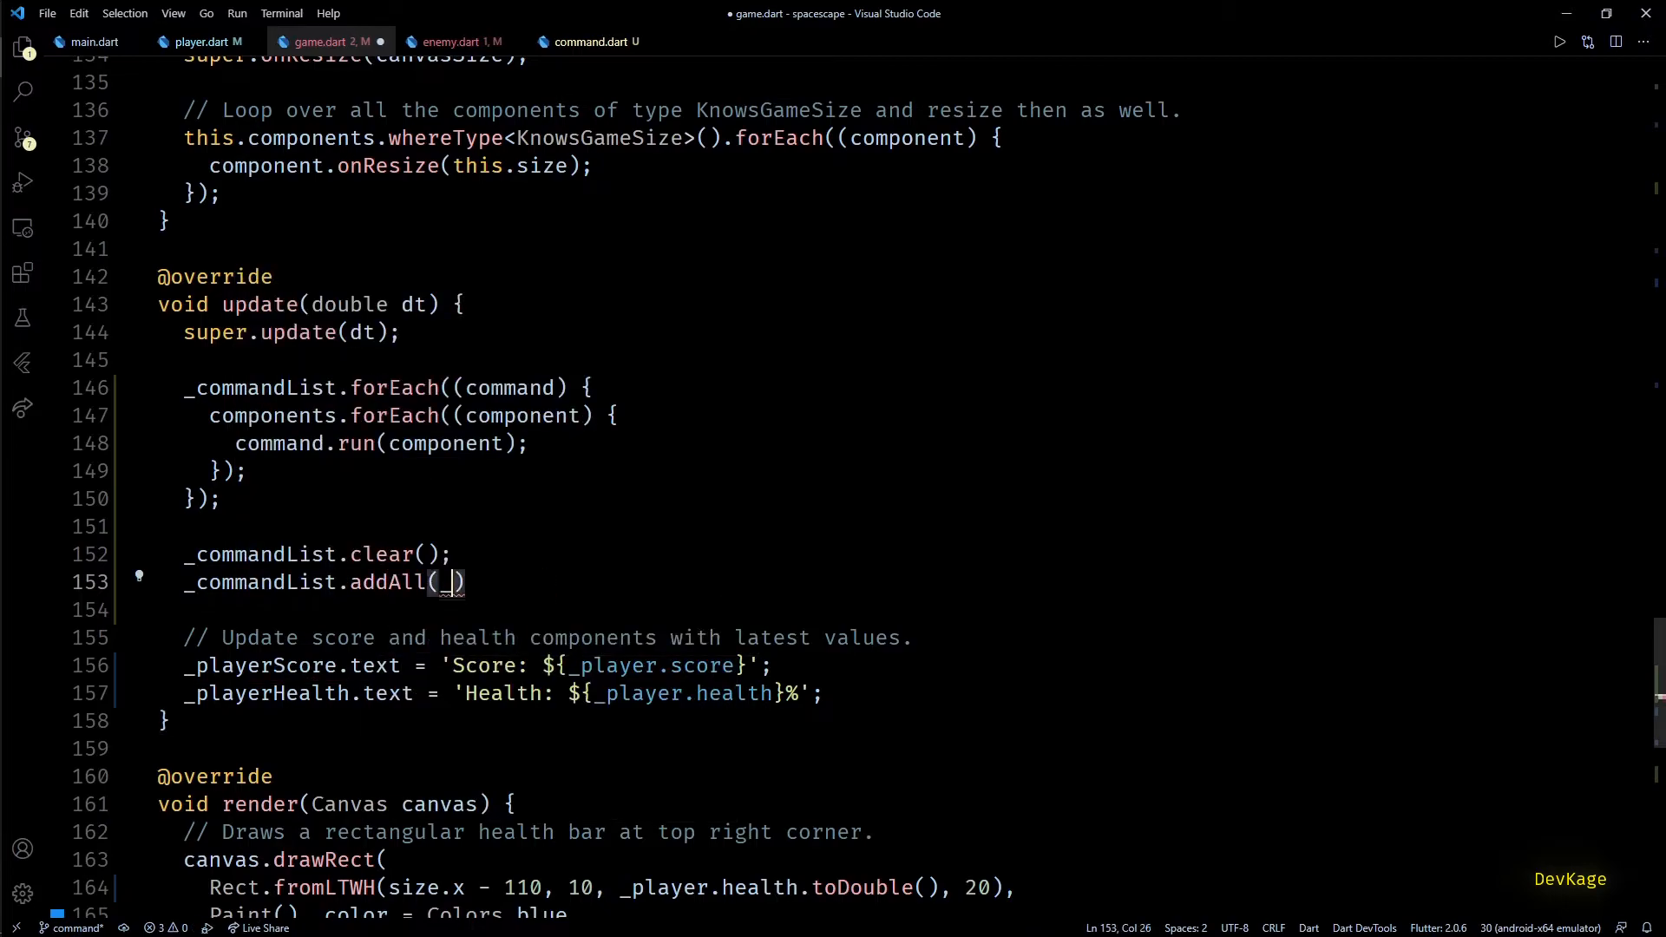
pyautogui.write('addLaterCommandList')
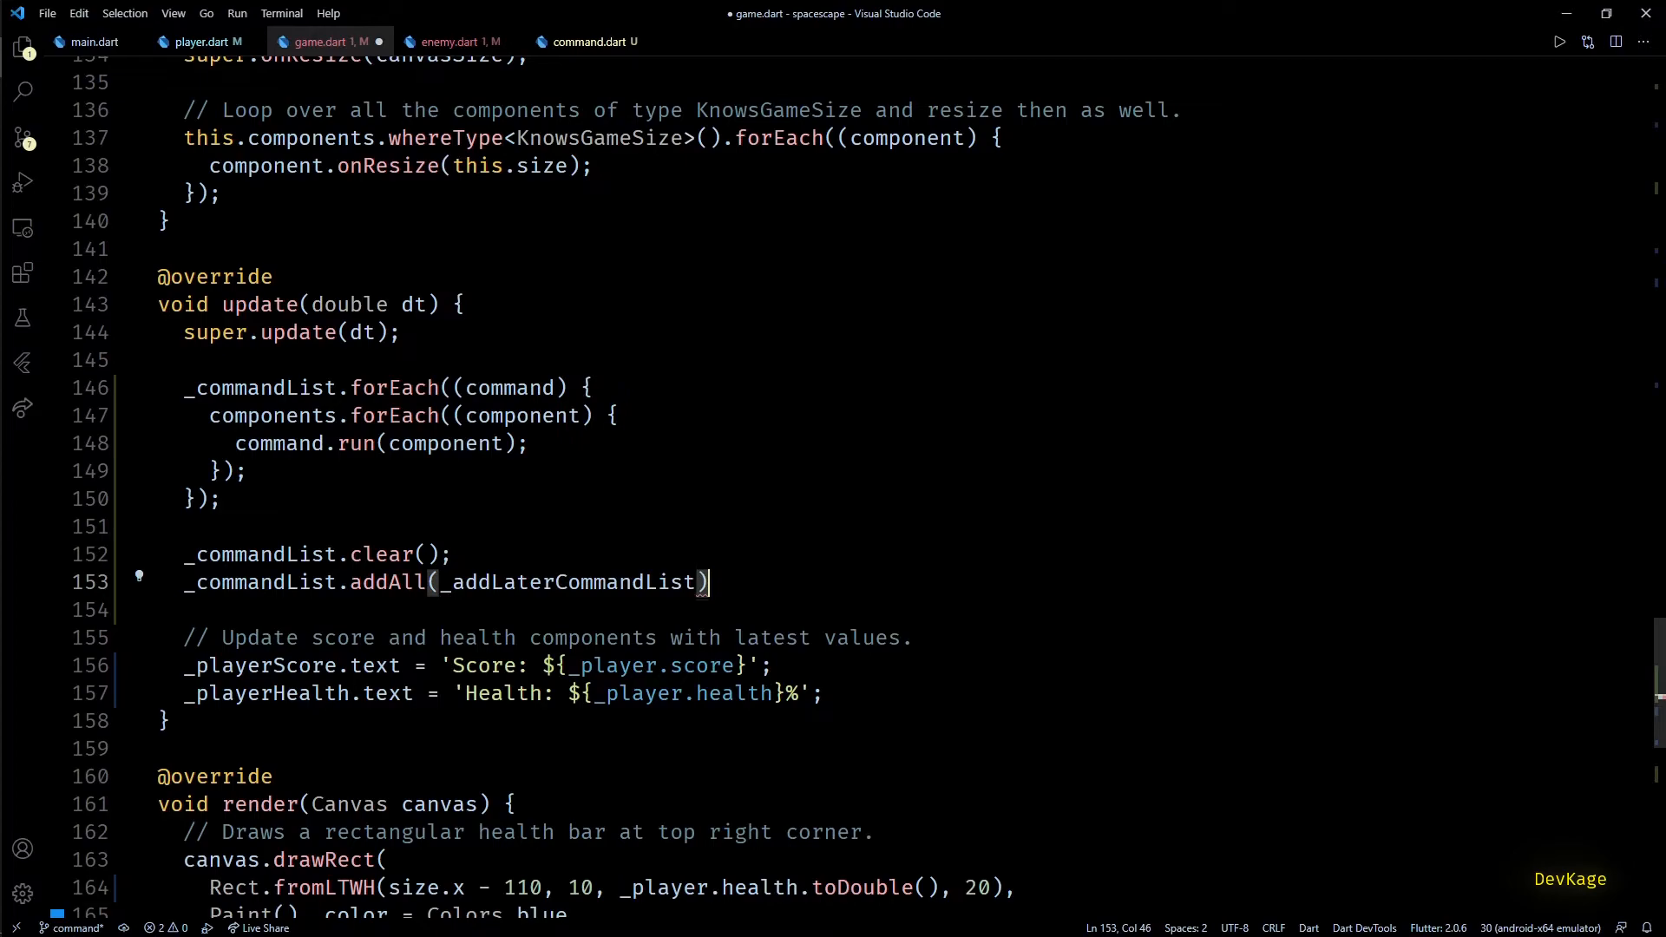
pyautogui.write('_addLaterCommandList.clear(')
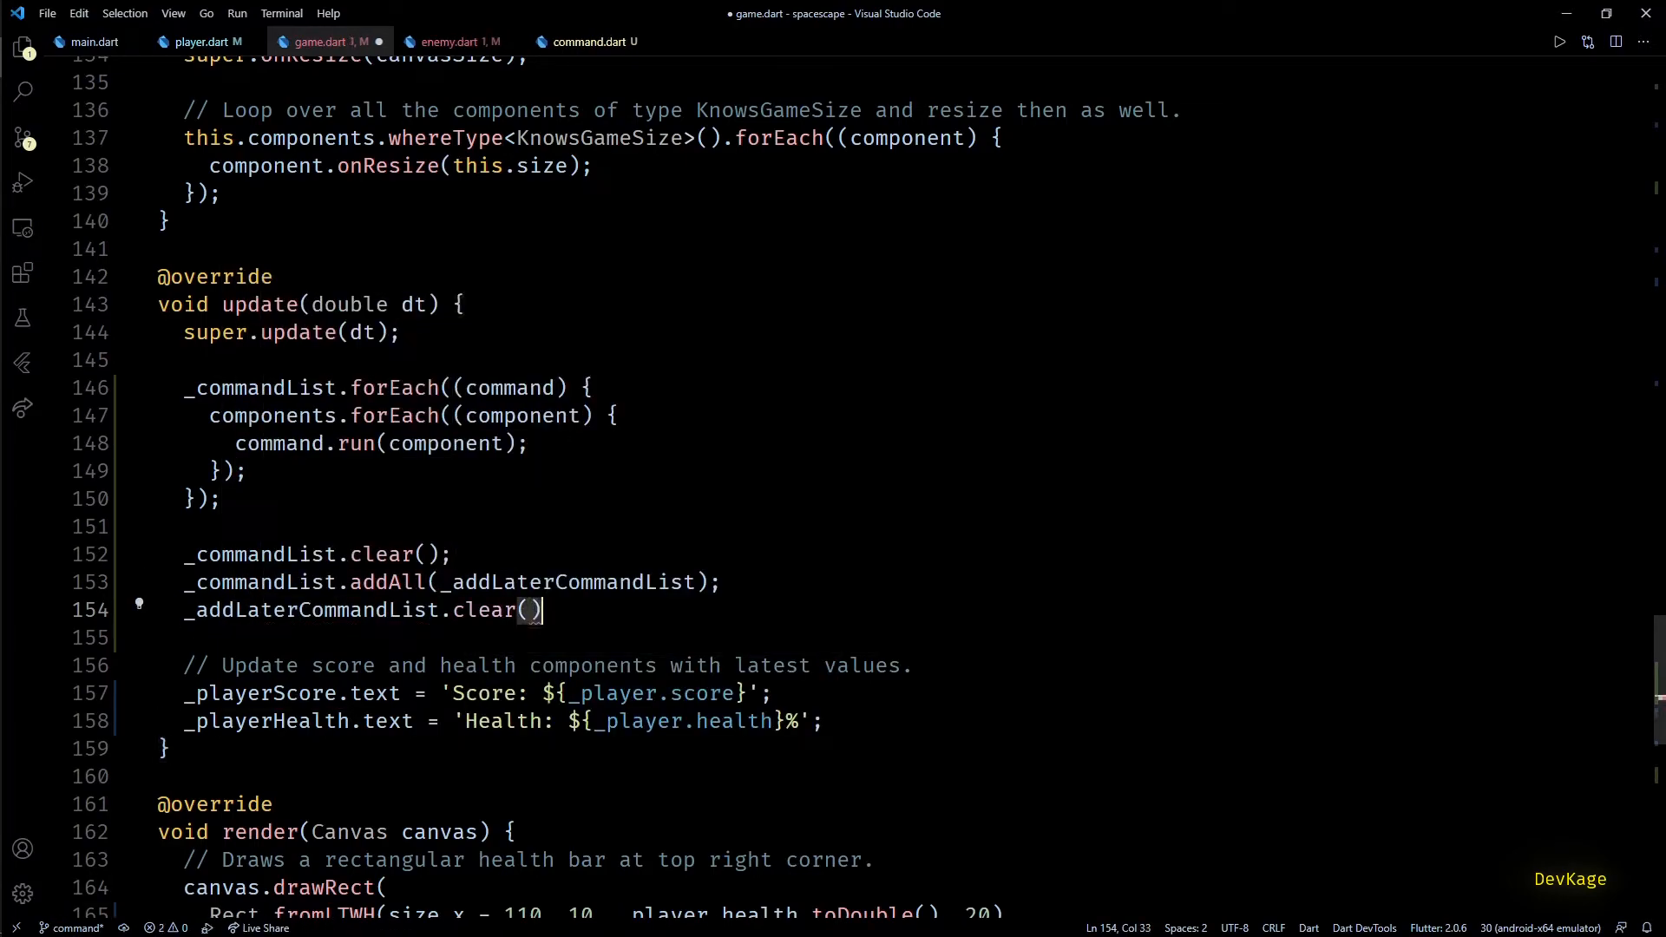
pyautogui.write(';')
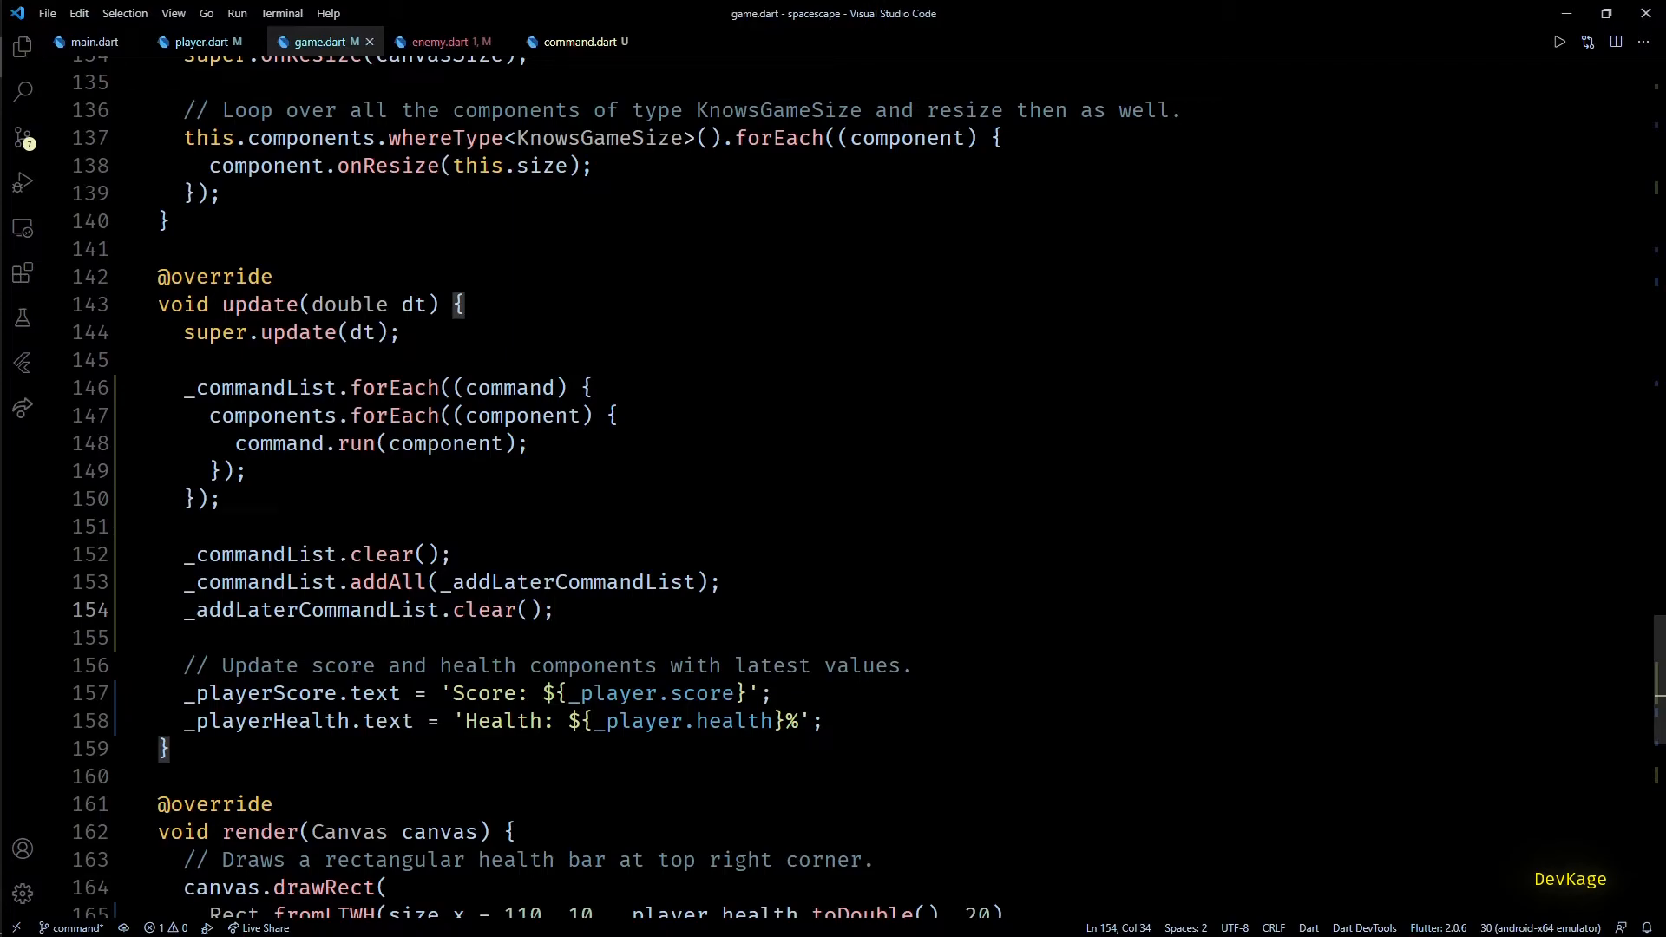
pyautogui.moveTo(188, 554); pyautogui.dragTo(554, 610)
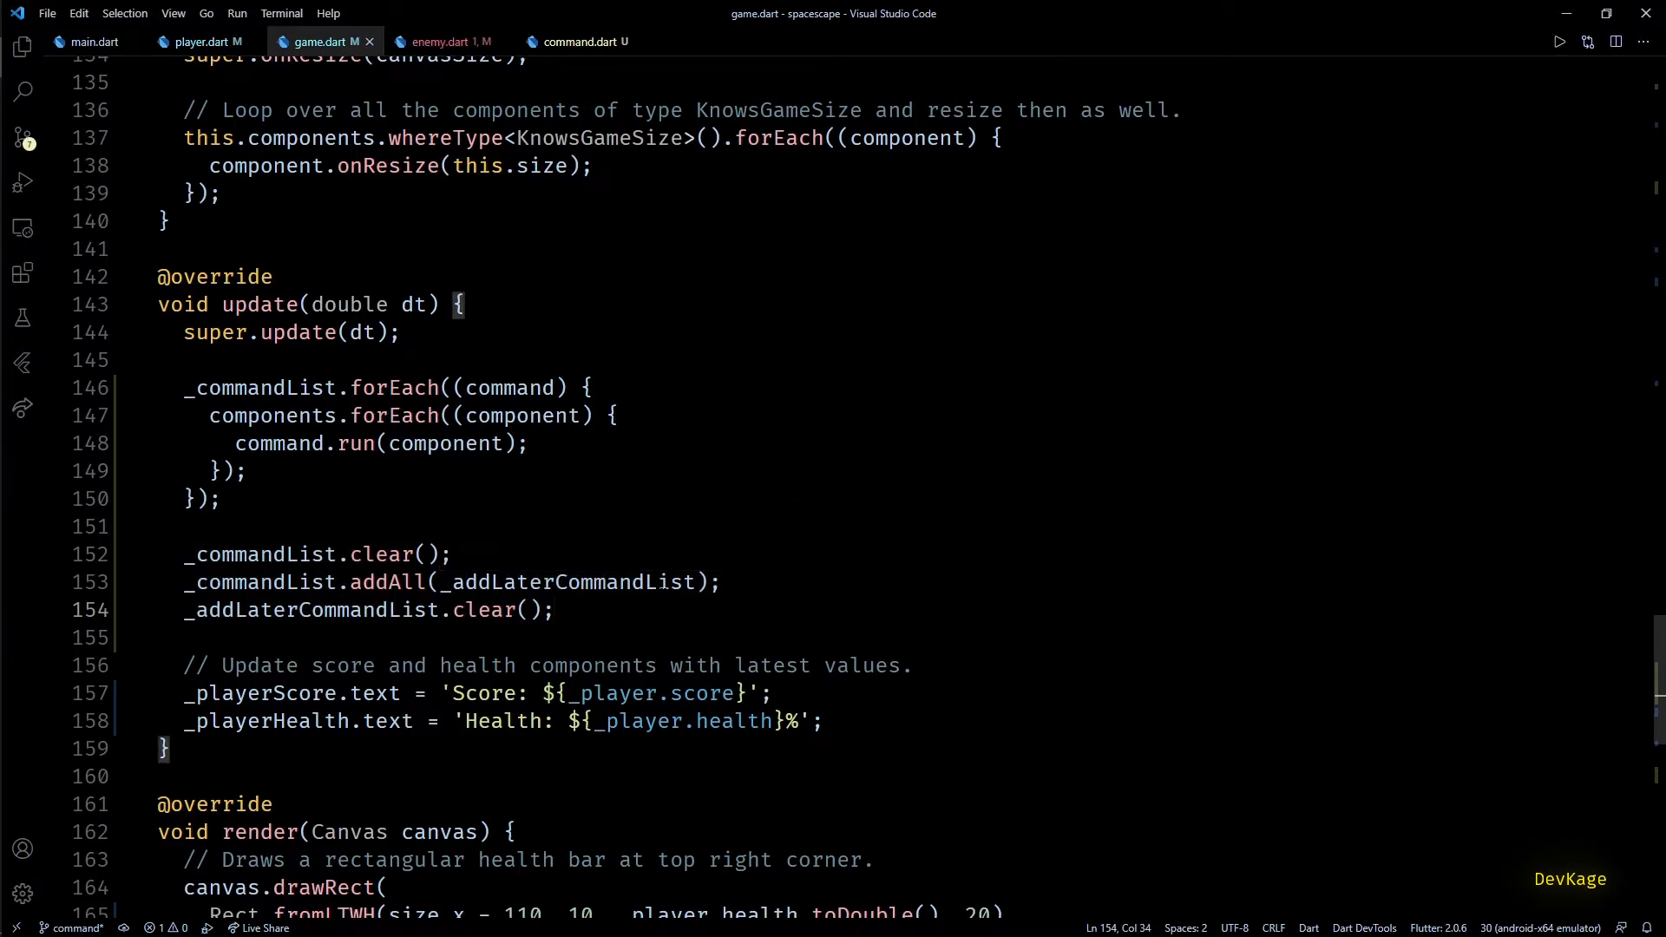
pyautogui.click(446, 41)
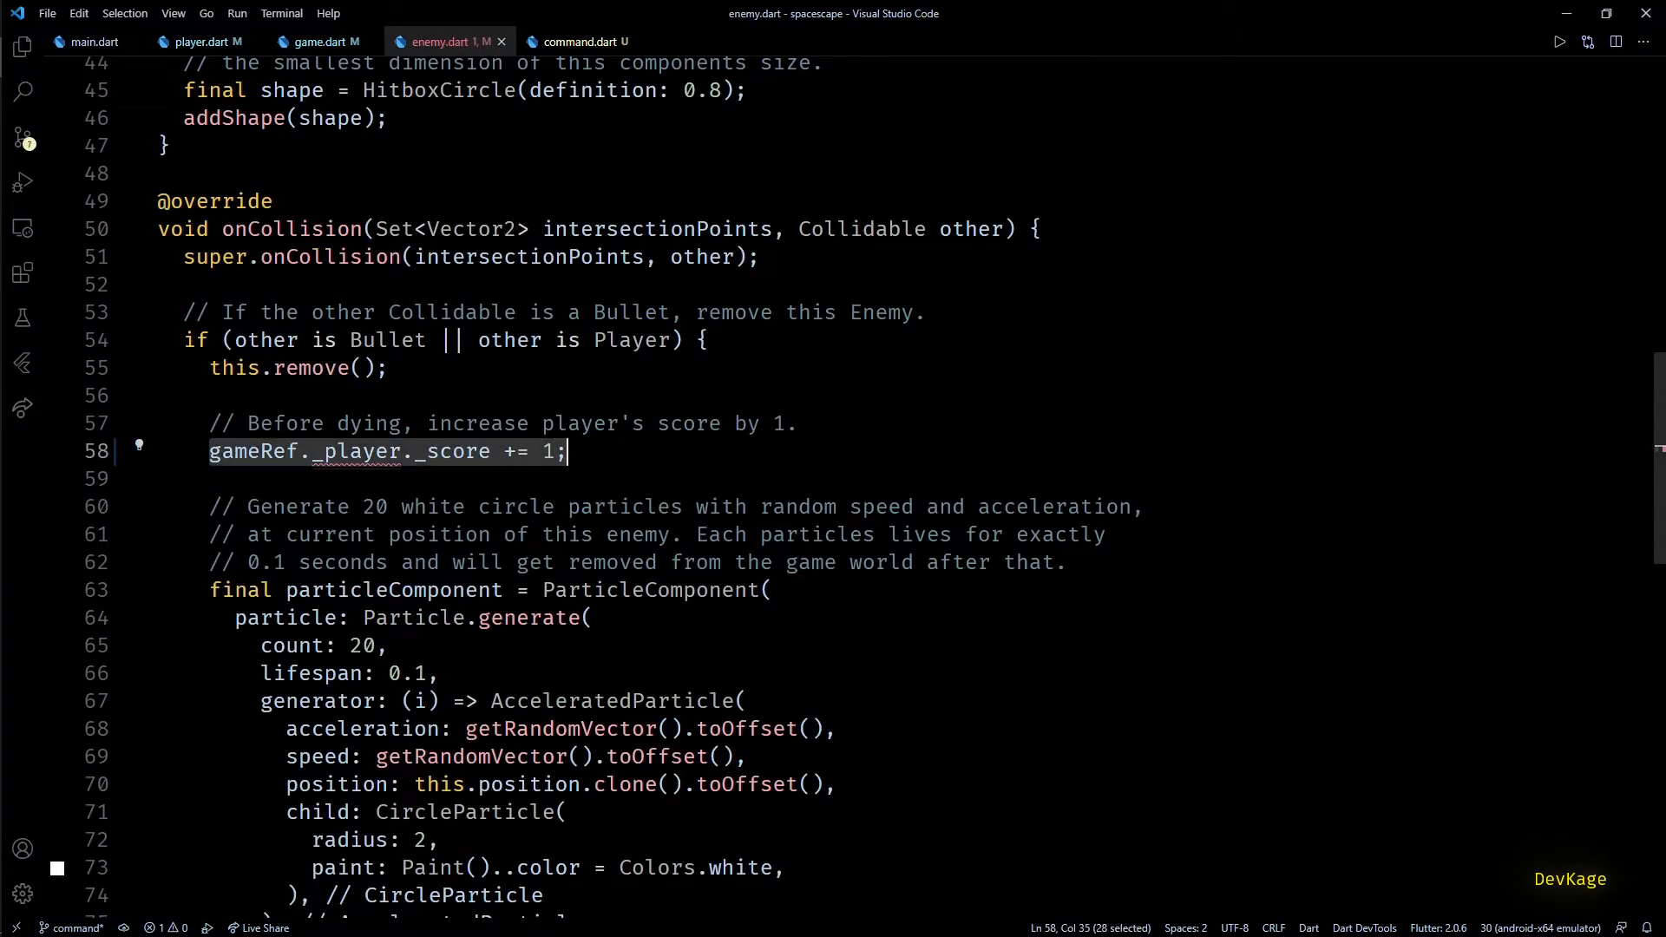
# Step: Build a final Command<Player> whose action calls player.addToScore(1)
pyautogui.write('final command =')
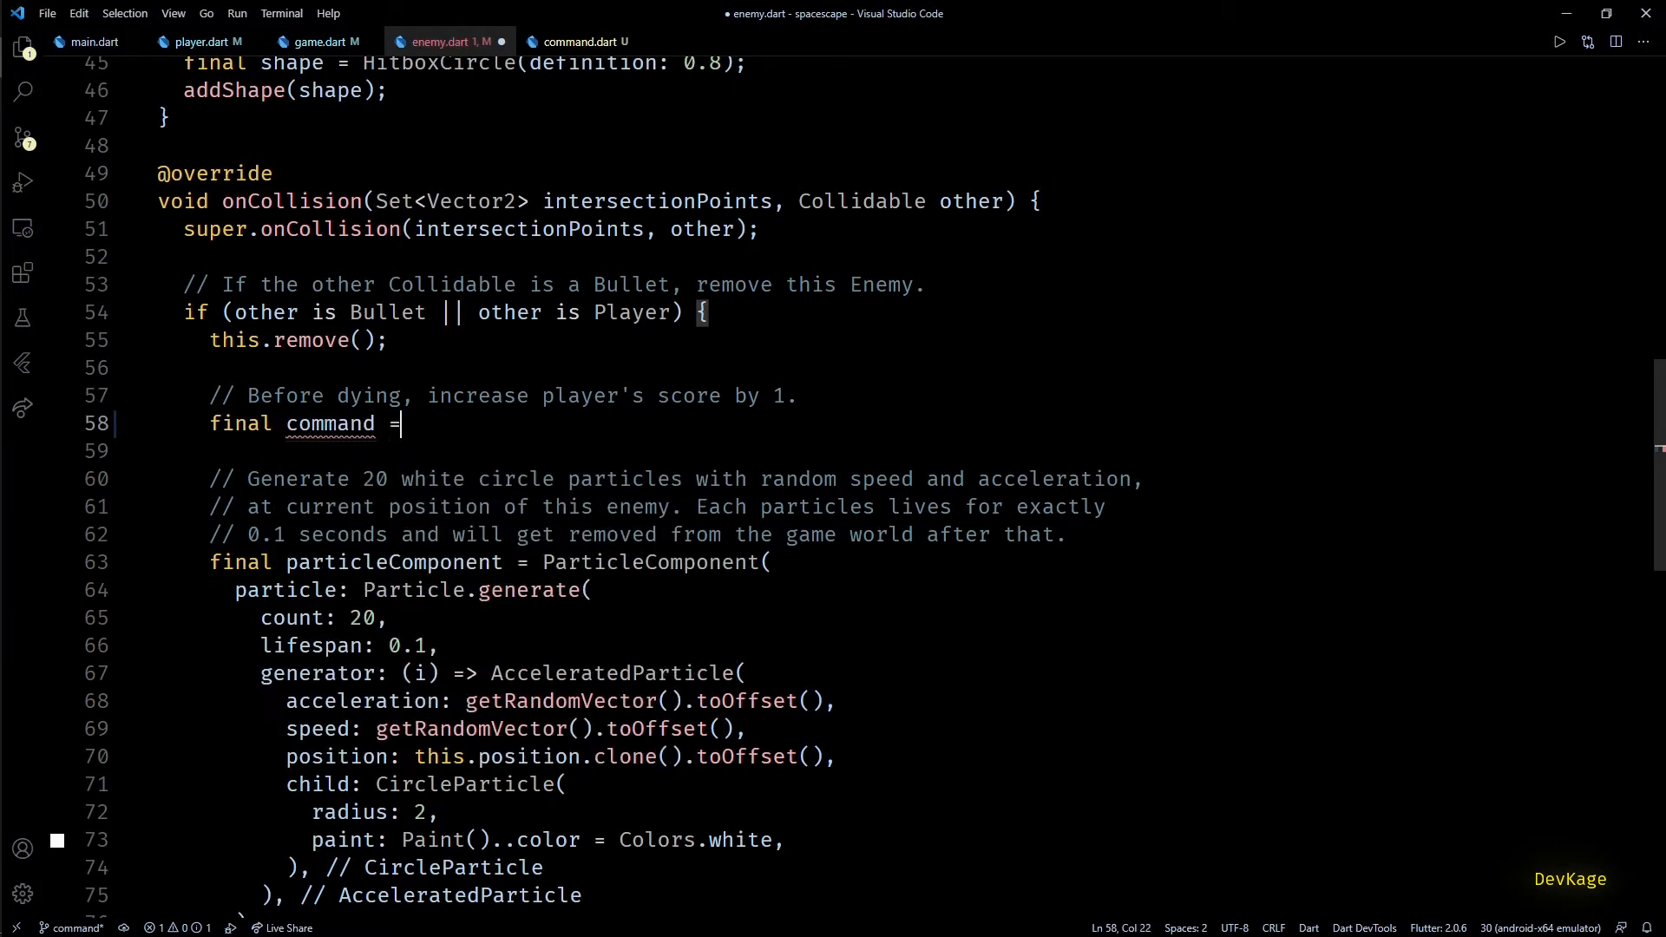
pyautogui.write('Command(action: action);')
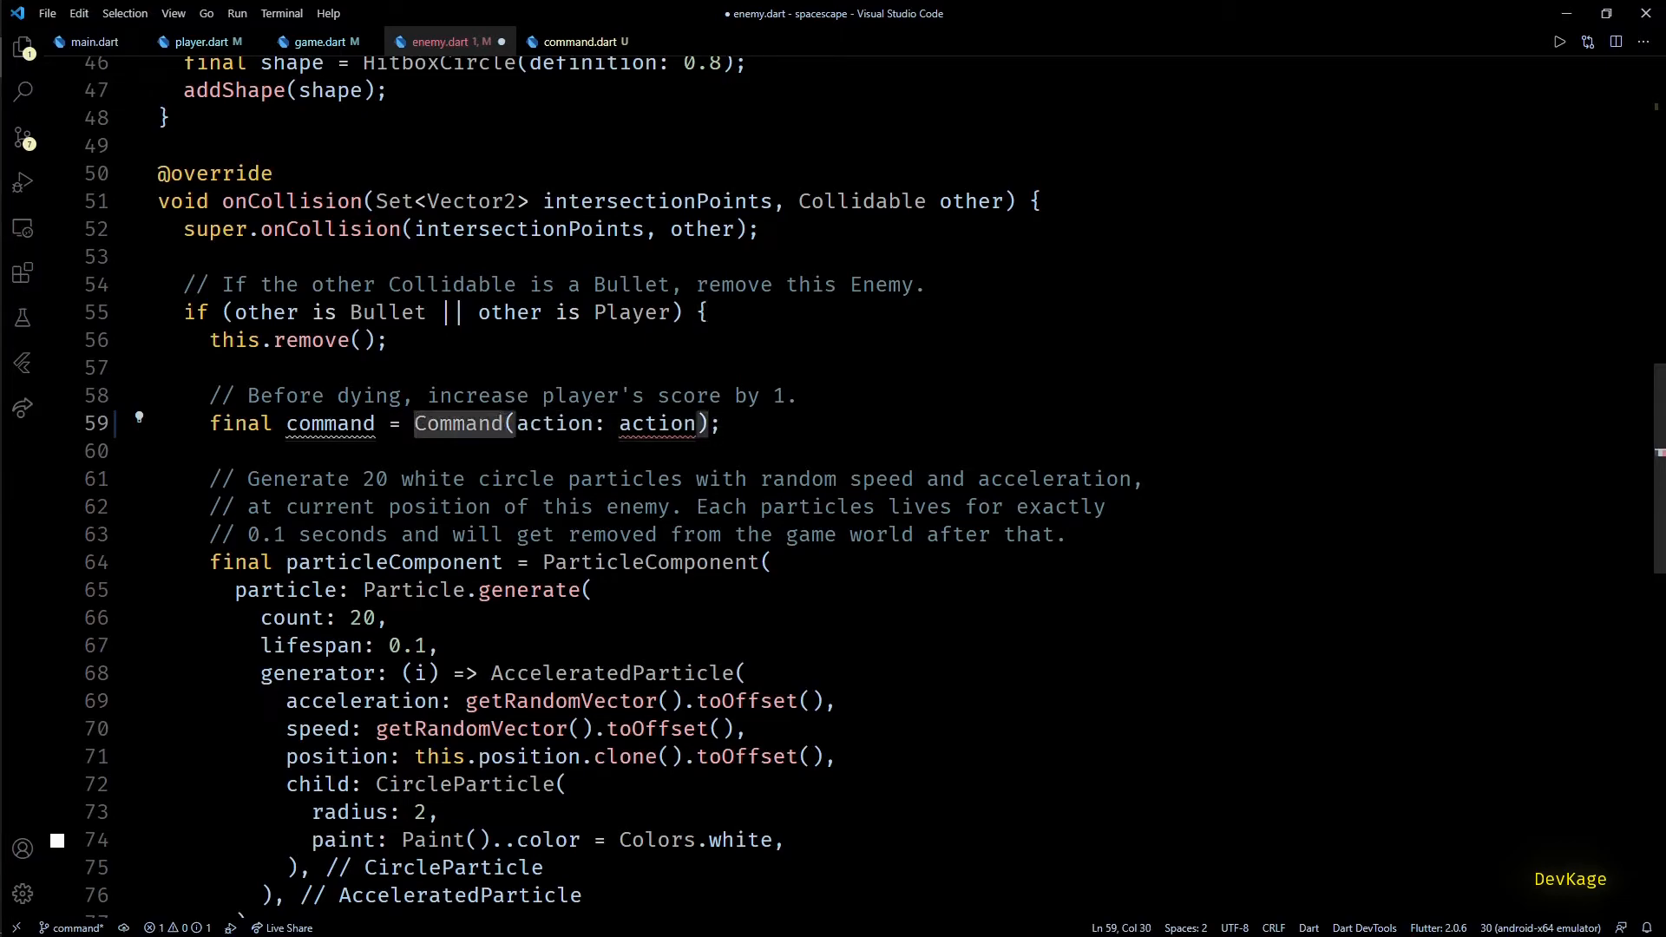
pyautogui.write('<Player>')
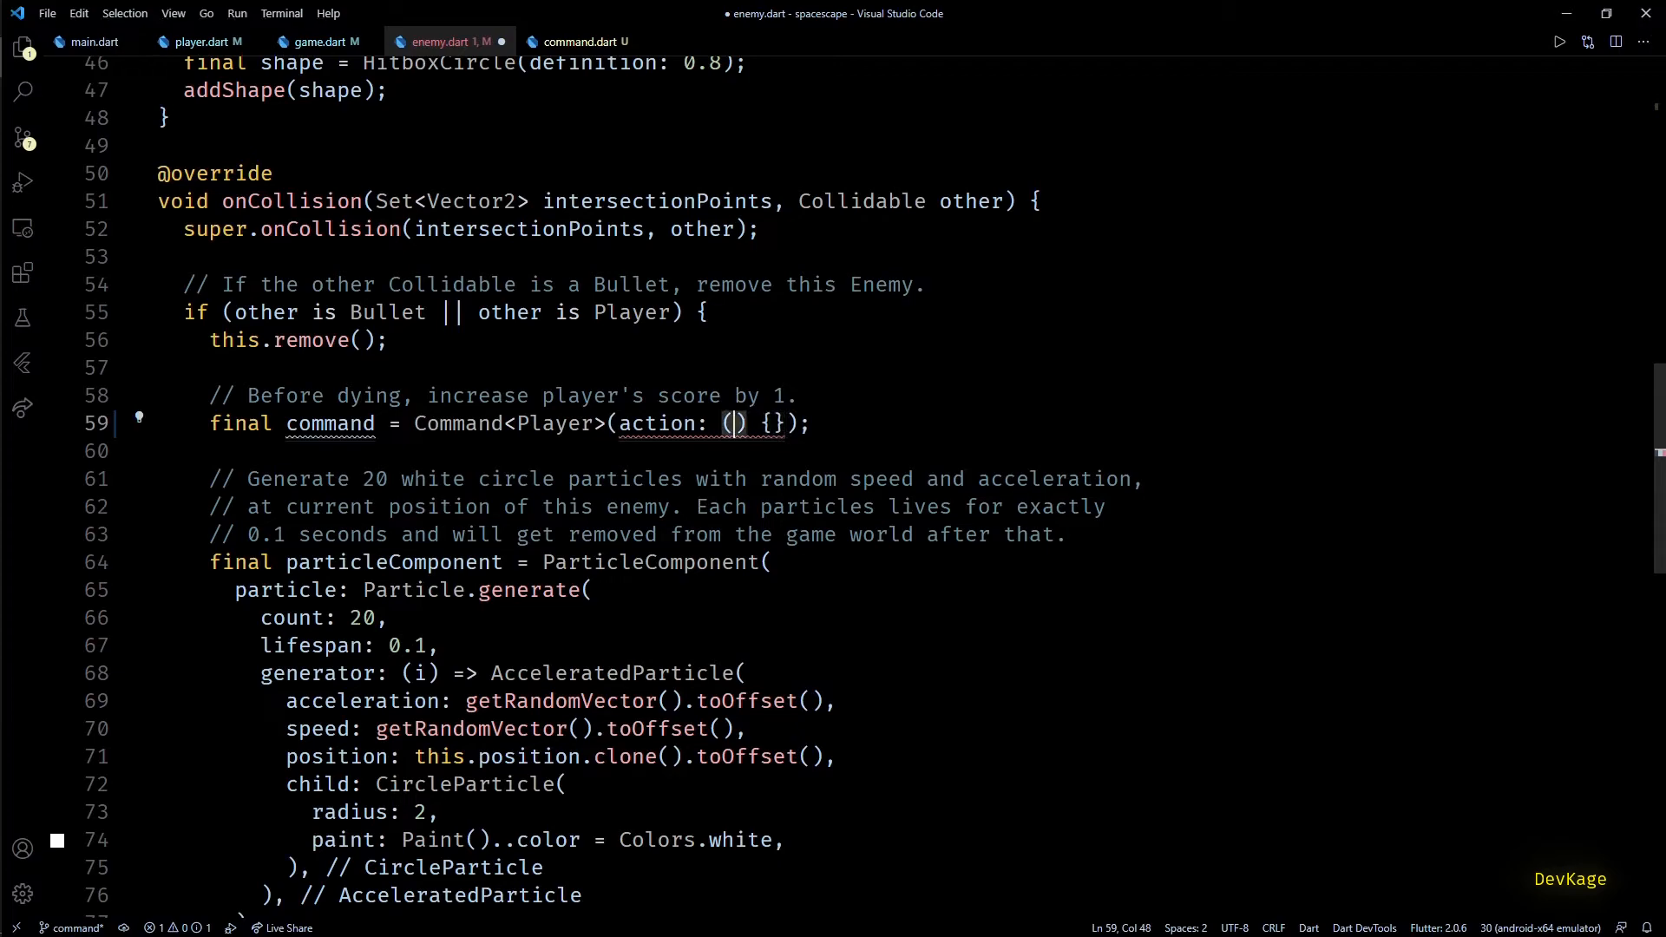
pyautogui.write('player')
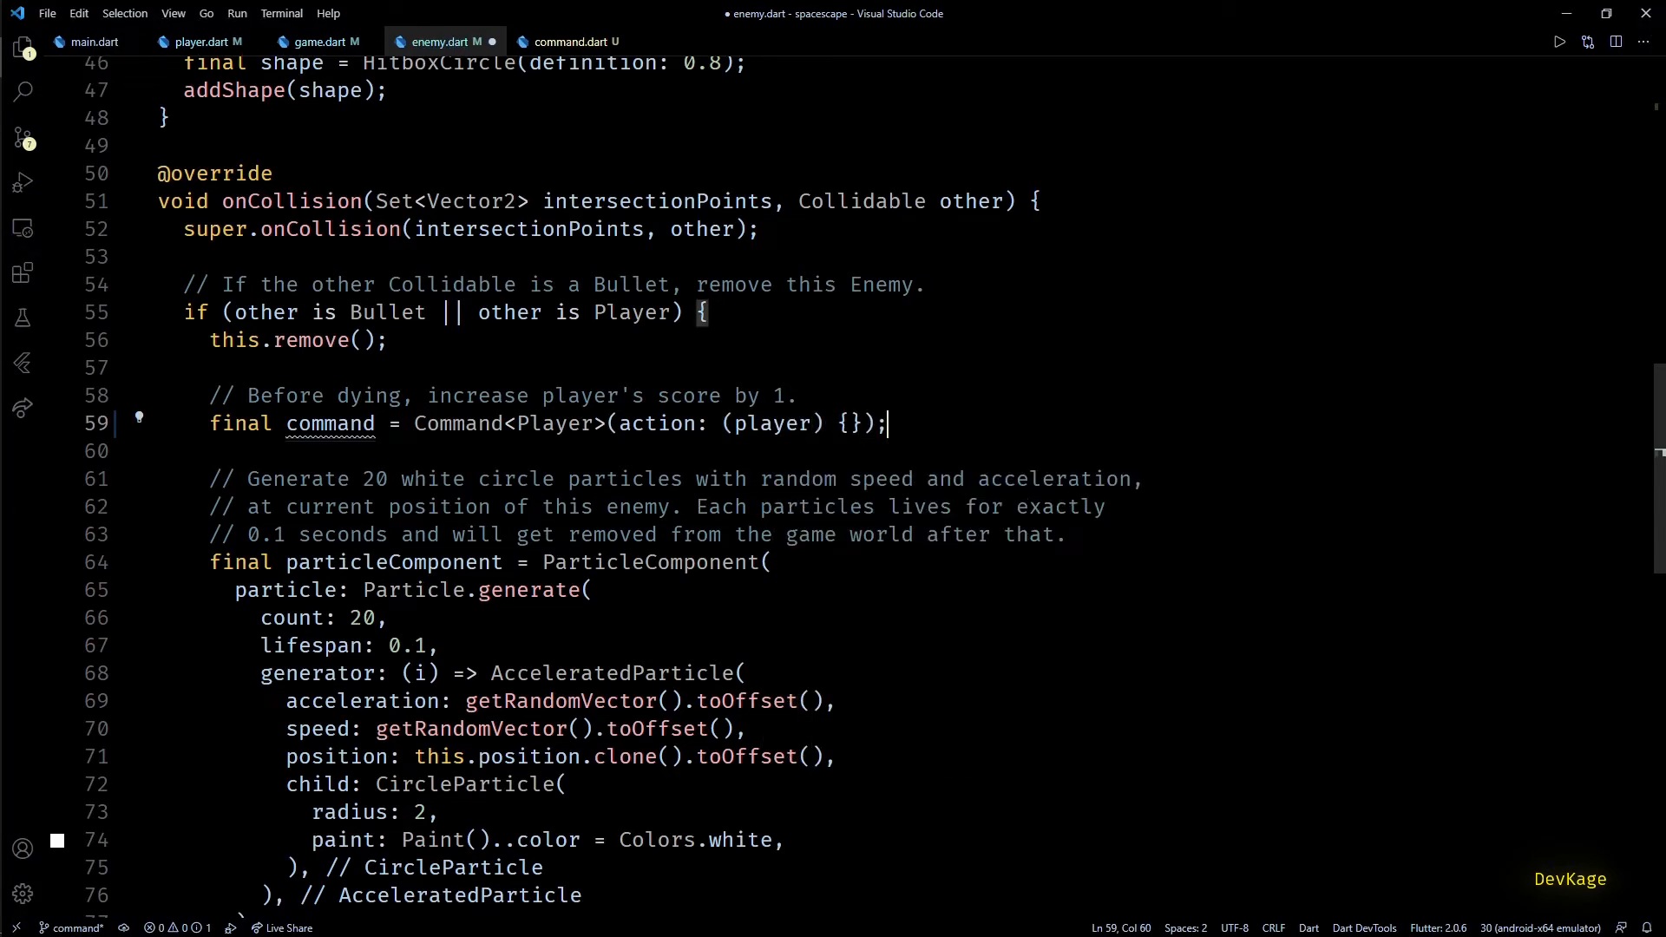
pyautogui.write('player.a')
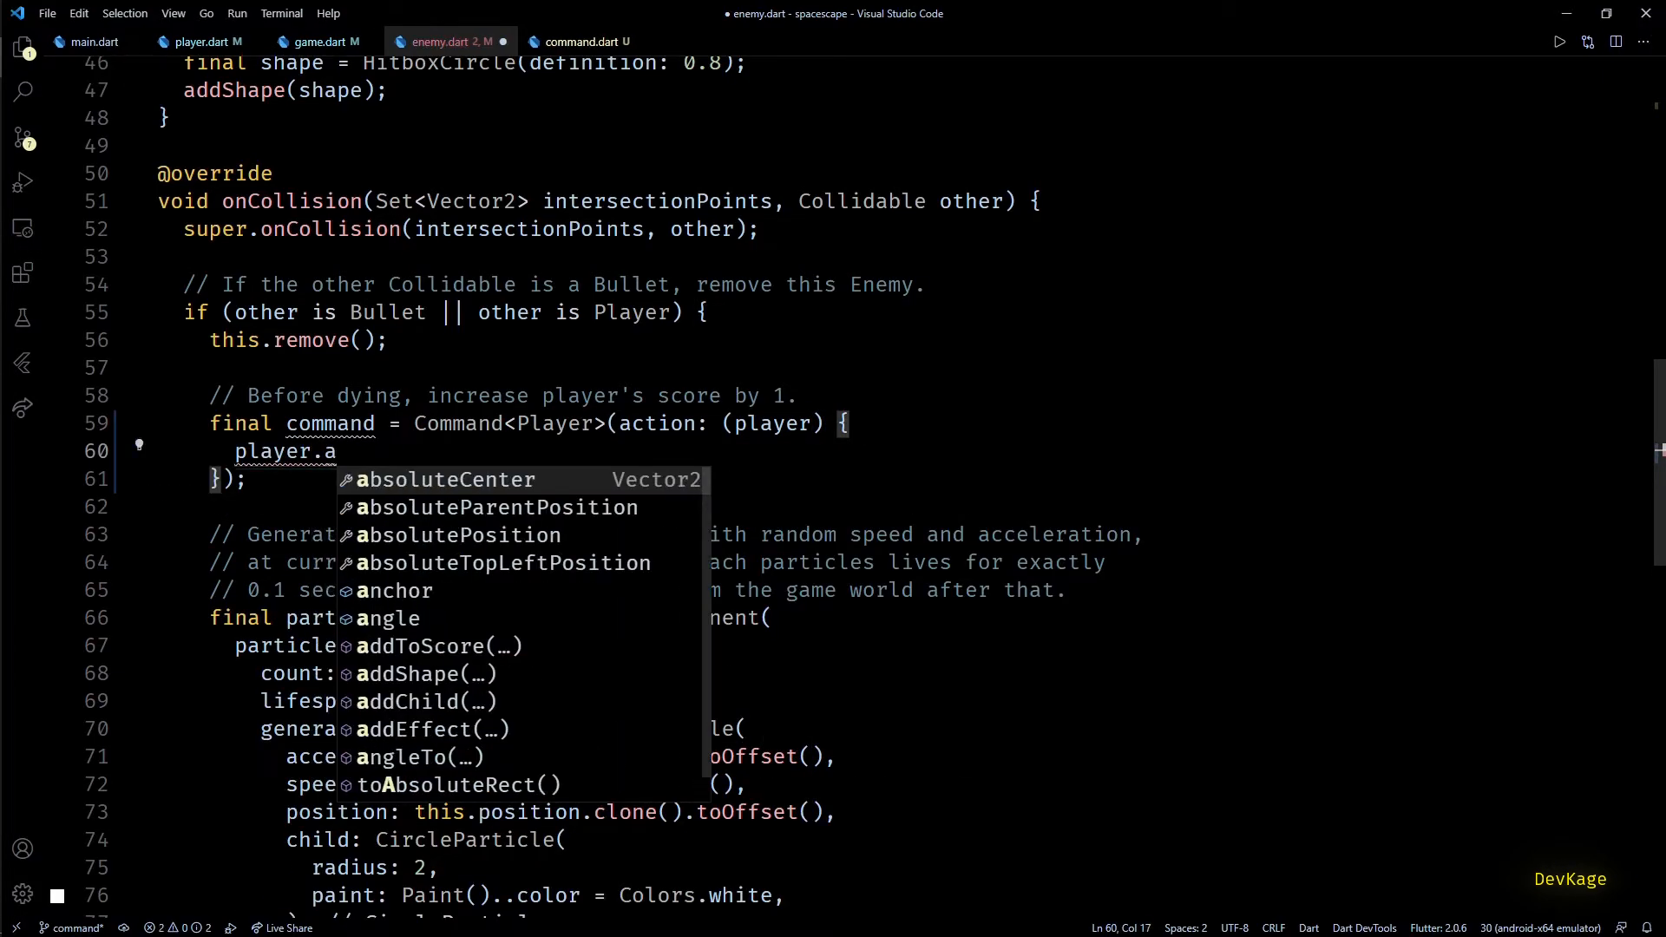
pyautogui.write('ddToScore(points);')
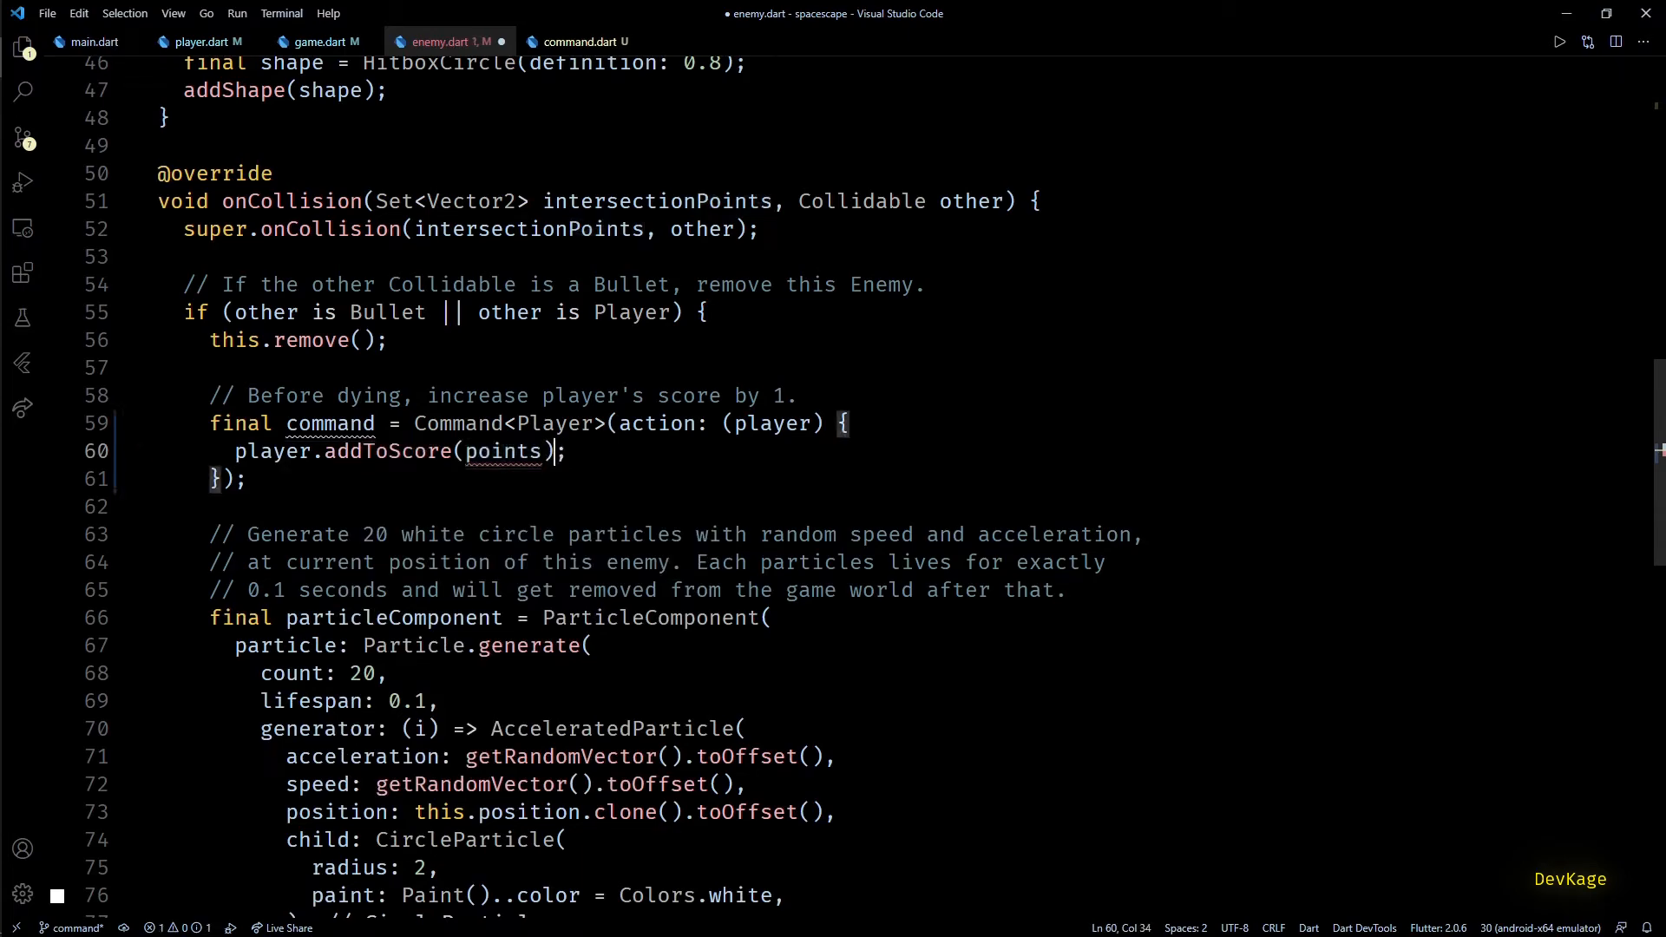
pyautogui.write('1')
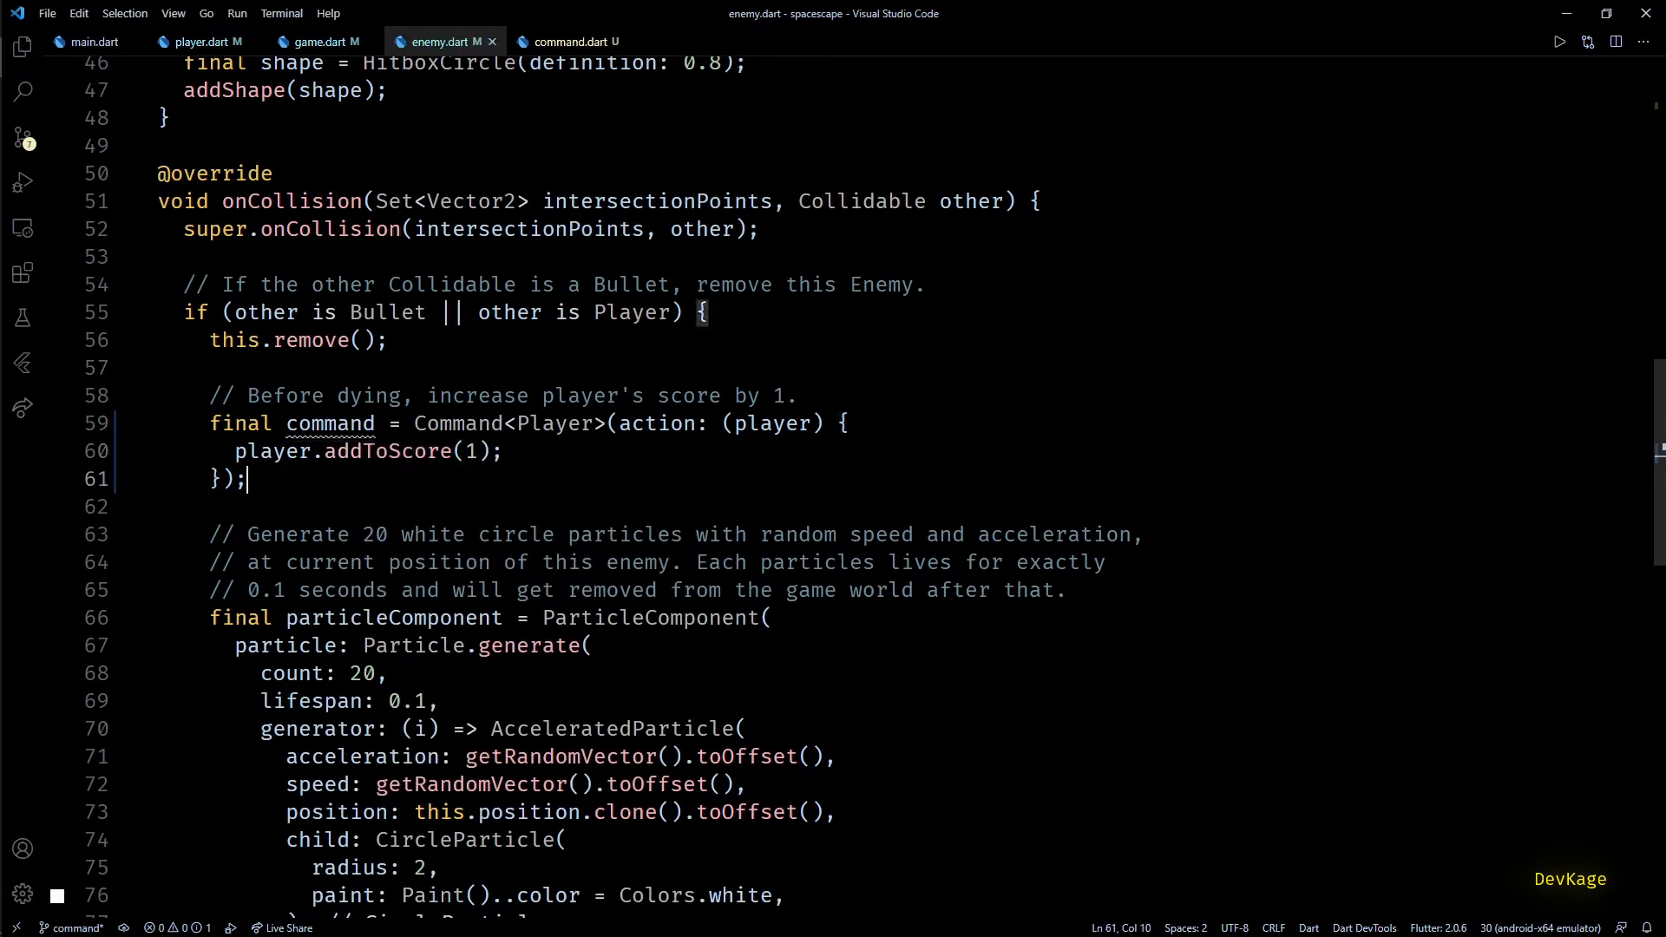
# Step: Queue the command with gameRef.addCommand(command) and save enemy.dart
pyautogui.write('gameRef.')
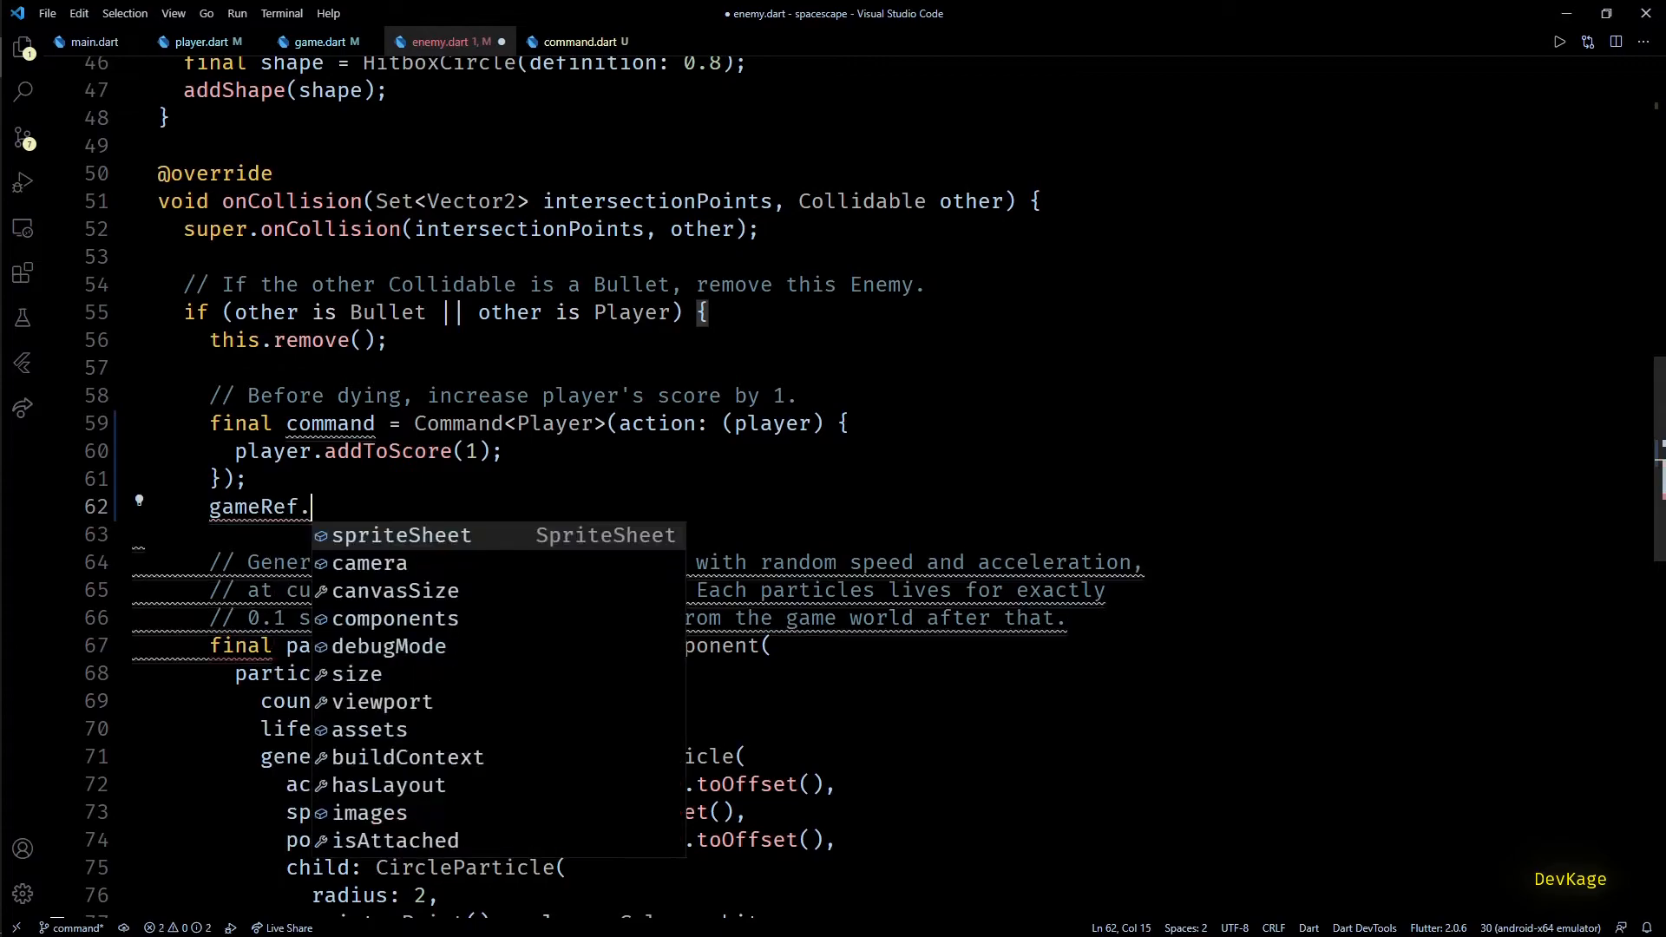
pyautogui.write('addco')
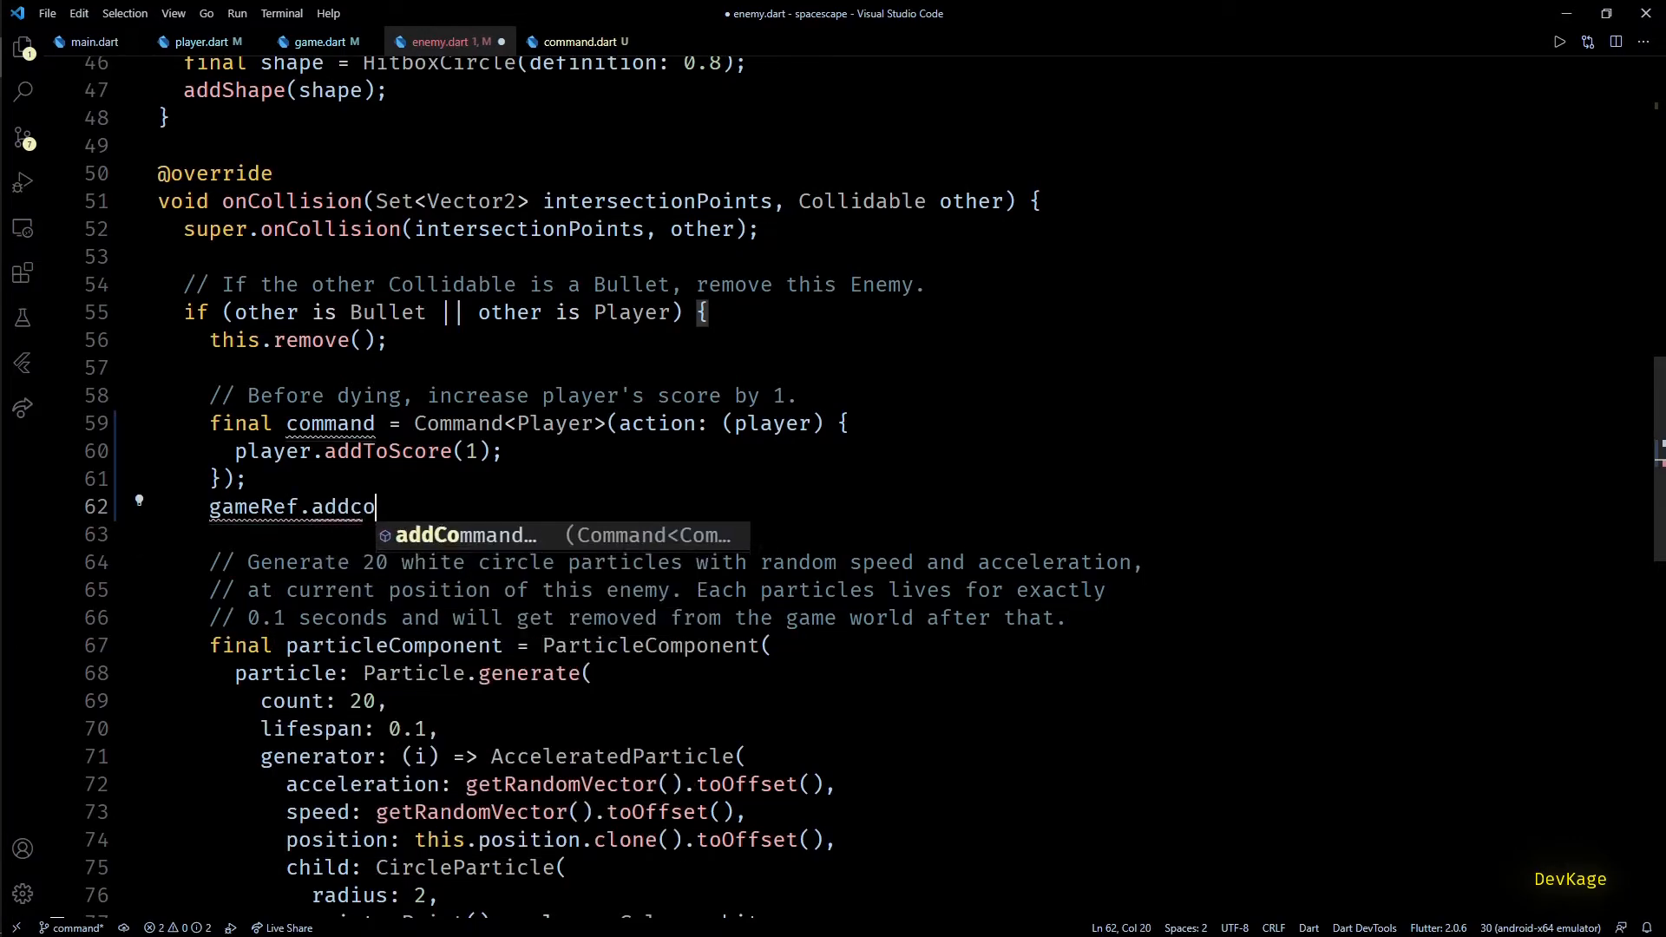
pyautogui.press('Tab')
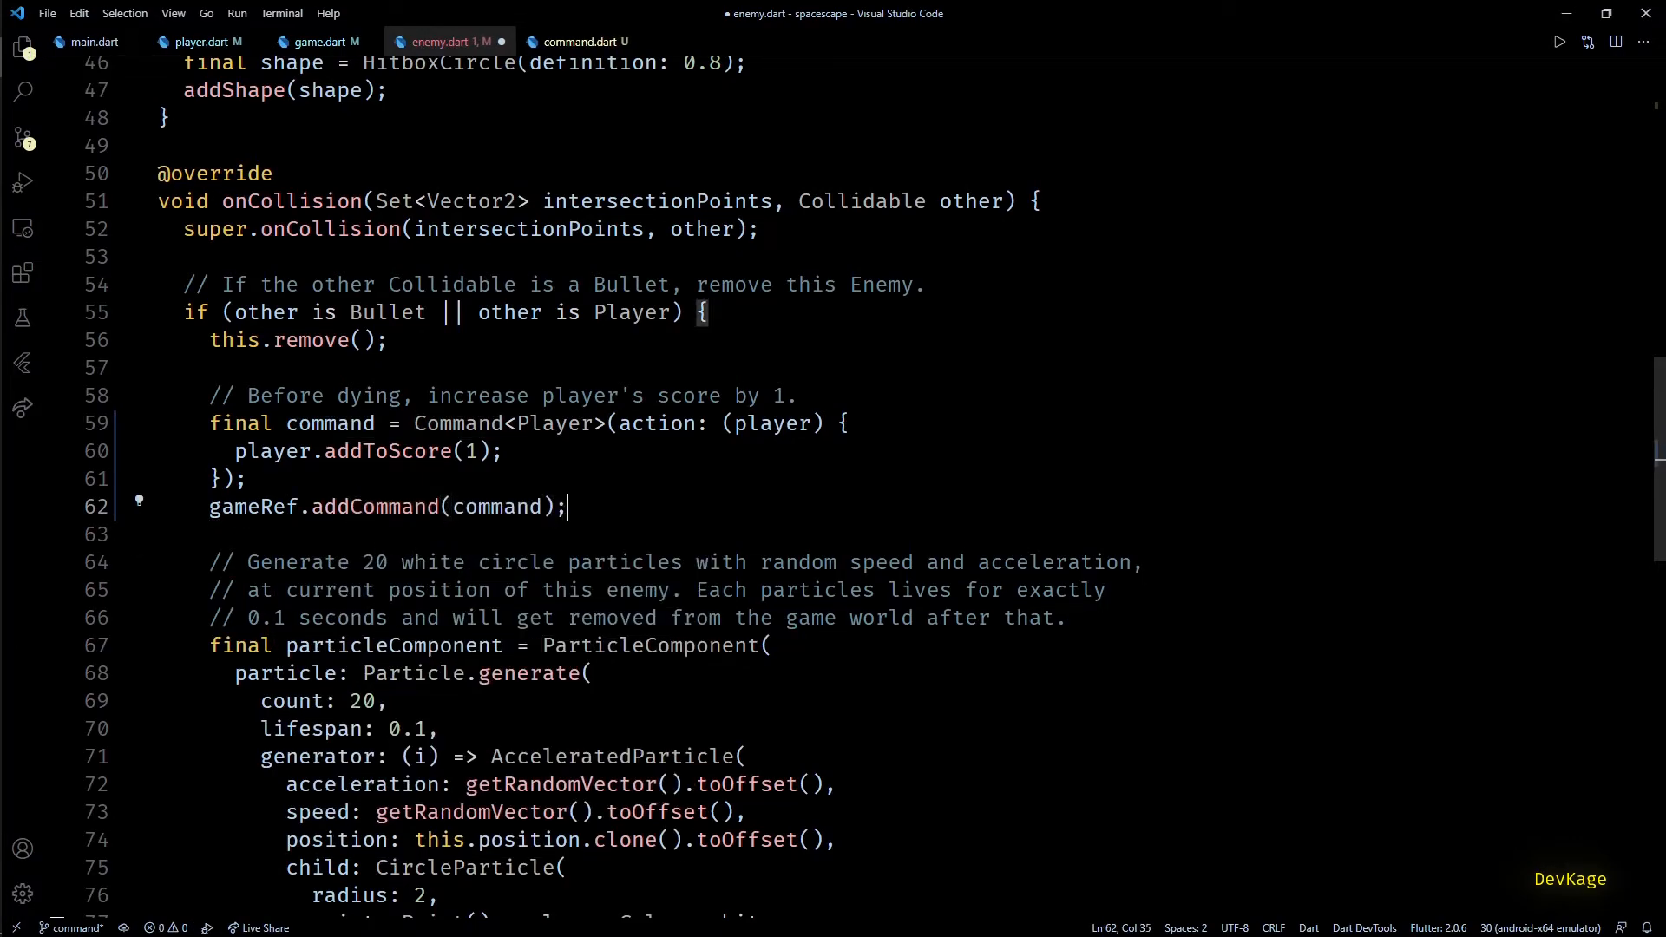
pyautogui.press('ctrl+s')
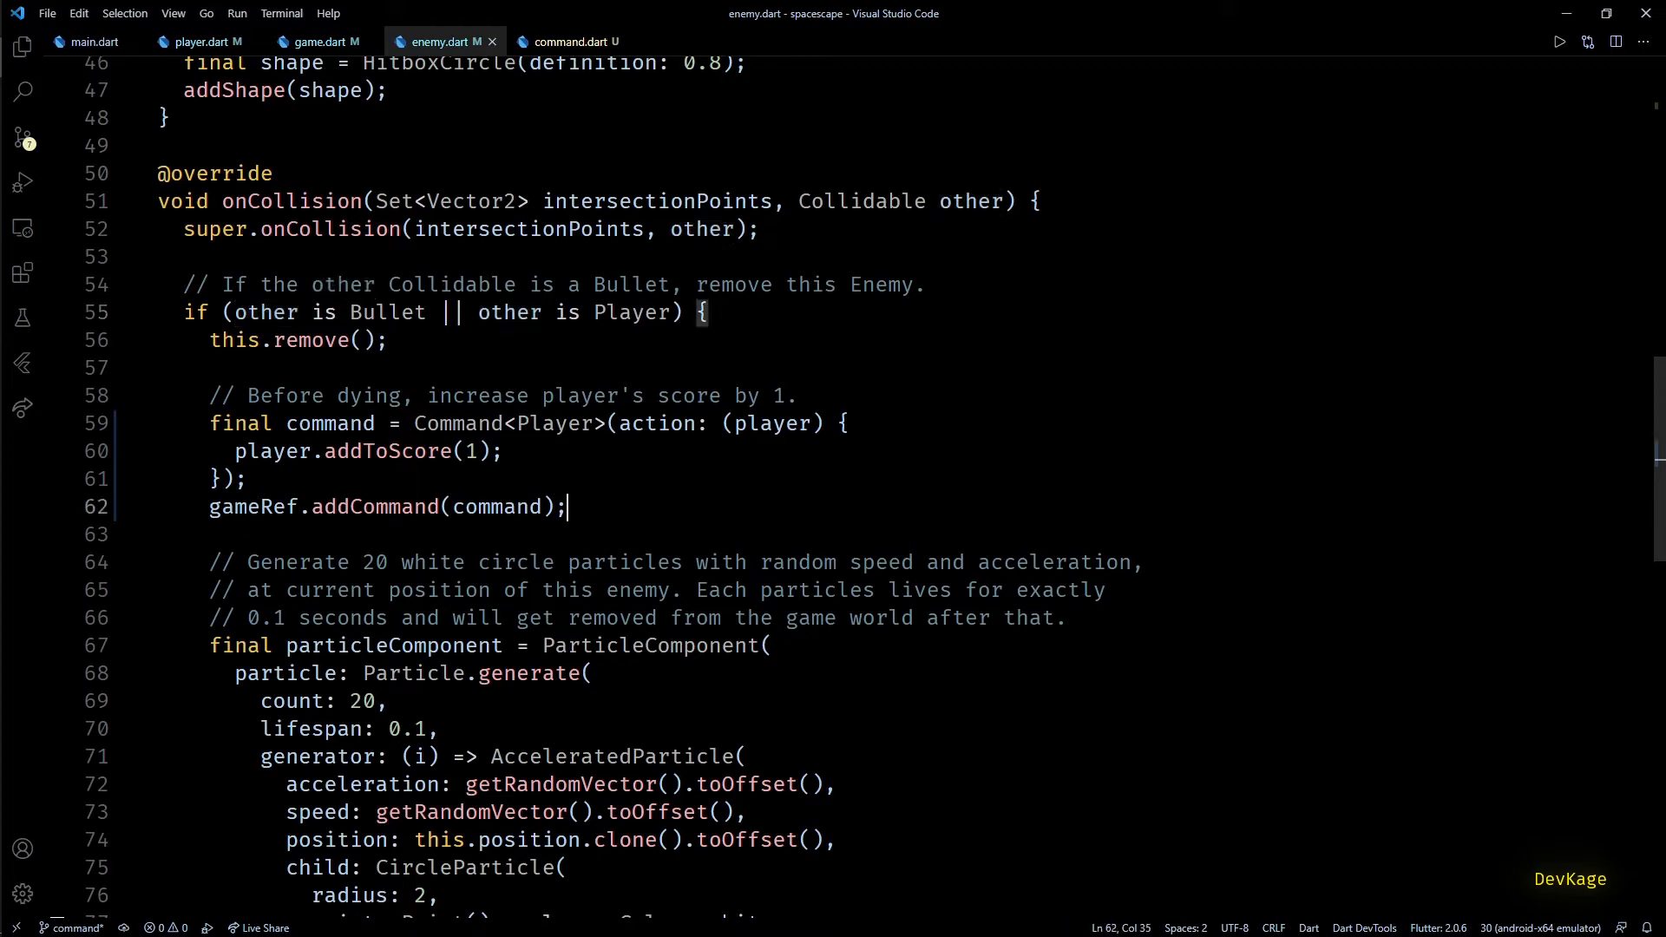
# Step: Duplicate the JoystickAction block as a red button with actionId 1 and margin 100
pyautogui.click(319, 42)
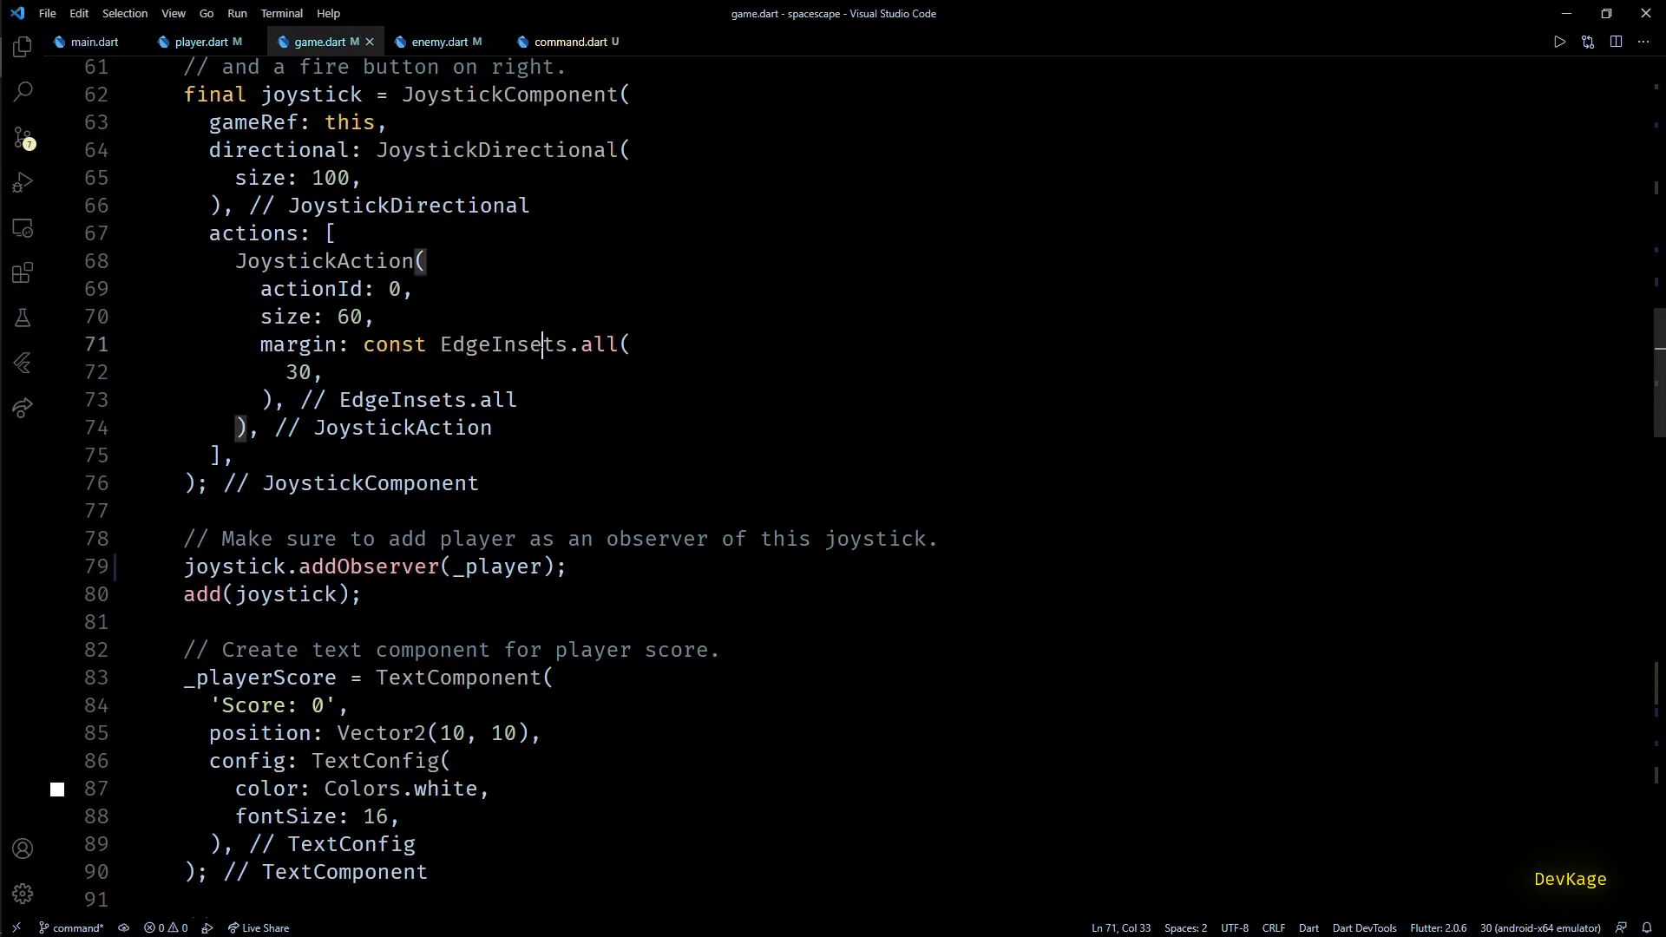
pyautogui.click(427, 260)
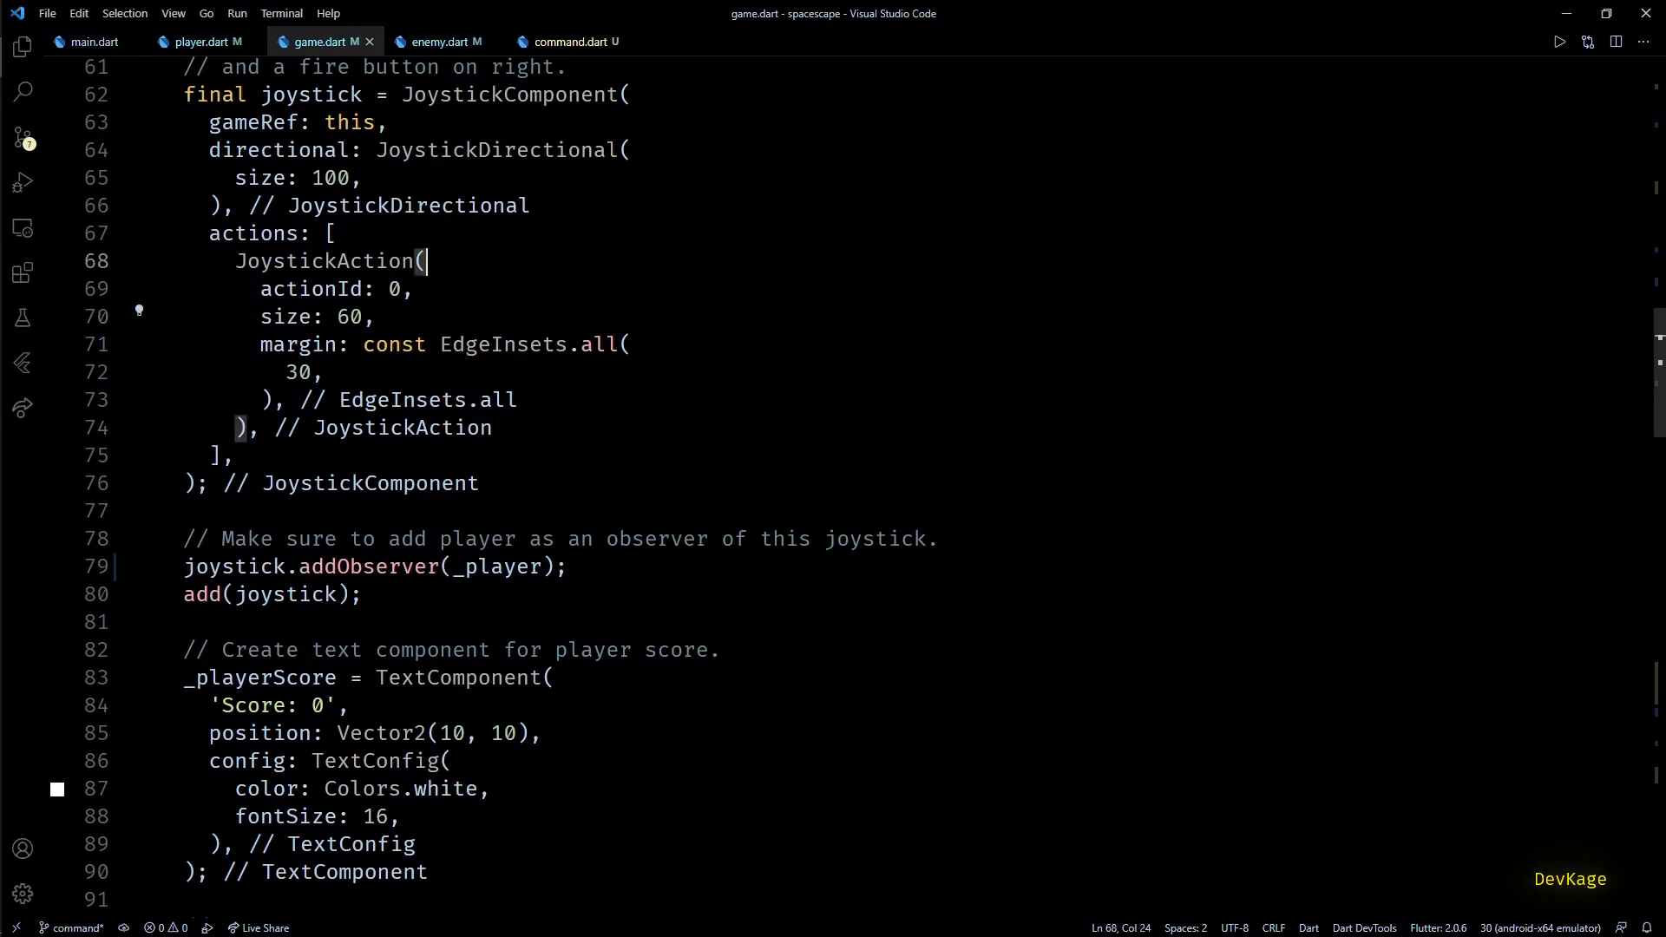
pyautogui.doubleClick(309, 288)
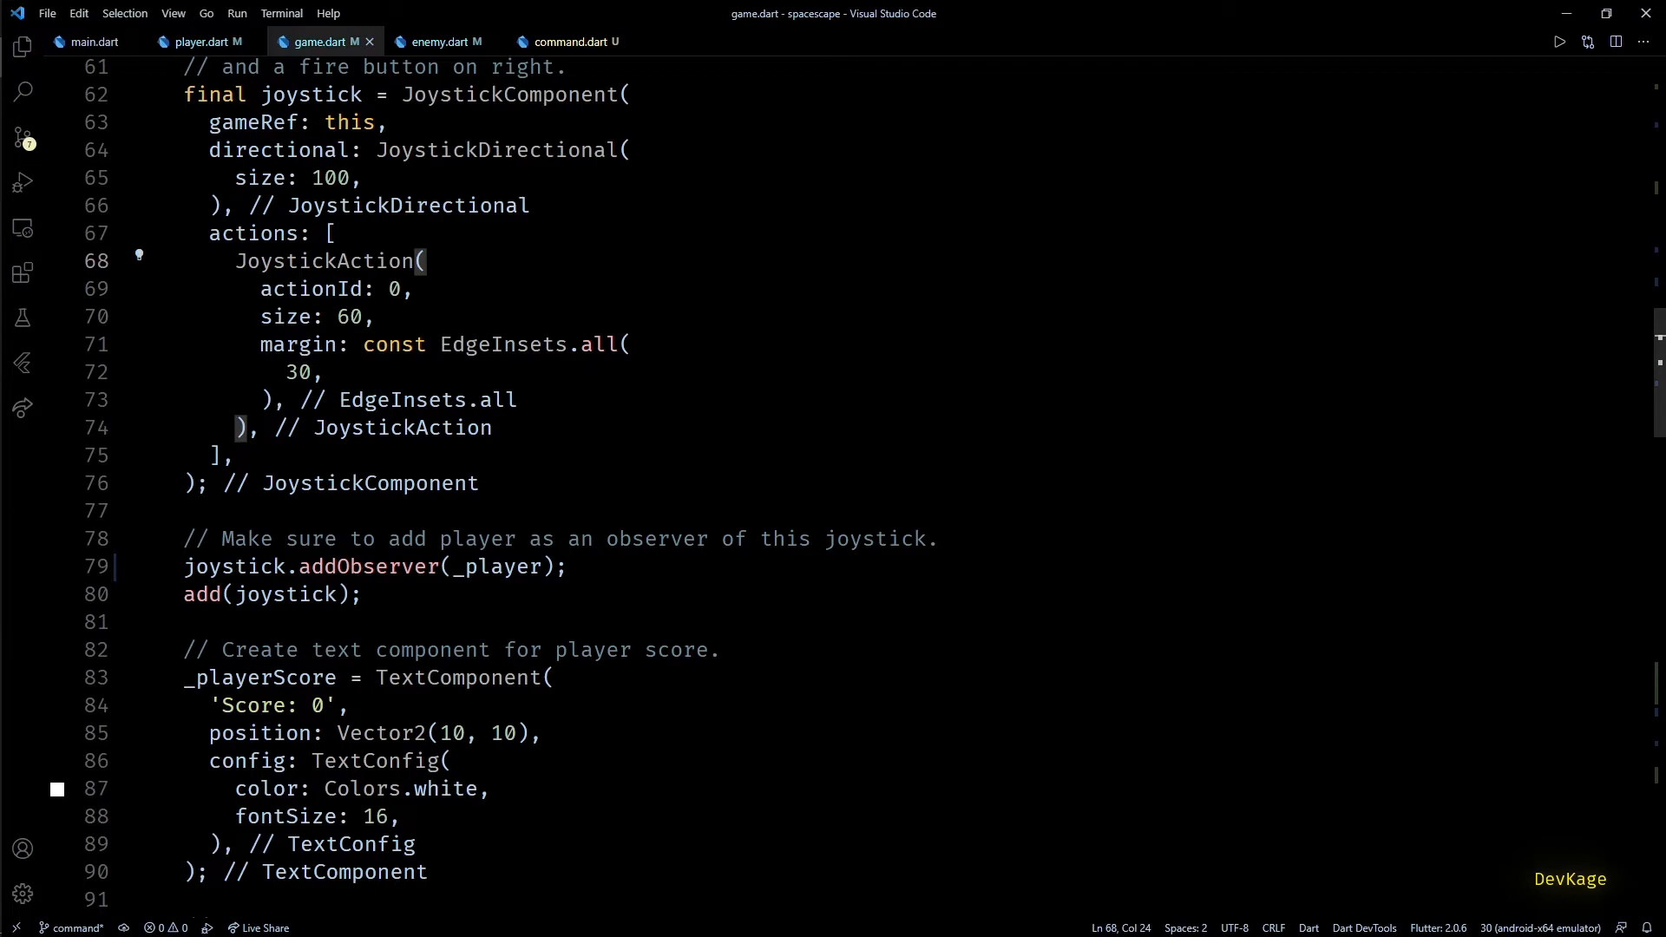
pyautogui.moveTo(236, 262); pyautogui.dragTo(260, 427)
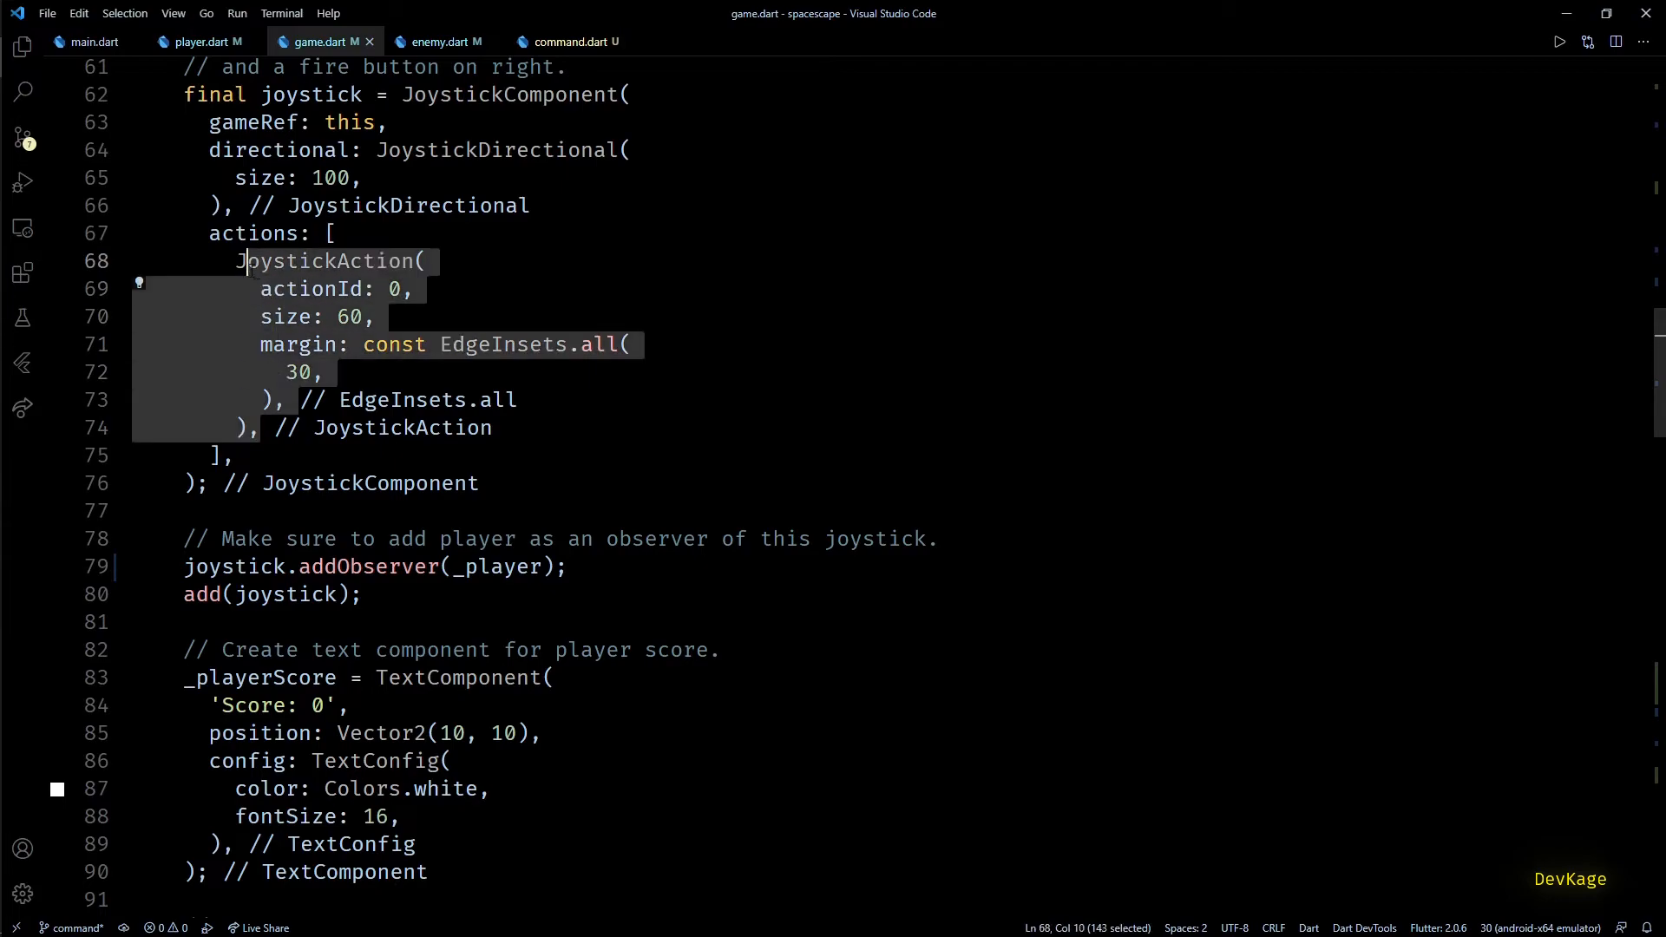
pyautogui.click(262, 426)
pyautogui.write('color: Colors.red,')
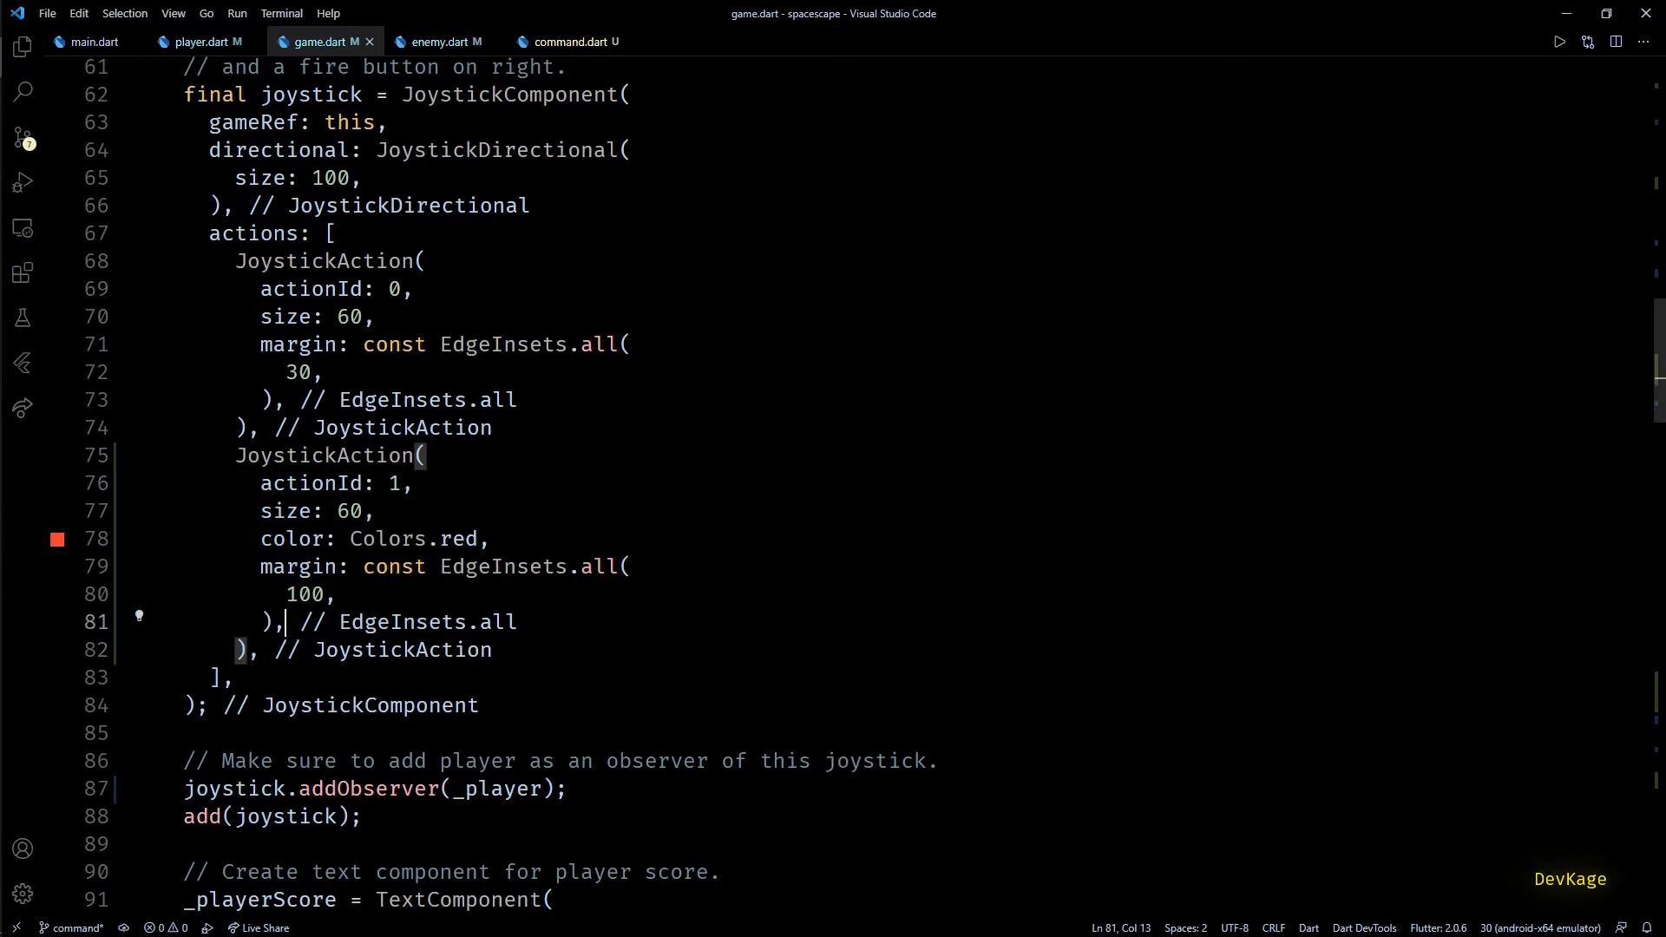
pyautogui.click(199, 42)
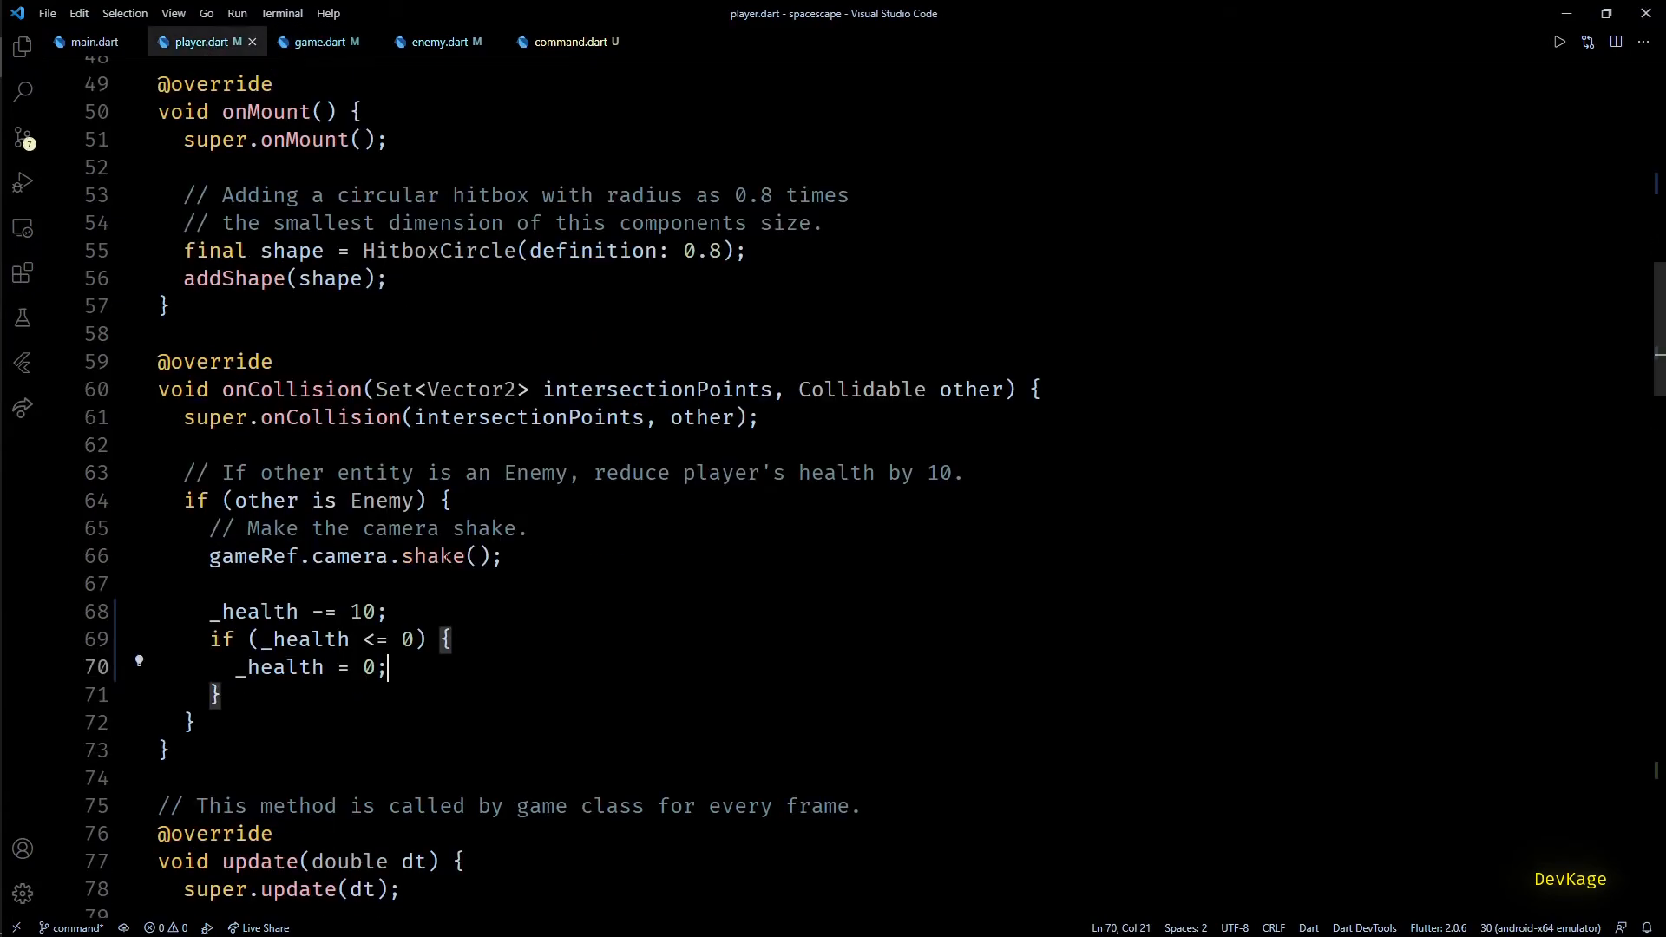
# Step: Add an if (event.id == 1 && event.event == ActionEvent.down) block to joystickAction
pyautogui.scroll(-3)
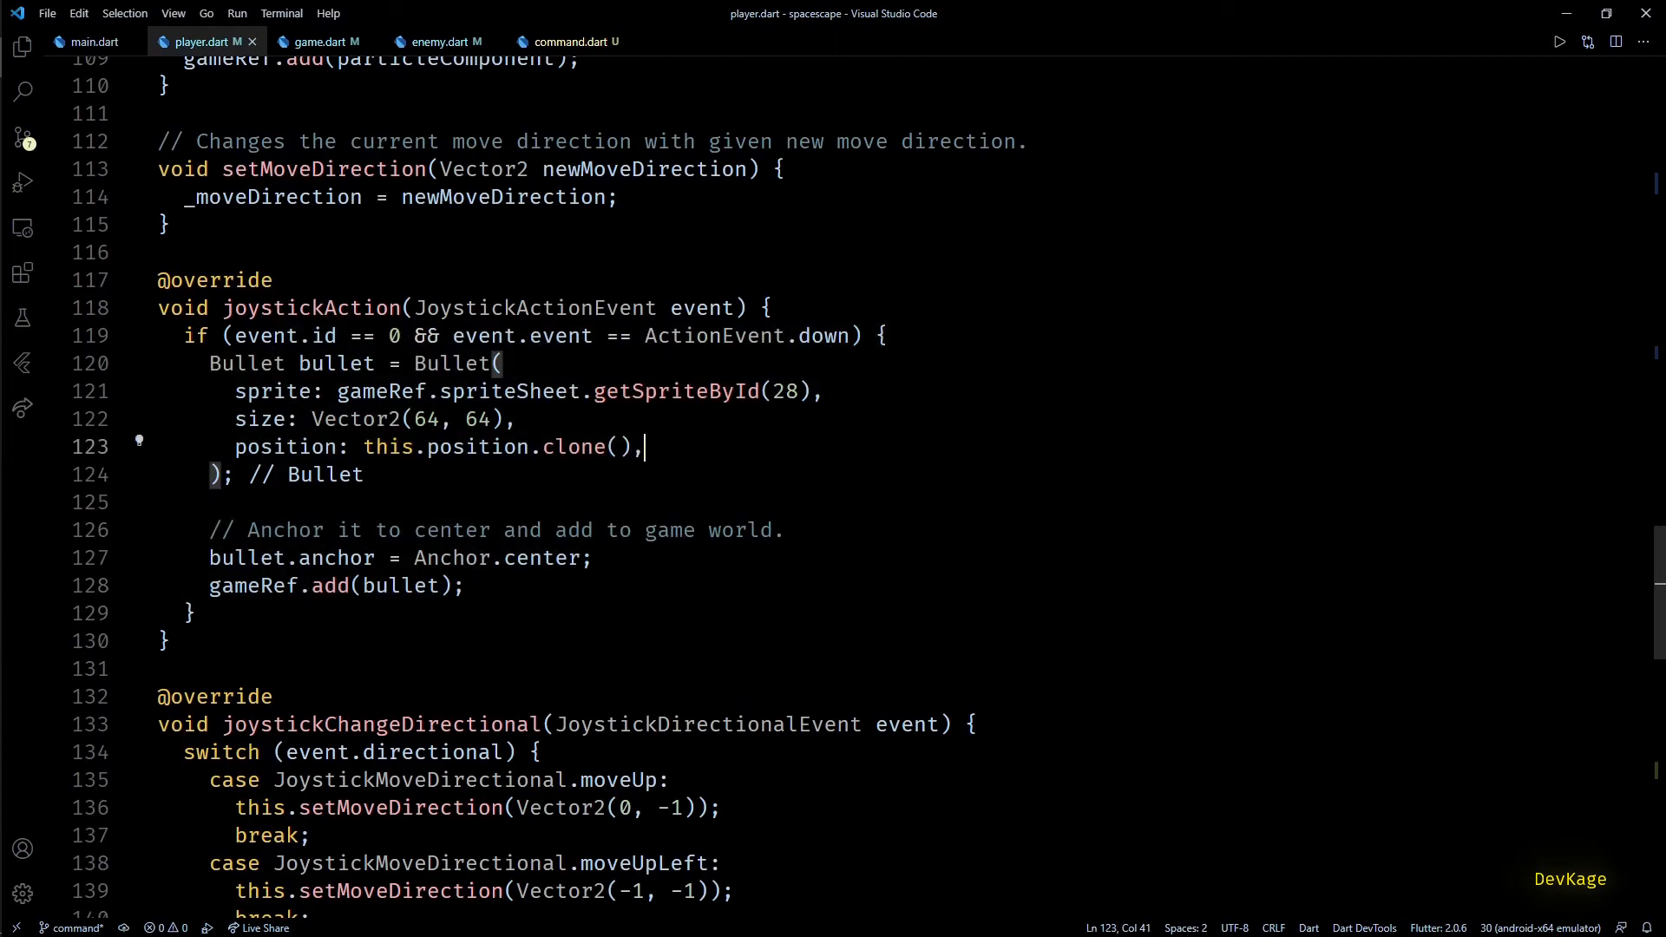
pyautogui.write('if')
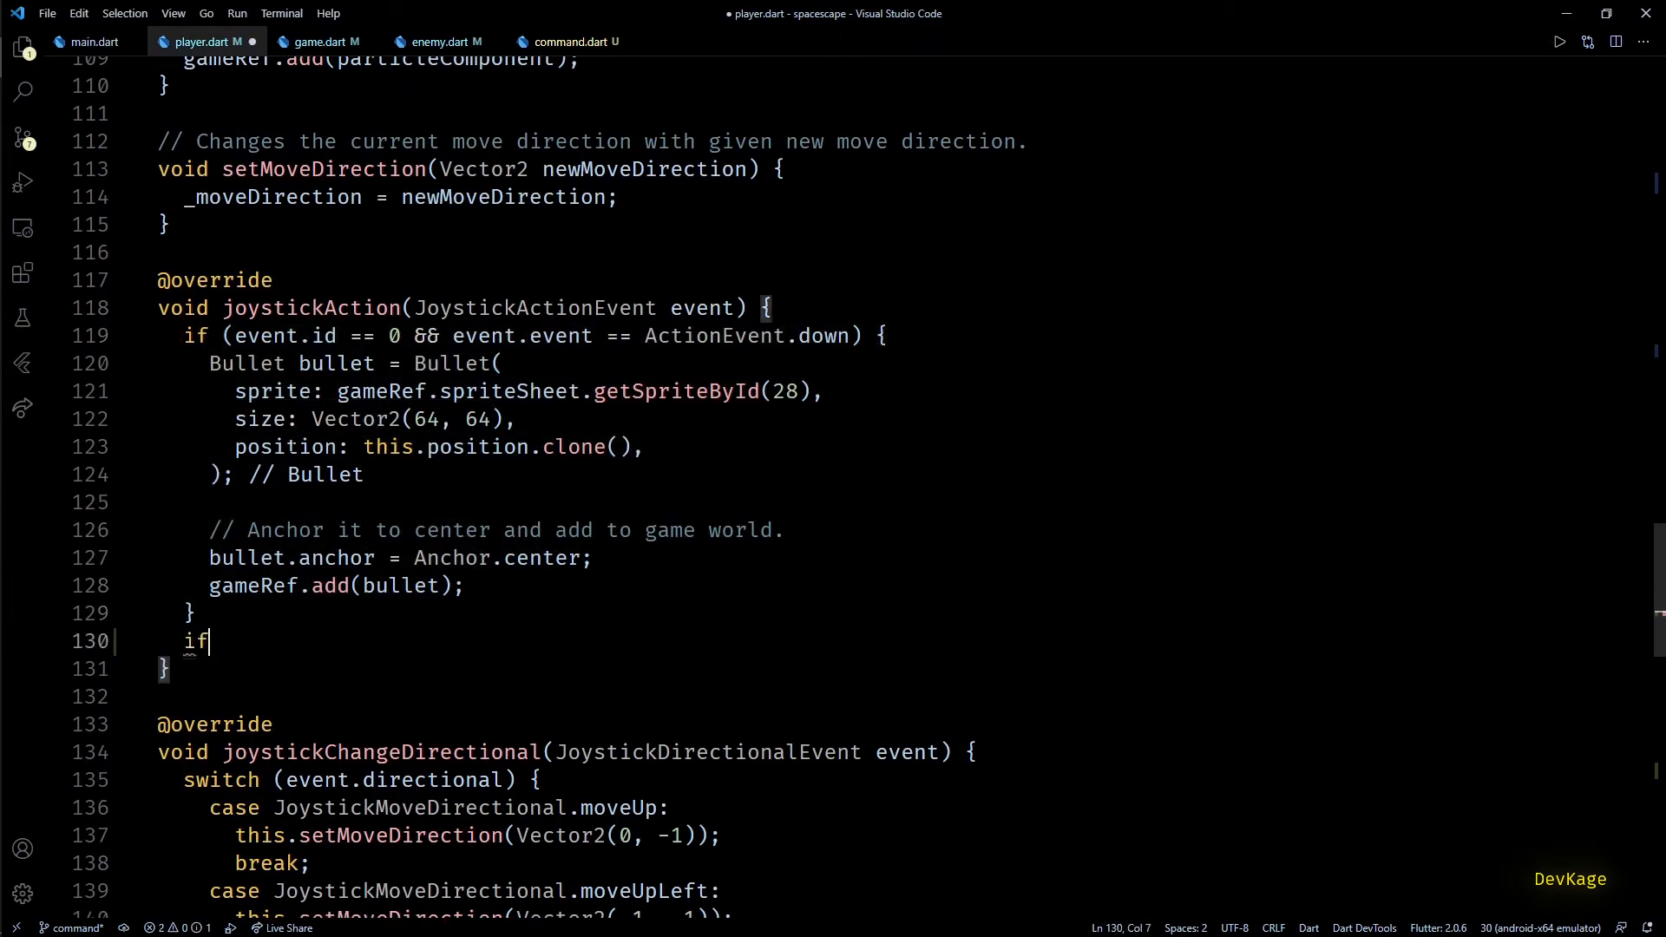
pyautogui.write('(event.id == 1 && event.event == ActionEvent.down) {}')
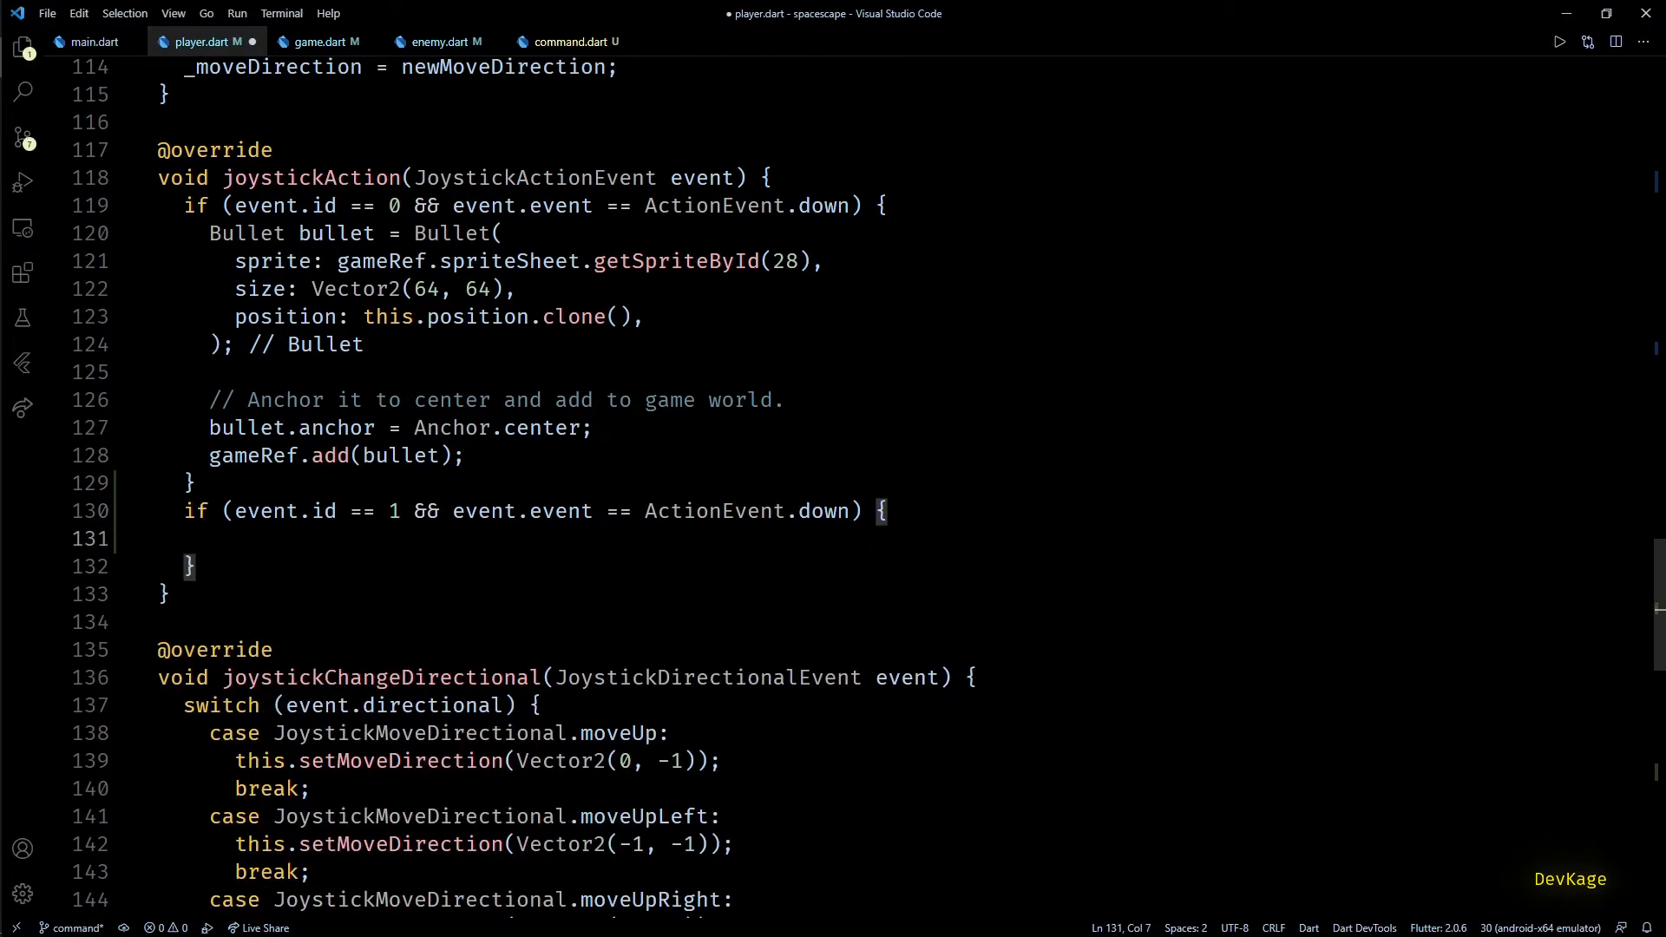
# Step: Inside it, create final command = Command<Enemy>(action: (enemy) {}) with an empty body
pyautogui.write('final')
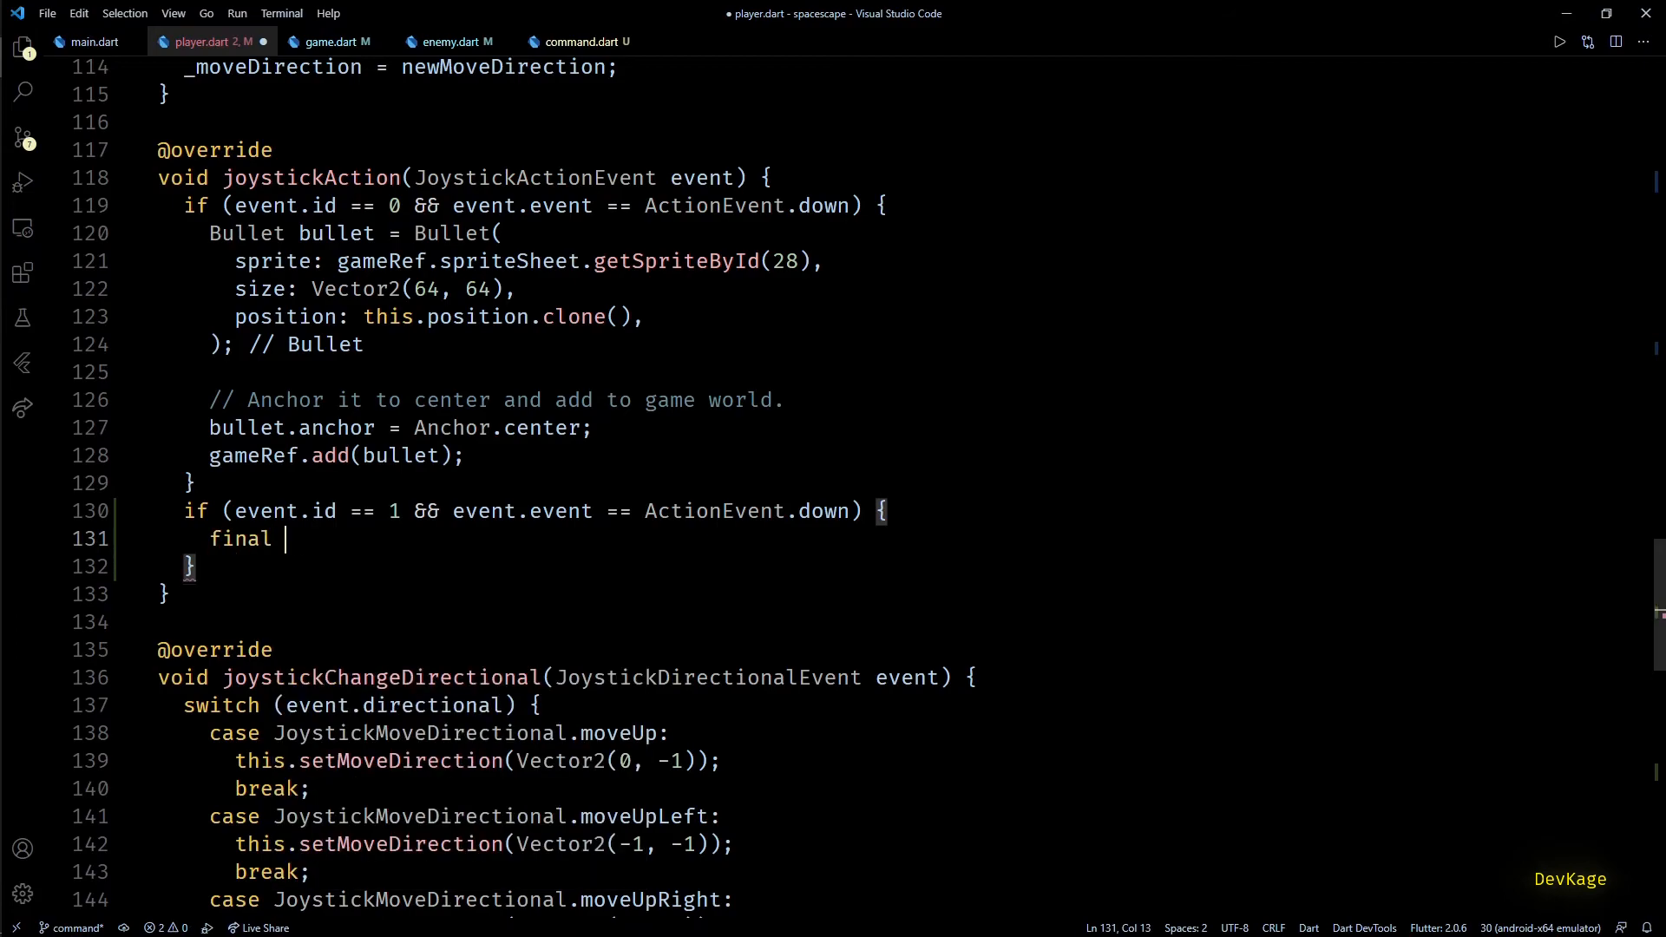
pyautogui.write('command')
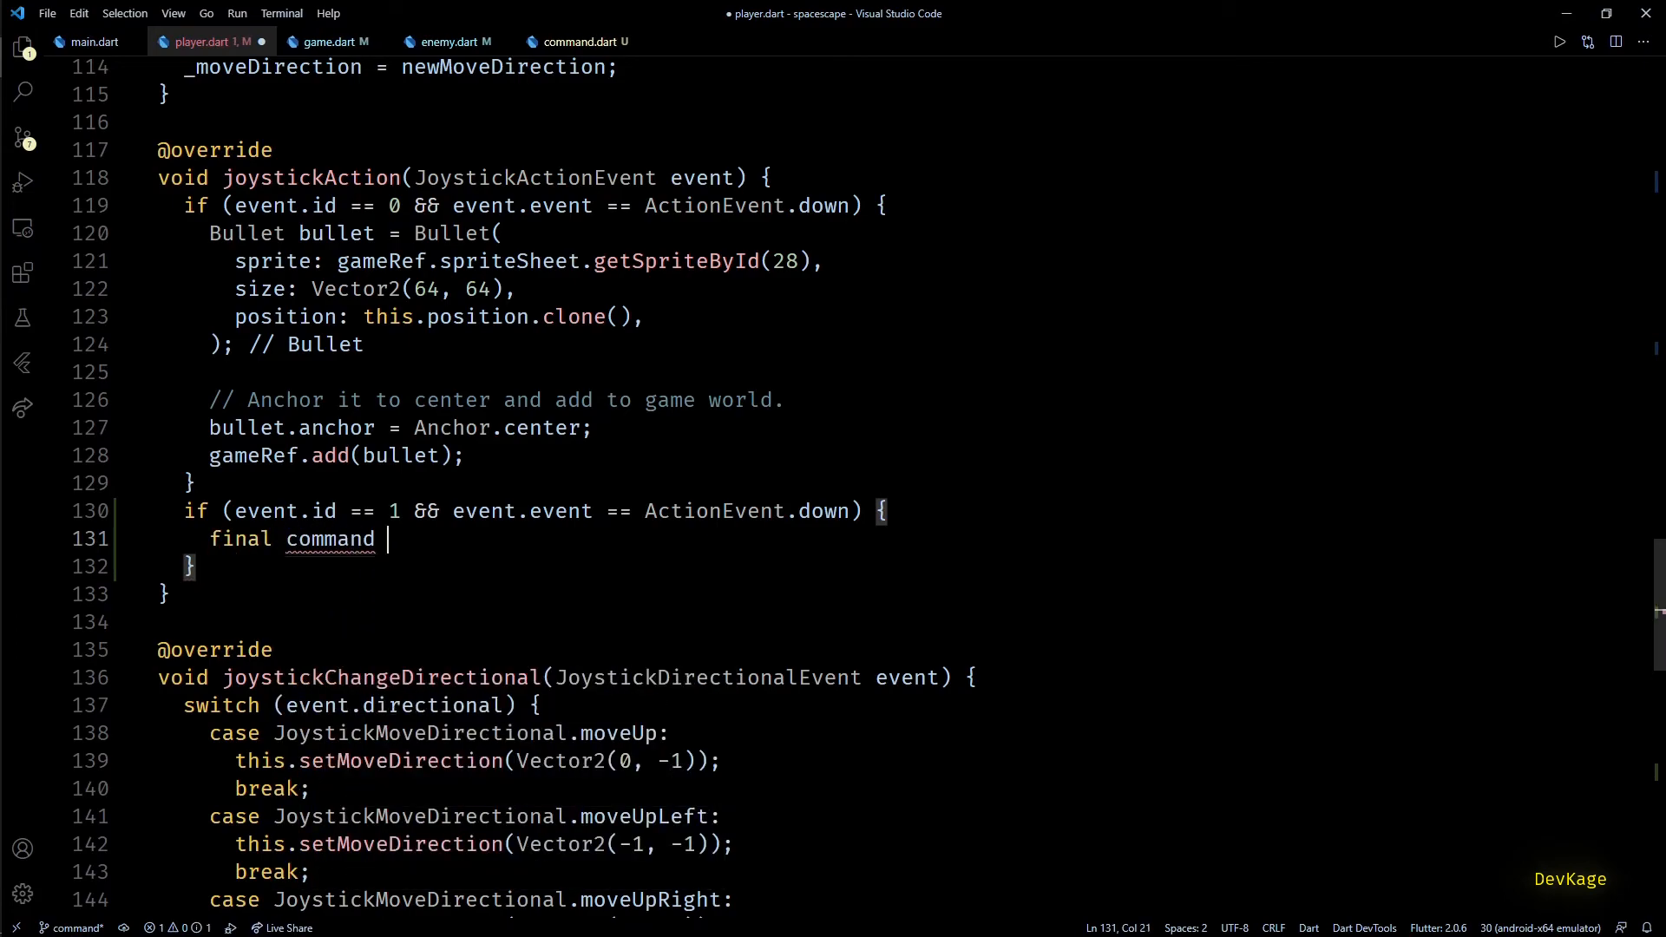
pyautogui.write('= Command(action: action);')
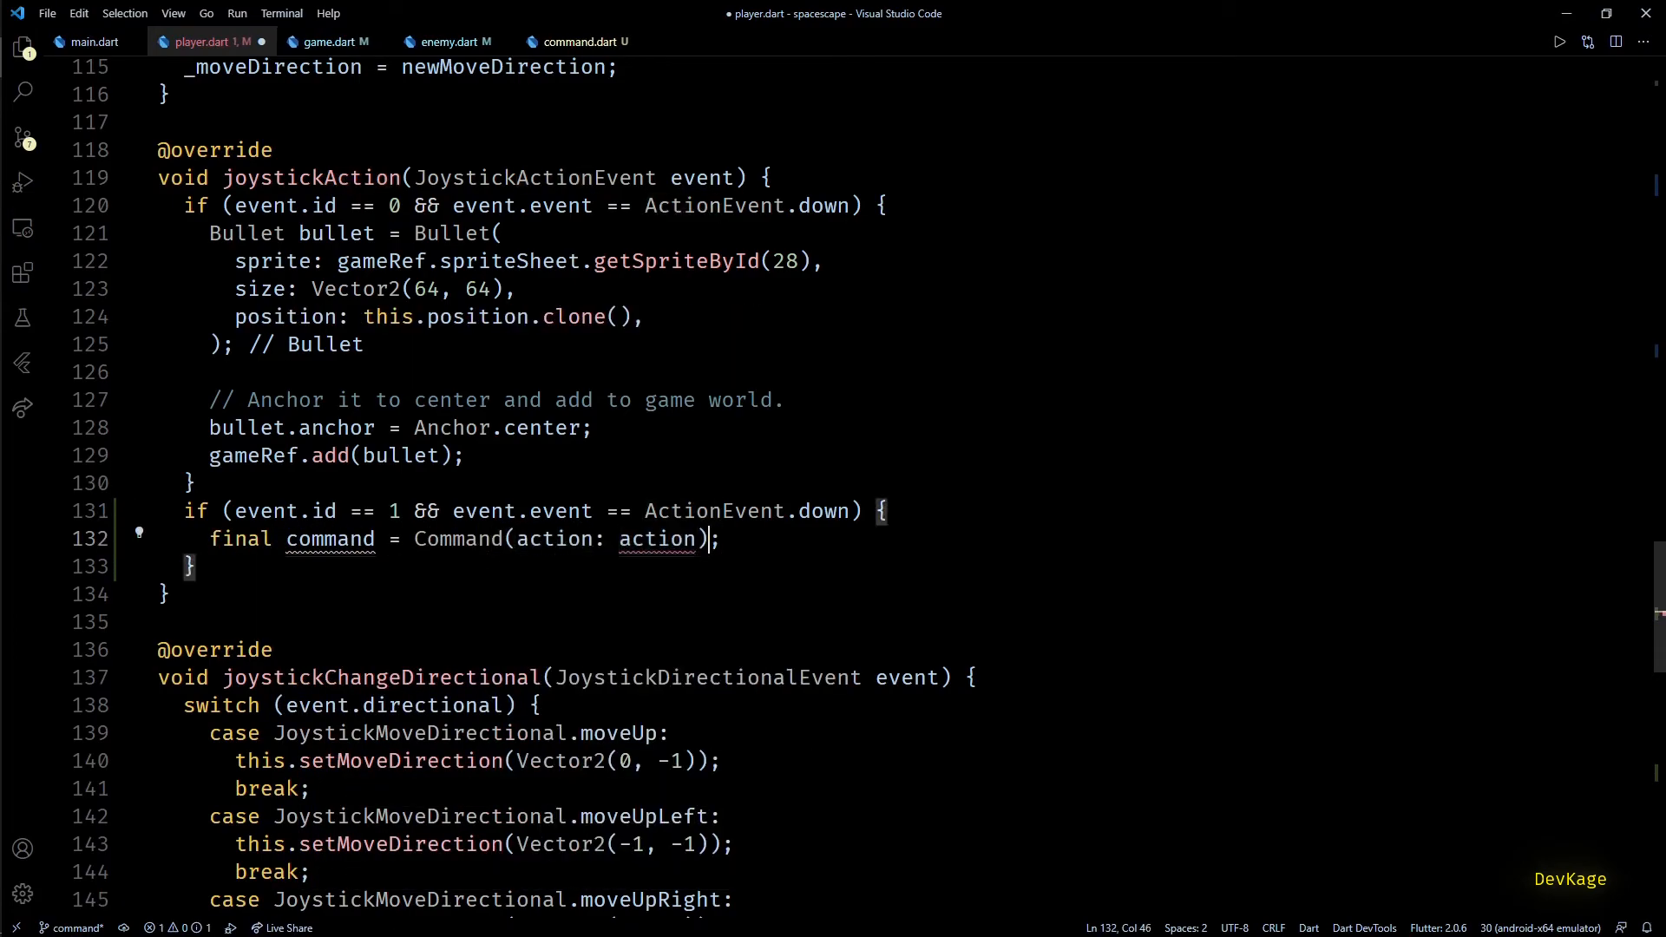
pyautogui.write('<Enemy>')
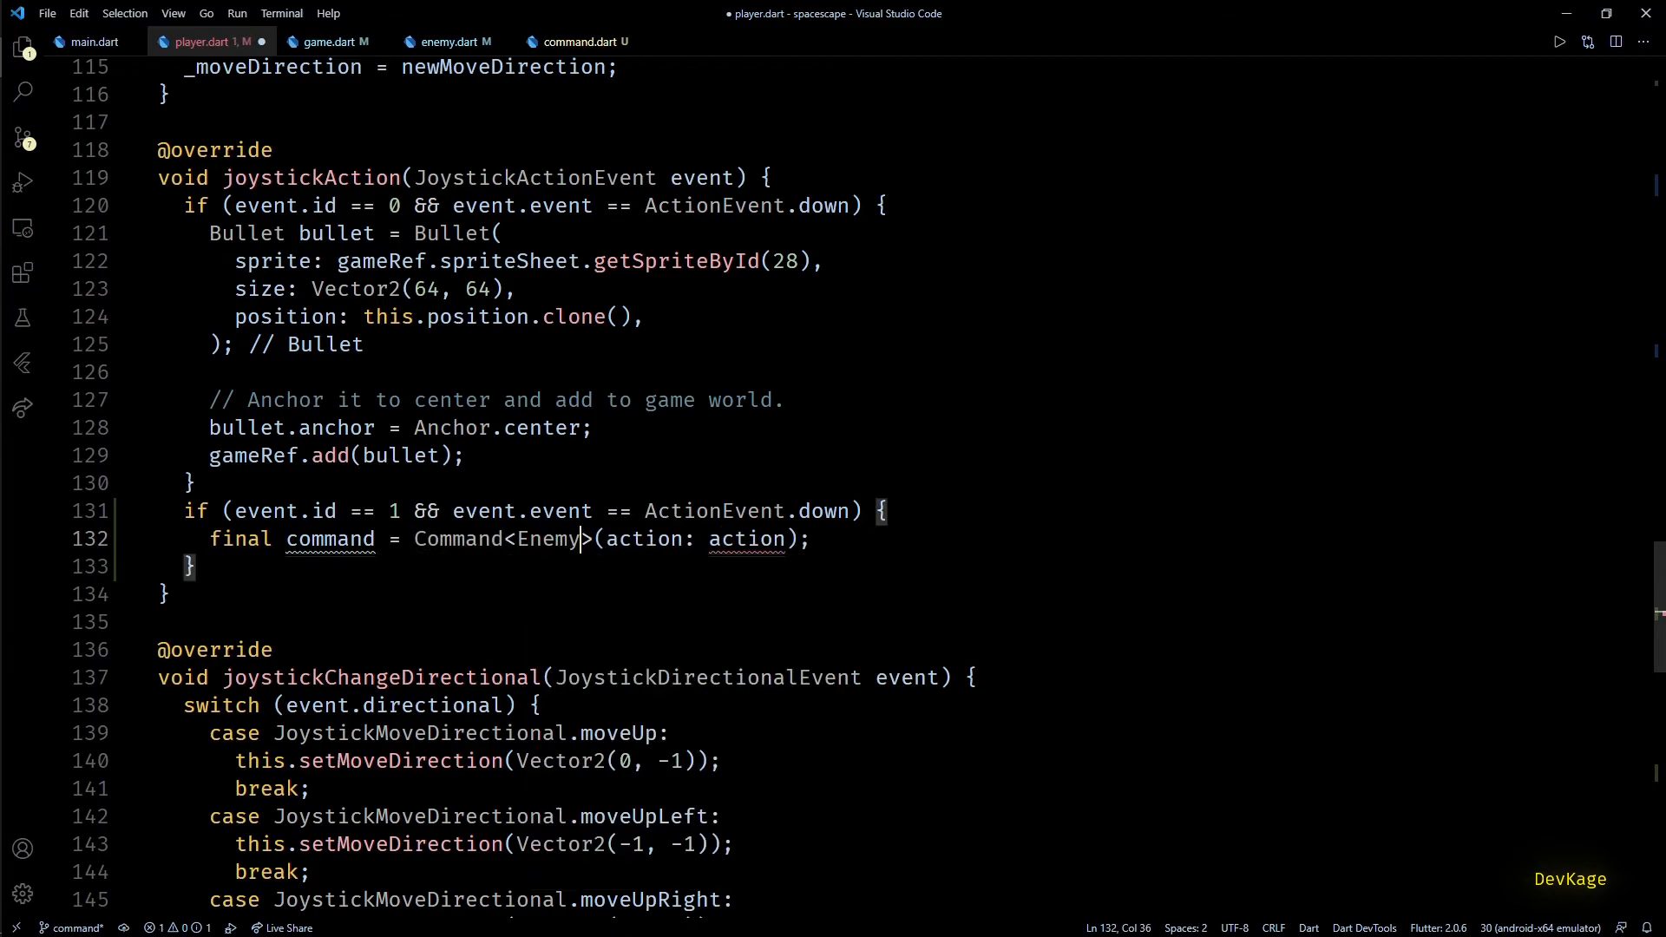
pyautogui.write('() {}')
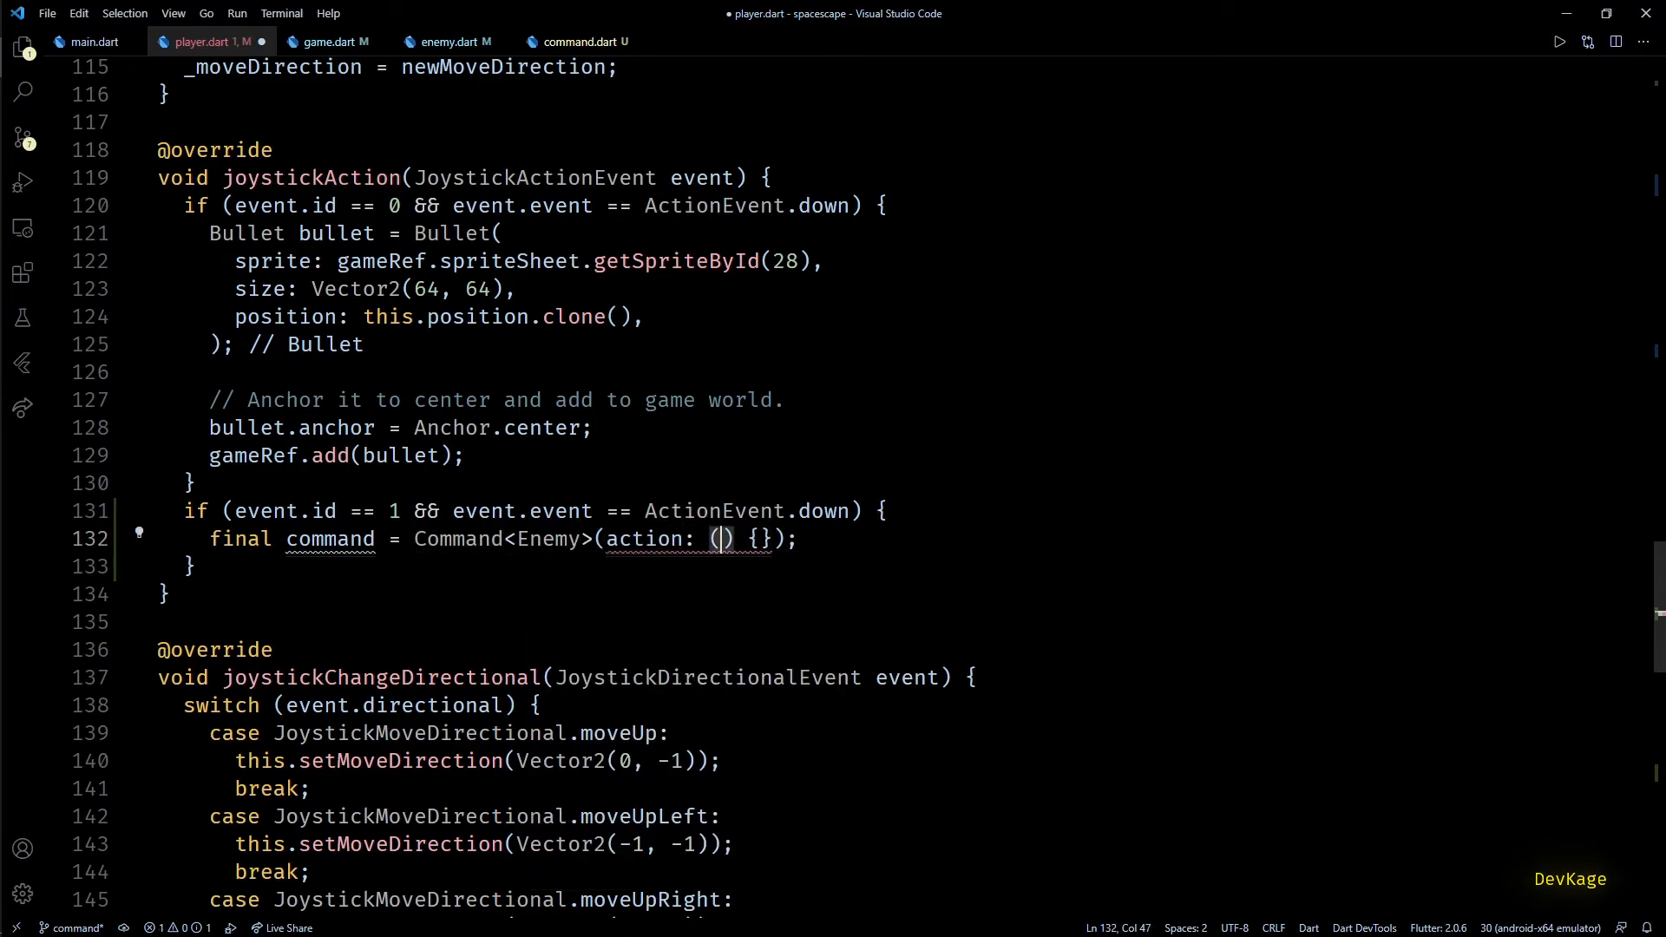
pyautogui.write('enemy')
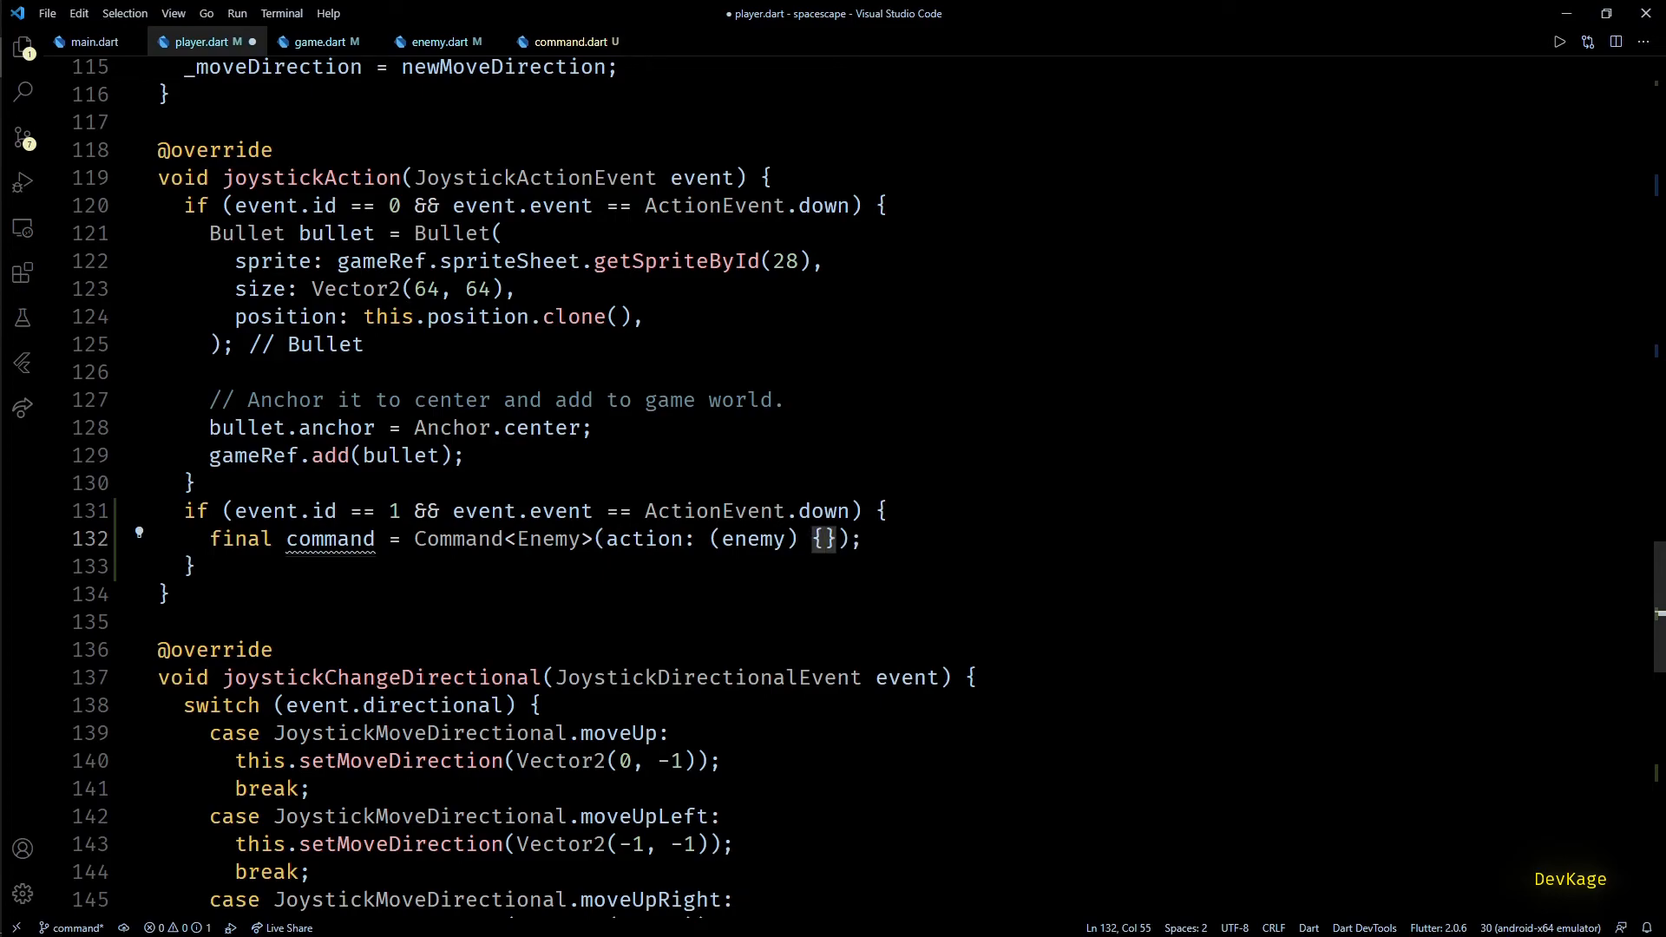
pyautogui.press('Enter')
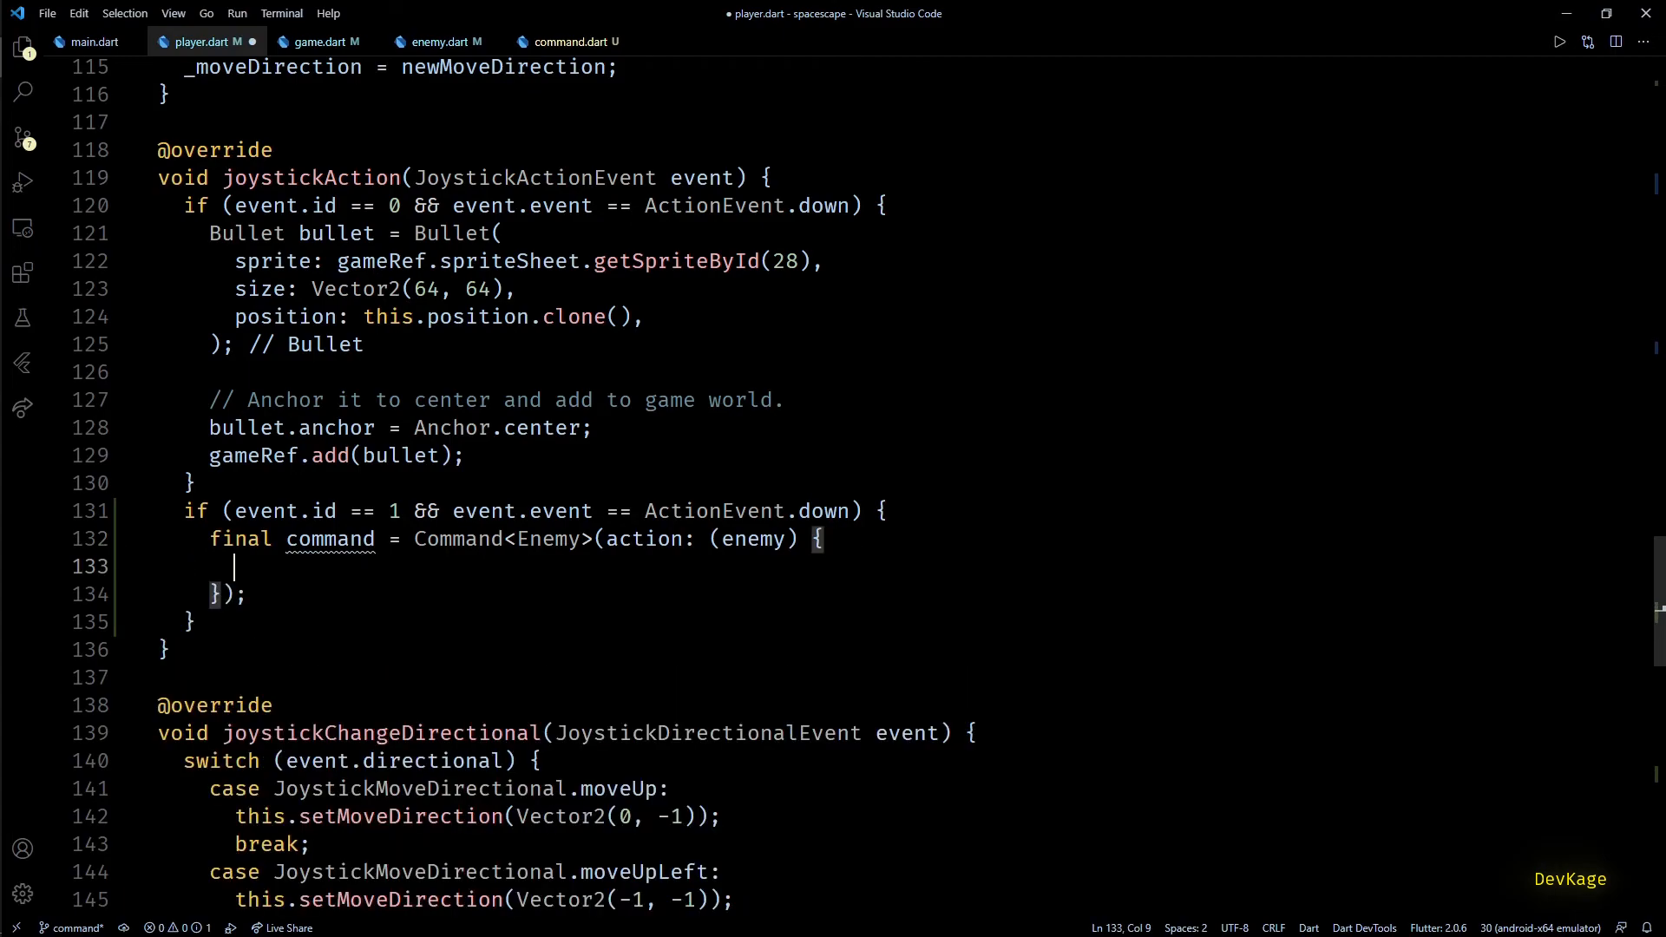
pyautogui.click(435, 41)
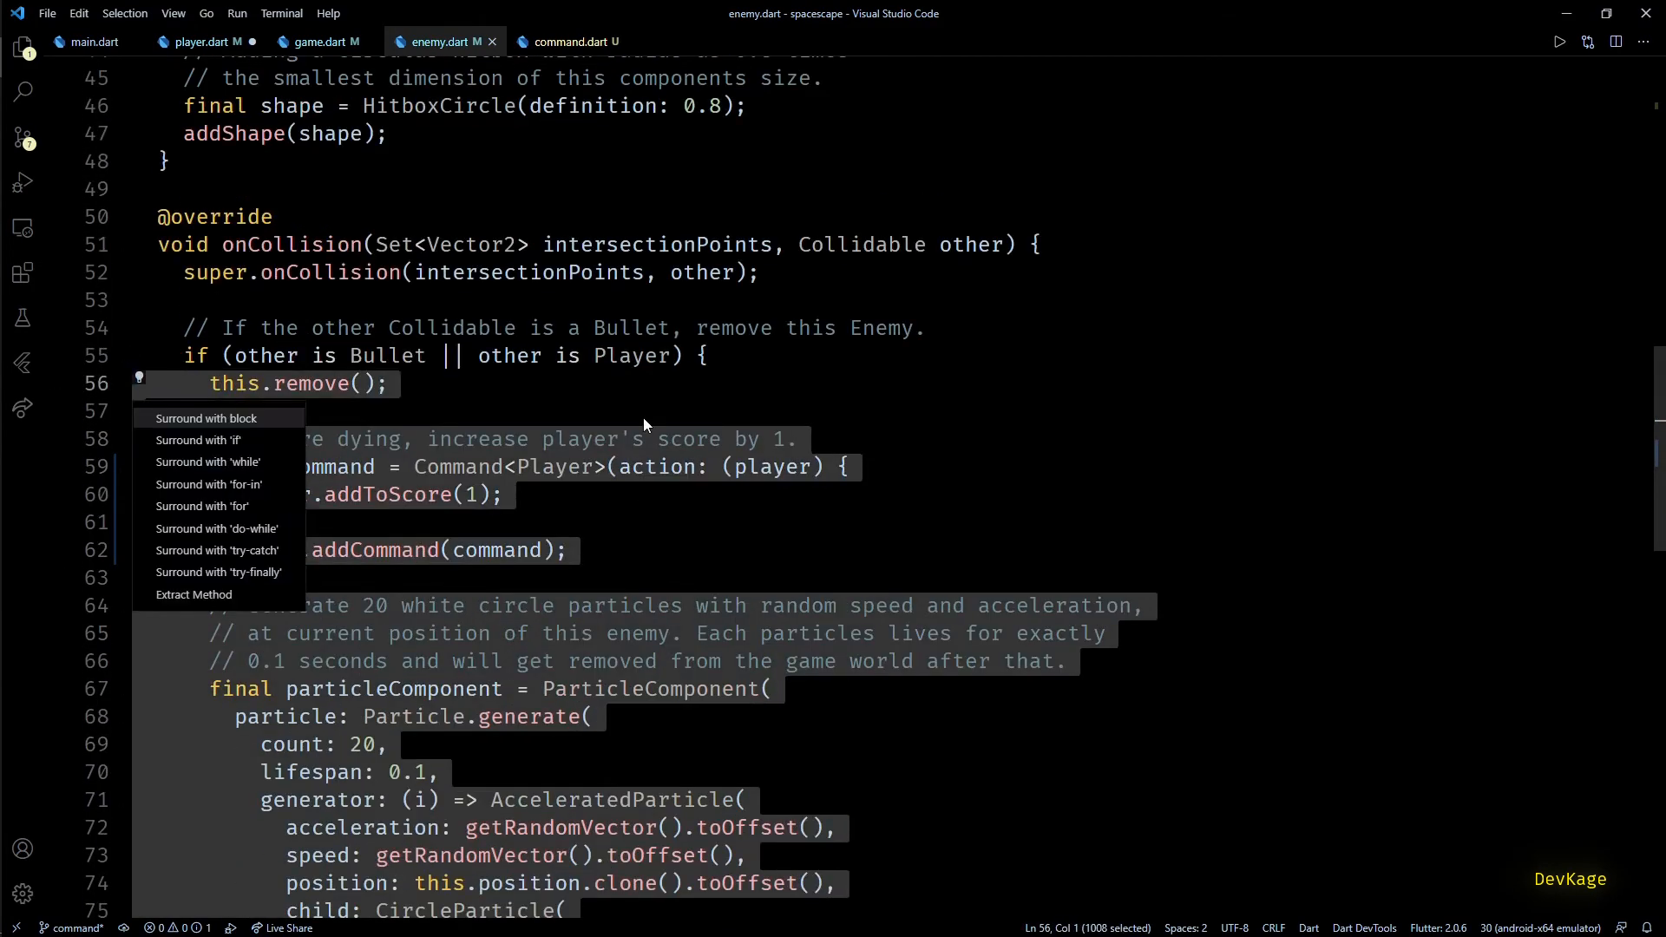
# Step: Extract the enemy's collision code into a destroy() method called from the collision handler
pyautogui.click(193, 593)
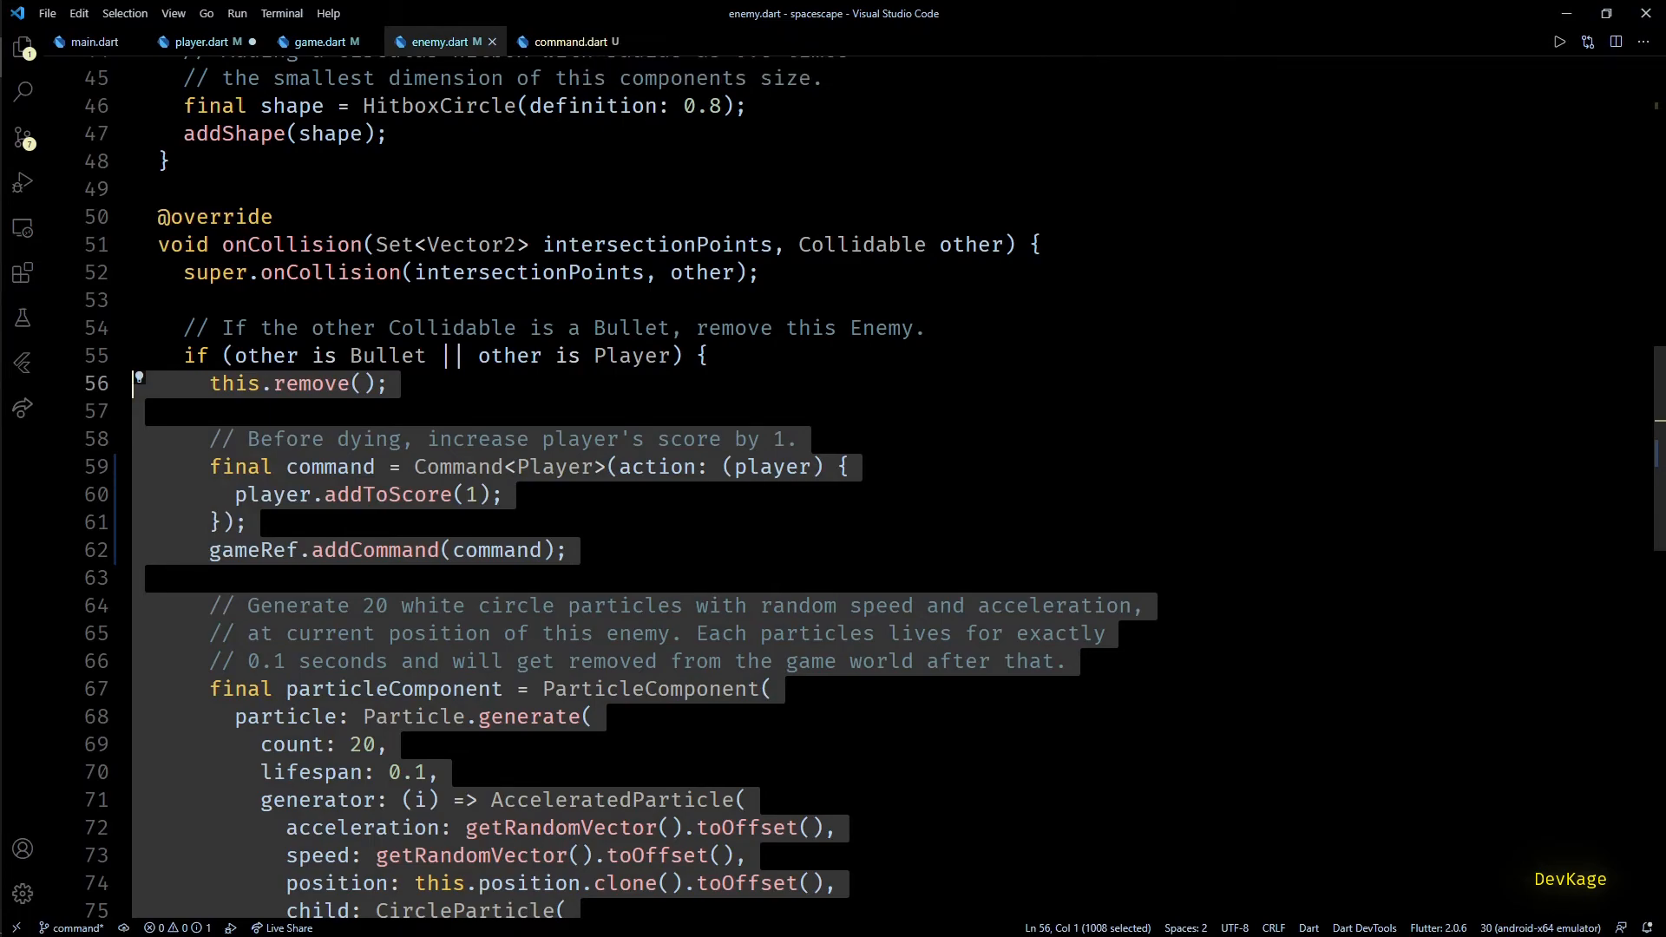
pyautogui.write('destroy();')
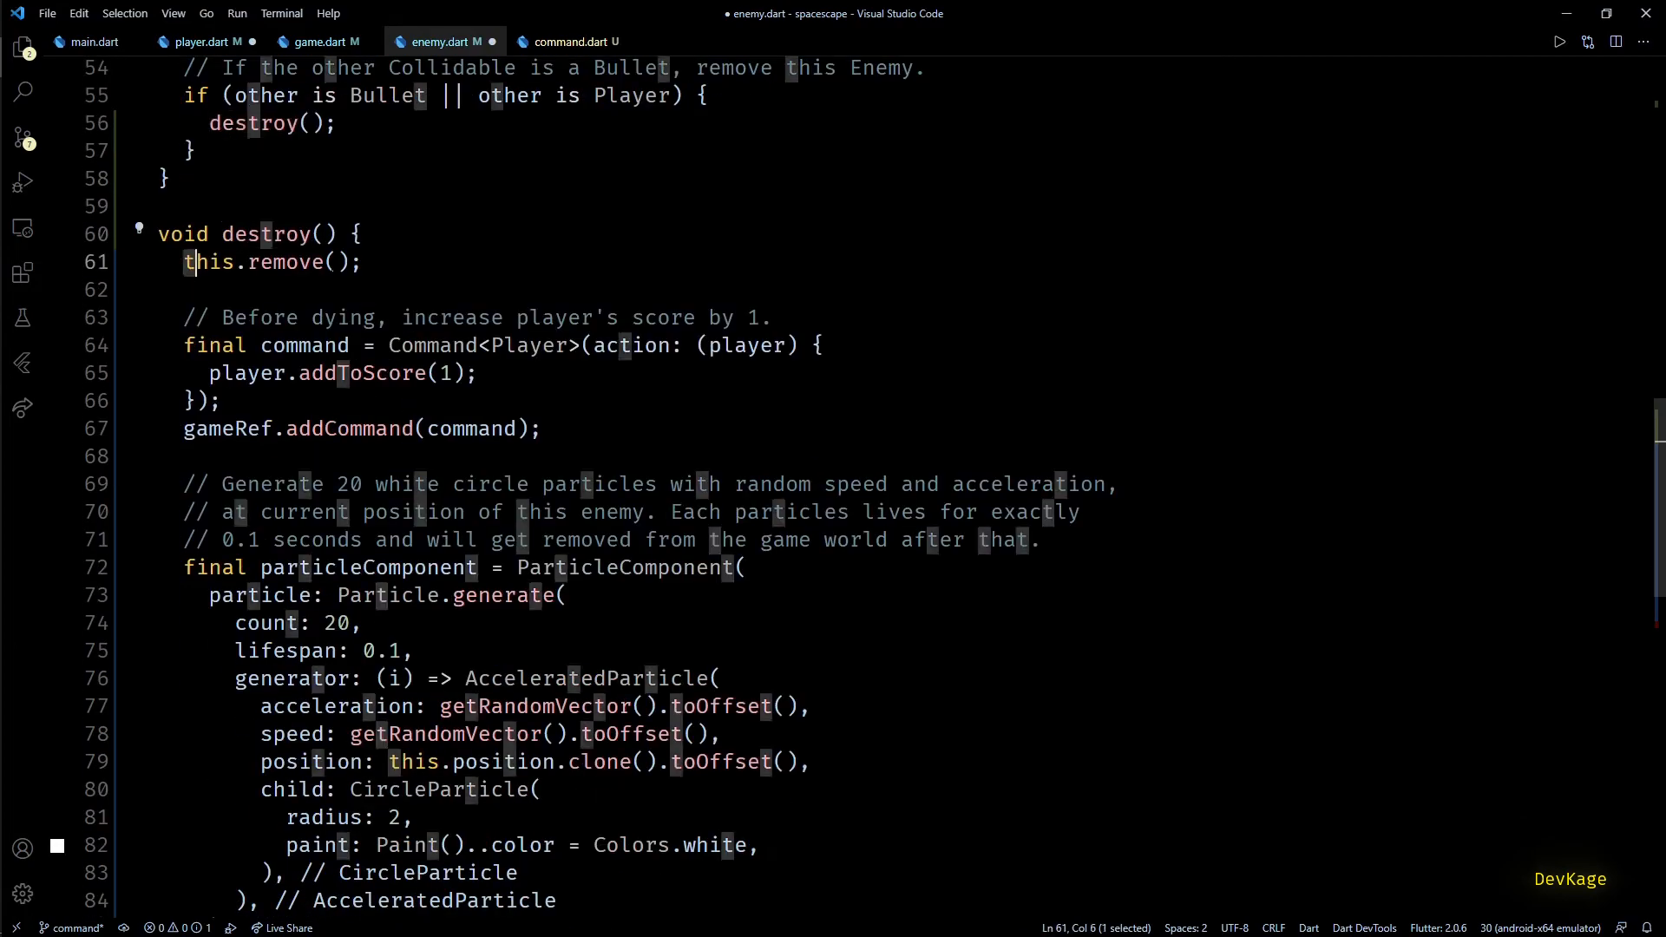
pyautogui.moveTo(189, 262); pyautogui.dragTo(717, 511)
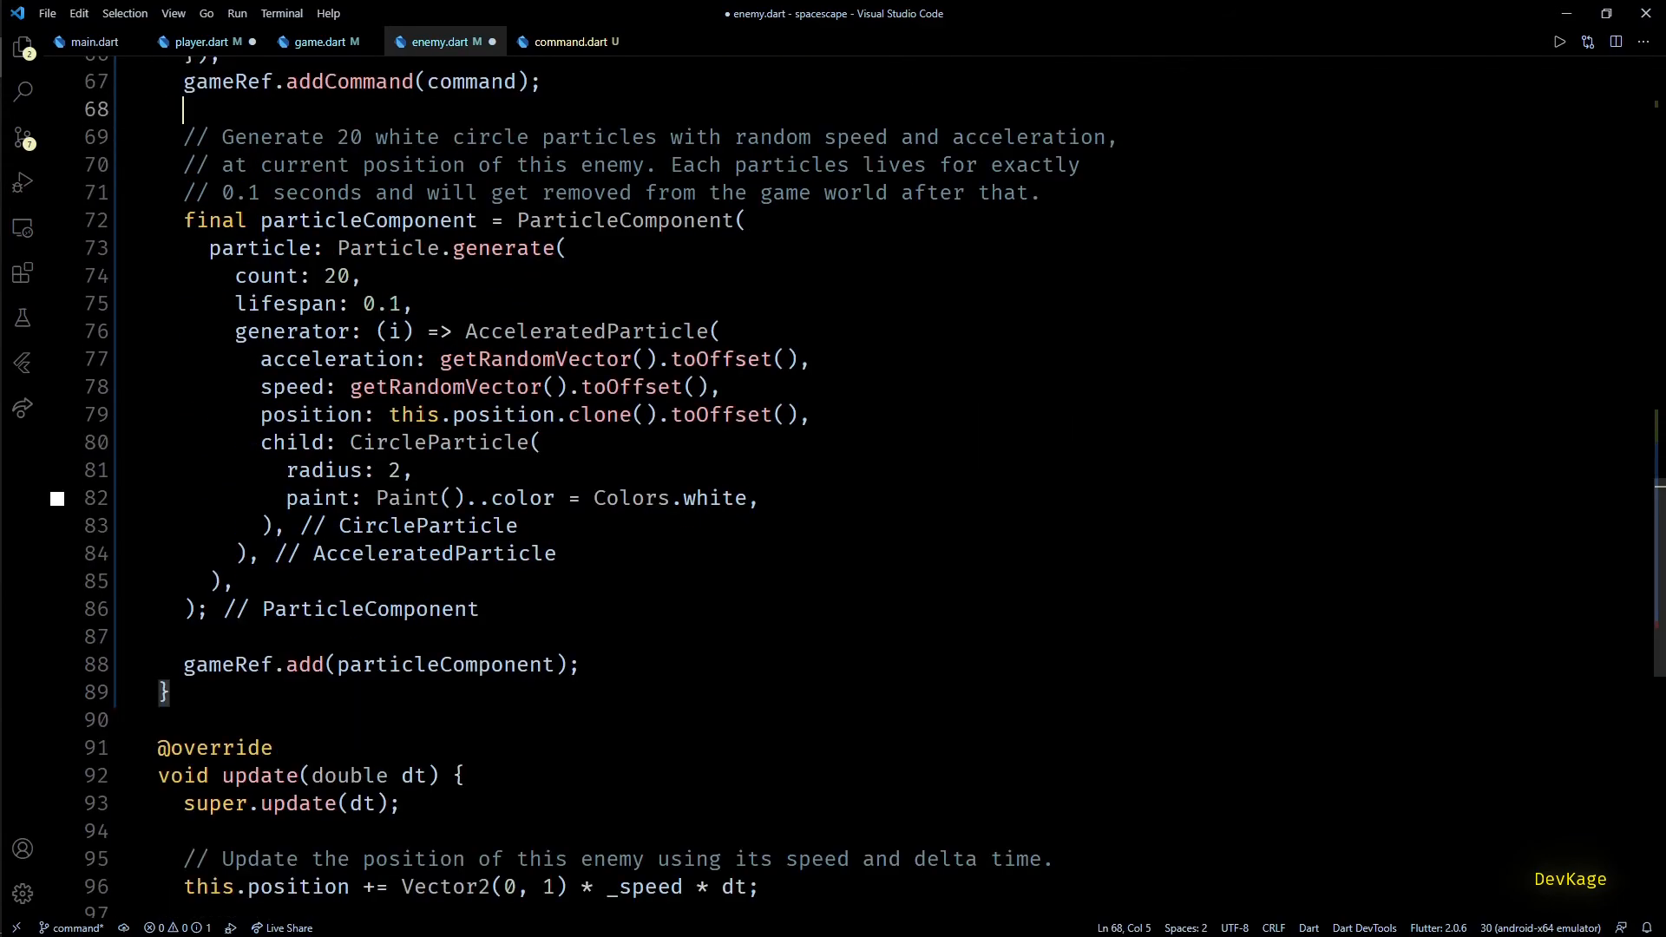
pyautogui.click(204, 42)
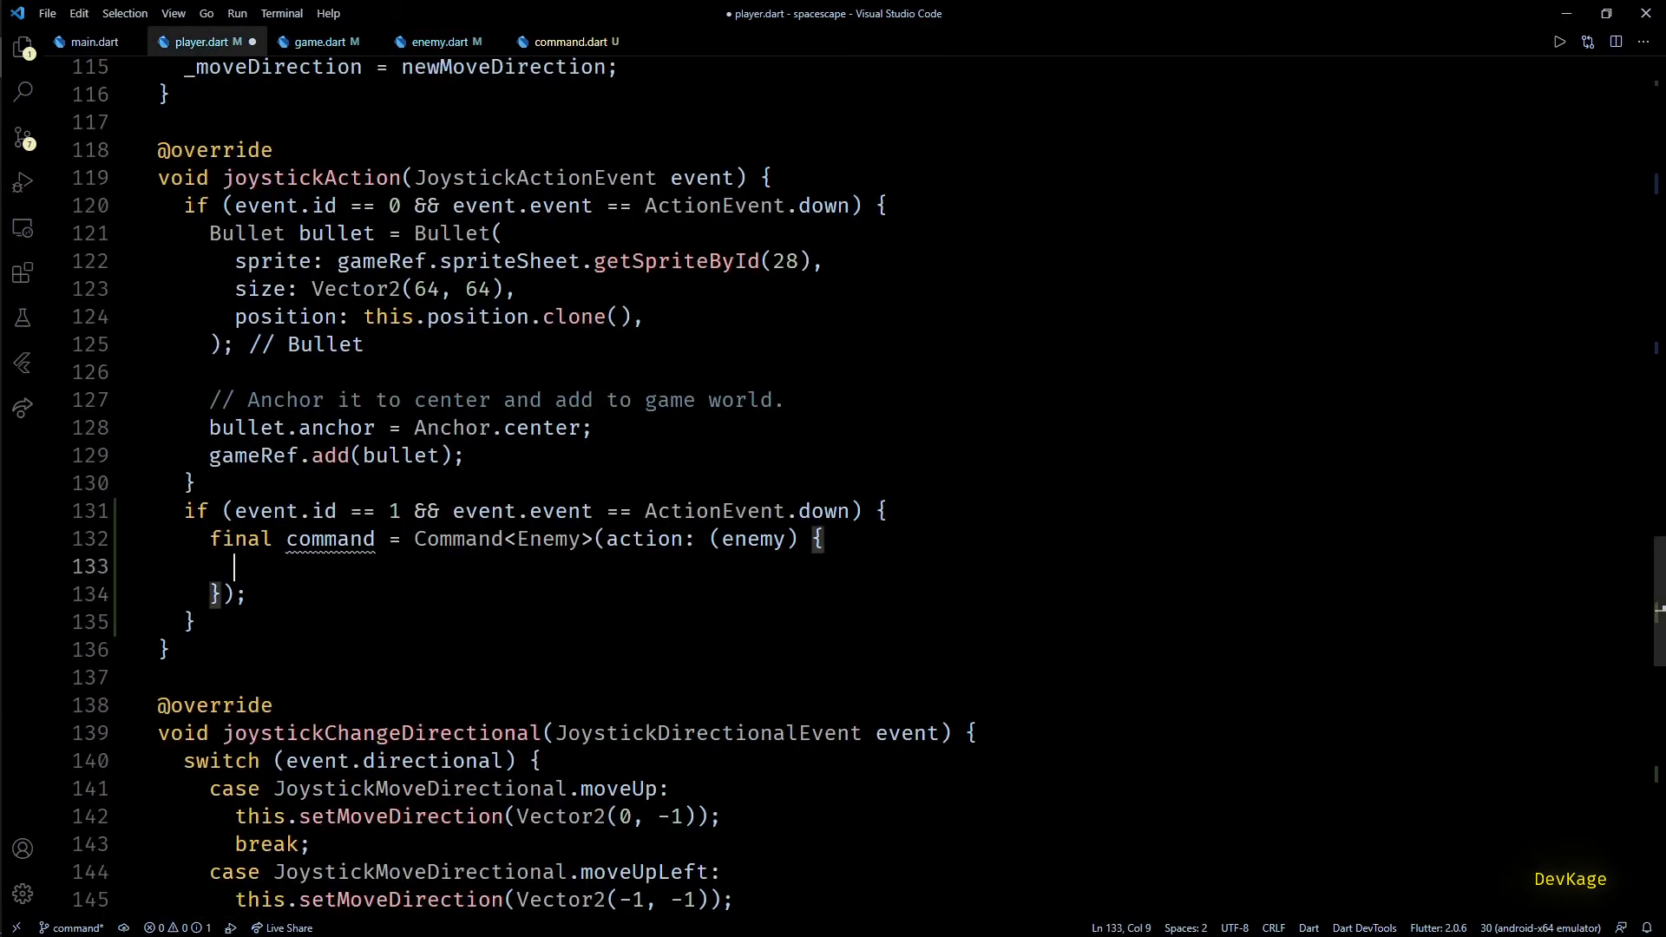
# Step: Call enemy.destroy() in the command action and pass it to gameRef.addCommand(command)
pyautogui.write('enemy.destroy();')
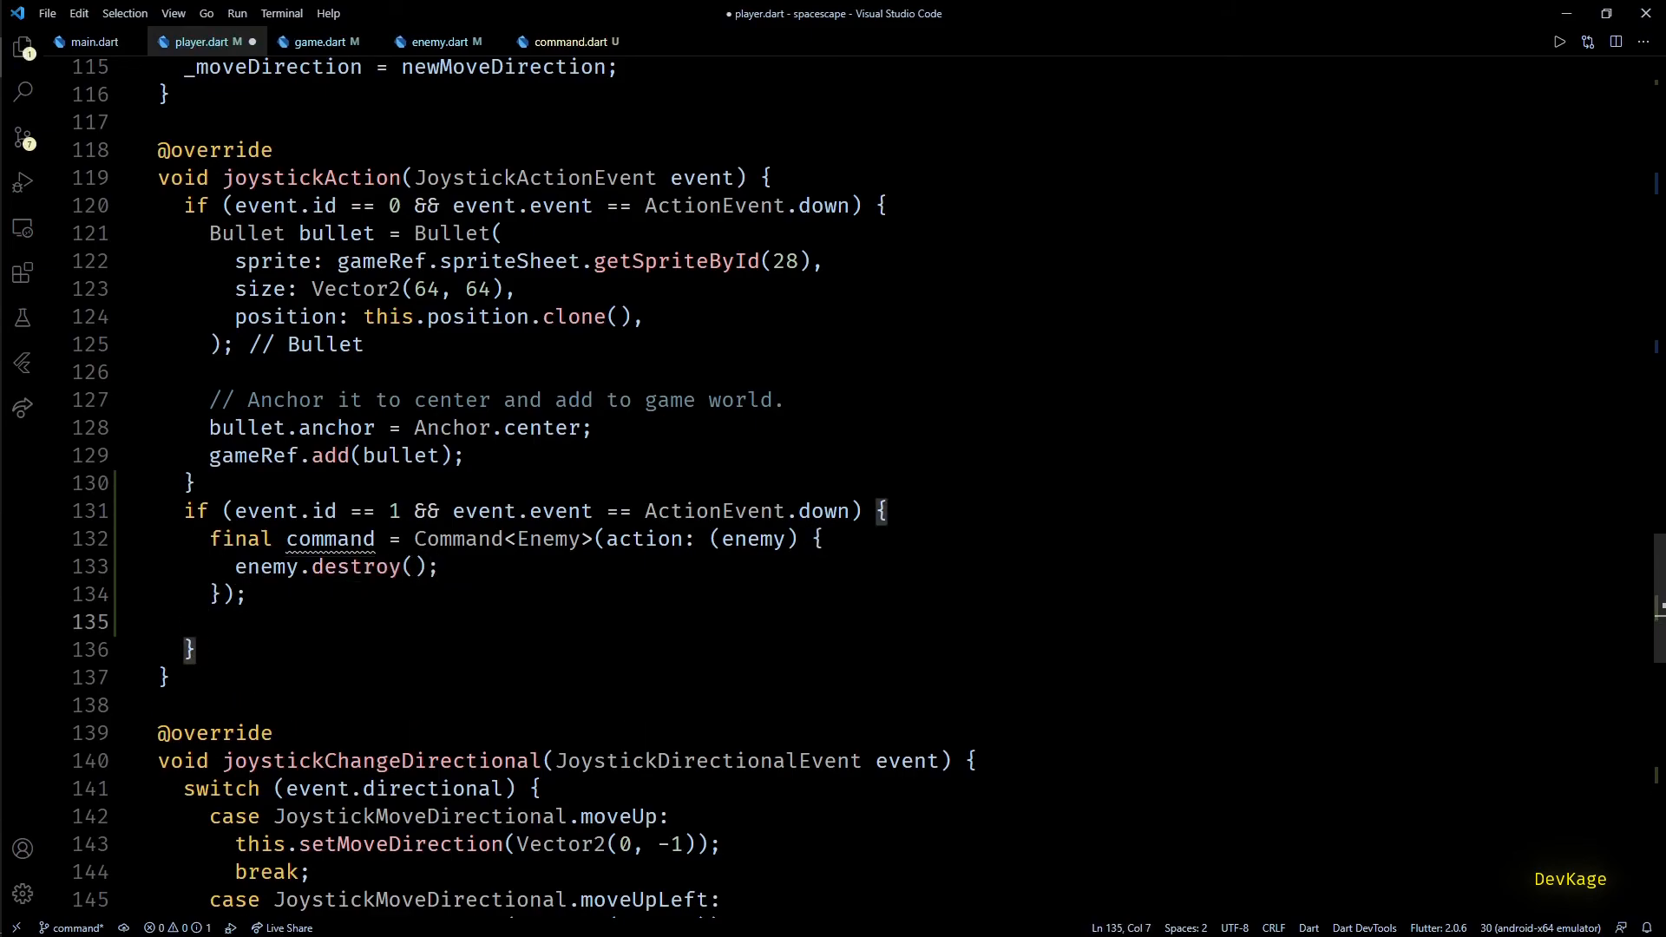
pyautogui.write('gameRef.addCommand(command)')
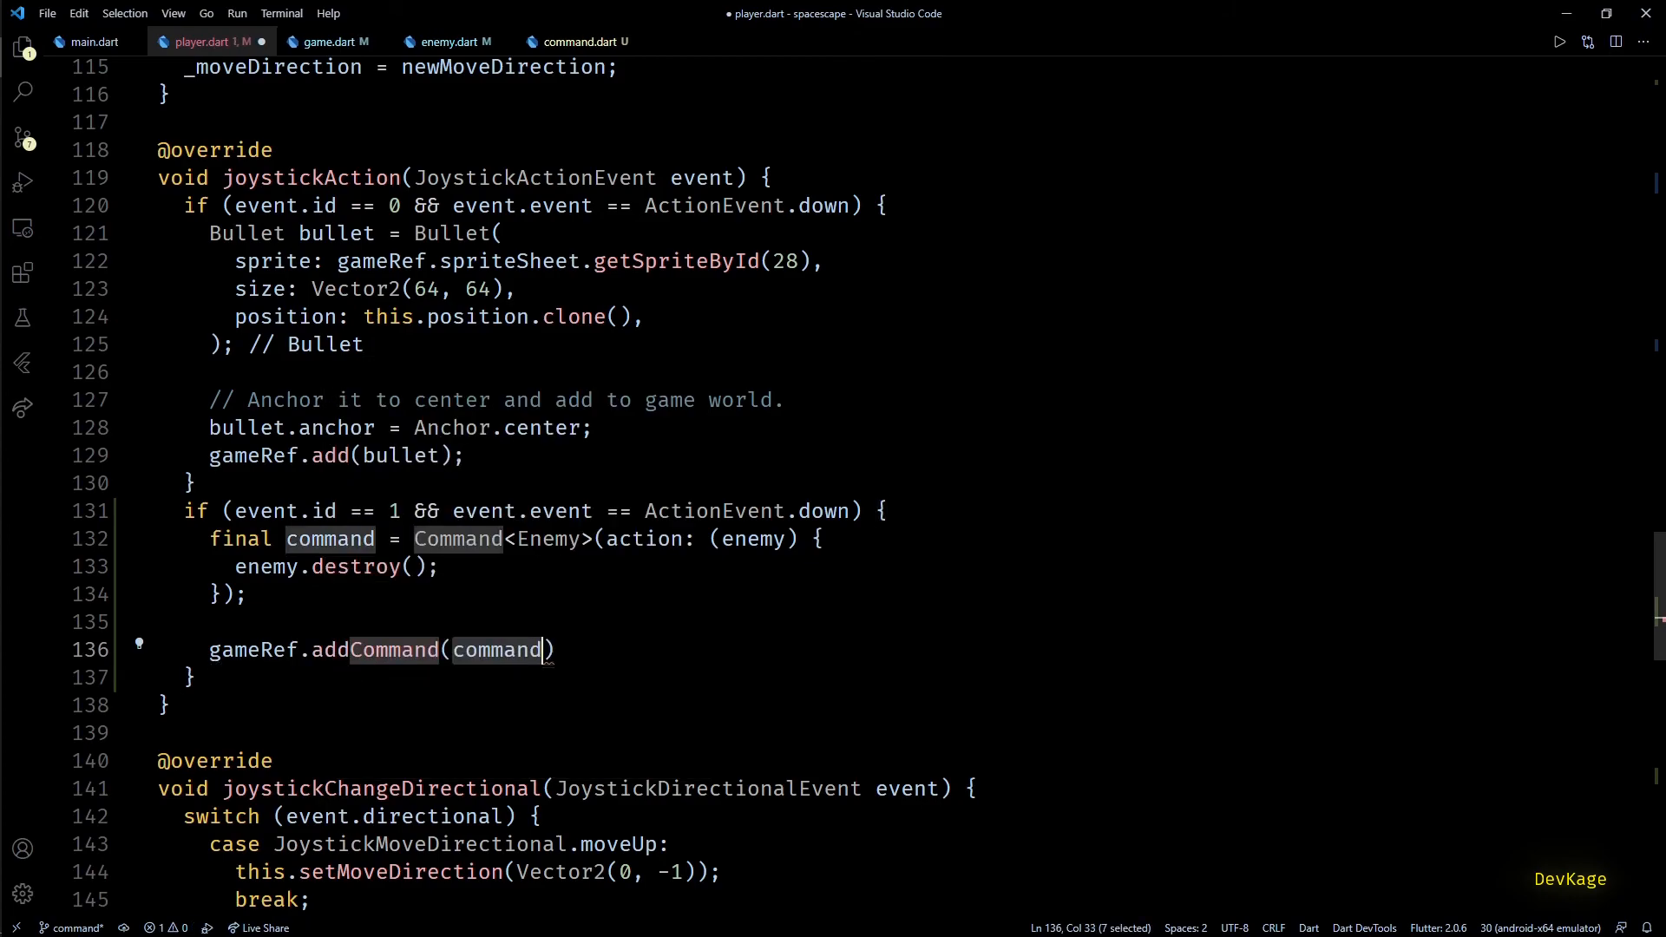